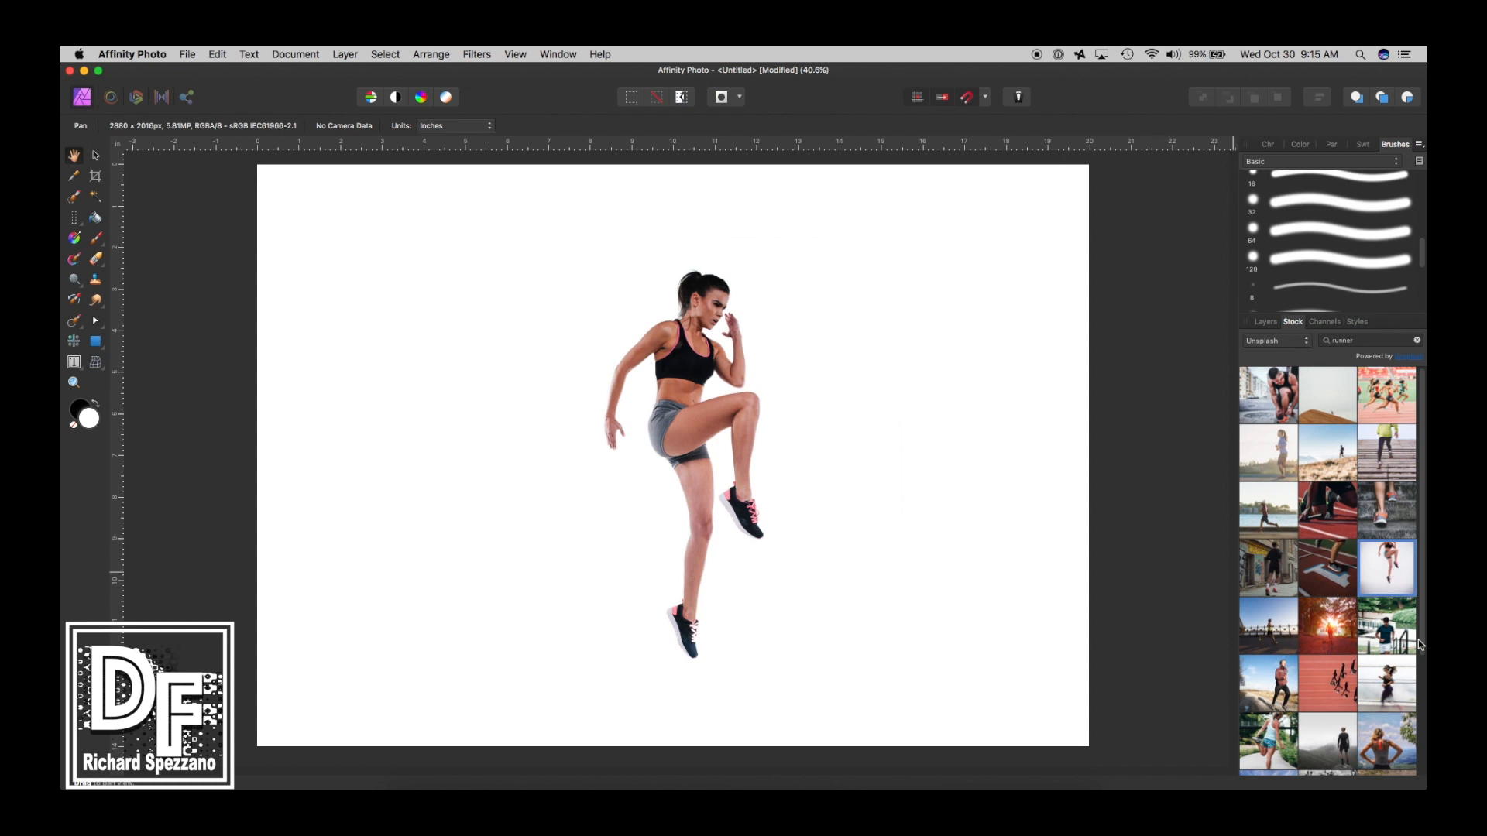
mouse_move(1401, 590)
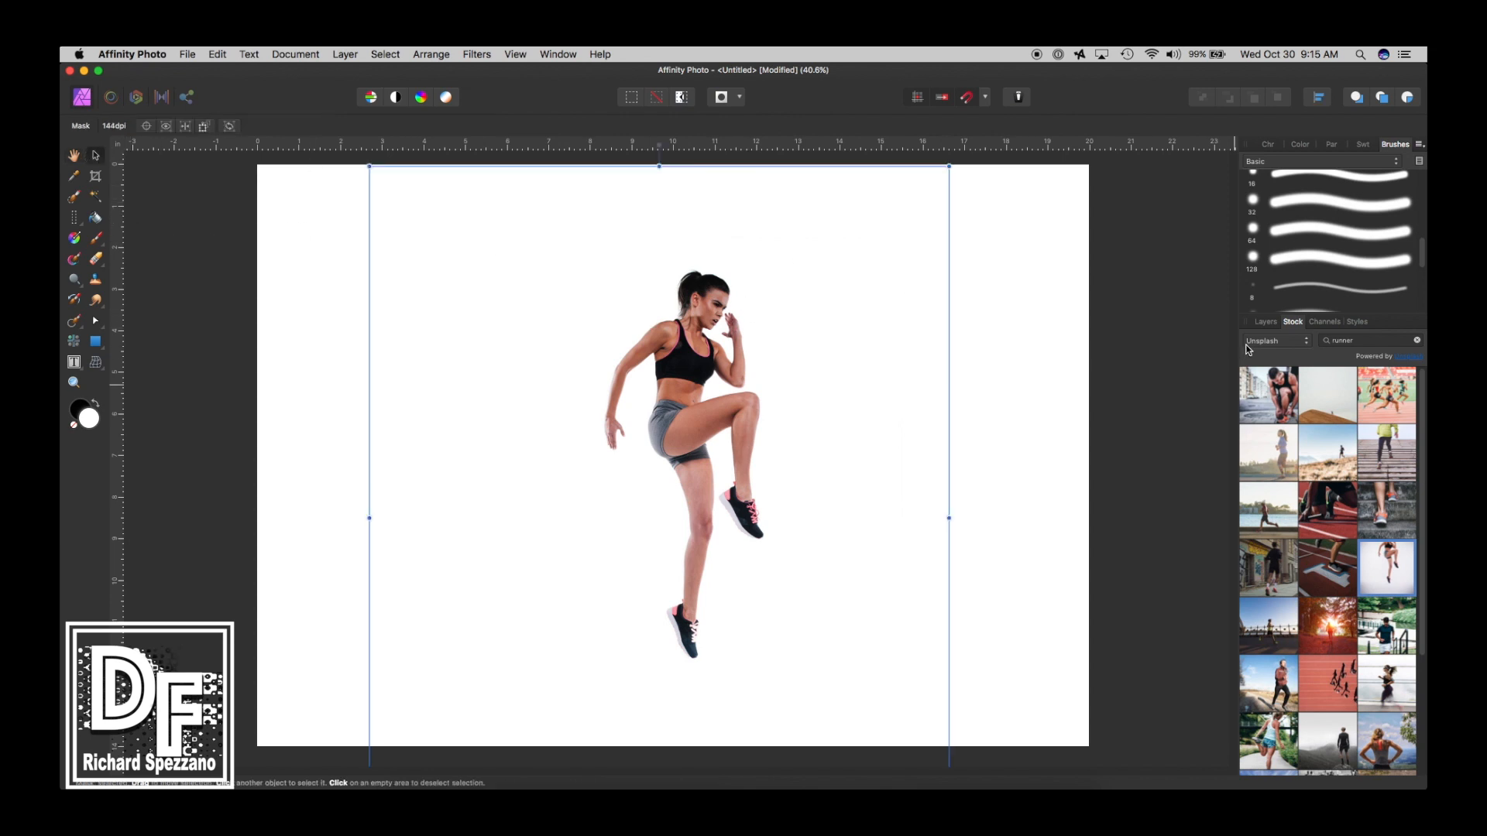
Step: Show the Layers panel, toggle the runner's mask off and on, then select the photo layer
left_click(1265, 322)
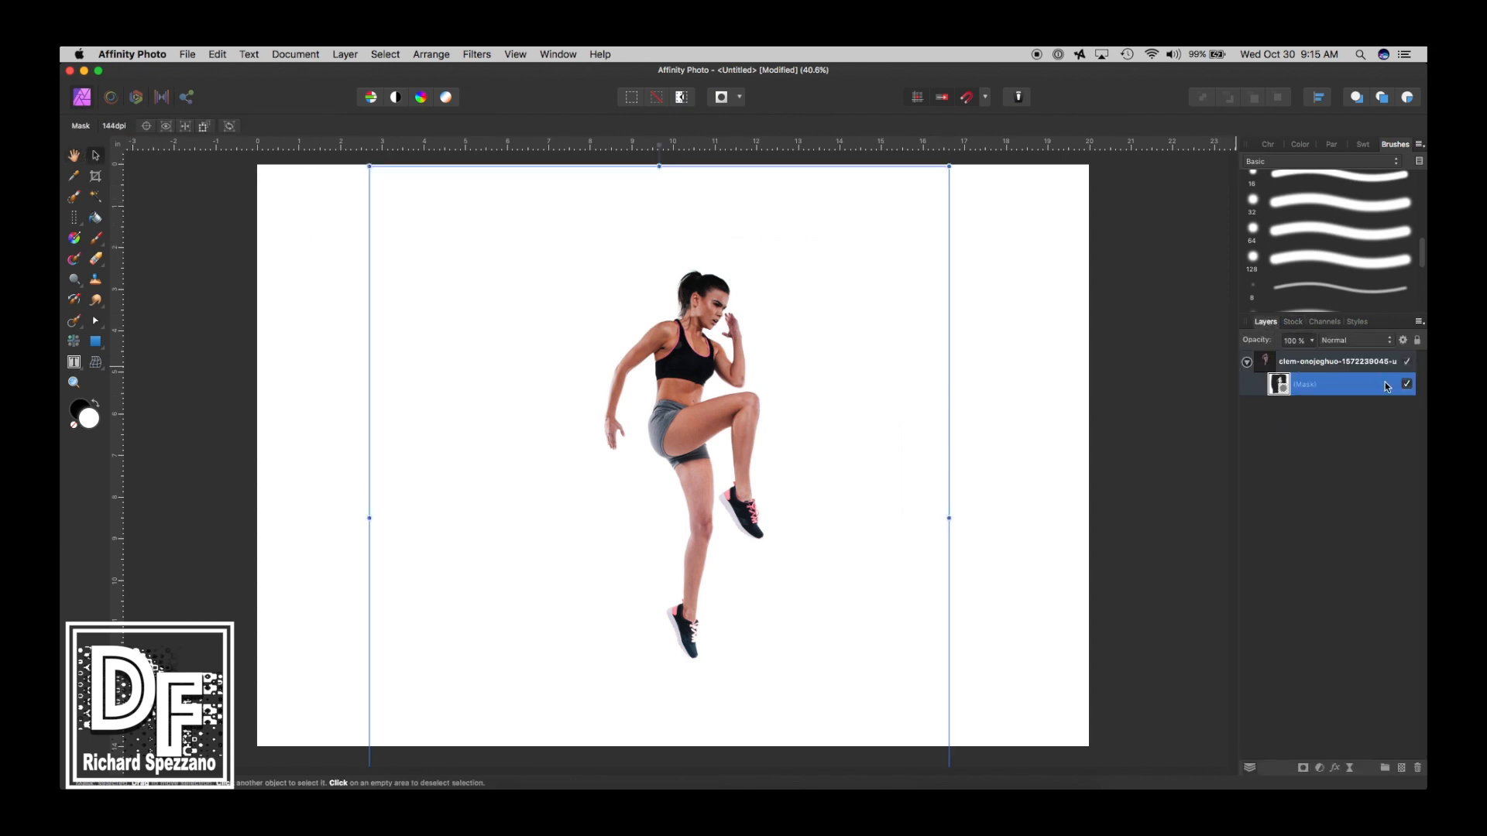
left_click(1406, 383)
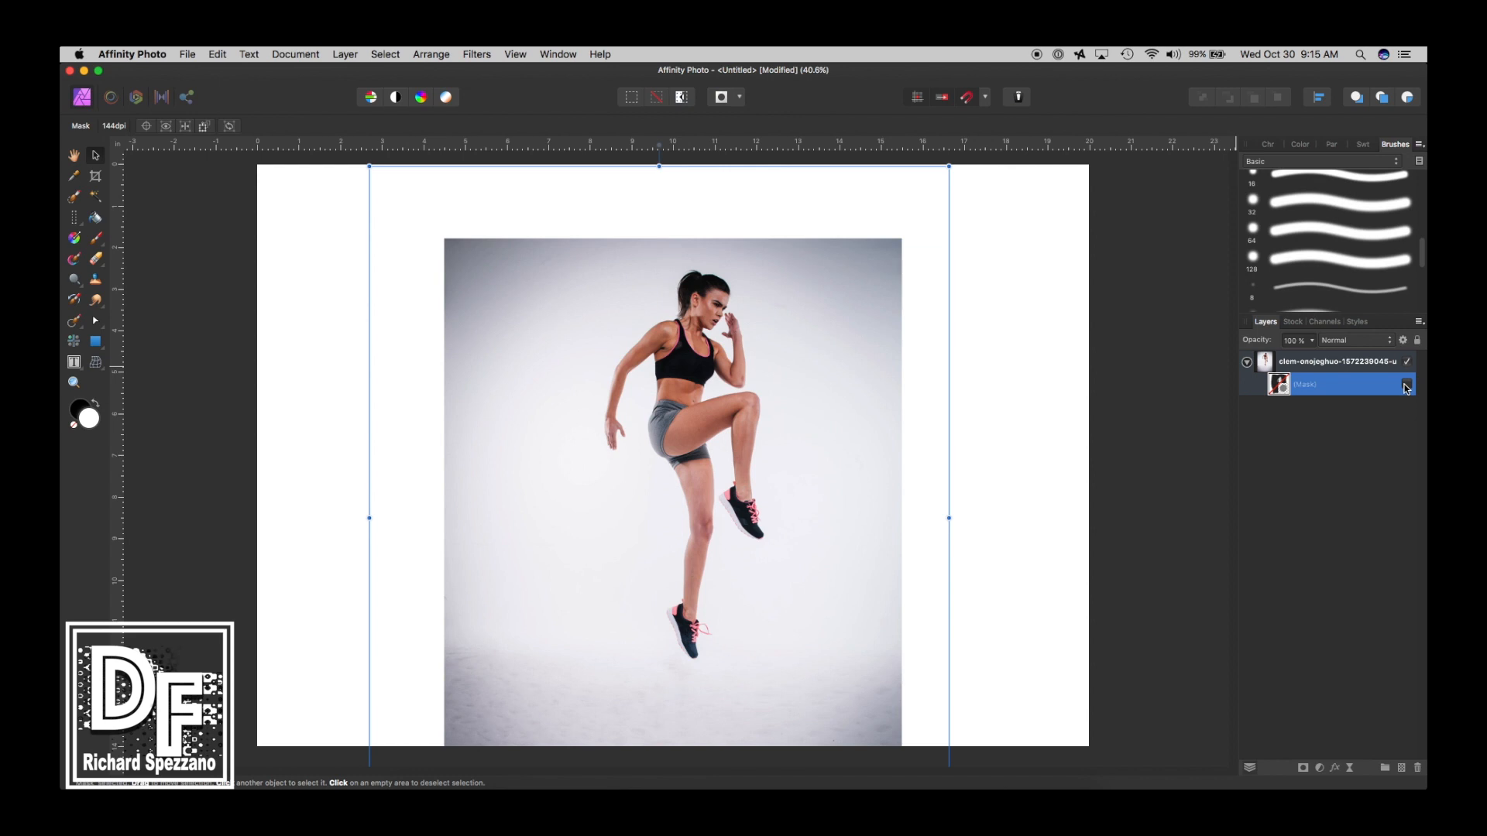
left_click(1406, 385)
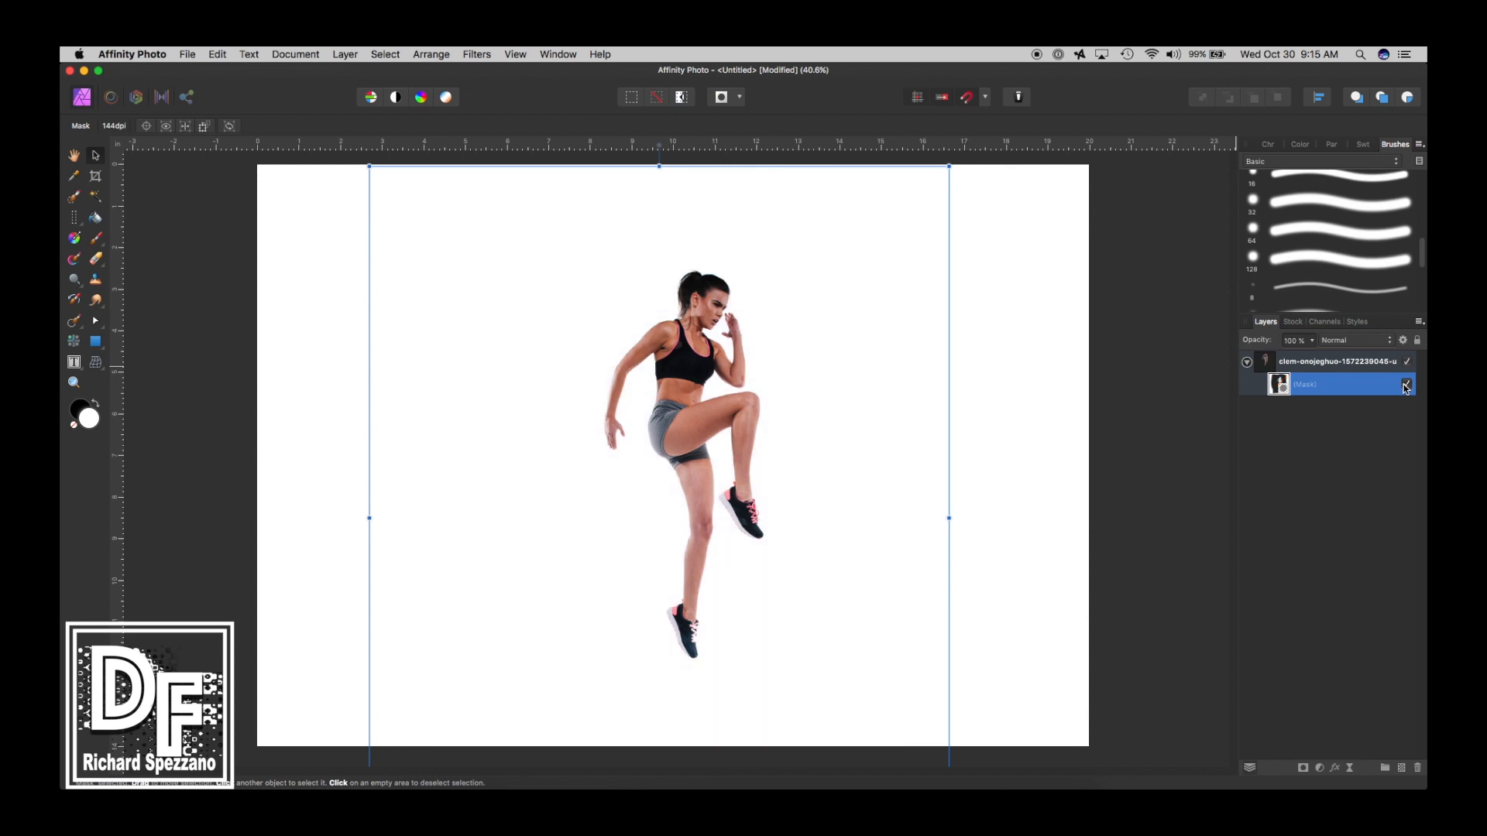
left_click(1406, 384)
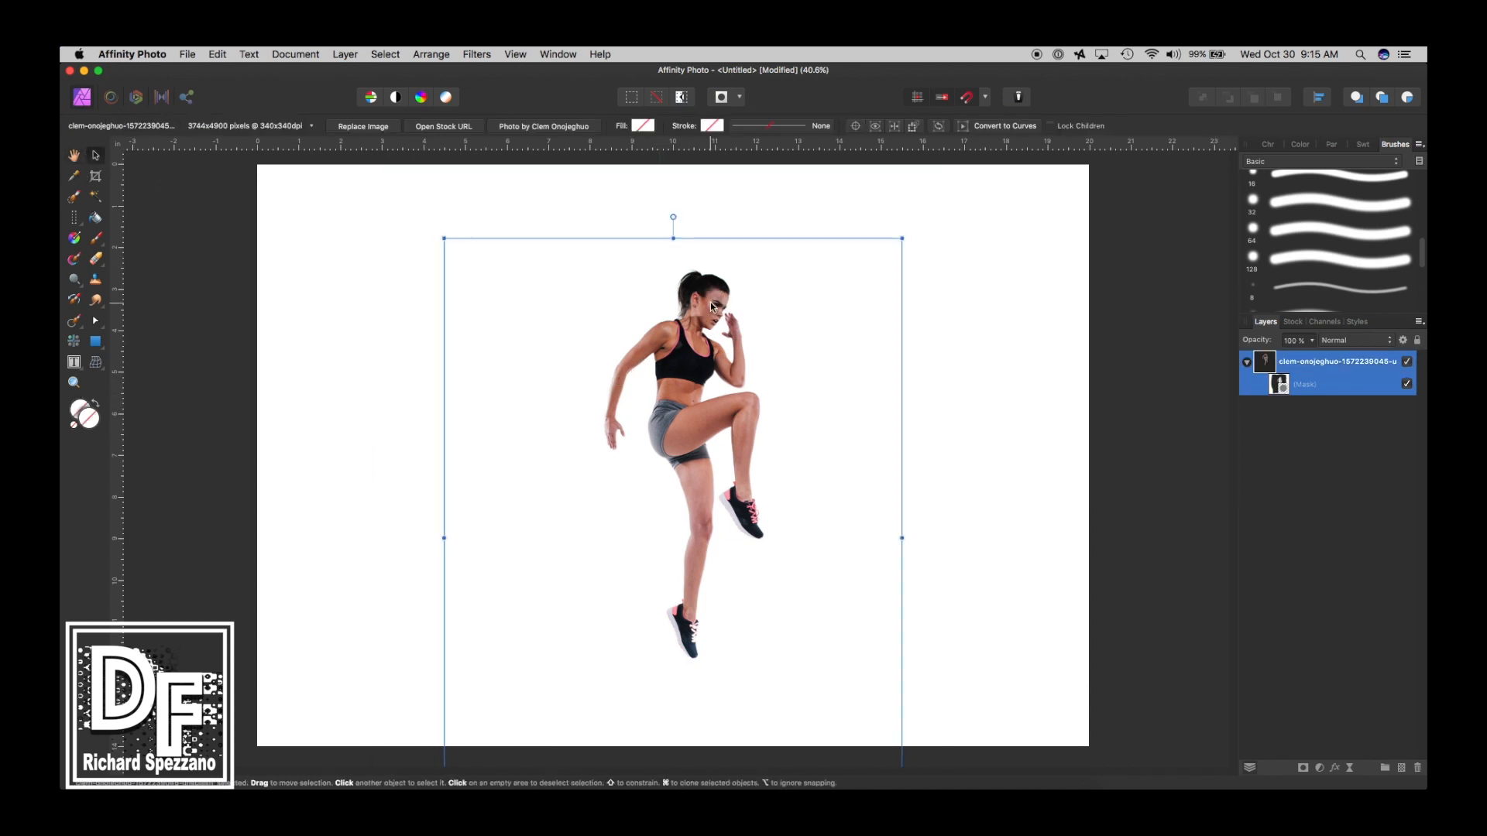
Step: Flip the runner horizontally and drag her toward the left of the canvas
left_click(431, 54)
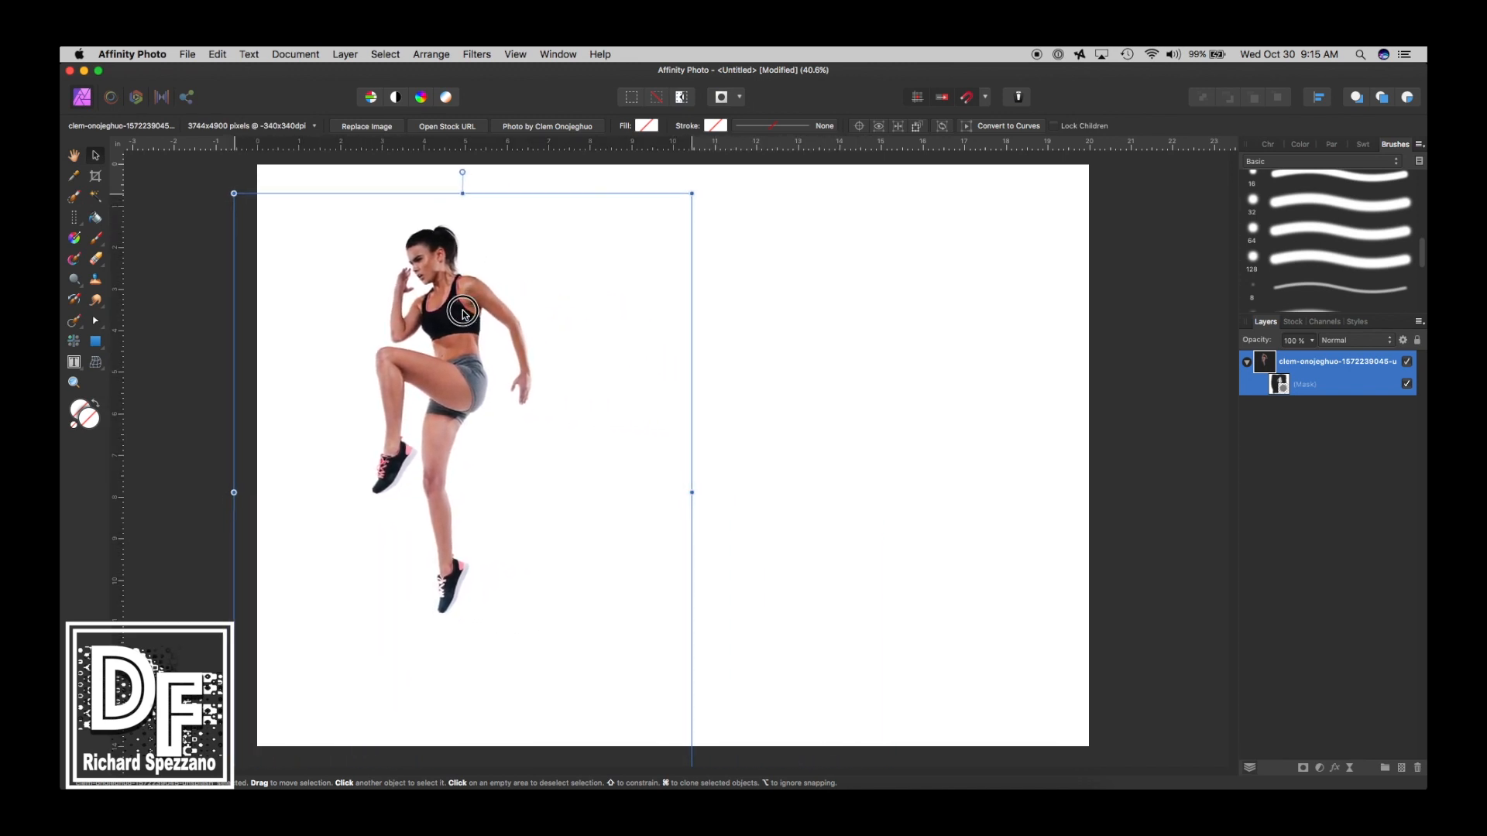
left_click_drag(464, 313, 443, 316)
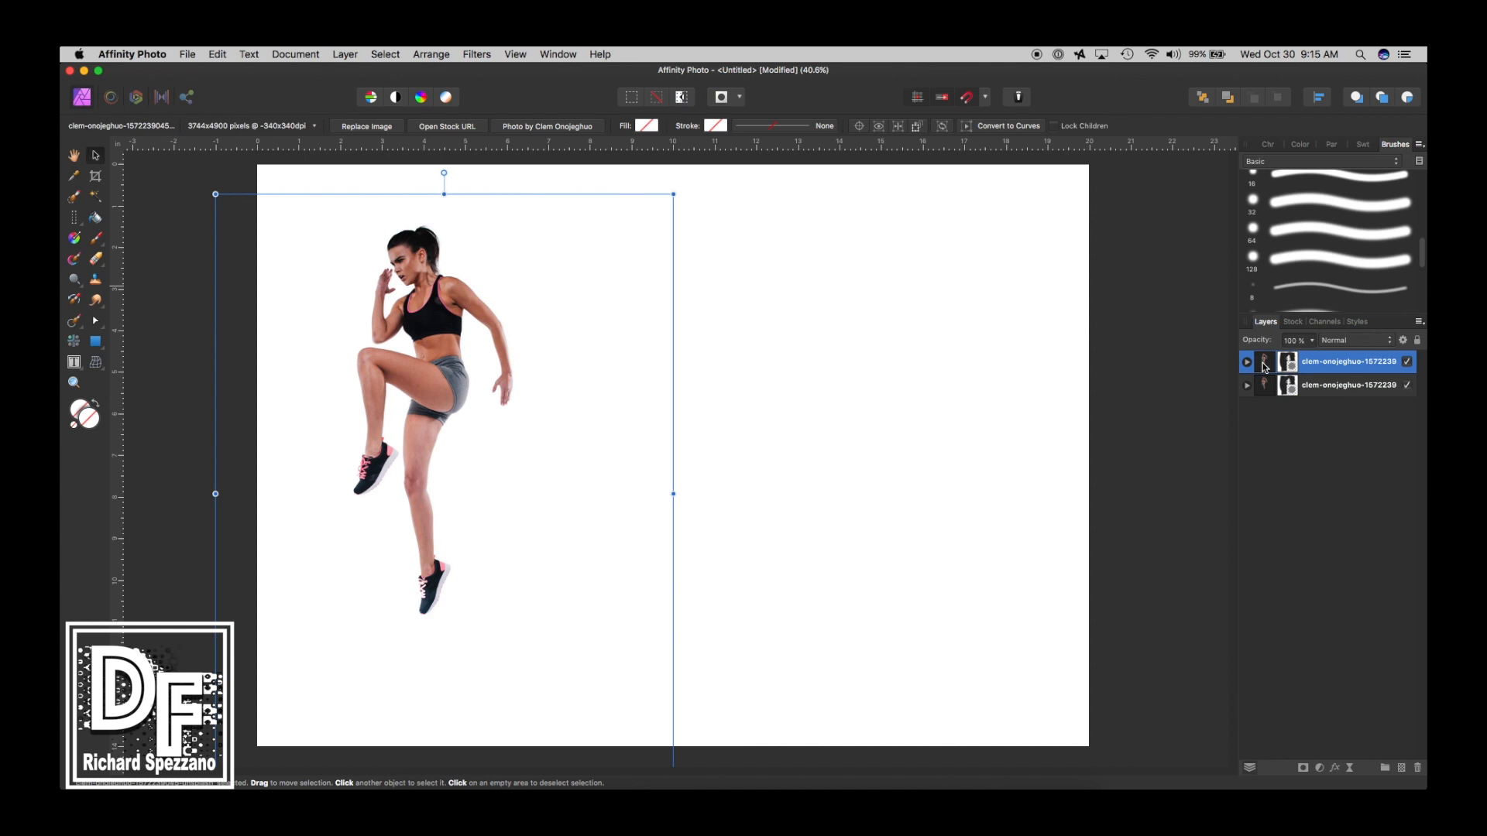
Step: Apply Rasterize & Trim to the top runner copy from its layer context menu
right_click(1354, 361)
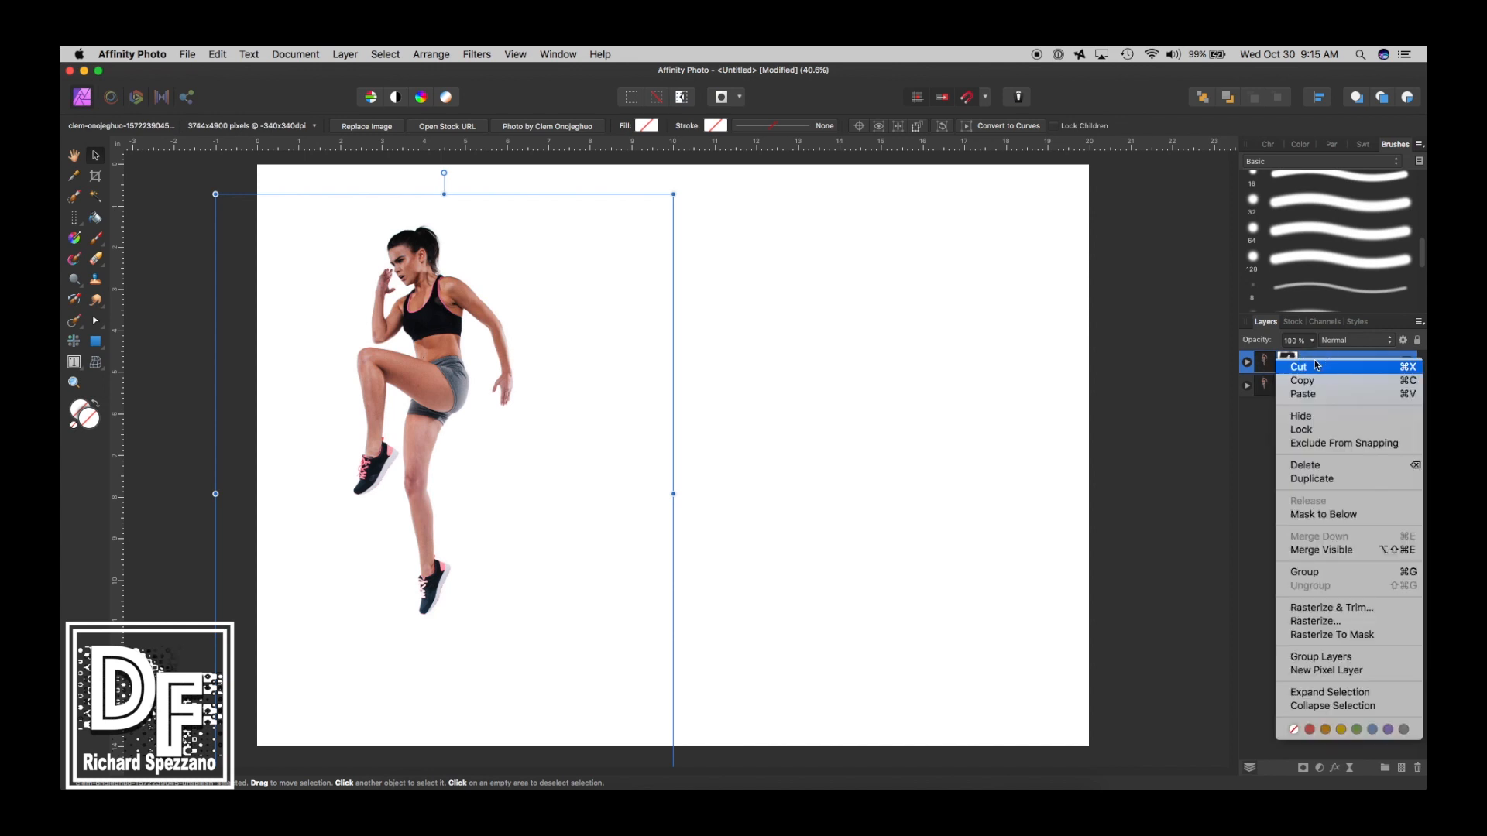
mouse_move(1315, 621)
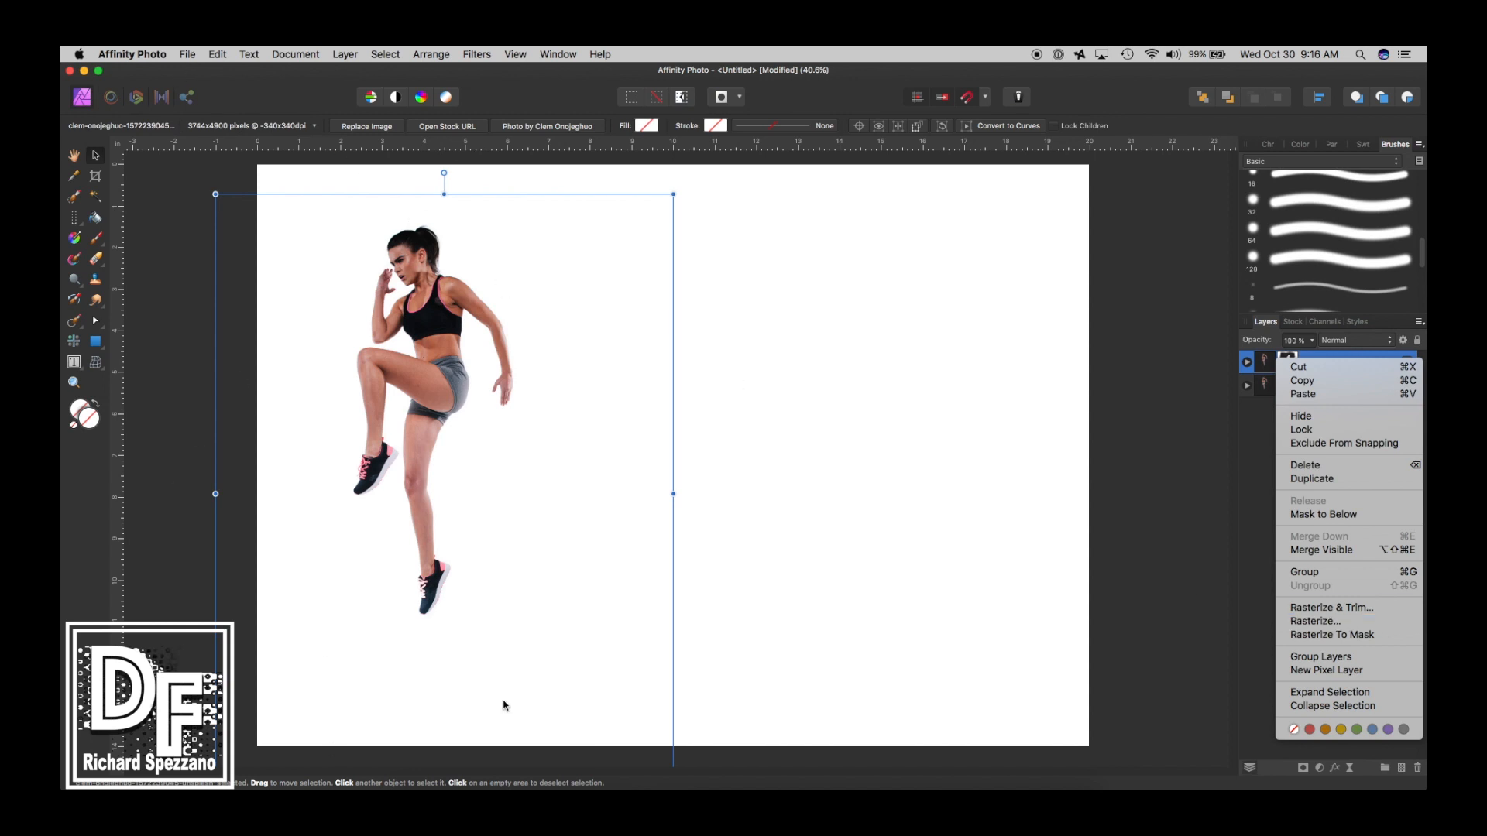
mouse_move(1321, 612)
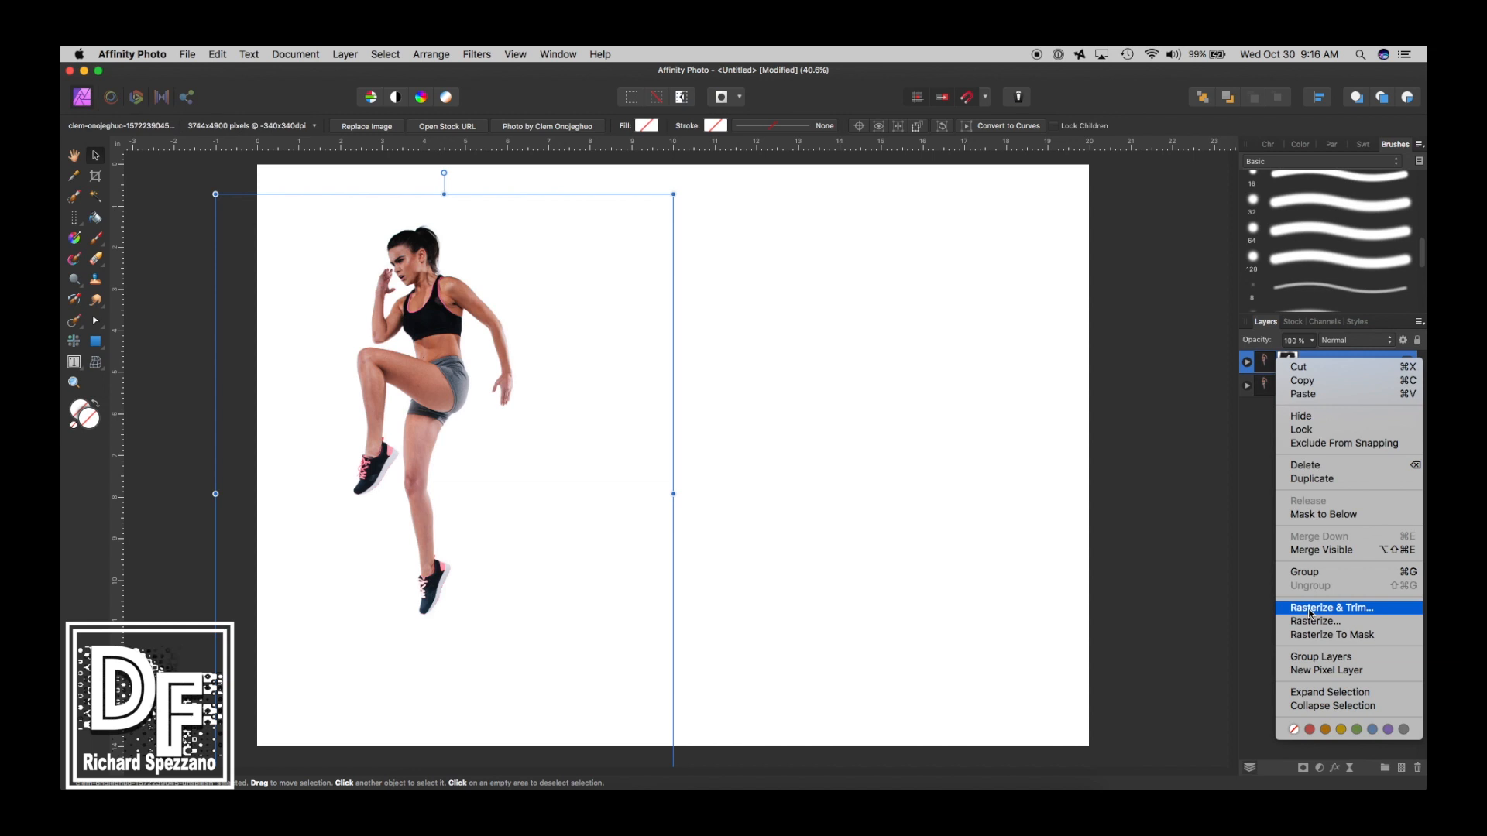
left_click(1328, 609)
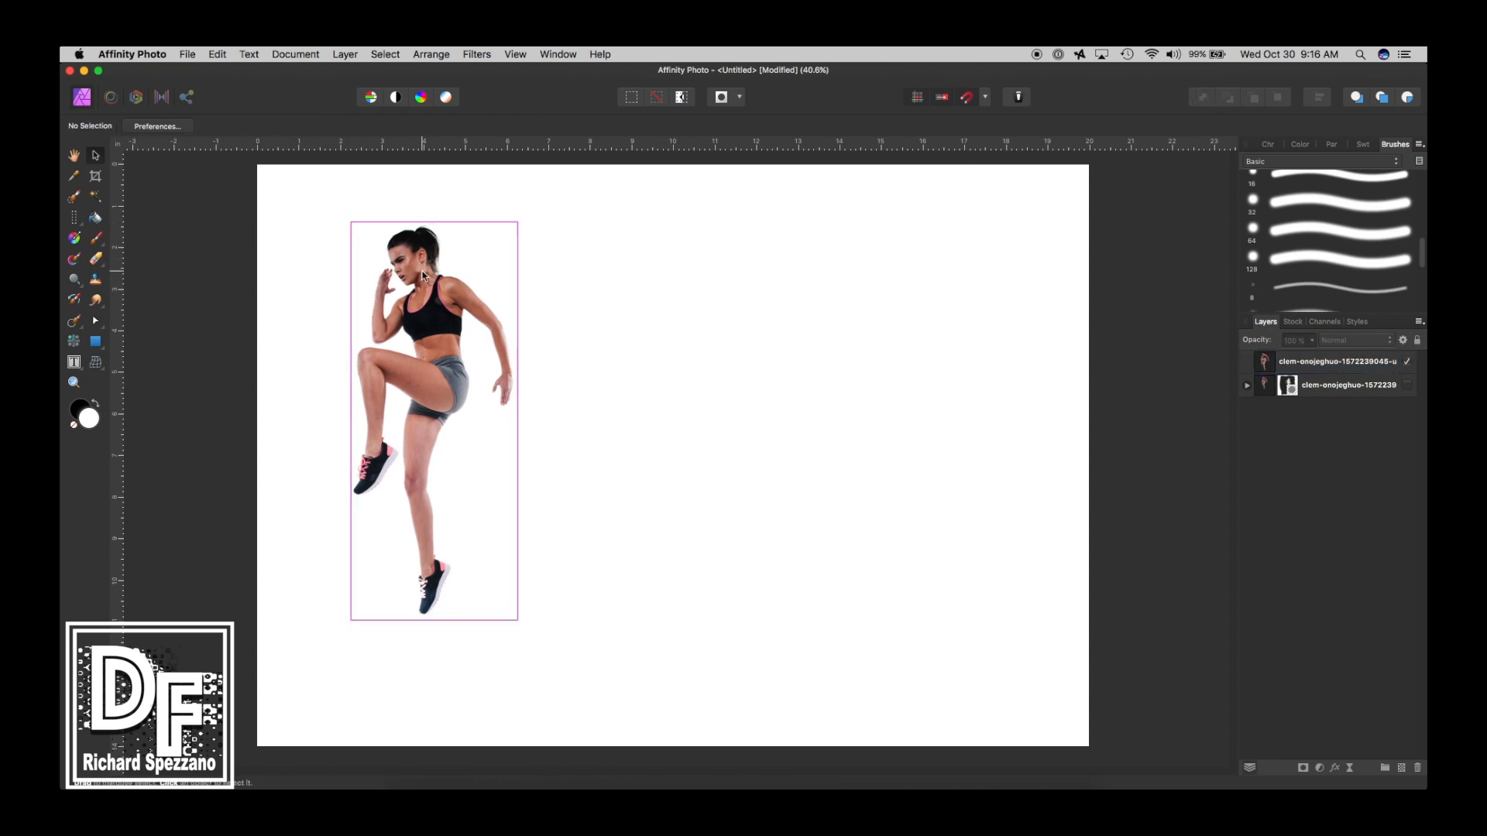
Step: Stack many offset, stretched copies of the trimmed runner to form the smeared trail
left_click(426, 281)
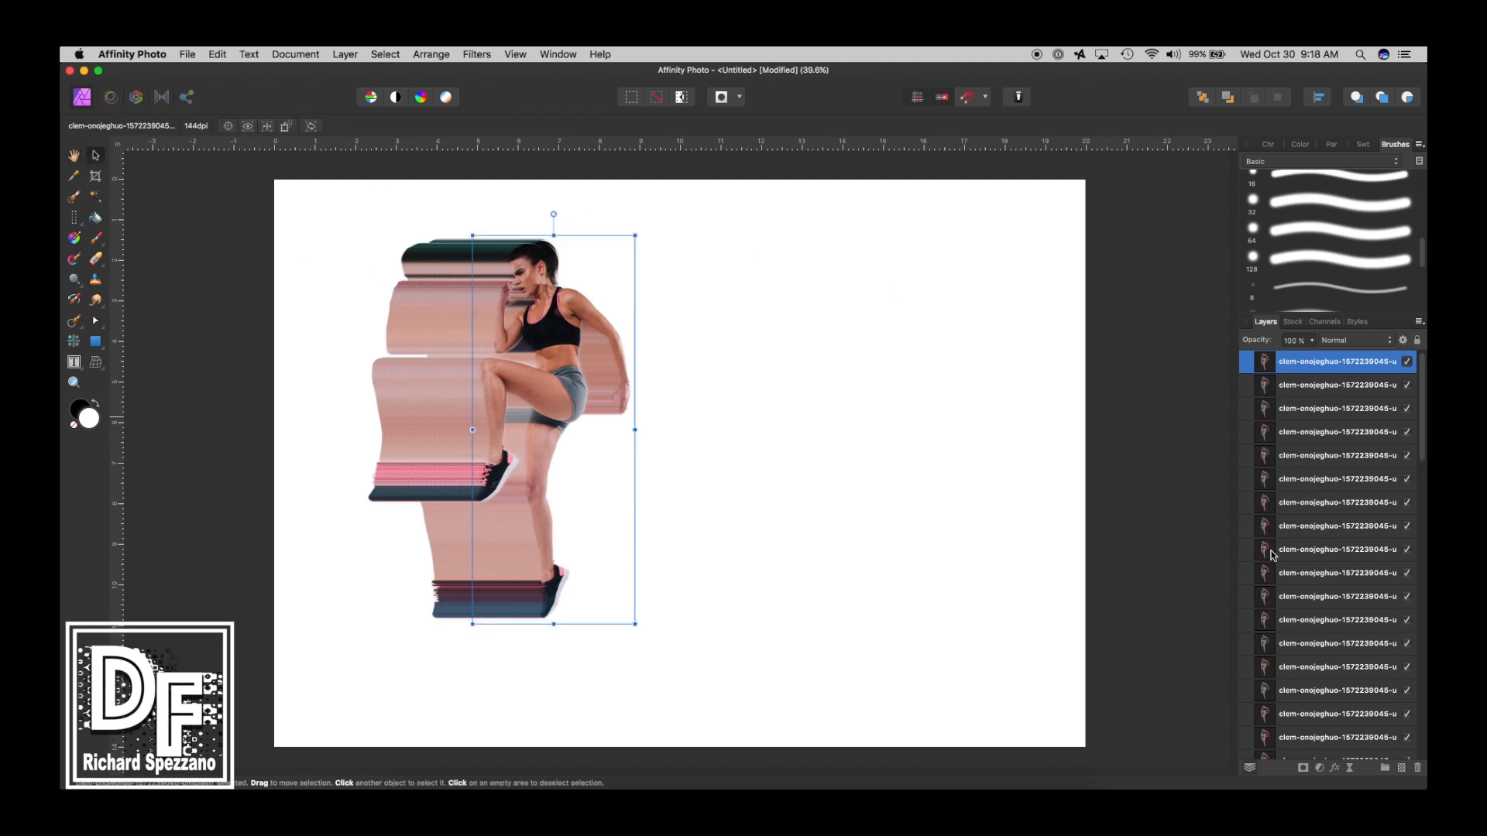
scroll("down", 3)
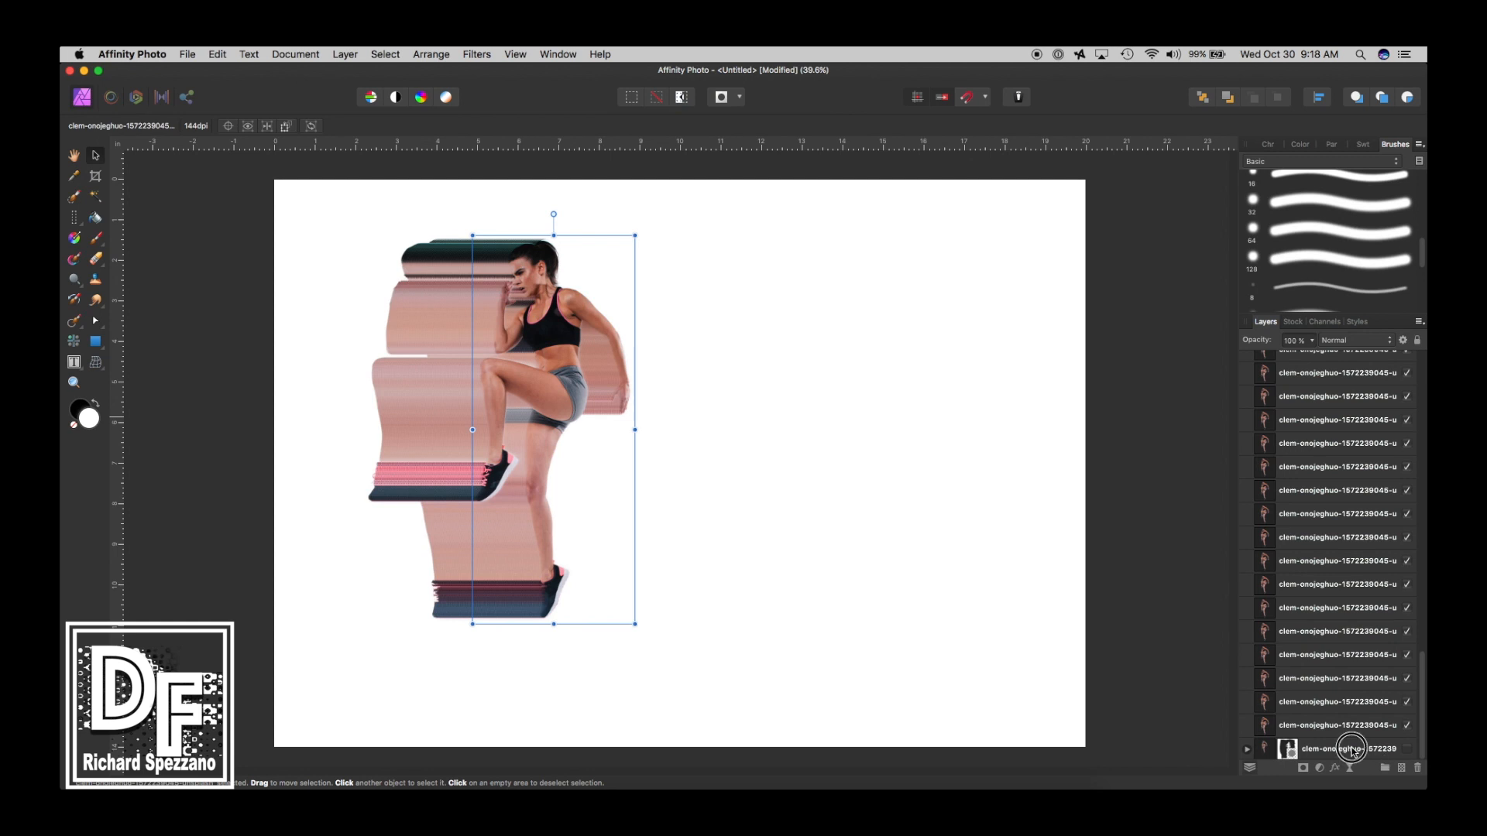
Step: Group the stacked streak copies and open the group's options to rasterize it
left_click(1351, 749)
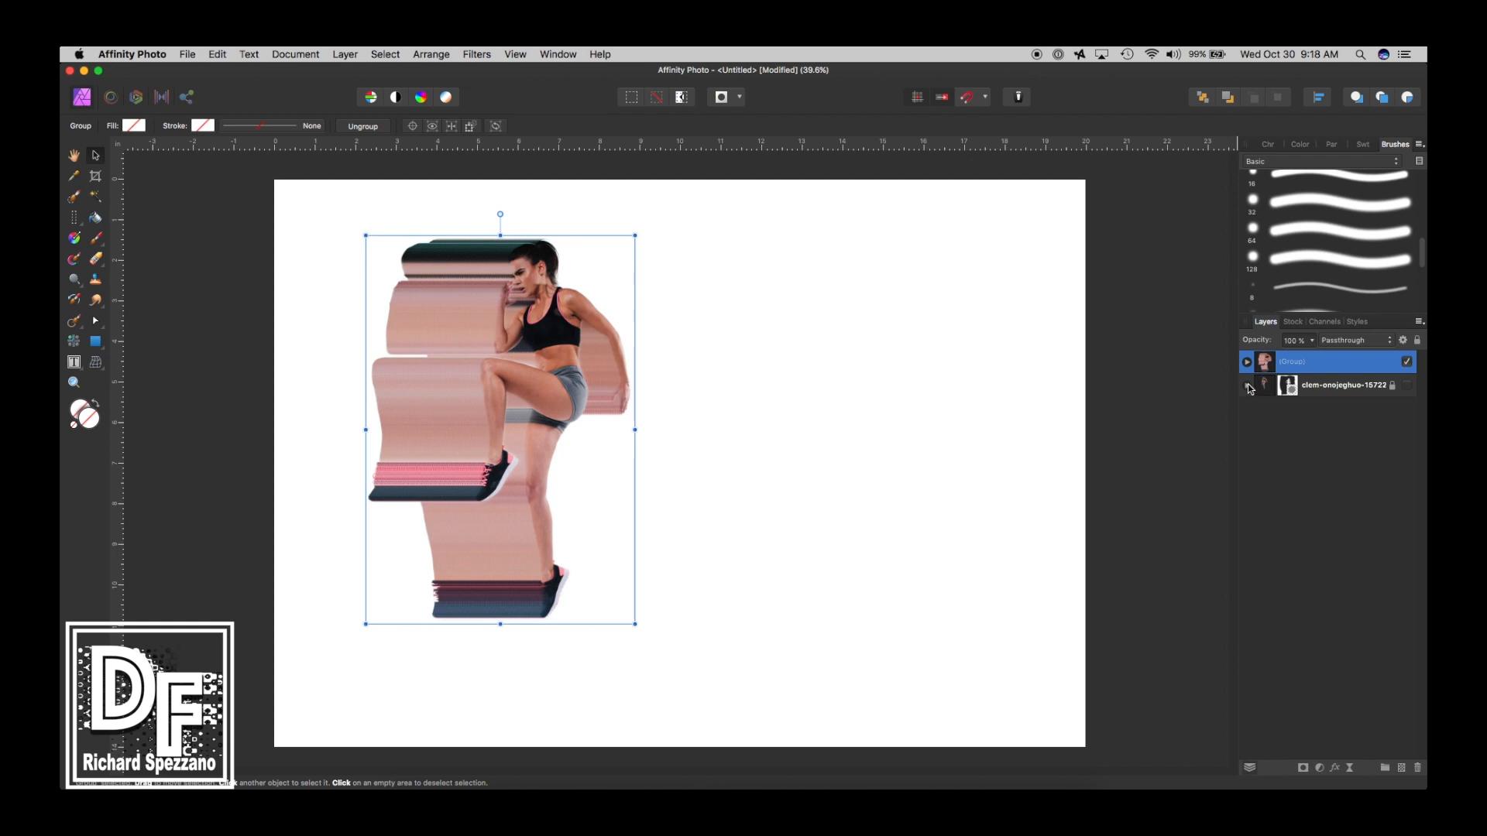
left_click(1246, 385)
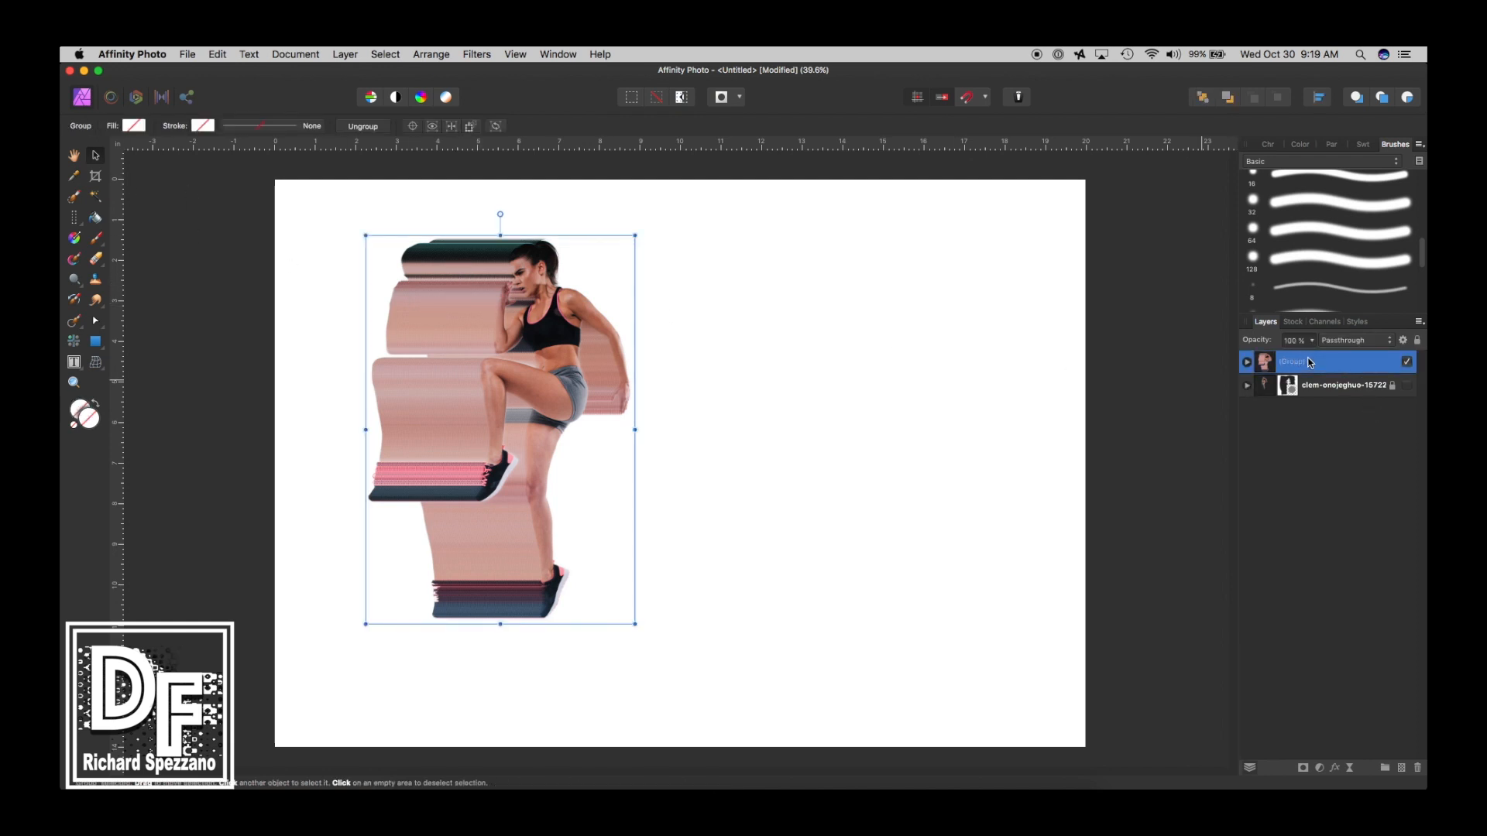
right_click(1308, 362)
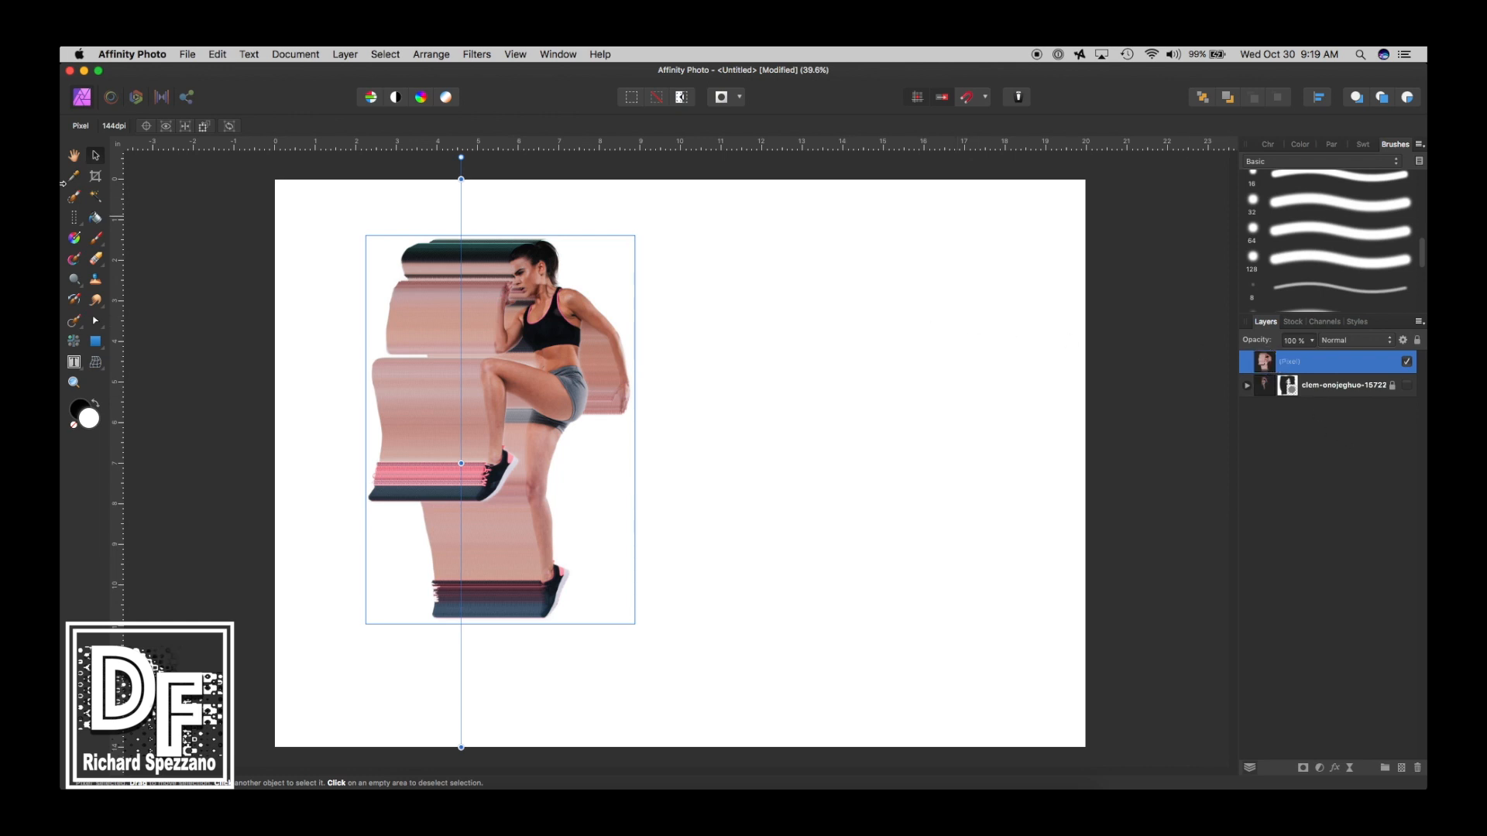
mouse_move(72, 218)
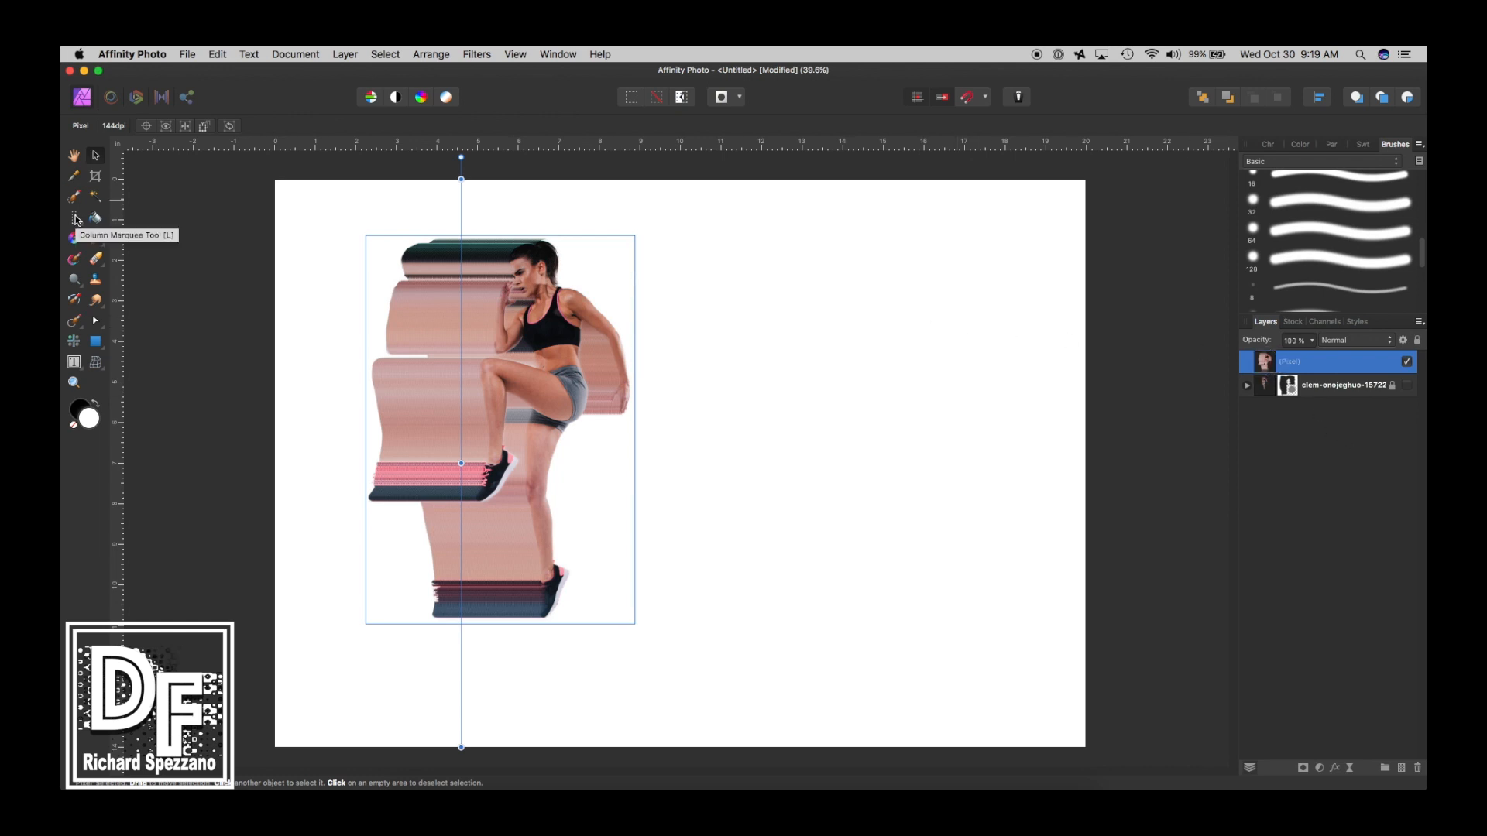
Step: Switch the marquee selection to the single-pixel Column Marquee Tool
left_click(72, 219)
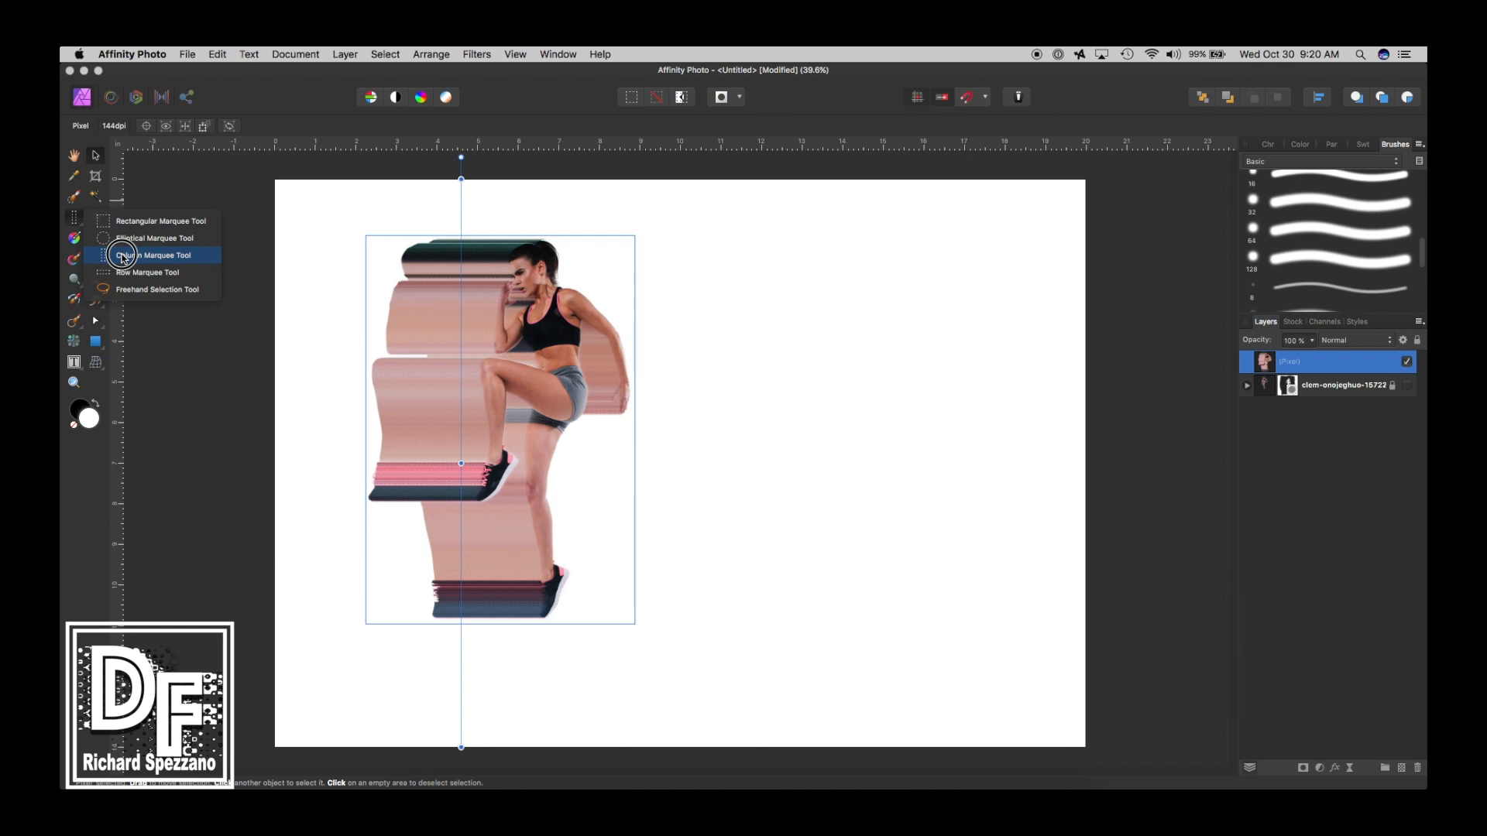
left_click(147, 255)
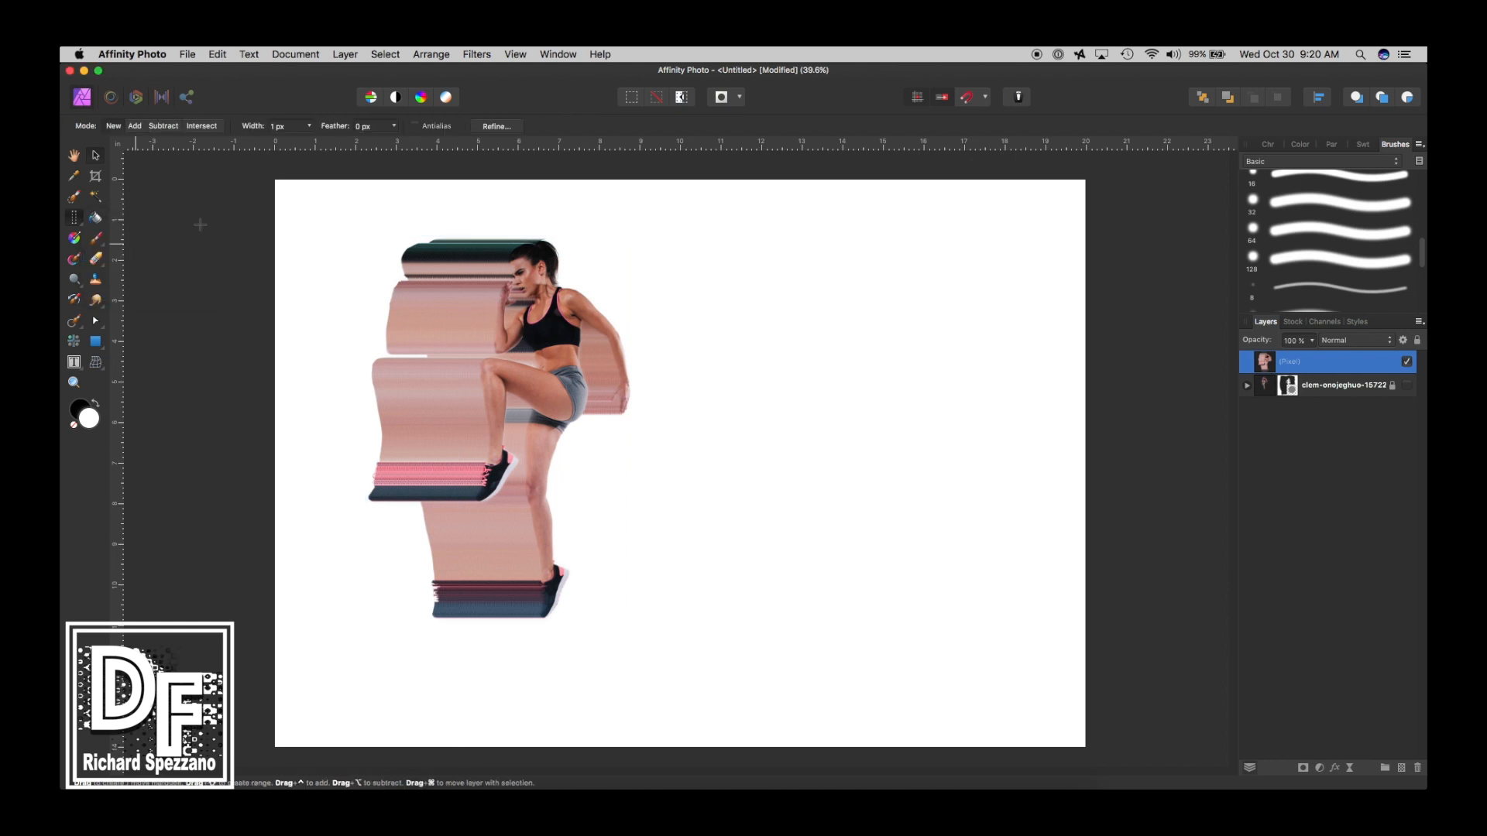
mouse_move(456, 230)
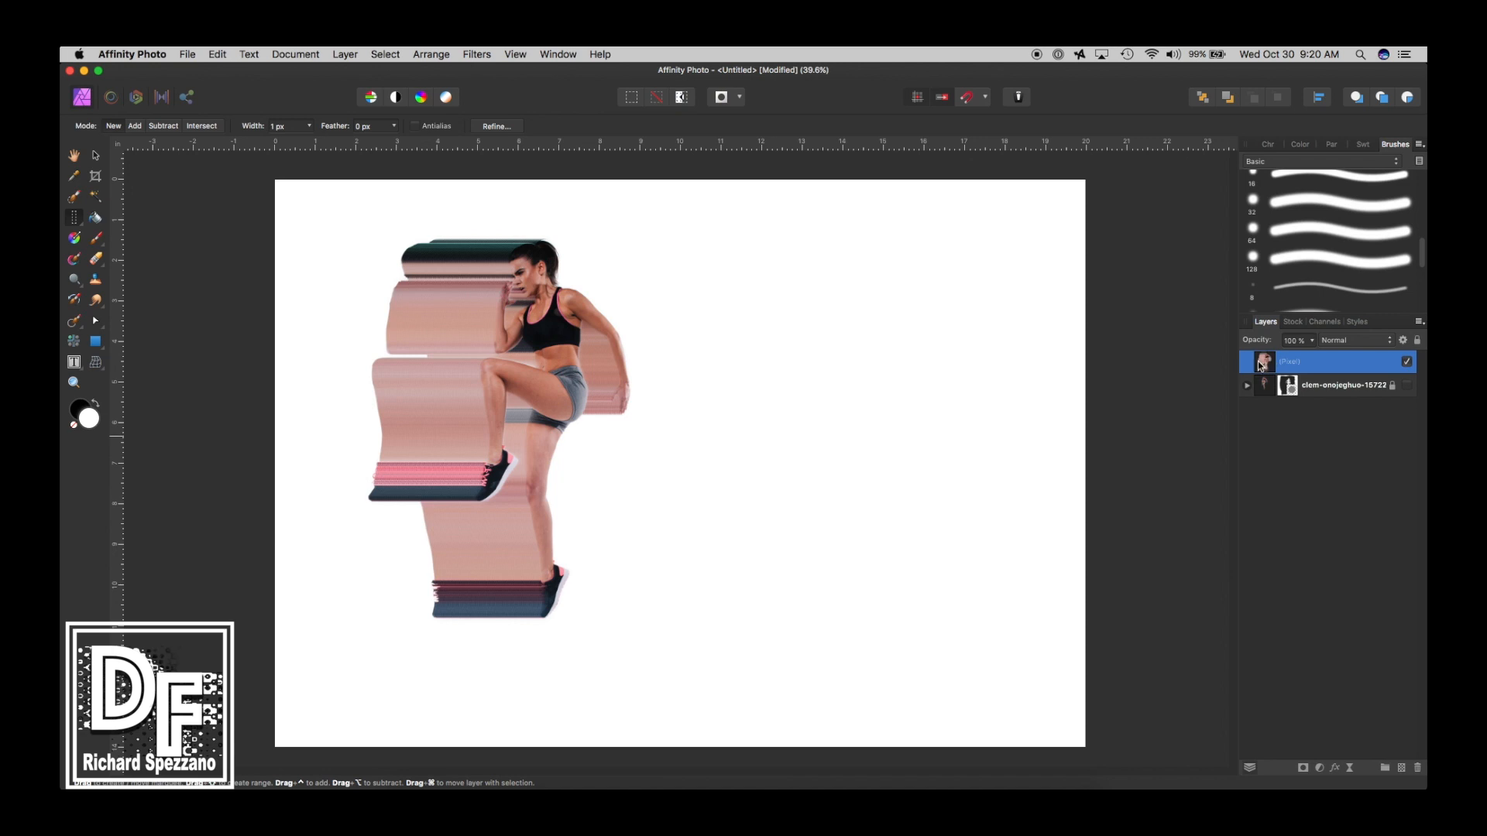
mouse_move(1270, 366)
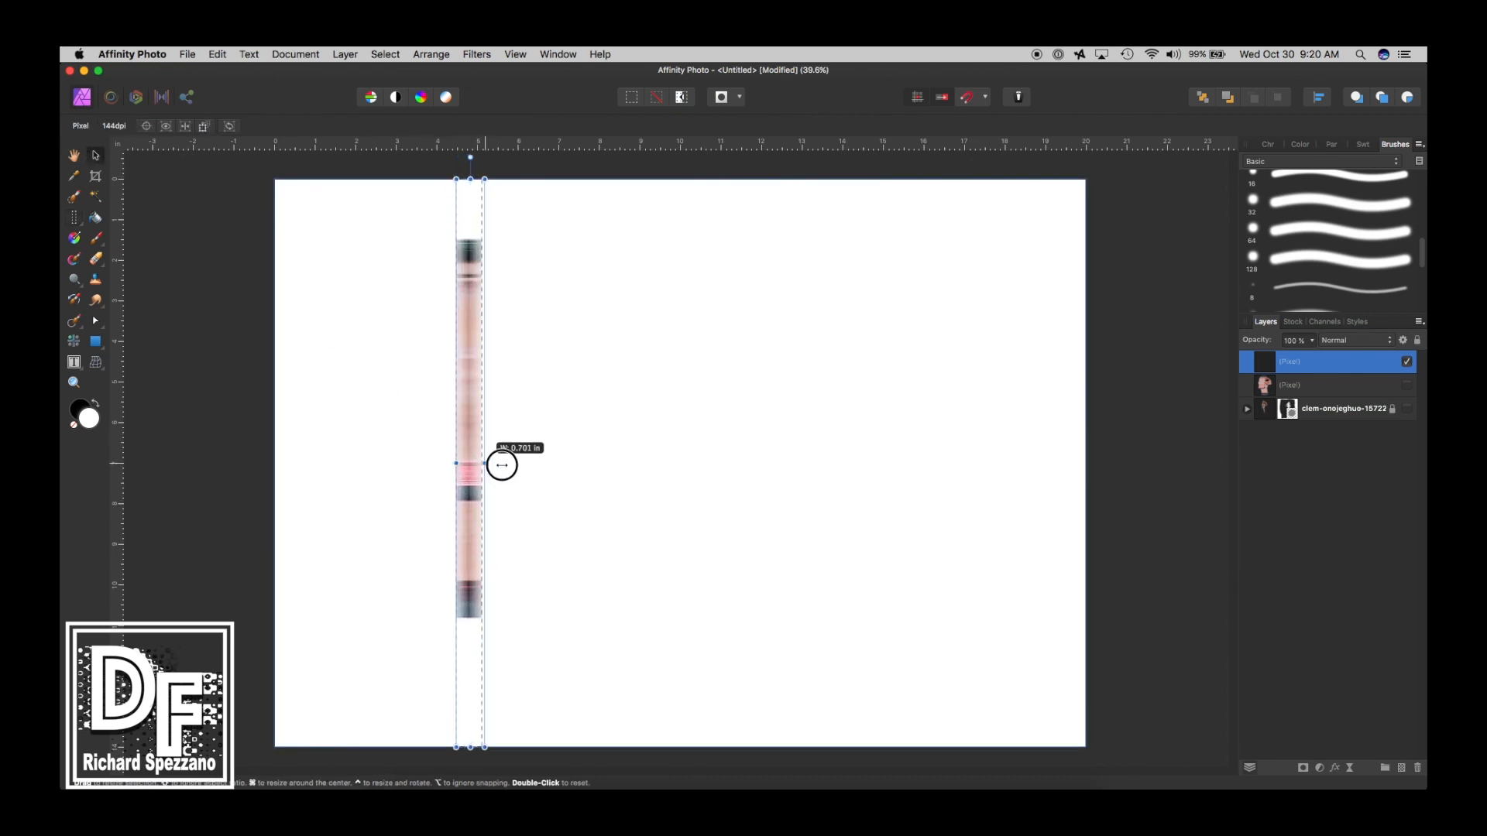
Step: Stretch the streak slice right and left across the canvas, re-show the runner, and deselect
left_click_drag(502, 465, 1057, 487)
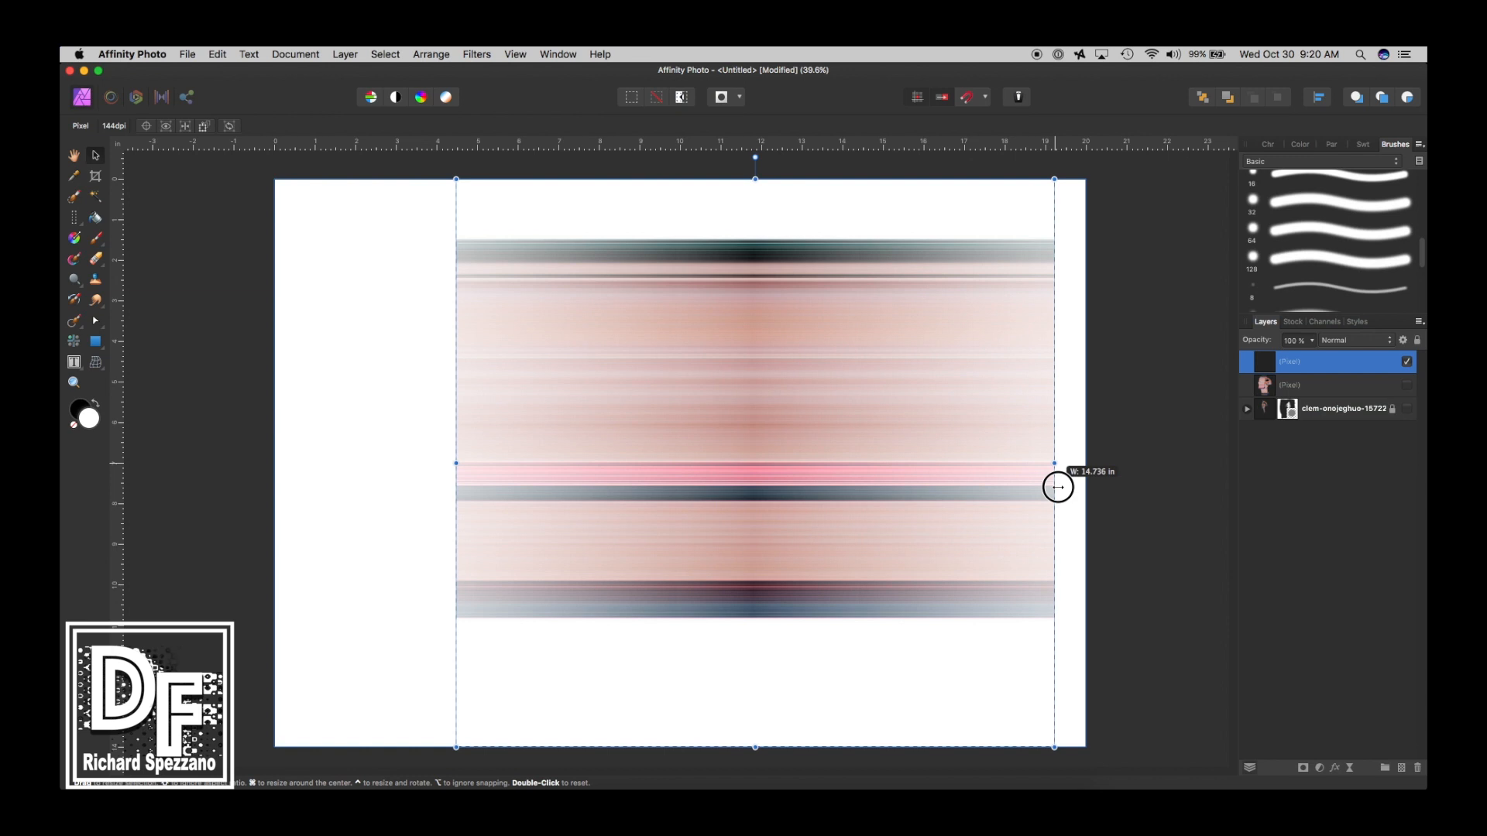
left_click_drag(1056, 486, 1065, 490)
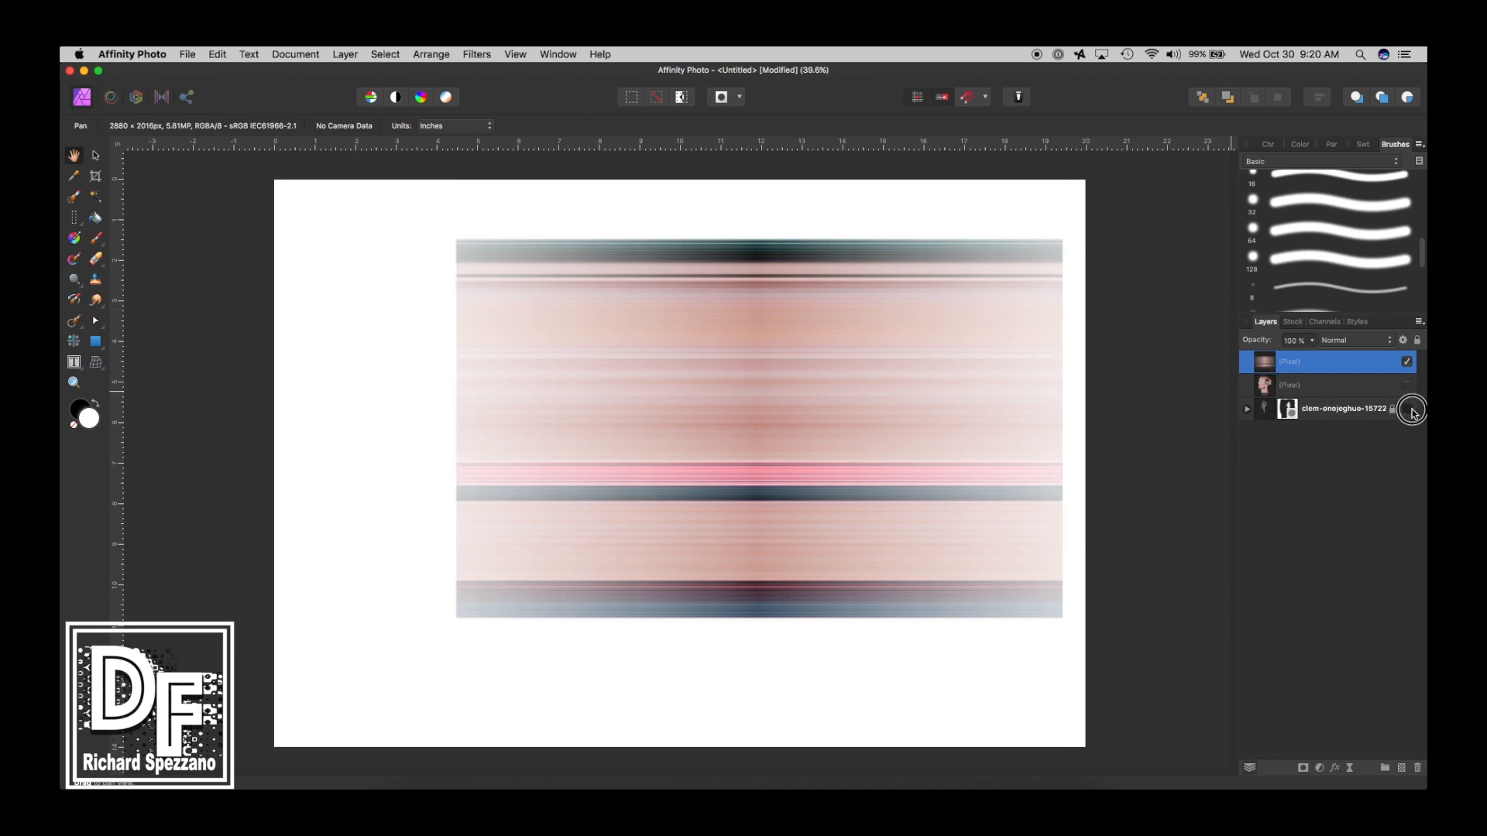
left_click(1406, 362)
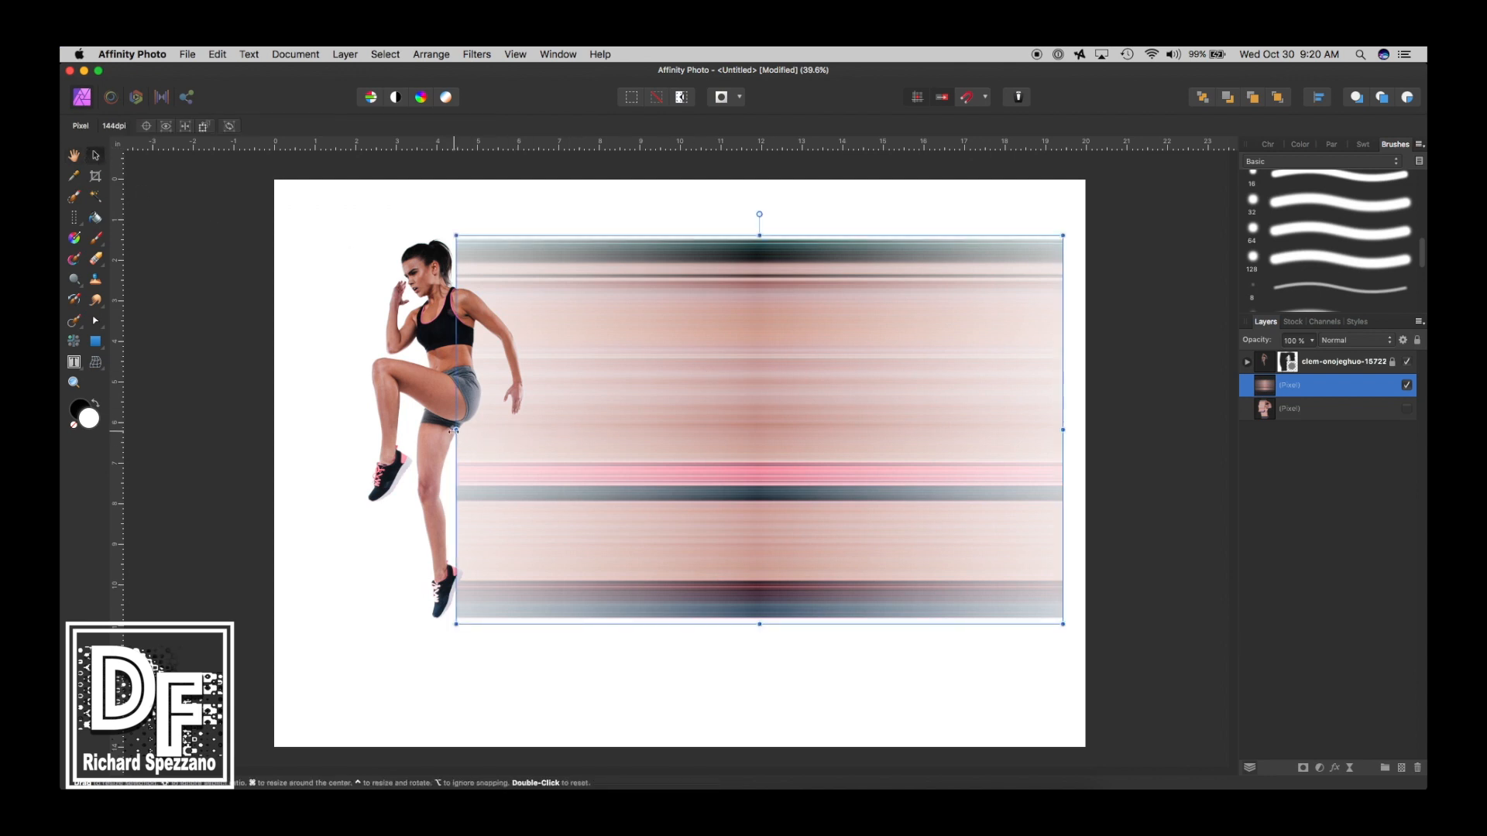
left_click_drag(455, 432, 372, 432)
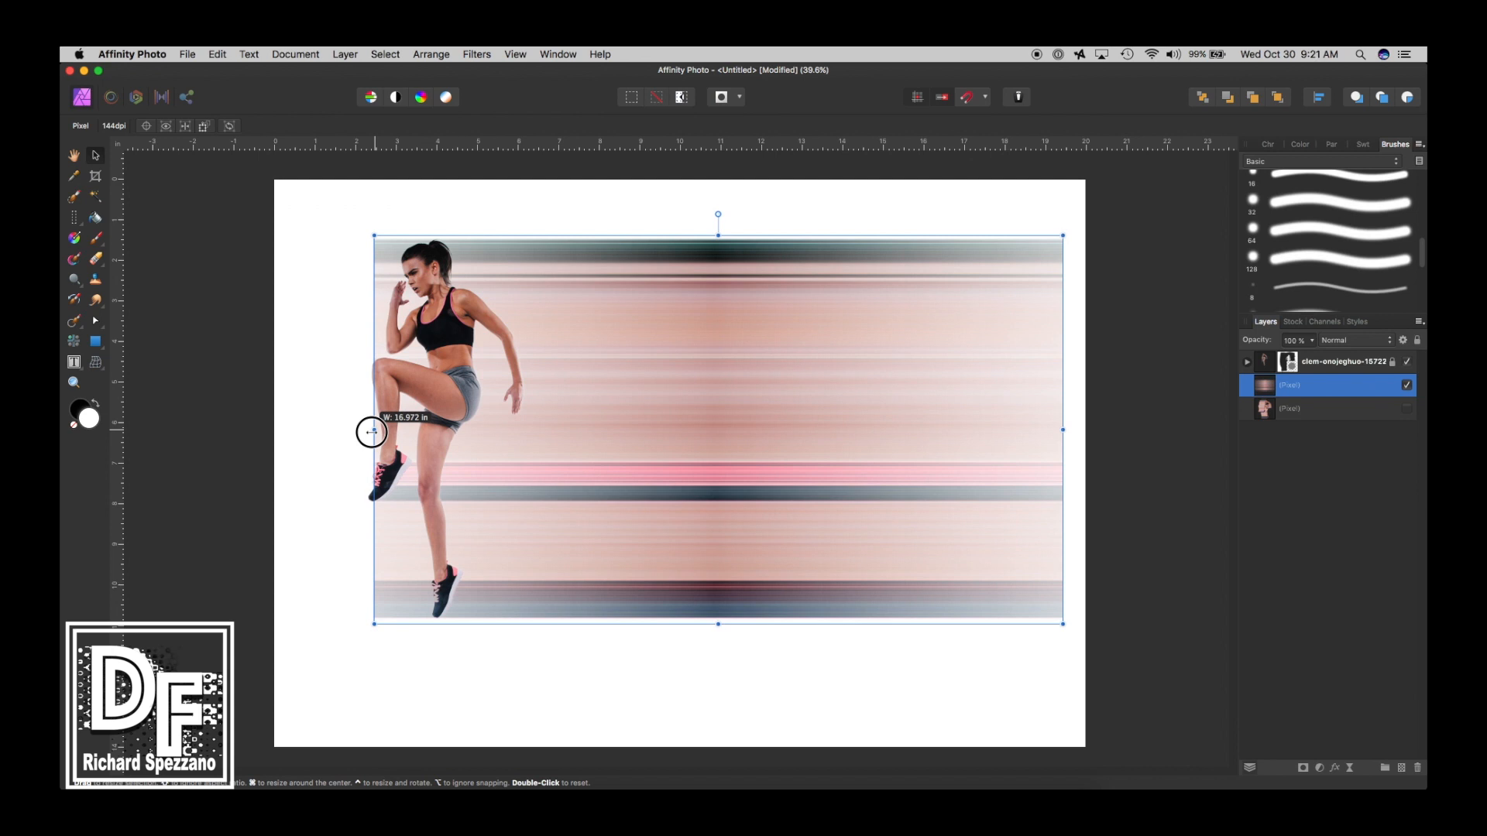
left_click_drag(372, 432, 366, 432)
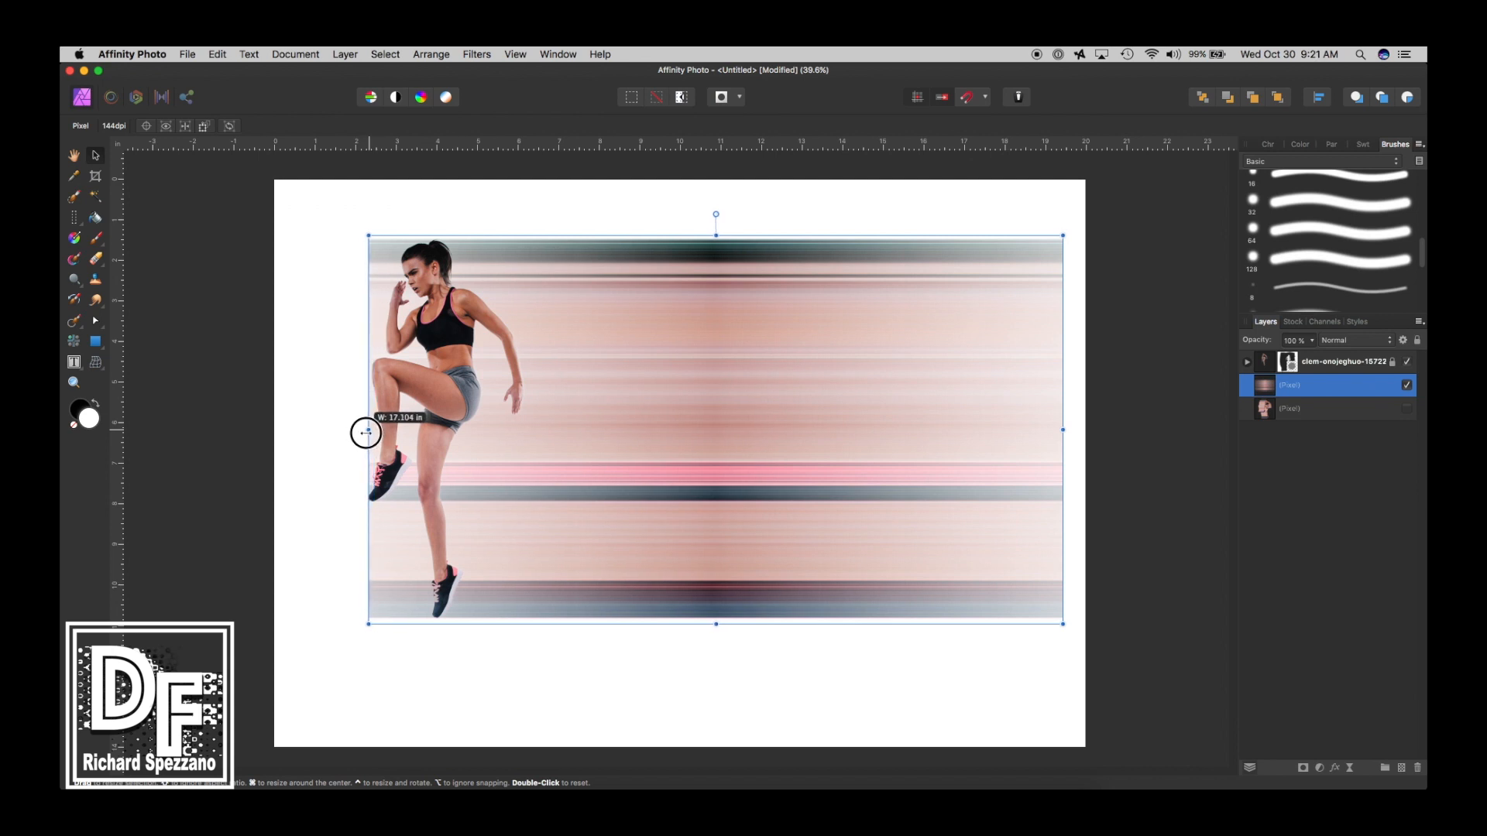
left_click_drag(365, 433, 444, 620)
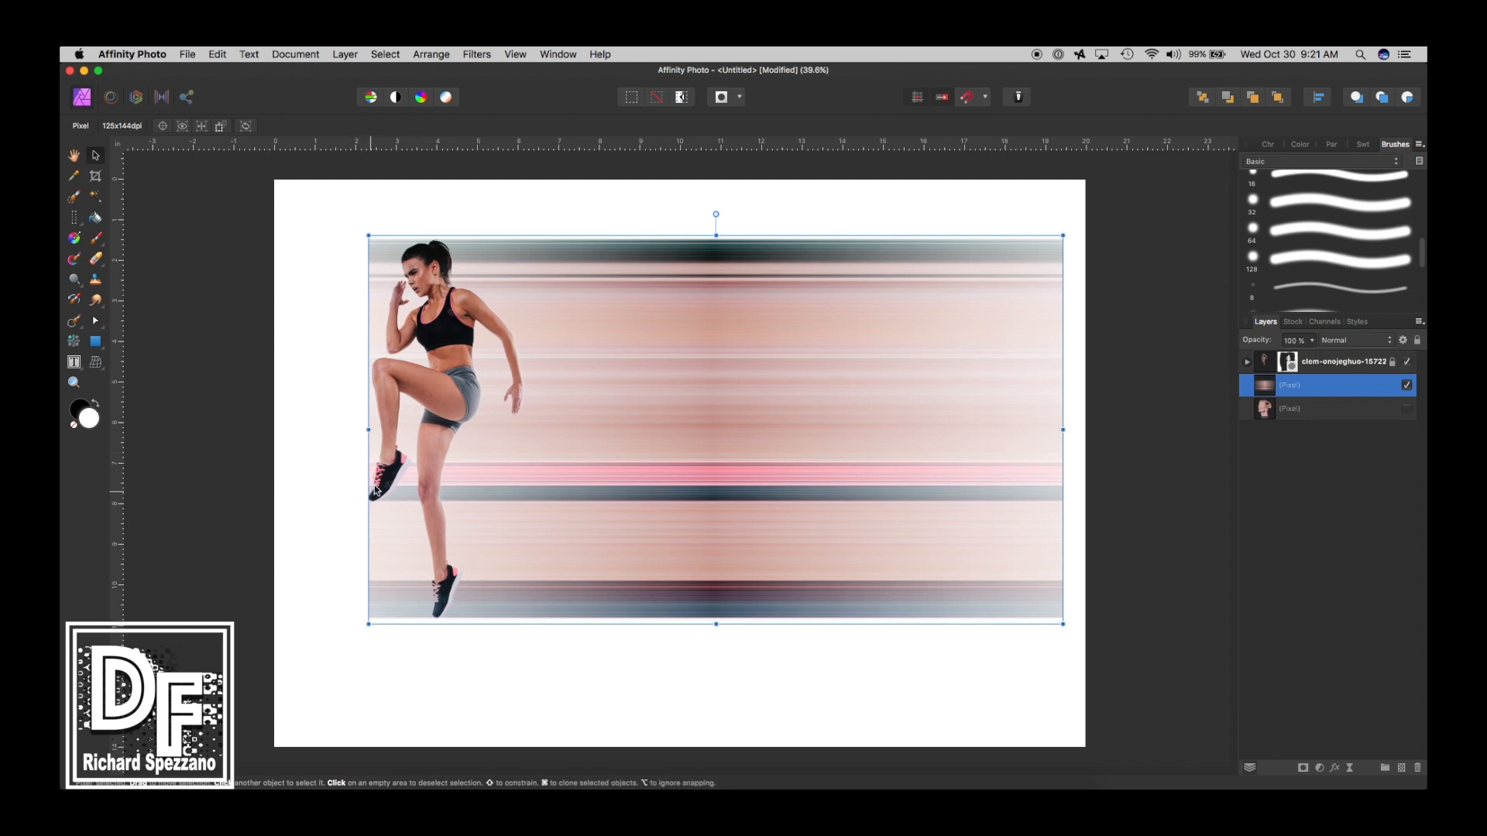
mouse_move(95, 159)
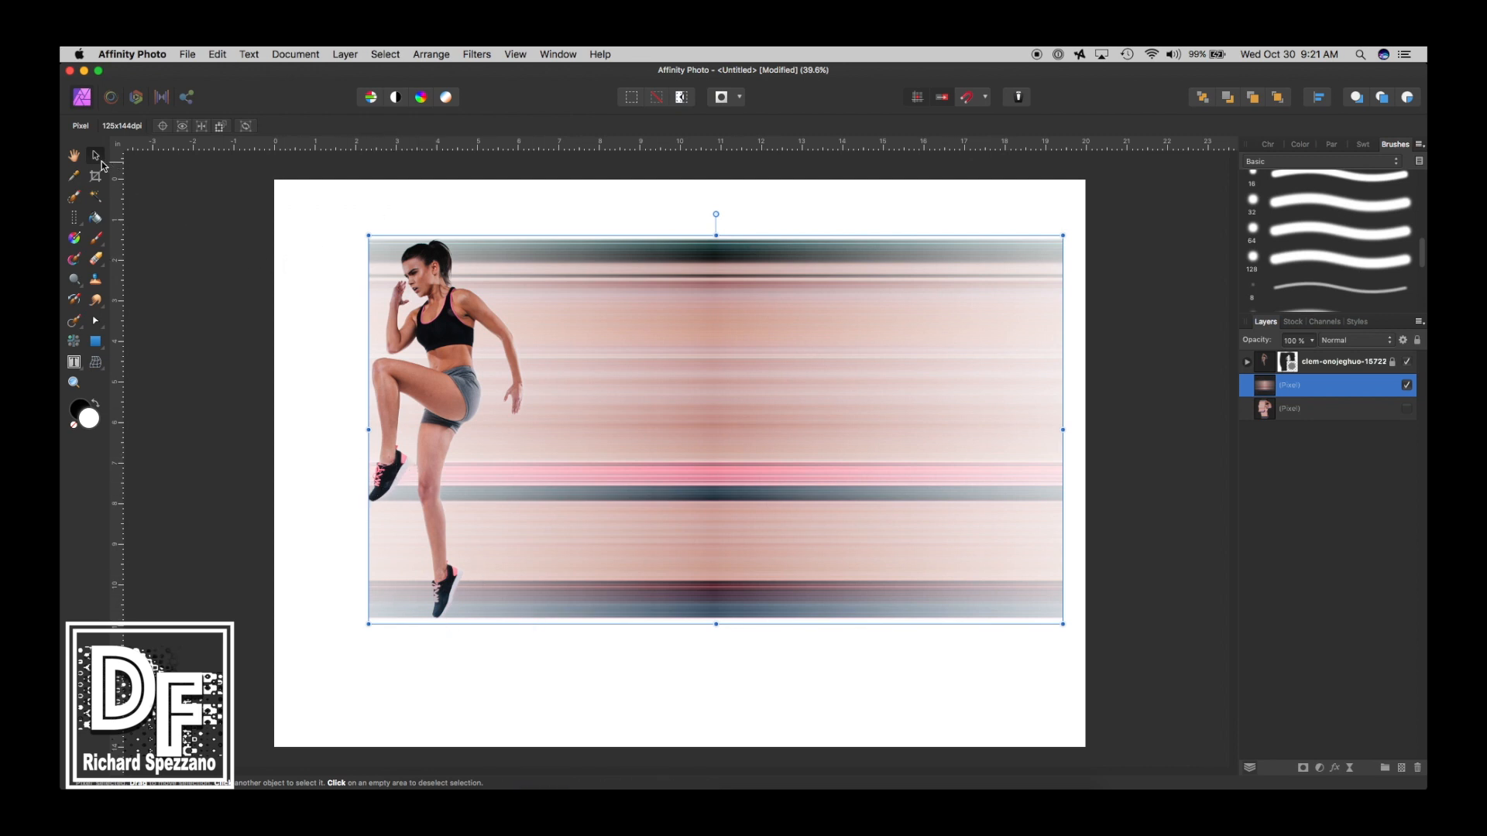
left_click(65, 154)
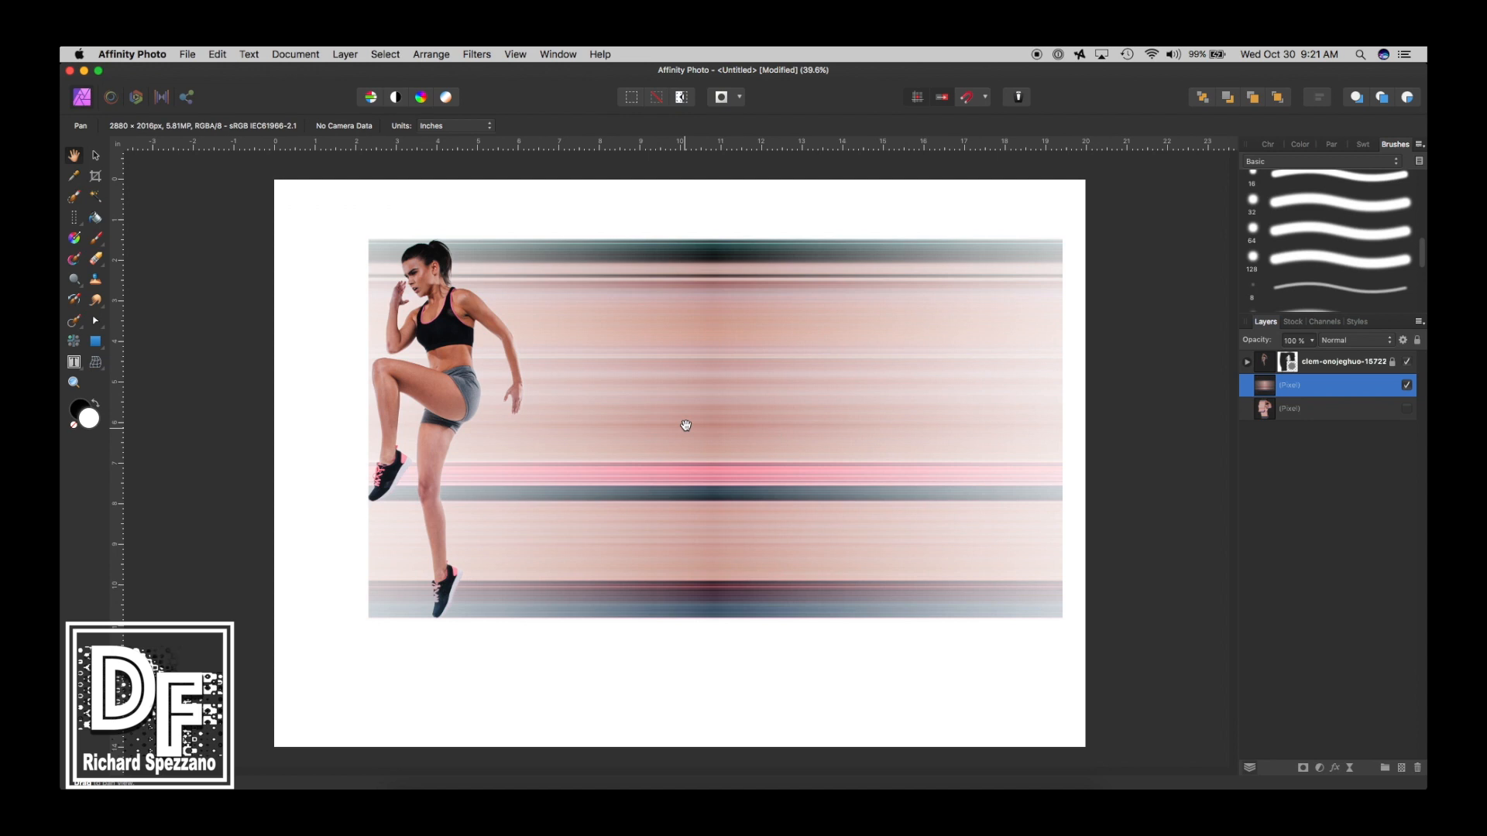
Step: Duplicate the streak band layer and start a Mesh Warp on the top copy
left_click(94, 155)
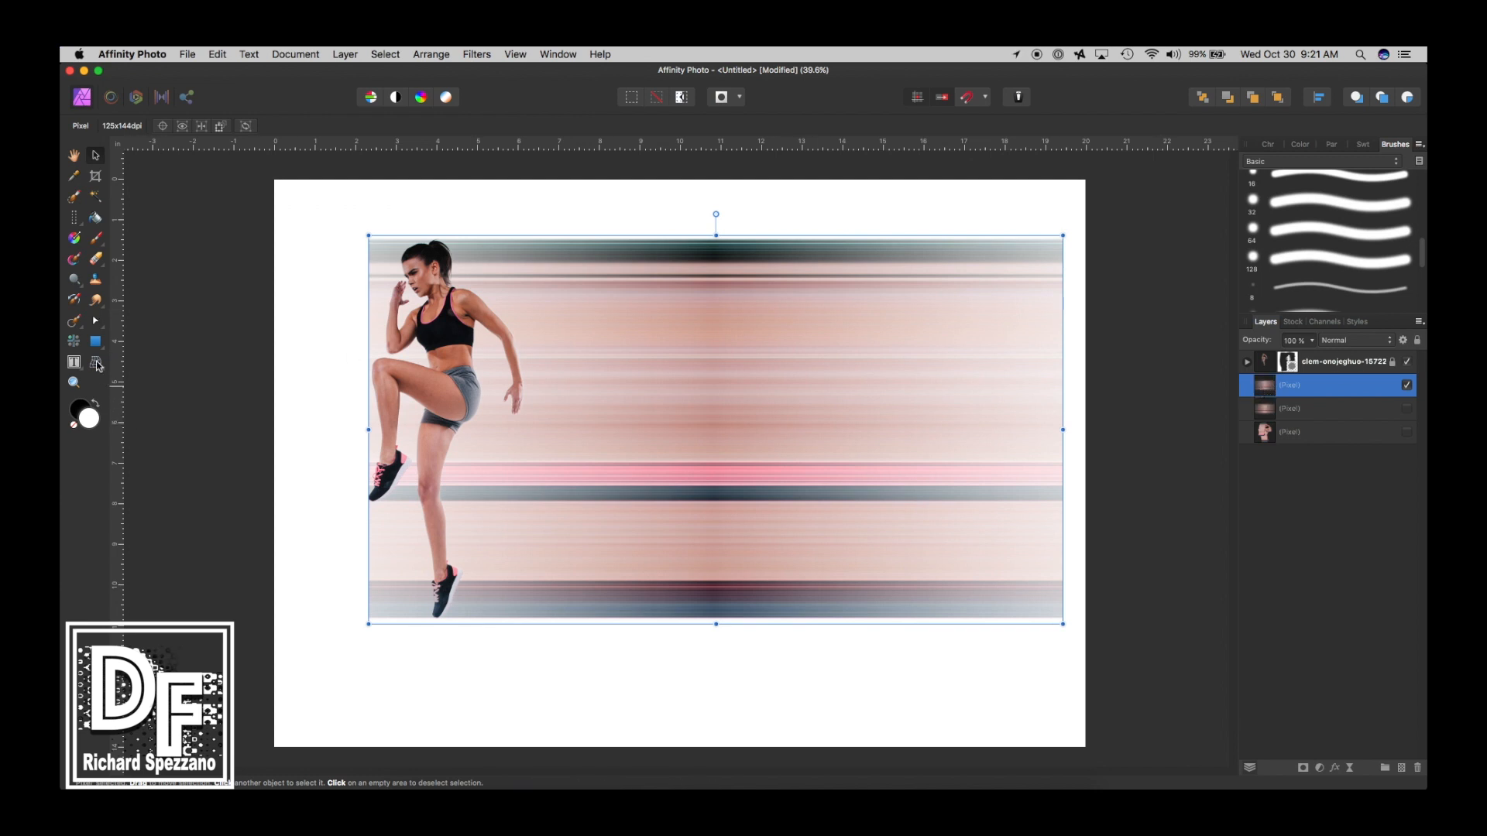
mouse_move(96, 363)
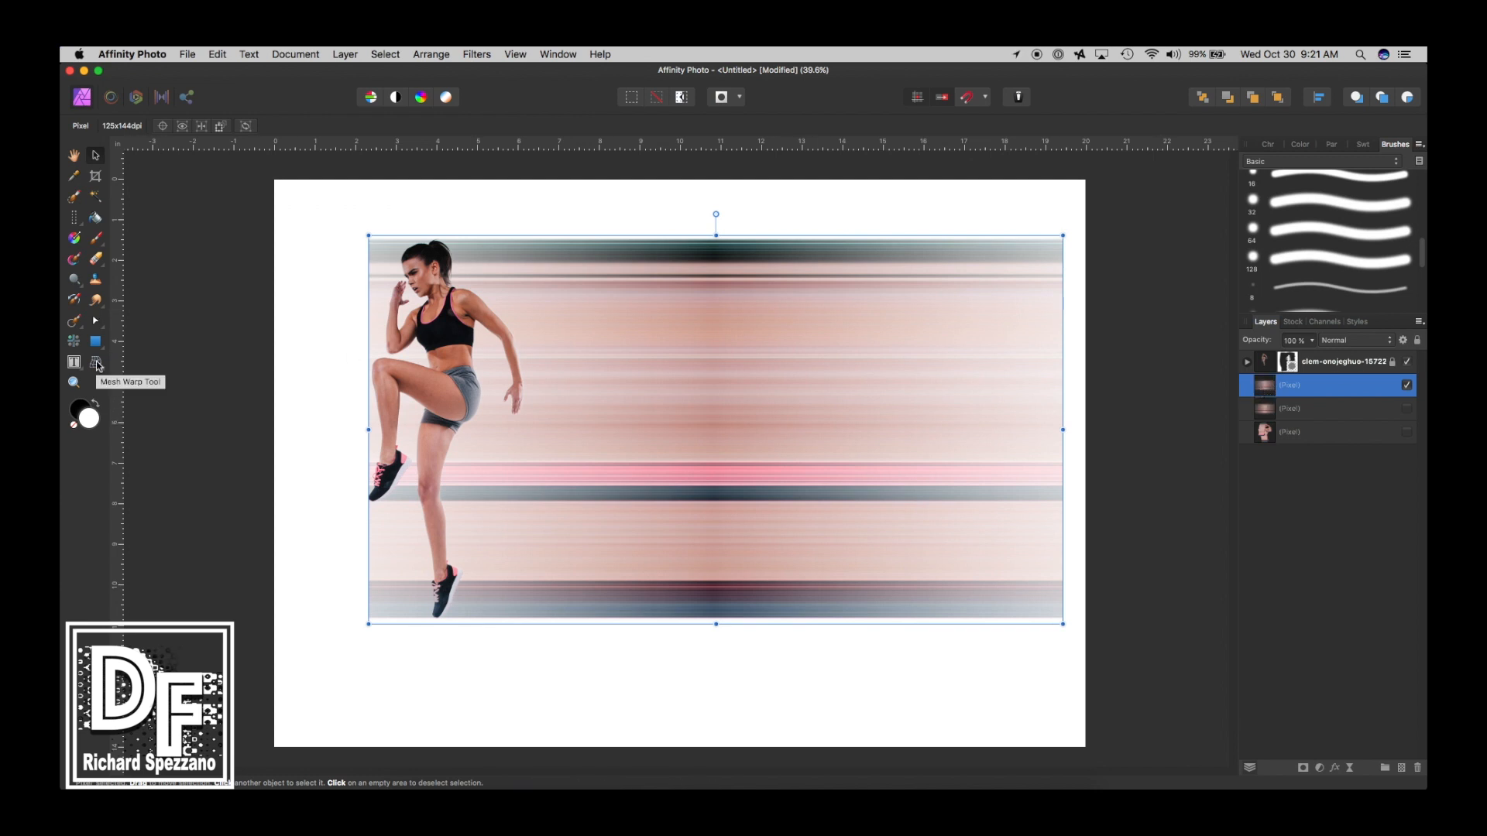
left_click(94, 362)
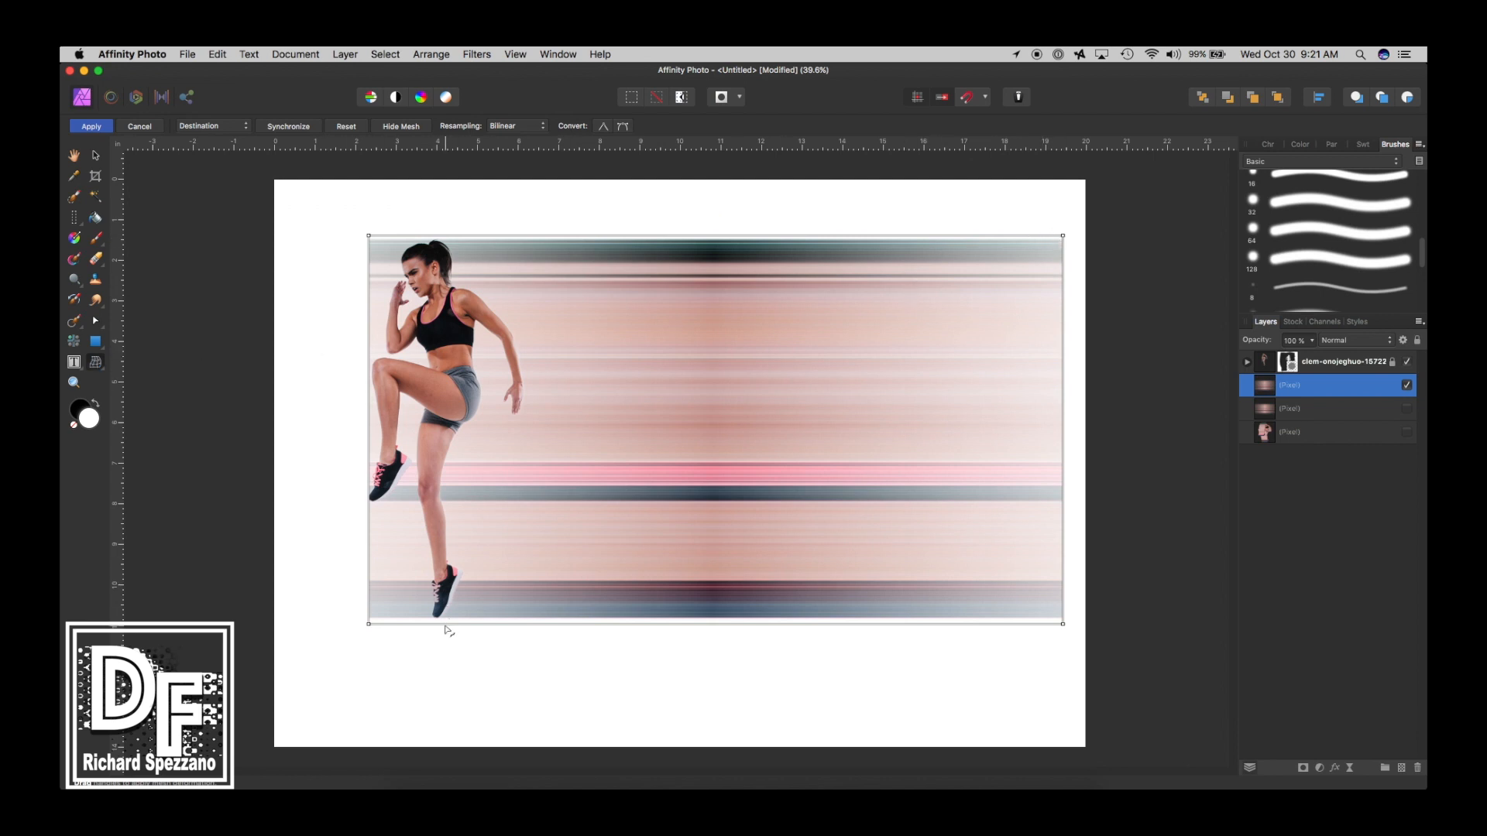
mouse_move(443, 234)
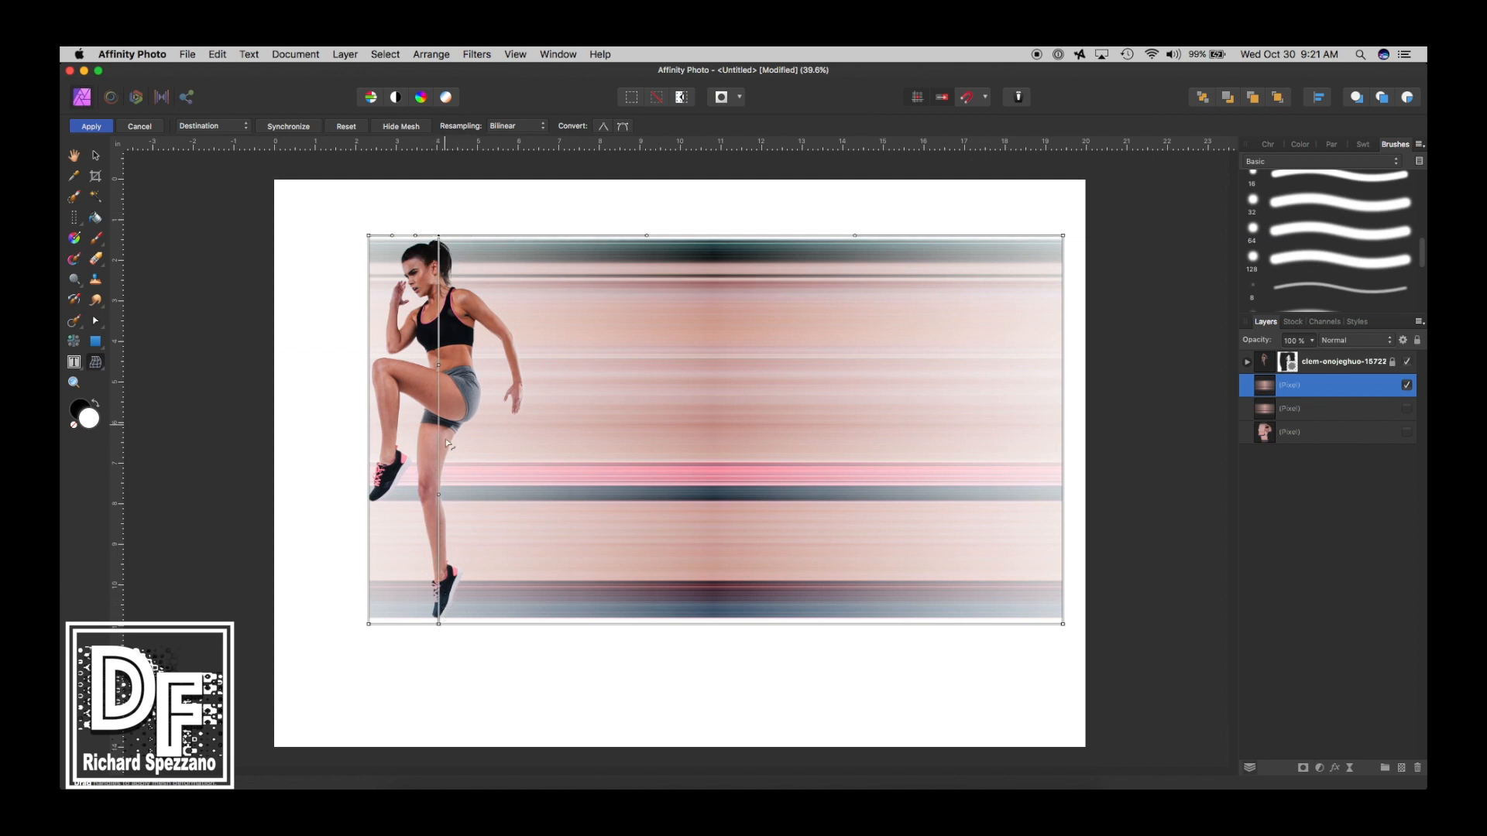
Step: Drag the mesh corners and curve handles to bend the streaks into a twisting curve
left_click_drag(1062, 235, 1022, 239)
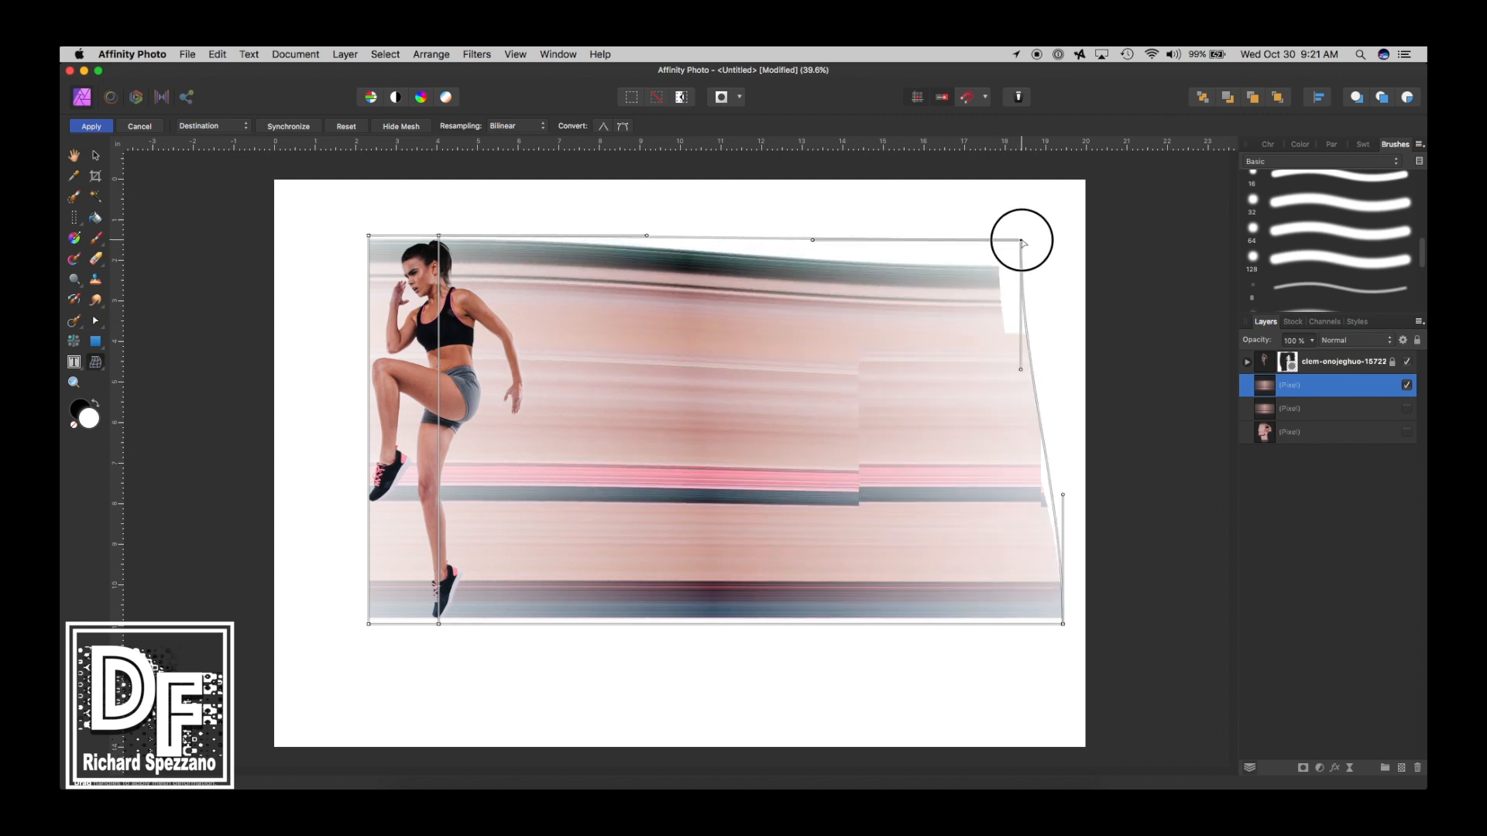
left_click_drag(1022, 239, 781, 478)
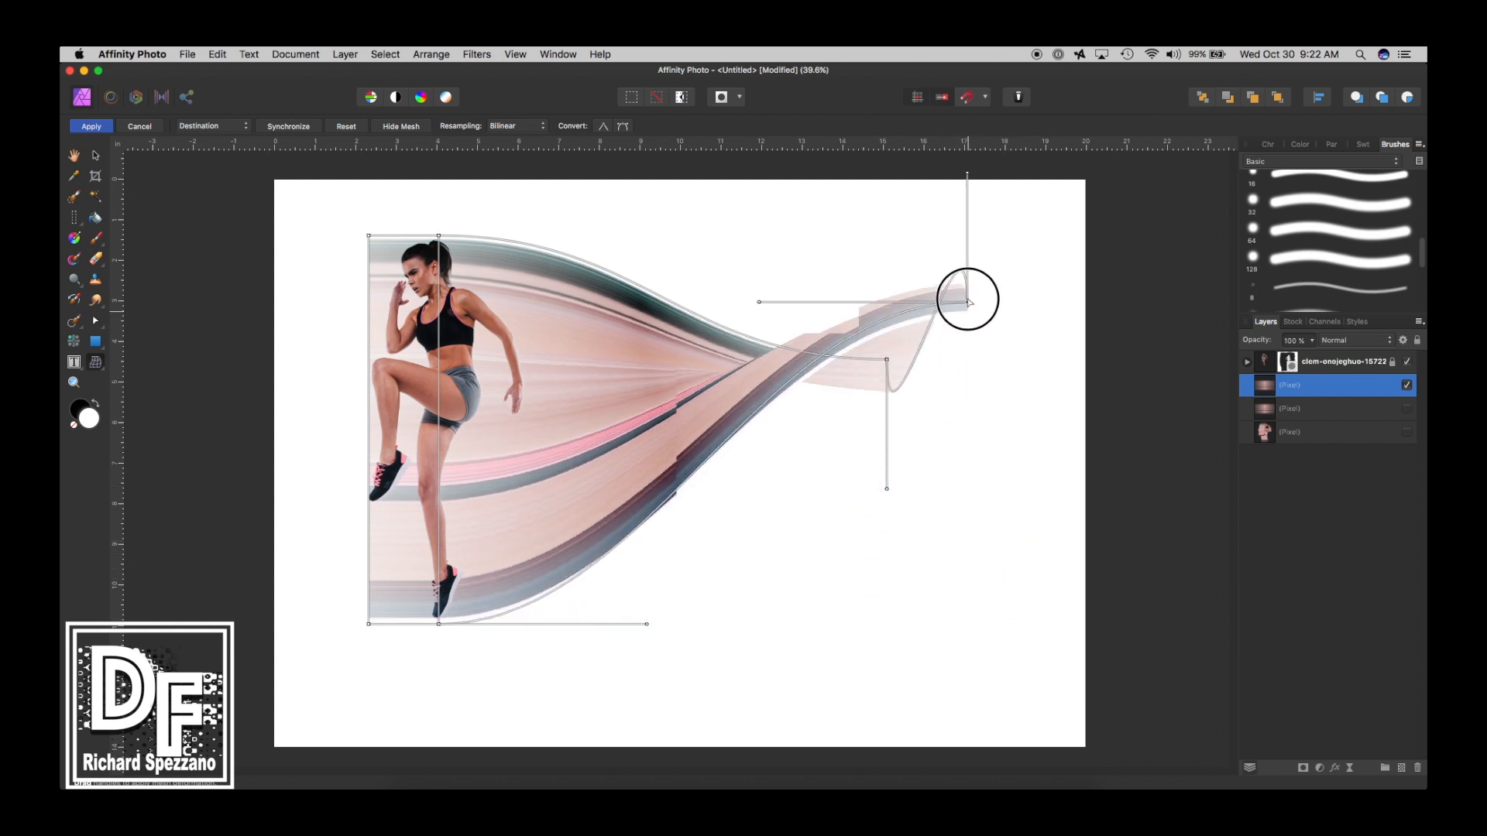
left_click_drag(968, 299, 963, 256)
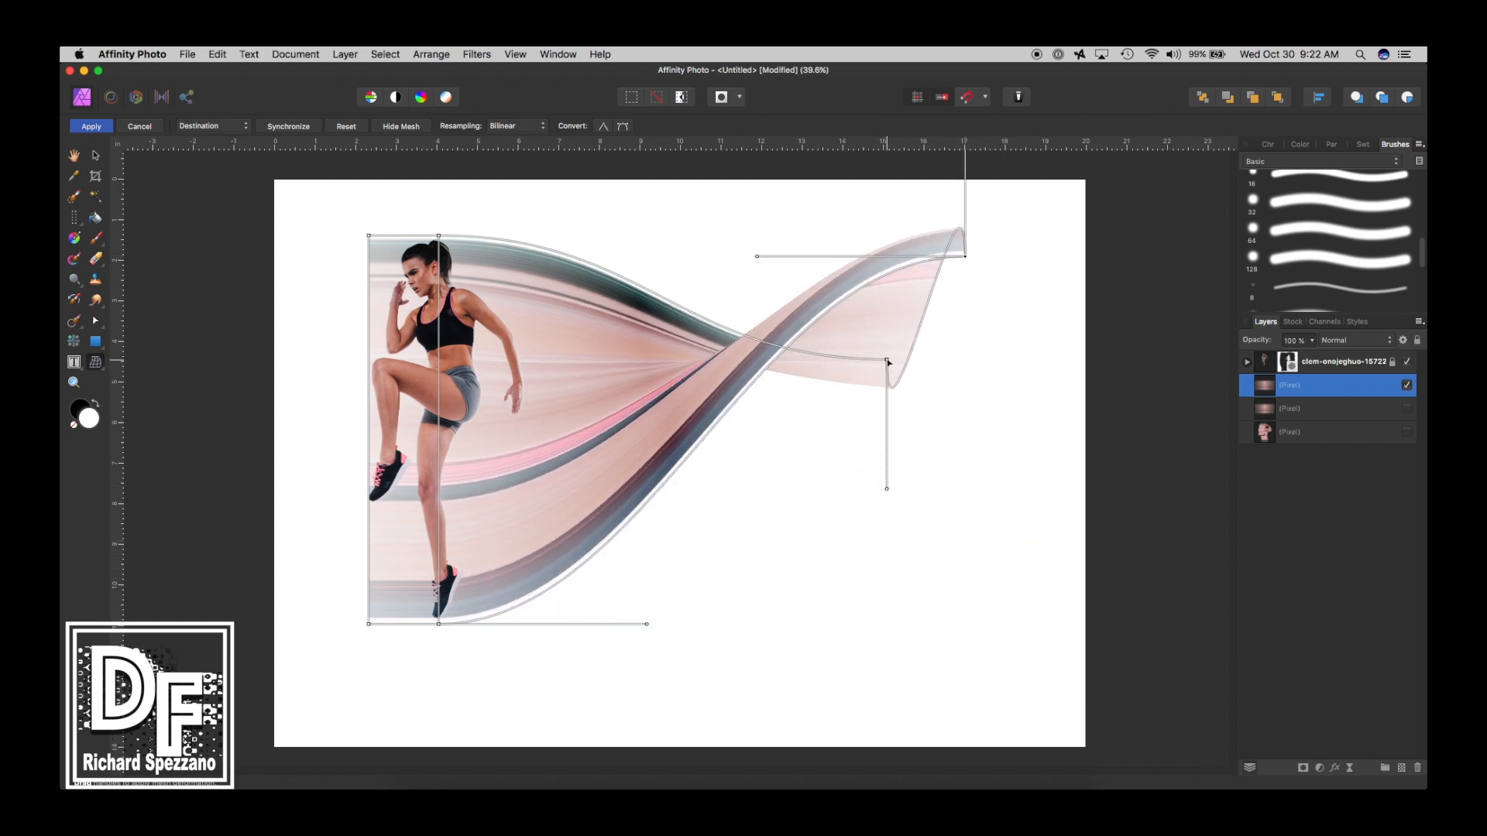
left_click_drag(887, 363, 996, 464)
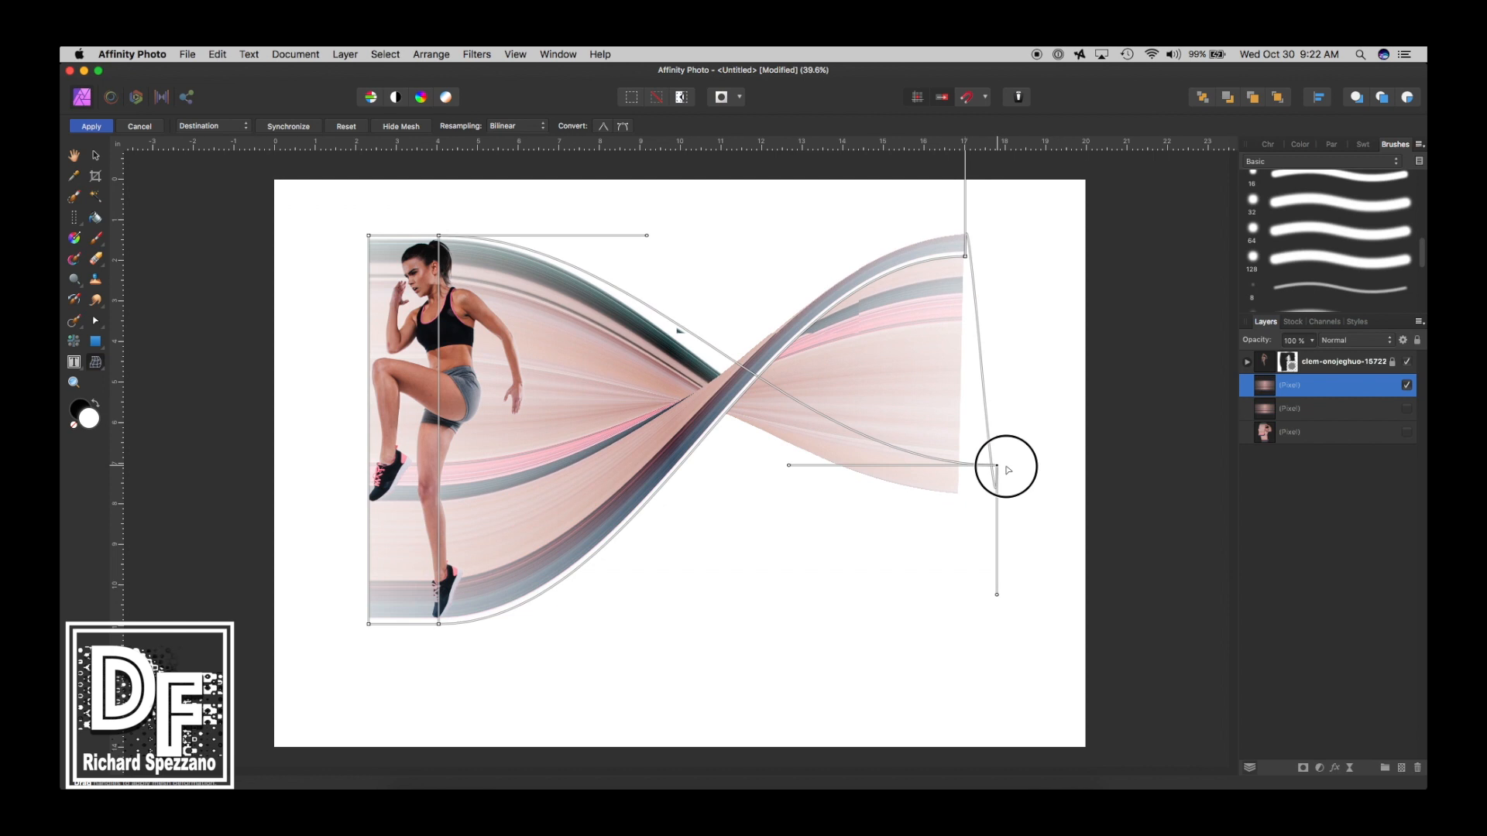
left_click_drag(996, 464, 1039, 542)
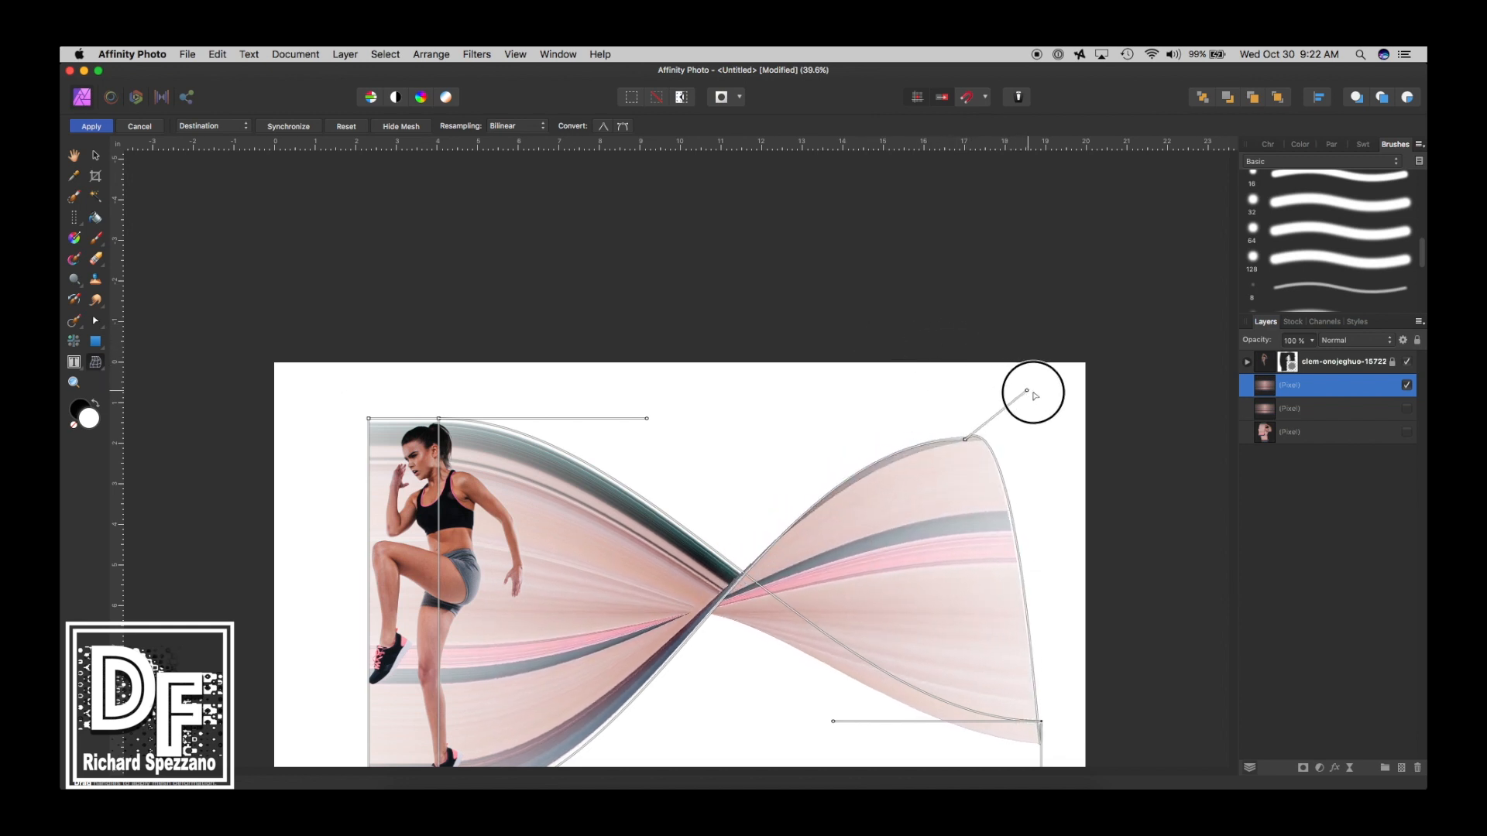
left_click_drag(1030, 392, 986, 443)
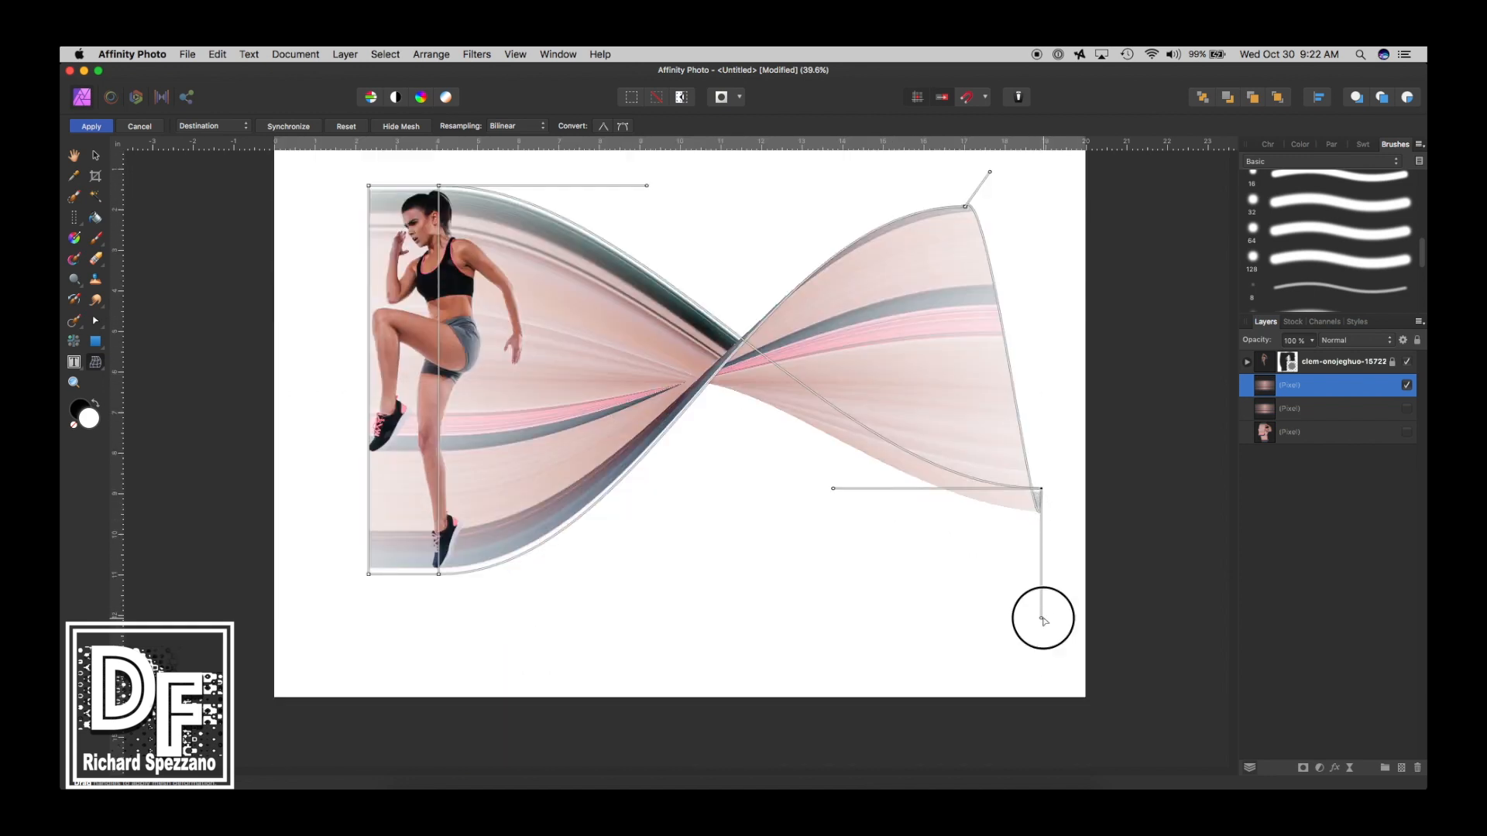
left_click_drag(1043, 619, 1052, 565)
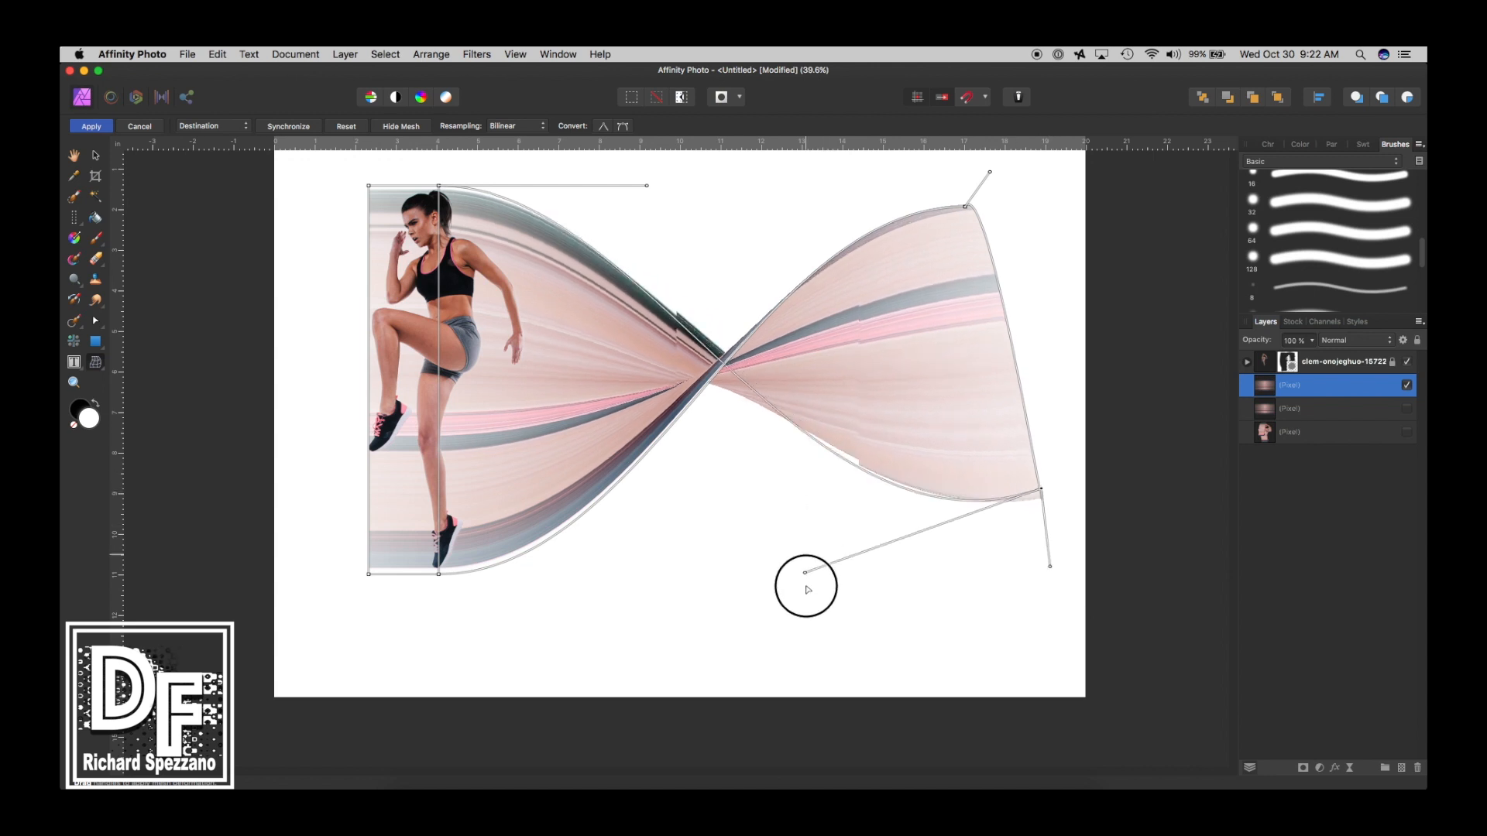
left_click_drag(807, 571, 945, 696)
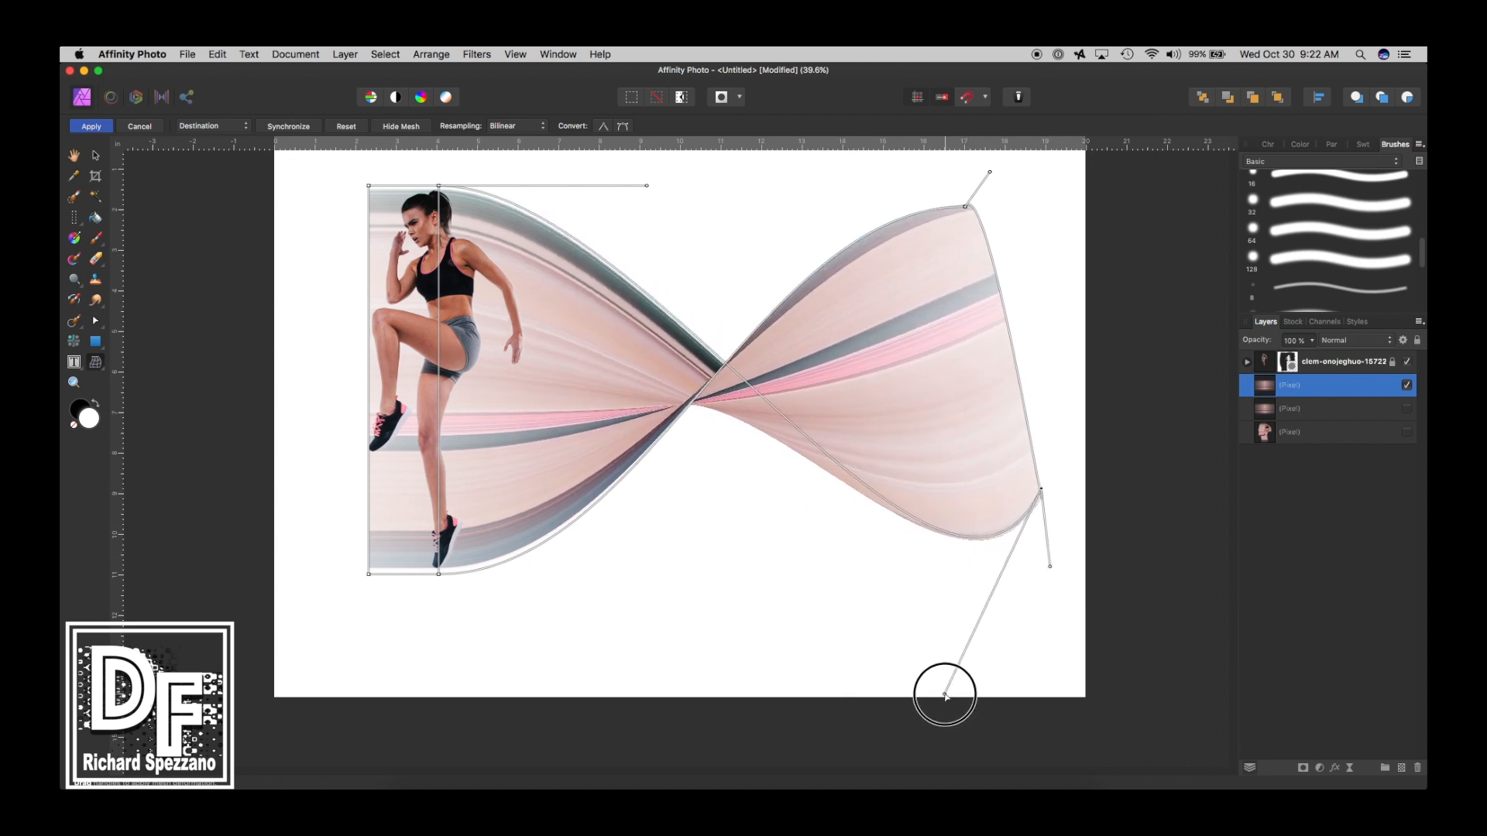
left_click_drag(943, 697, 1023, 179)
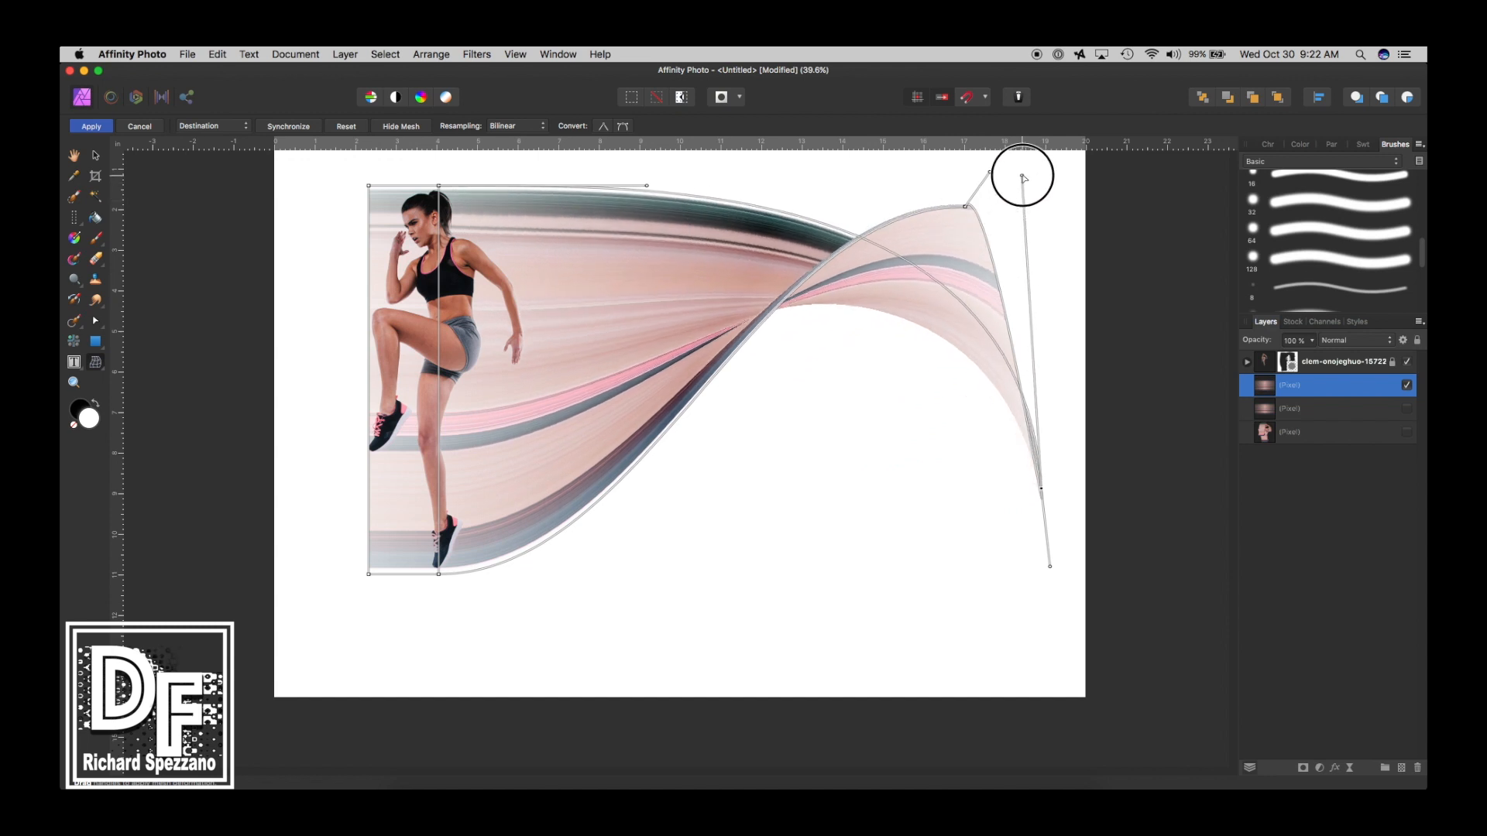
left_click_drag(1022, 177, 867, 580)
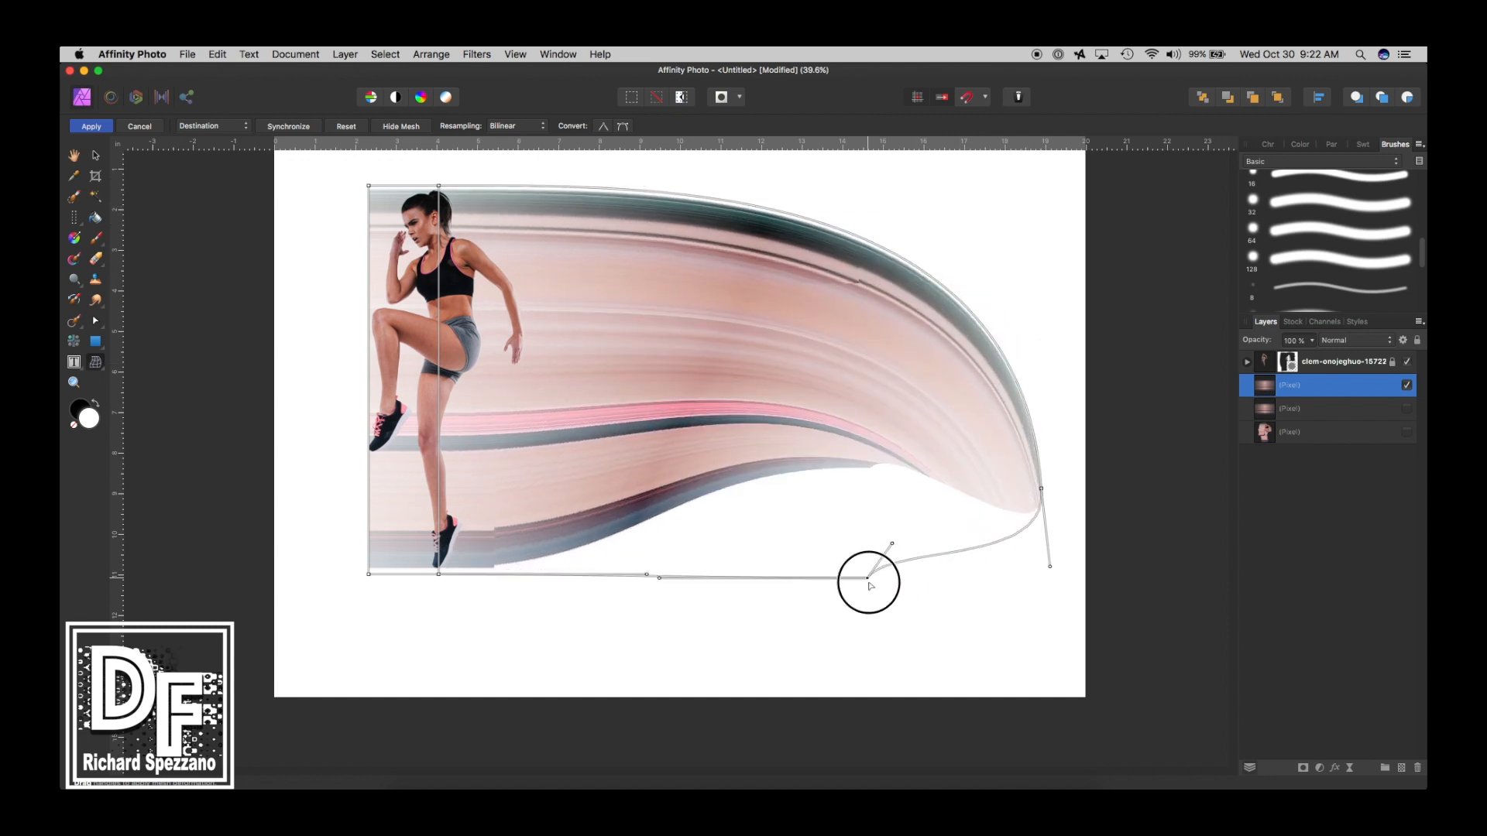
left_click_drag(866, 580, 981, 308)
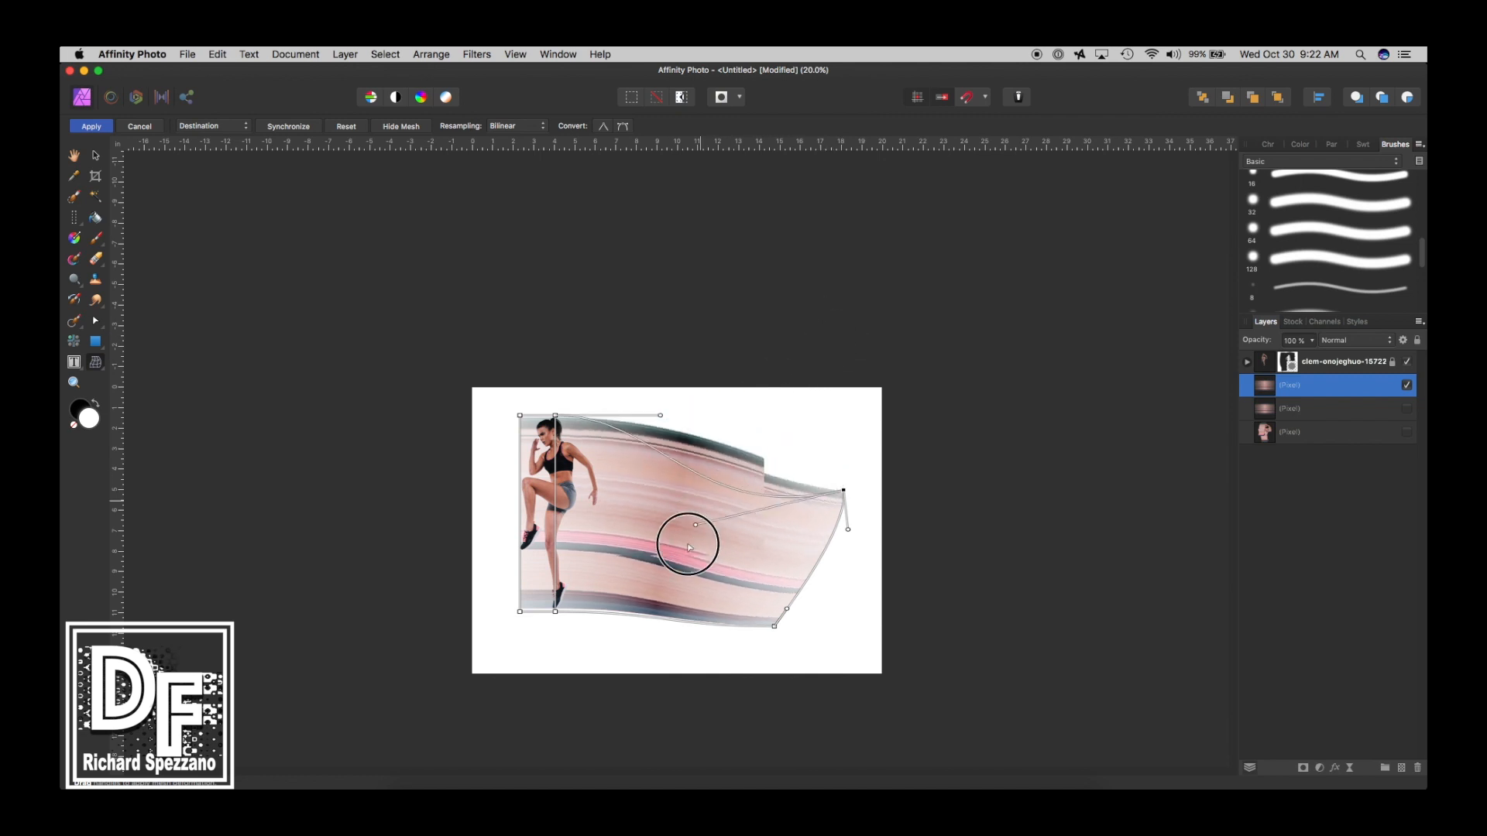
Step: Refine the ribbon into a bow flaring to a pointed right tip, then apply the warp
left_click_drag(693, 549, 844, 597)
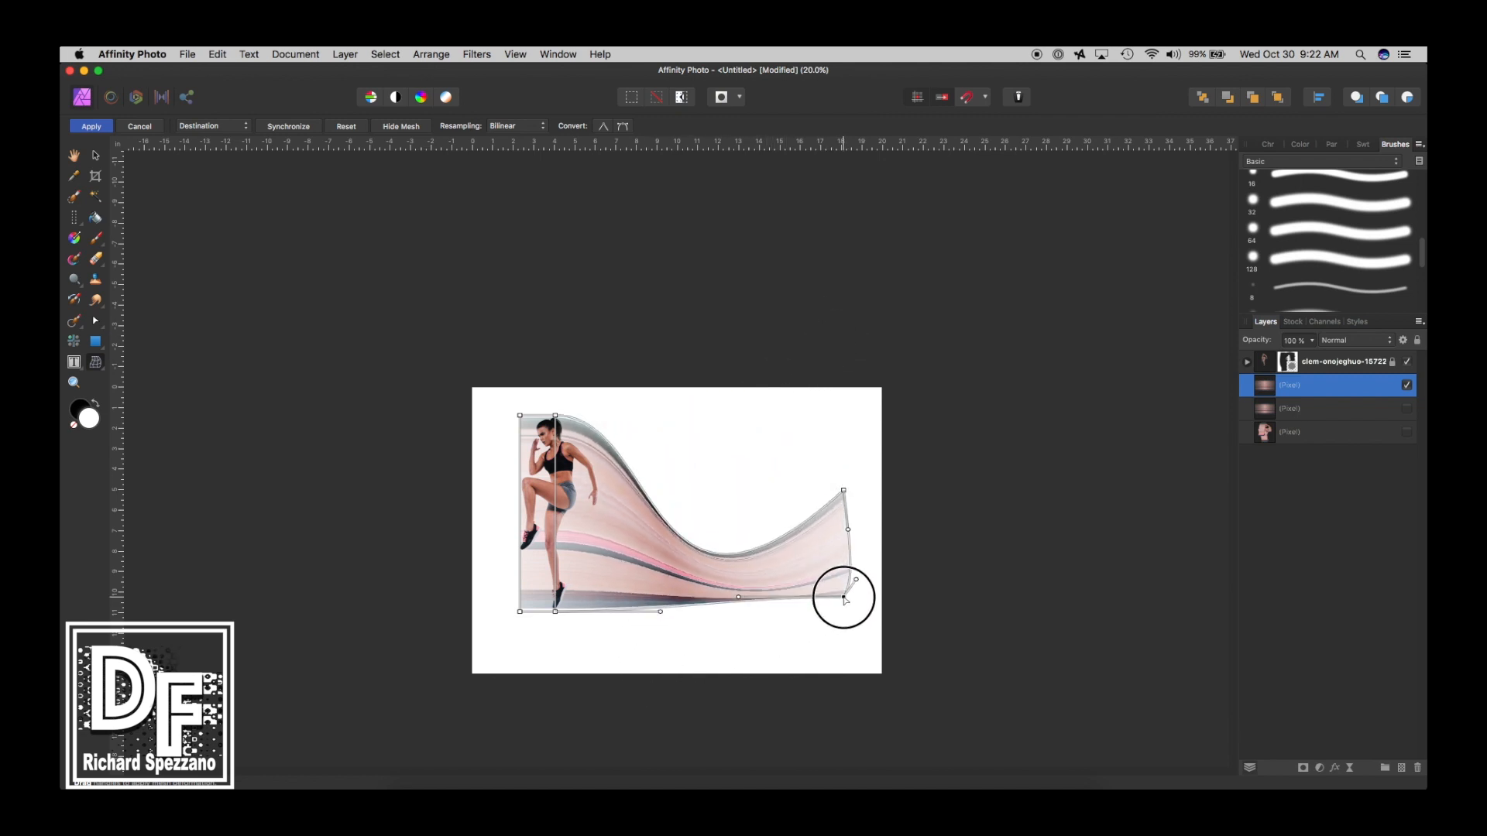
left_click_drag(842, 578, 849, 422)
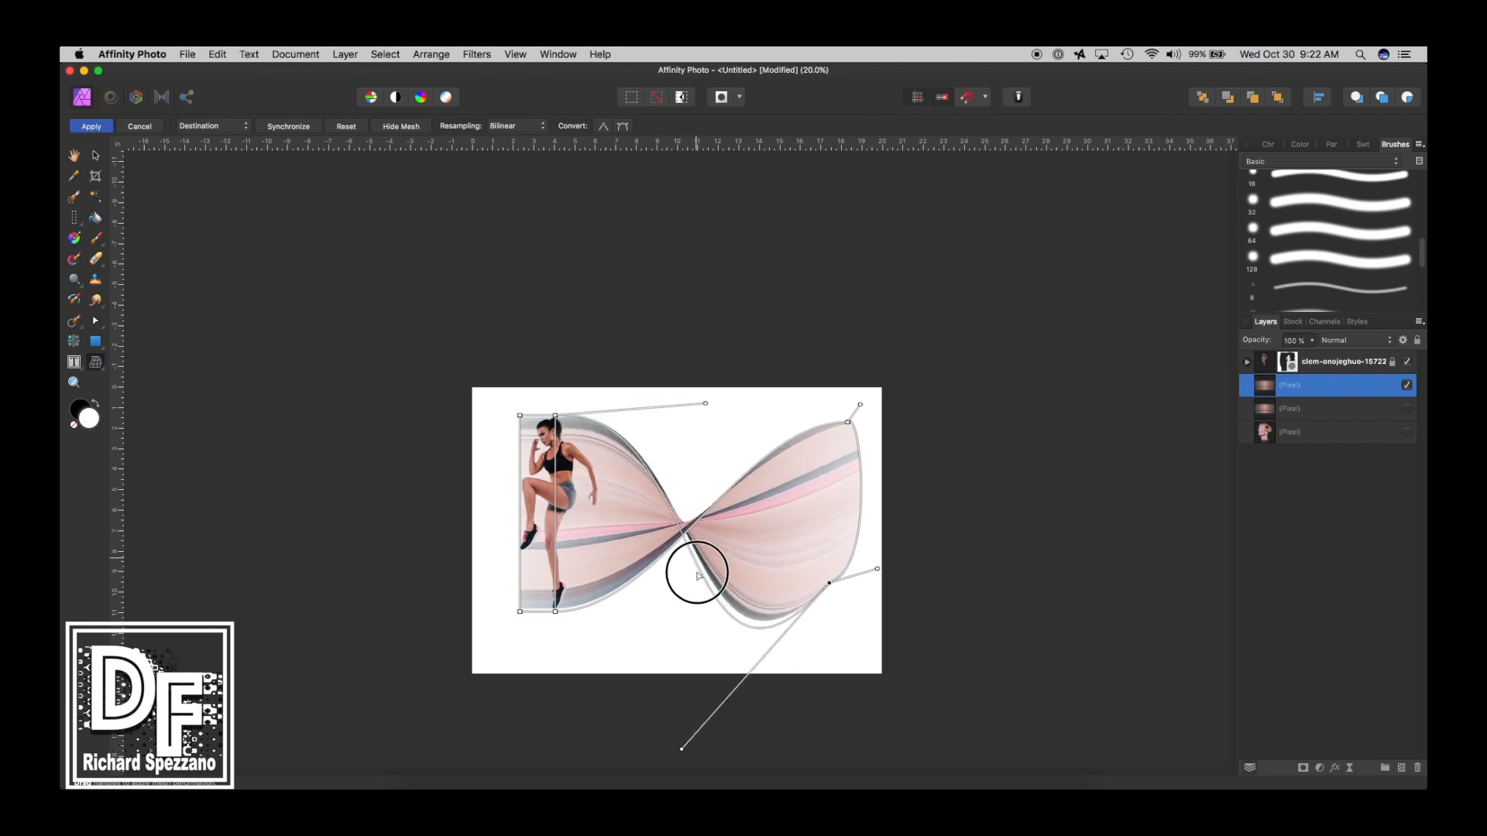
left_click_drag(697, 575, 763, 538)
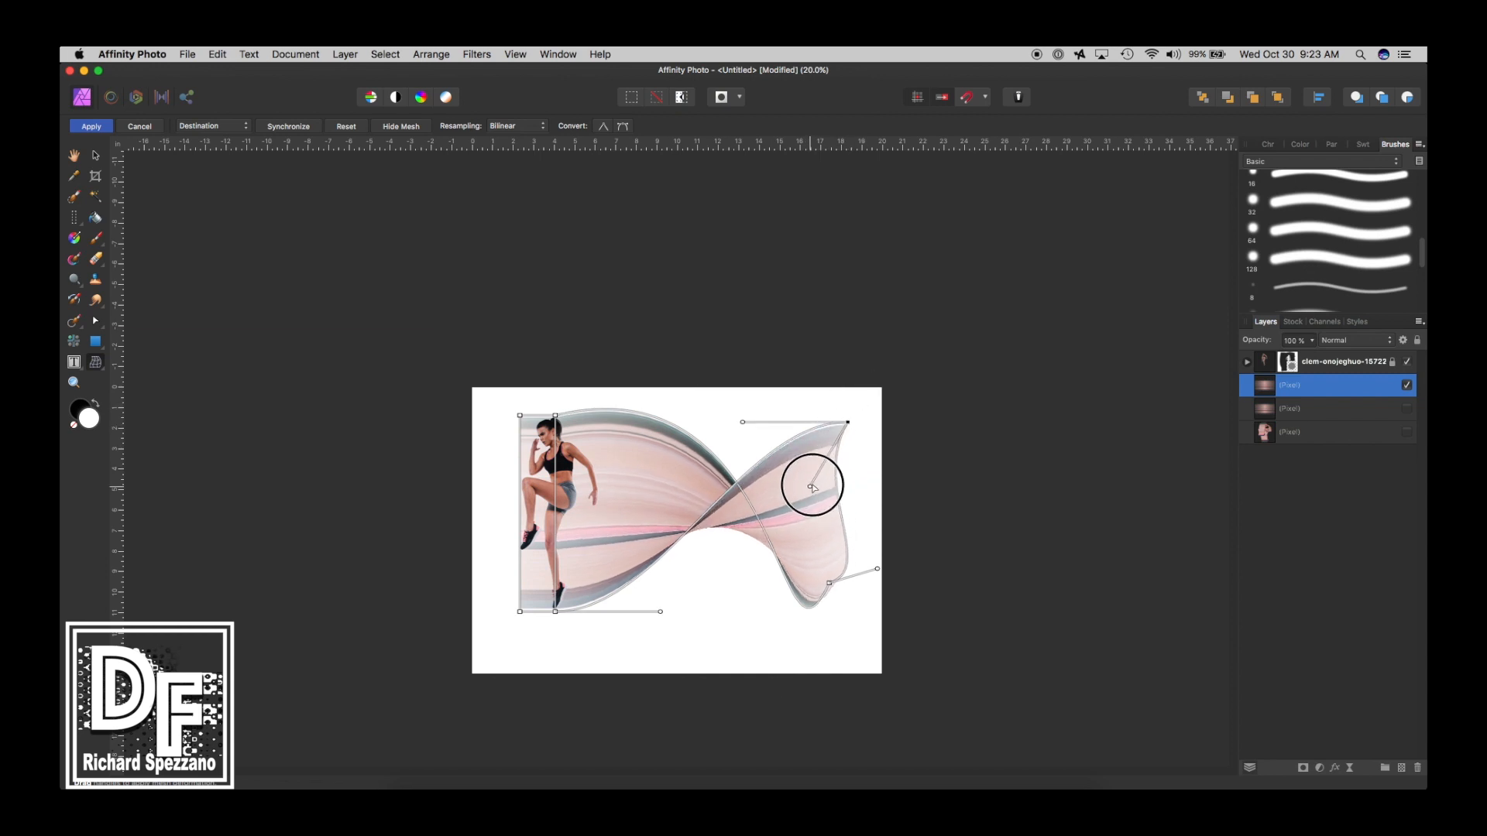
left_click_drag(811, 487, 823, 554)
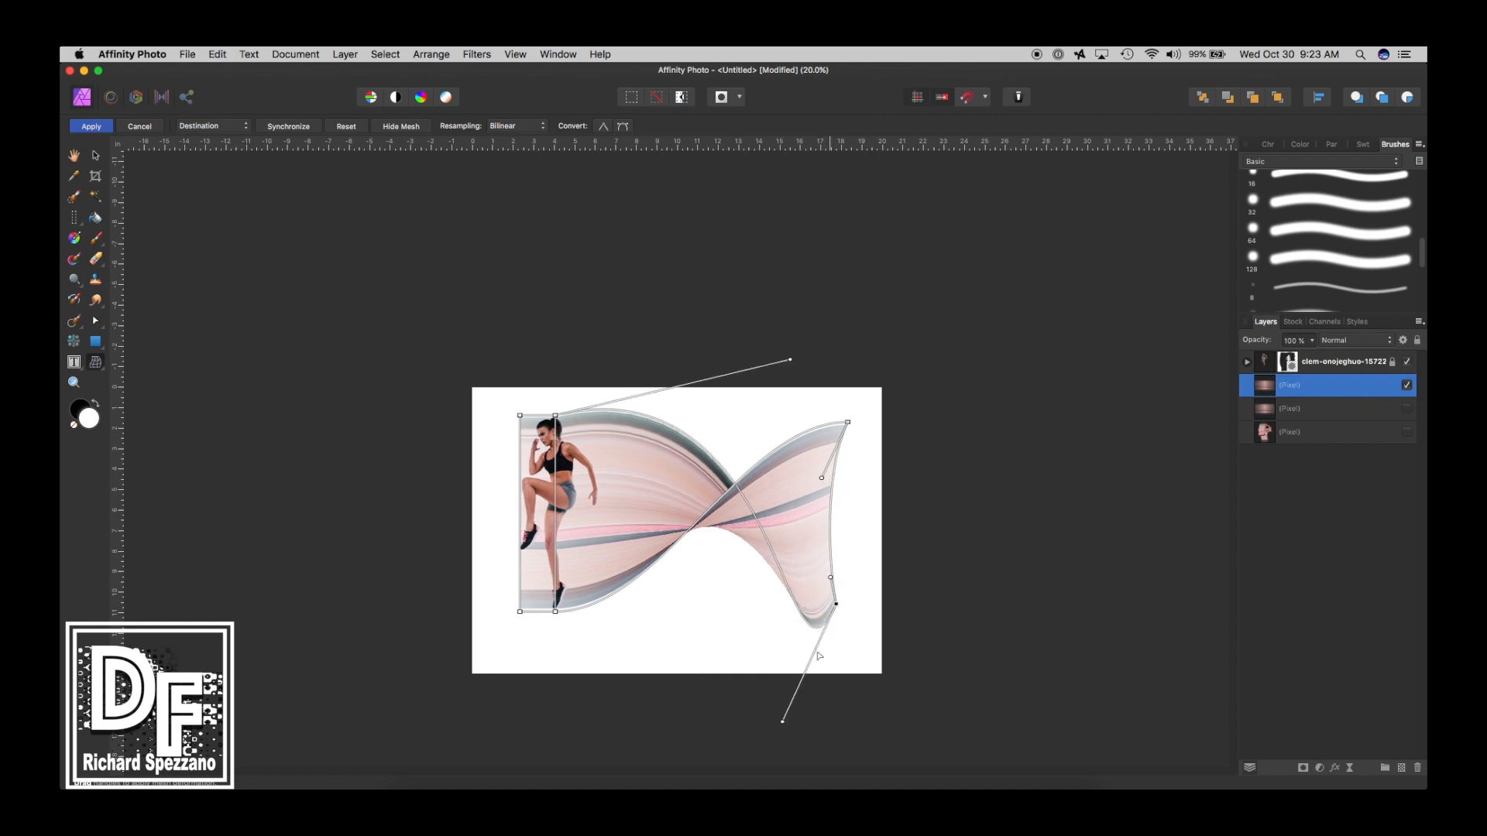
left_click_drag(781, 718, 731, 695)
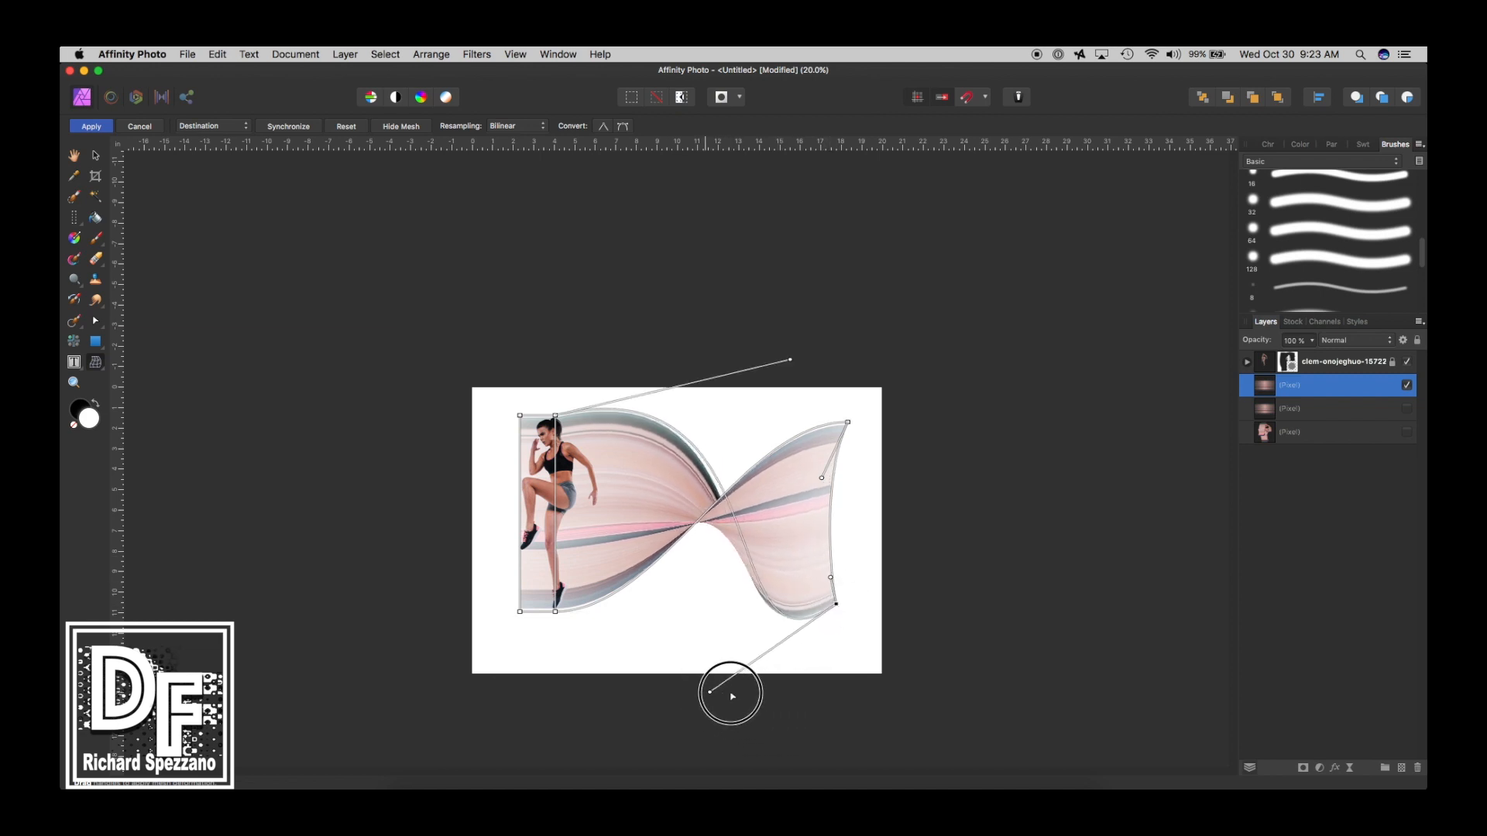
left_click_drag(730, 693, 870, 679)
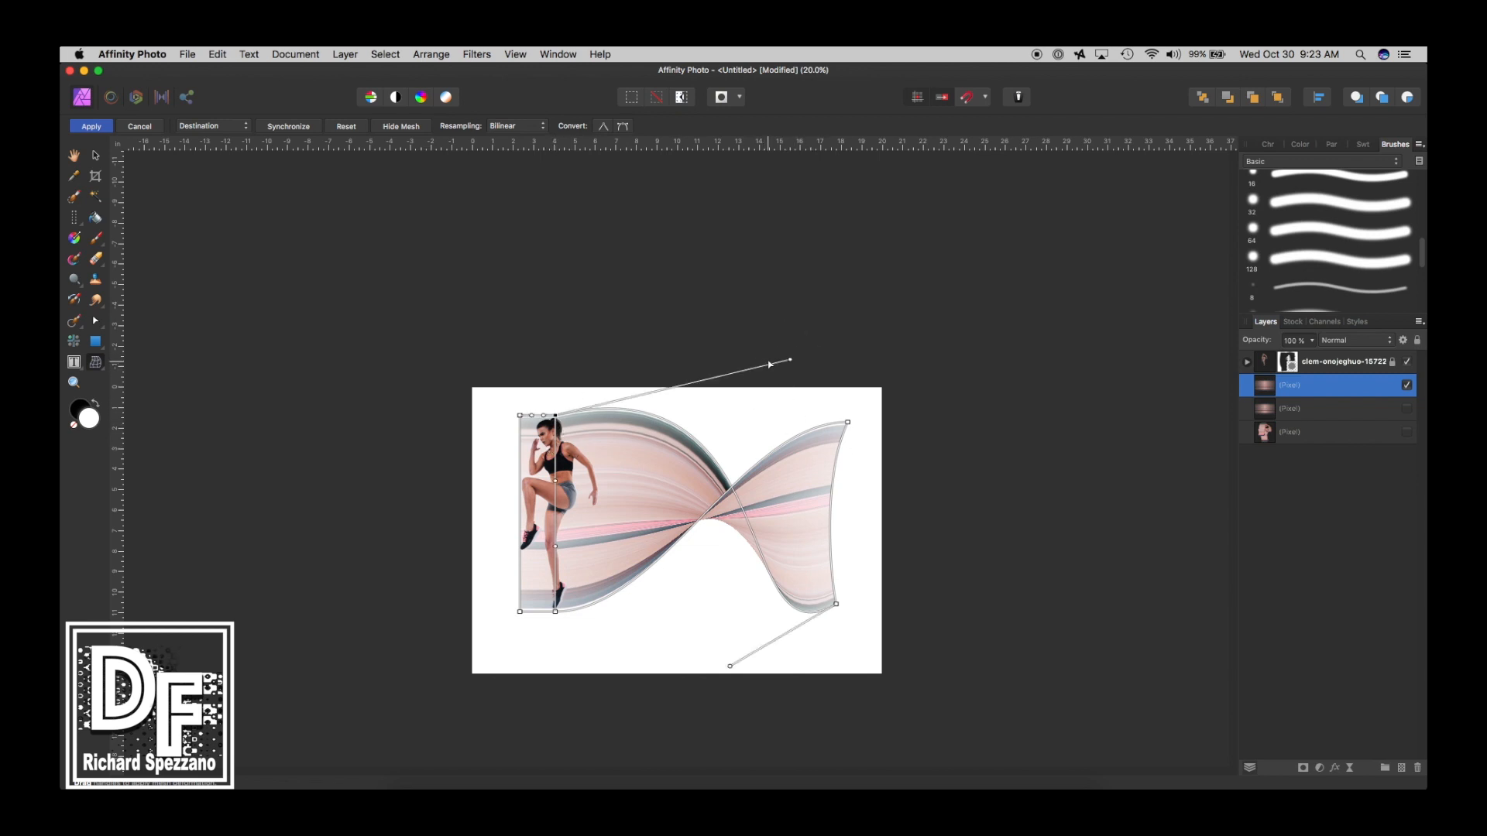
left_click_drag(789, 363, 784, 396)
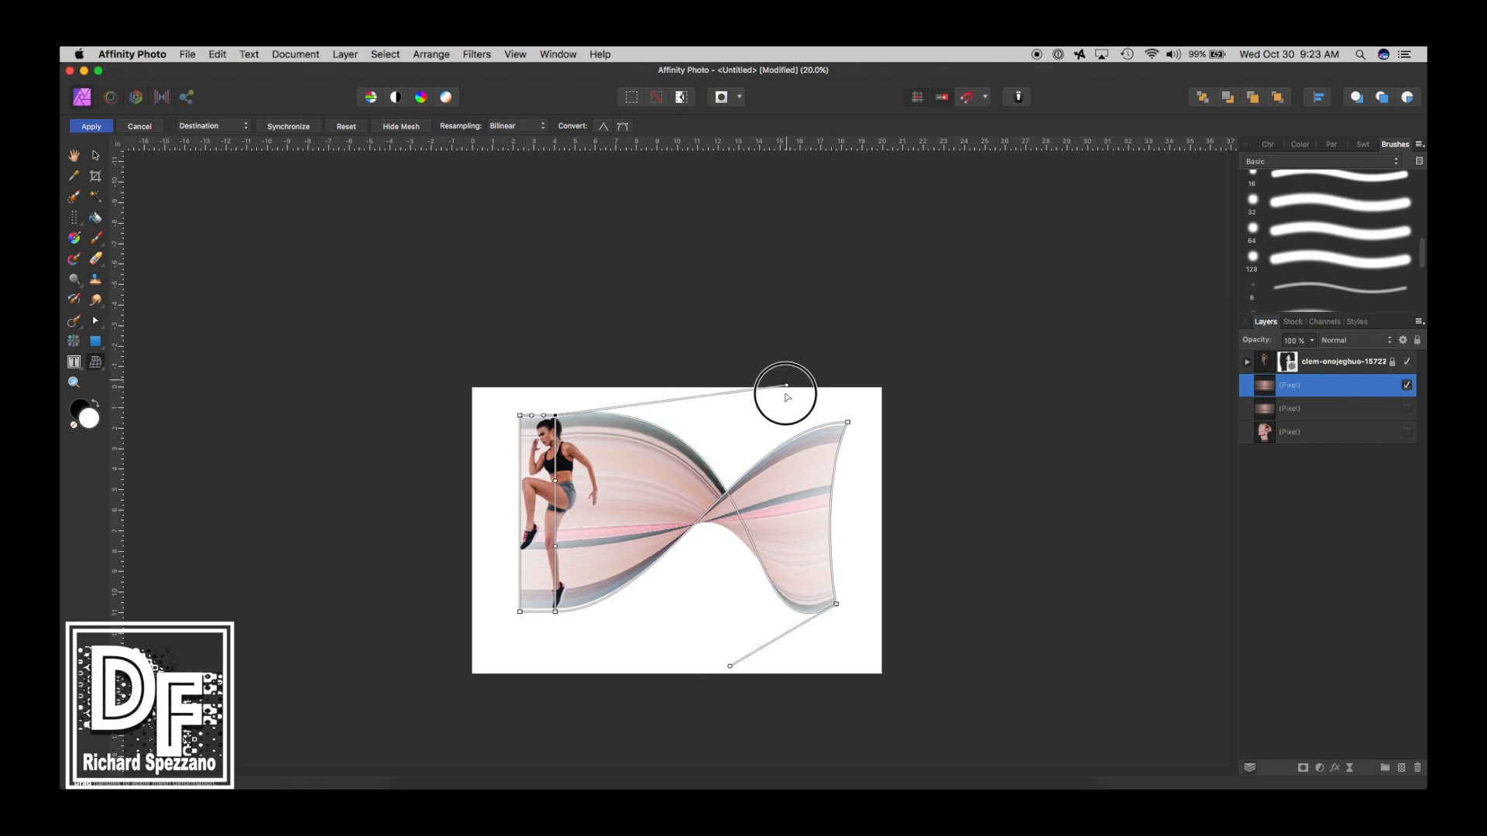
left_click_drag(787, 397, 817, 411)
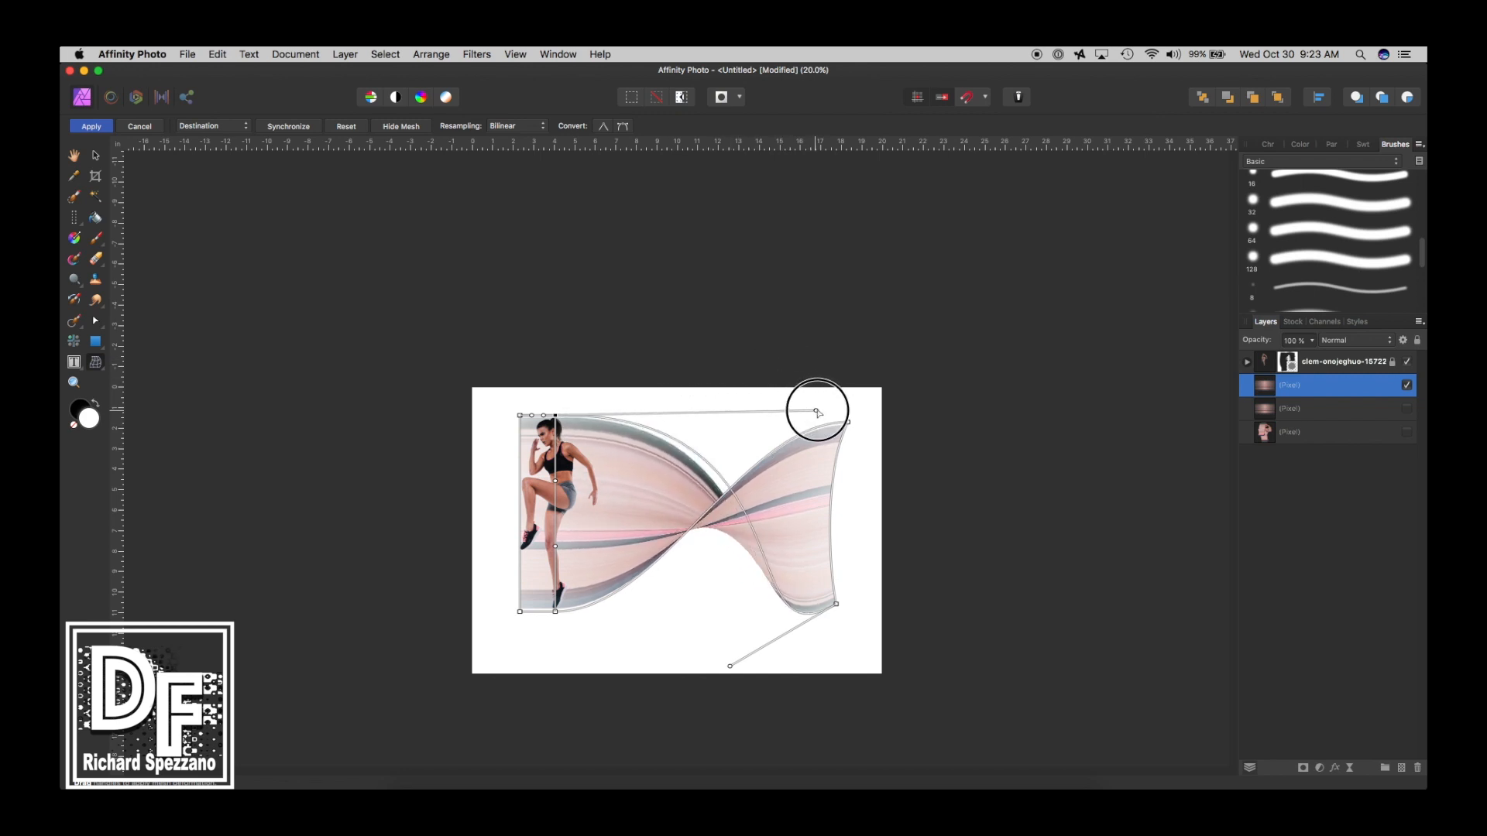
left_click_drag(817, 409, 828, 407)
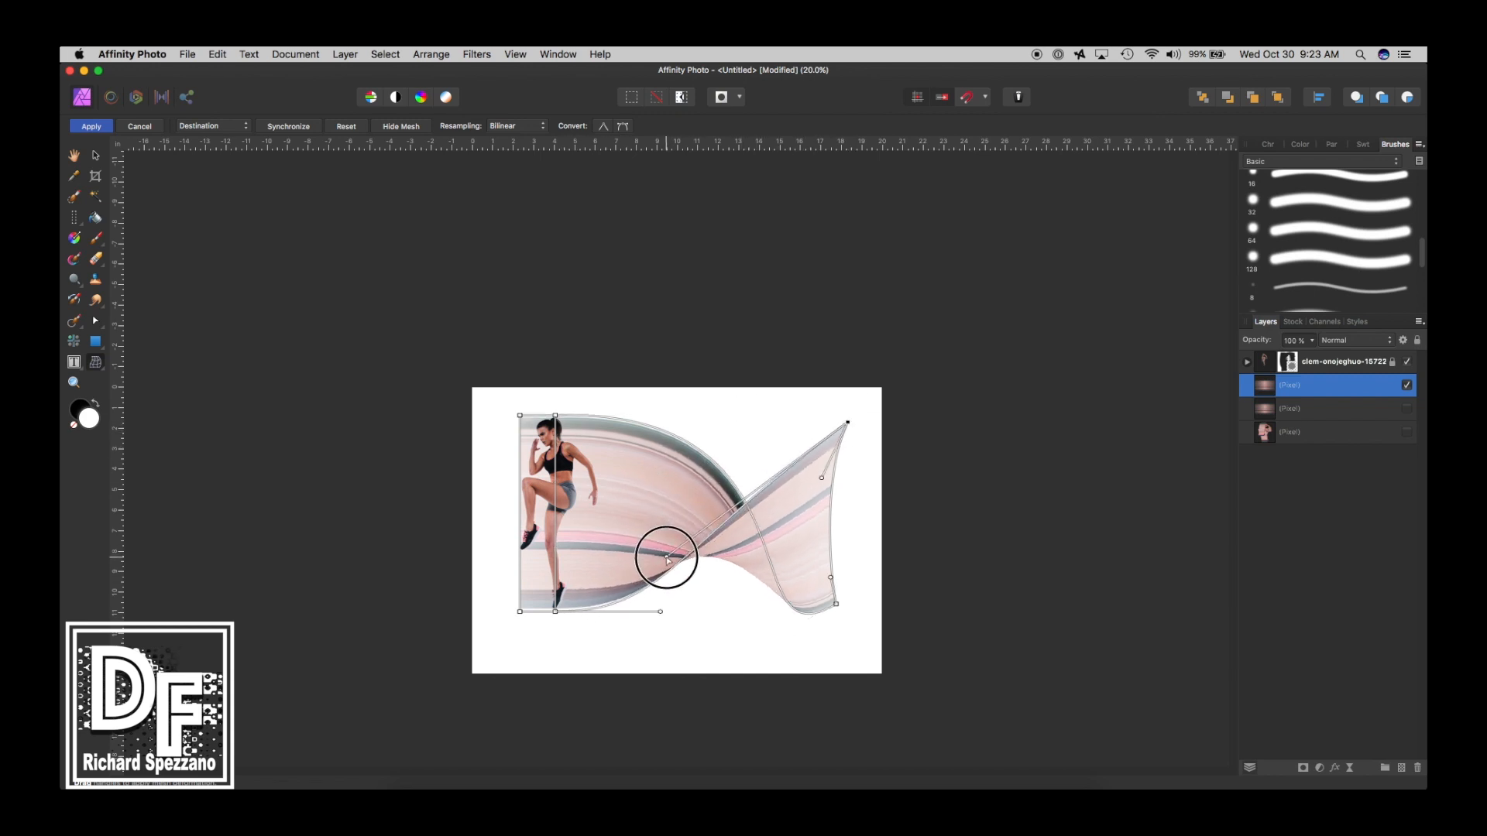
left_click_drag(666, 557, 740, 609)
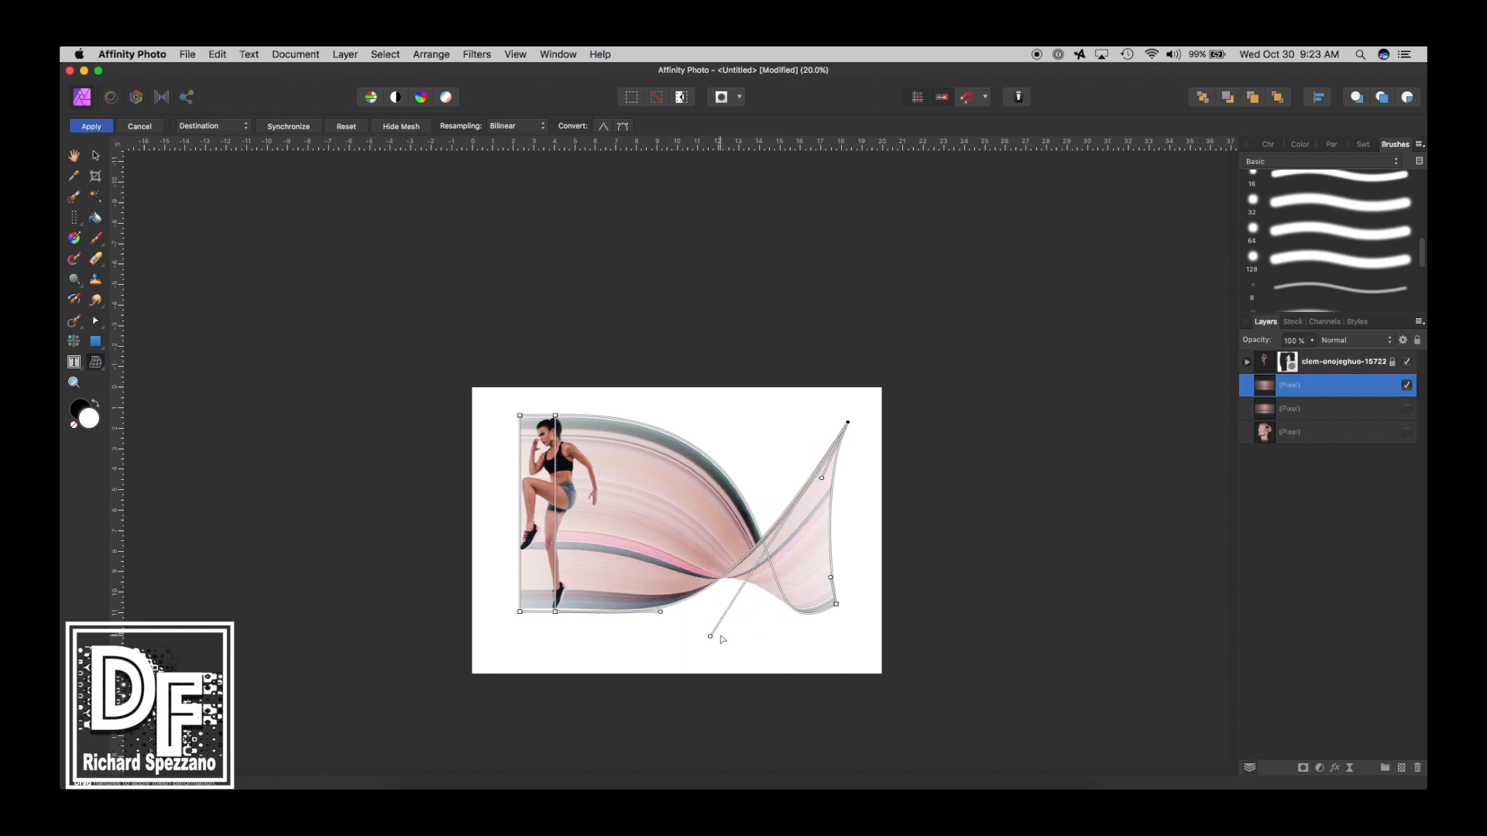
left_click(90, 125)
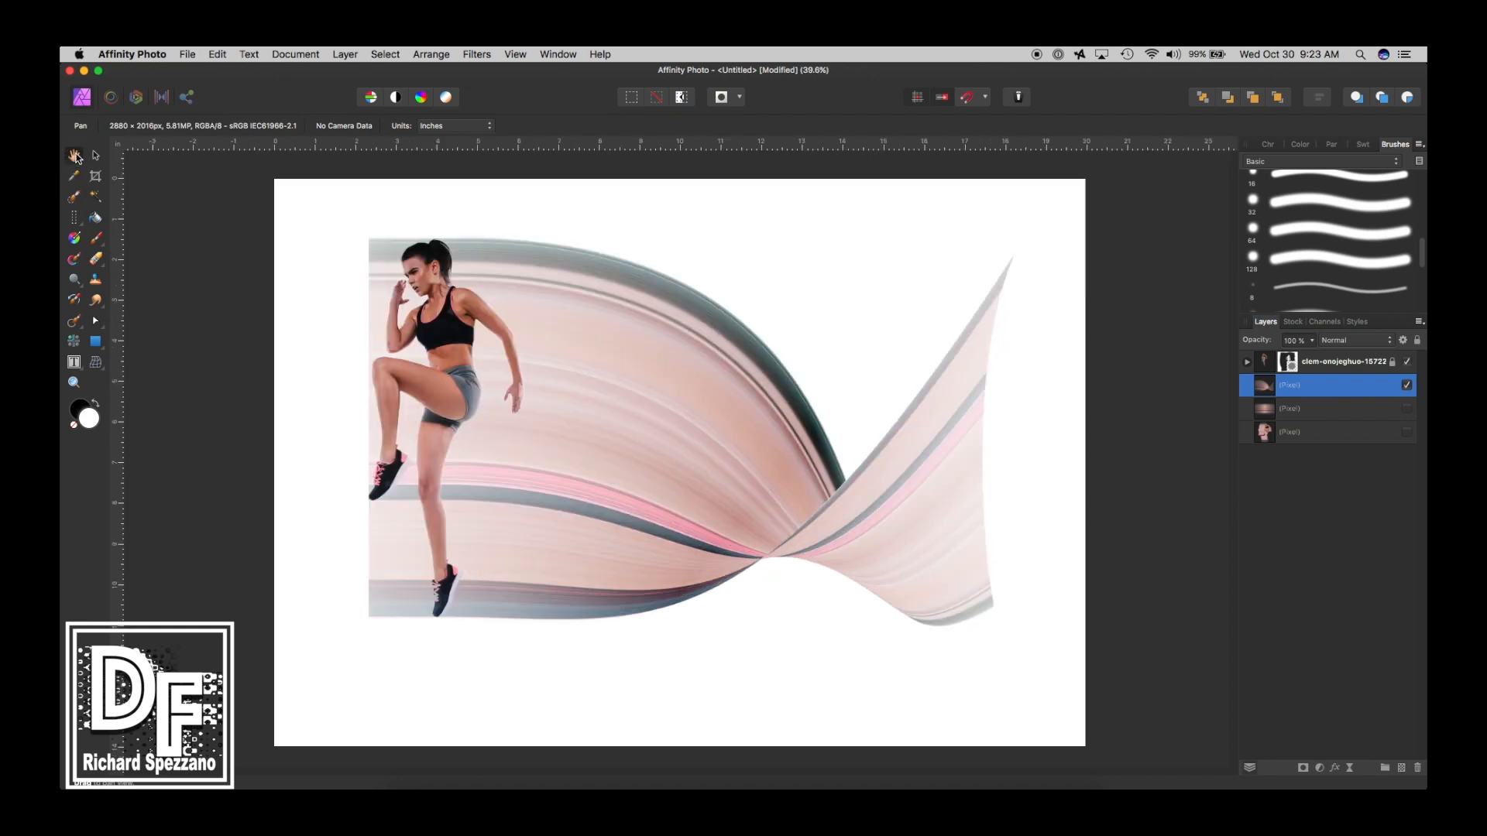
Step: Paint black on the ribbon mask over the runner's face, raised hand, arm and lower leg
left_click(95, 155)
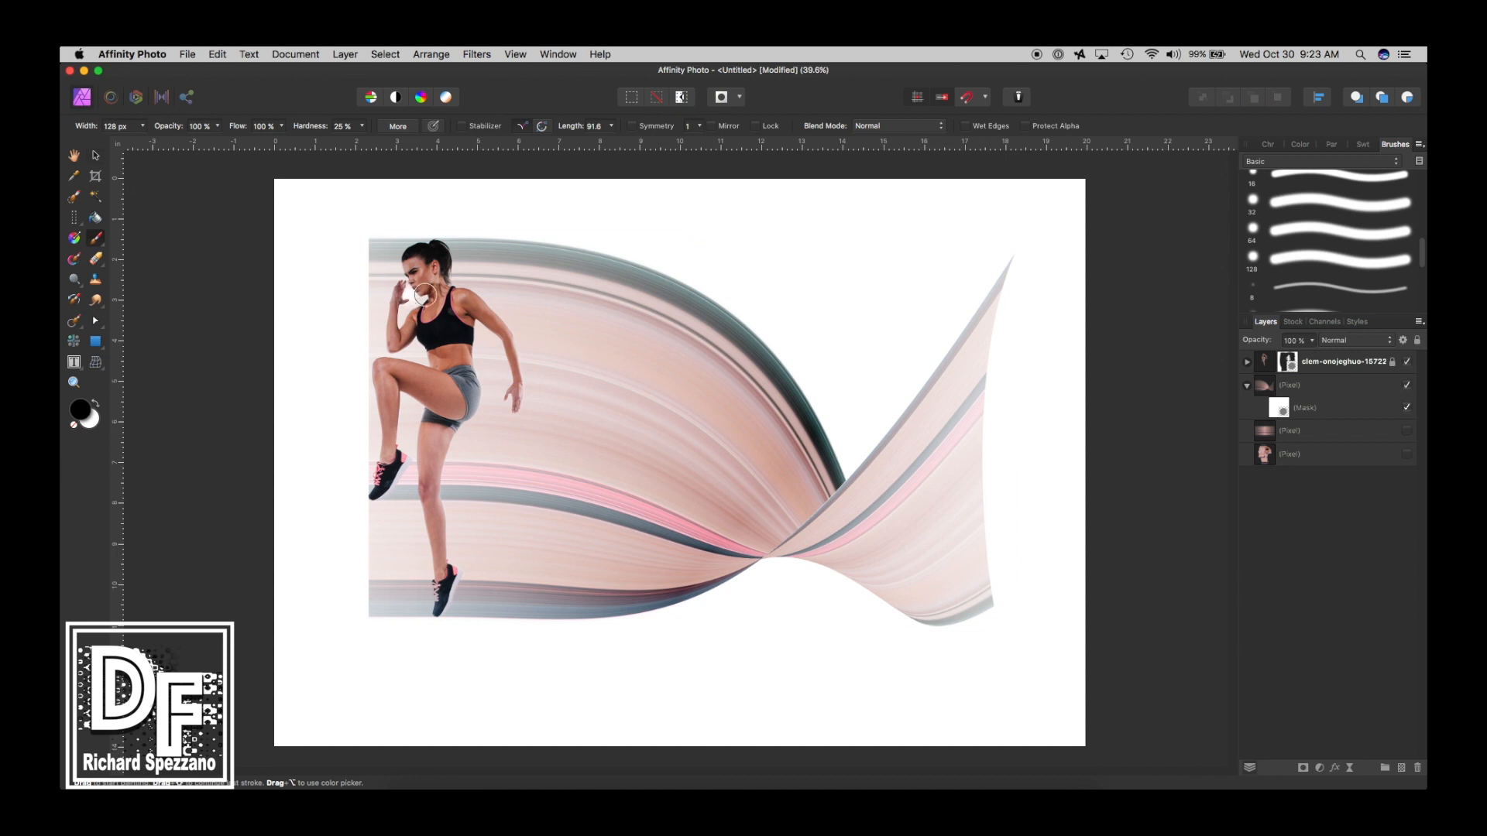
mouse_move(367, 216)
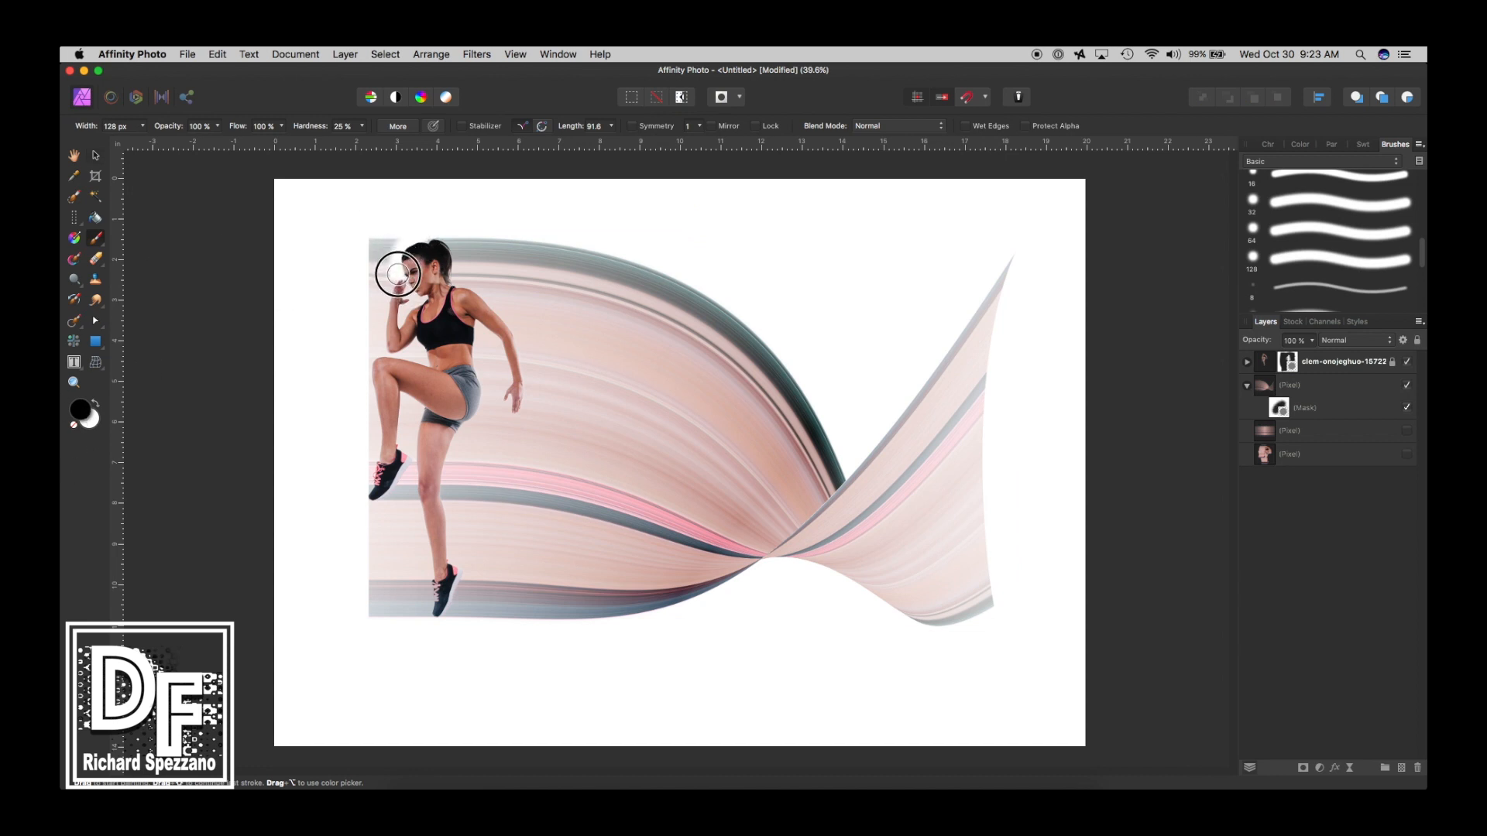
left_click_drag(398, 272, 398, 368)
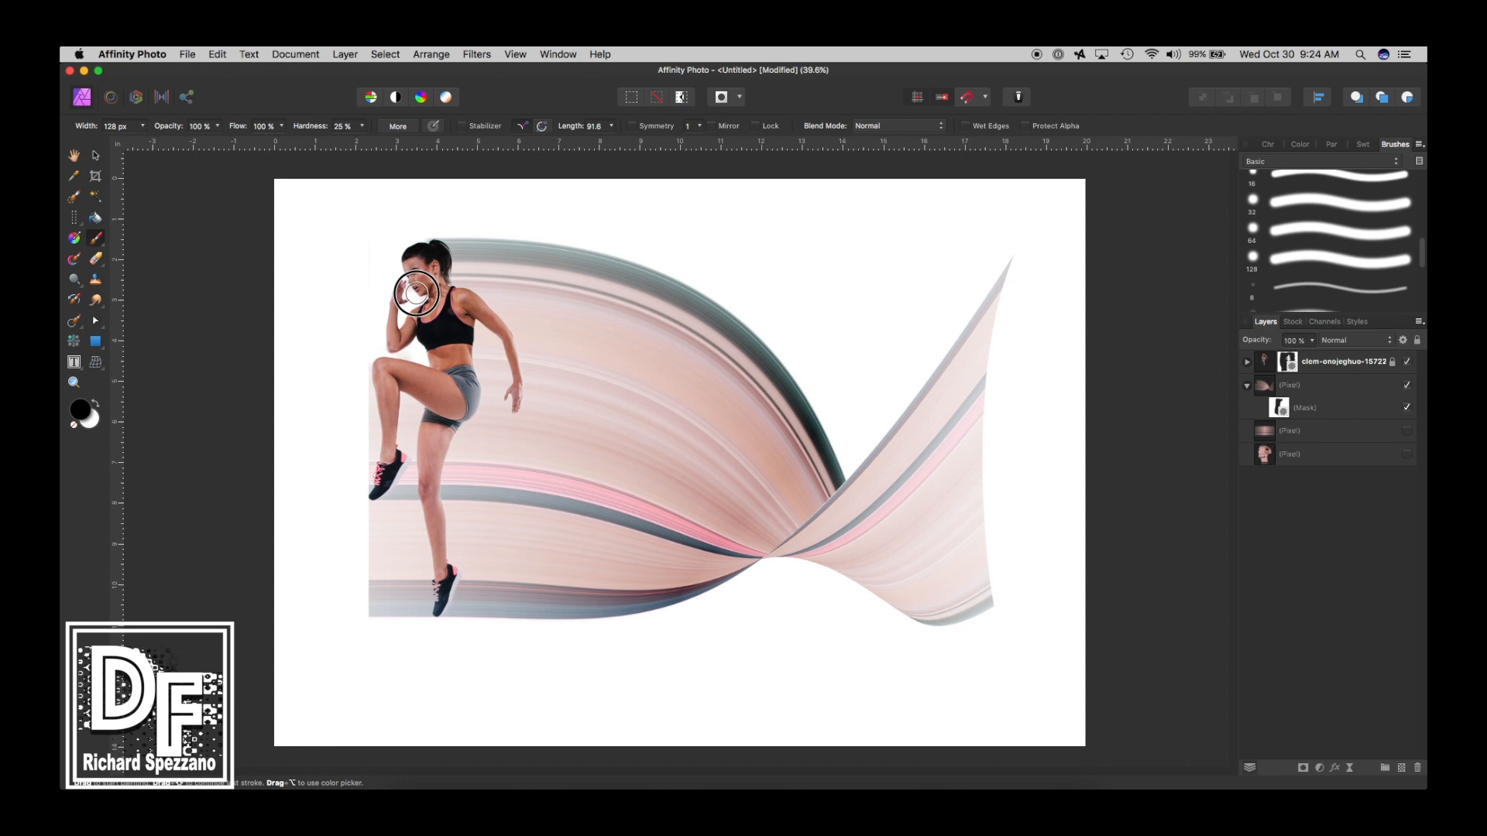
left_click_drag(414, 294, 430, 231)
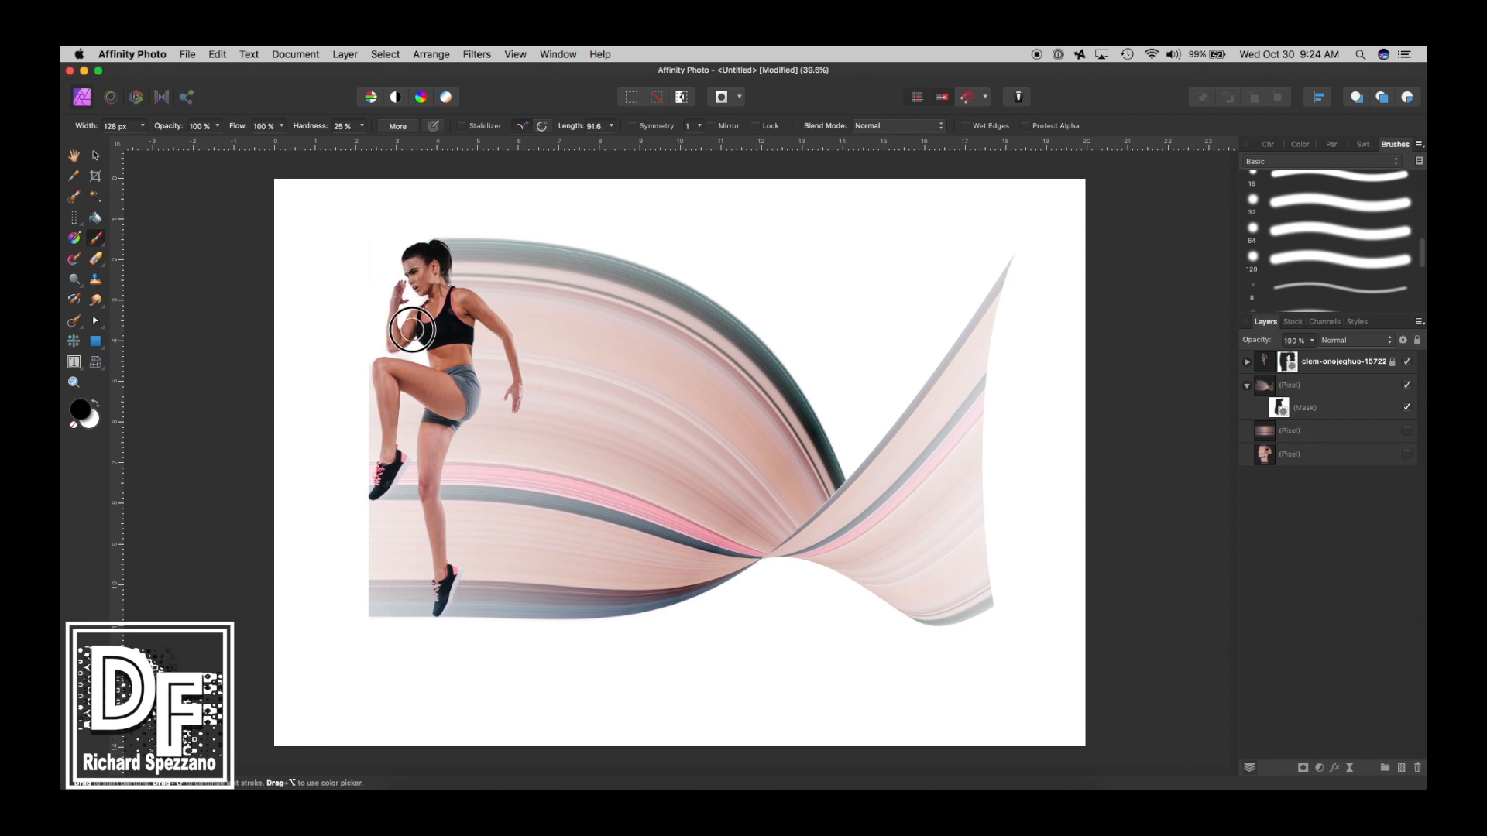
left_click_drag(413, 330, 364, 486)
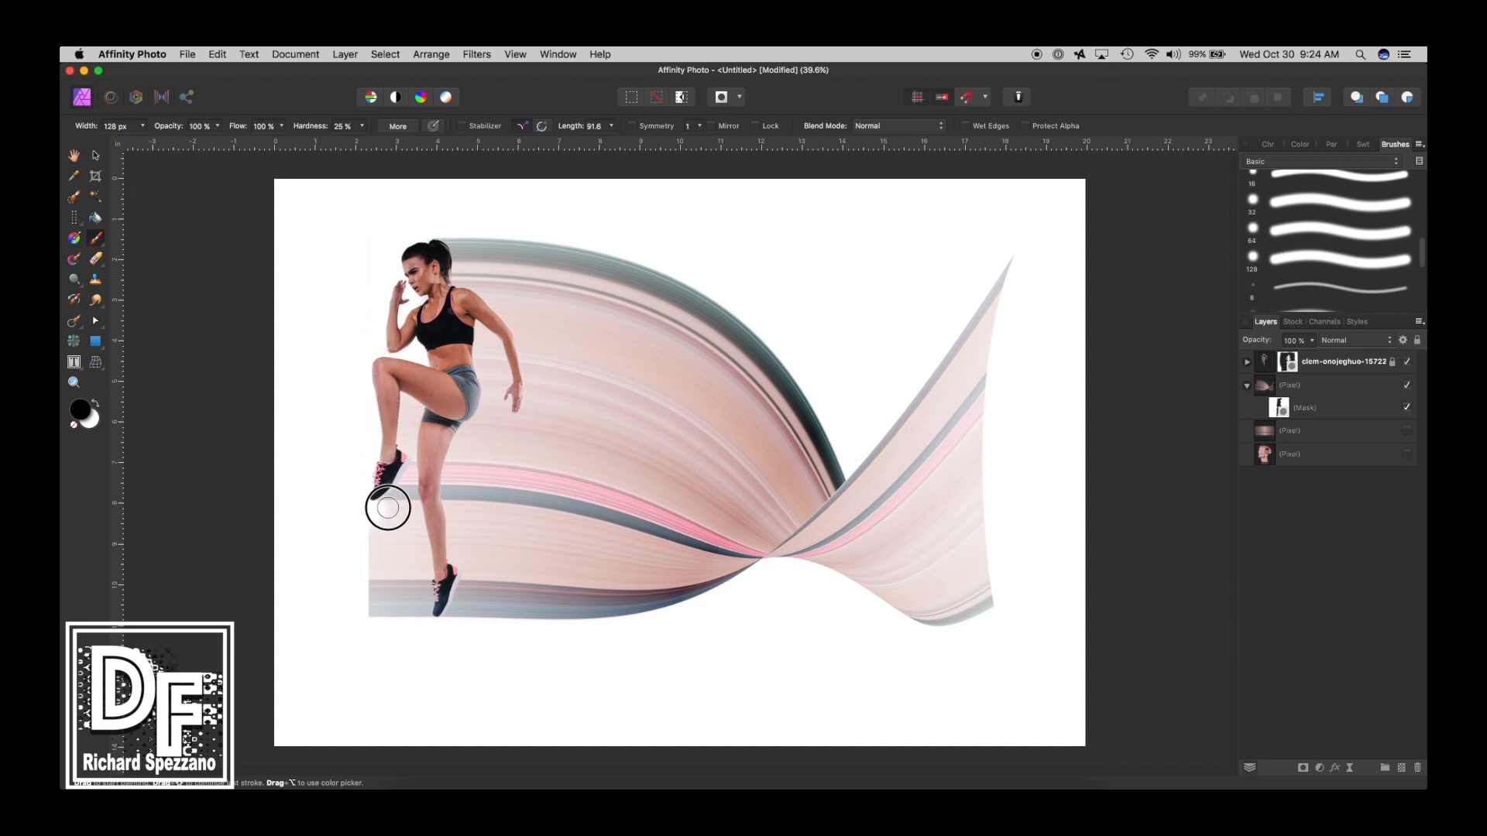
left_click_drag(387, 507, 432, 614)
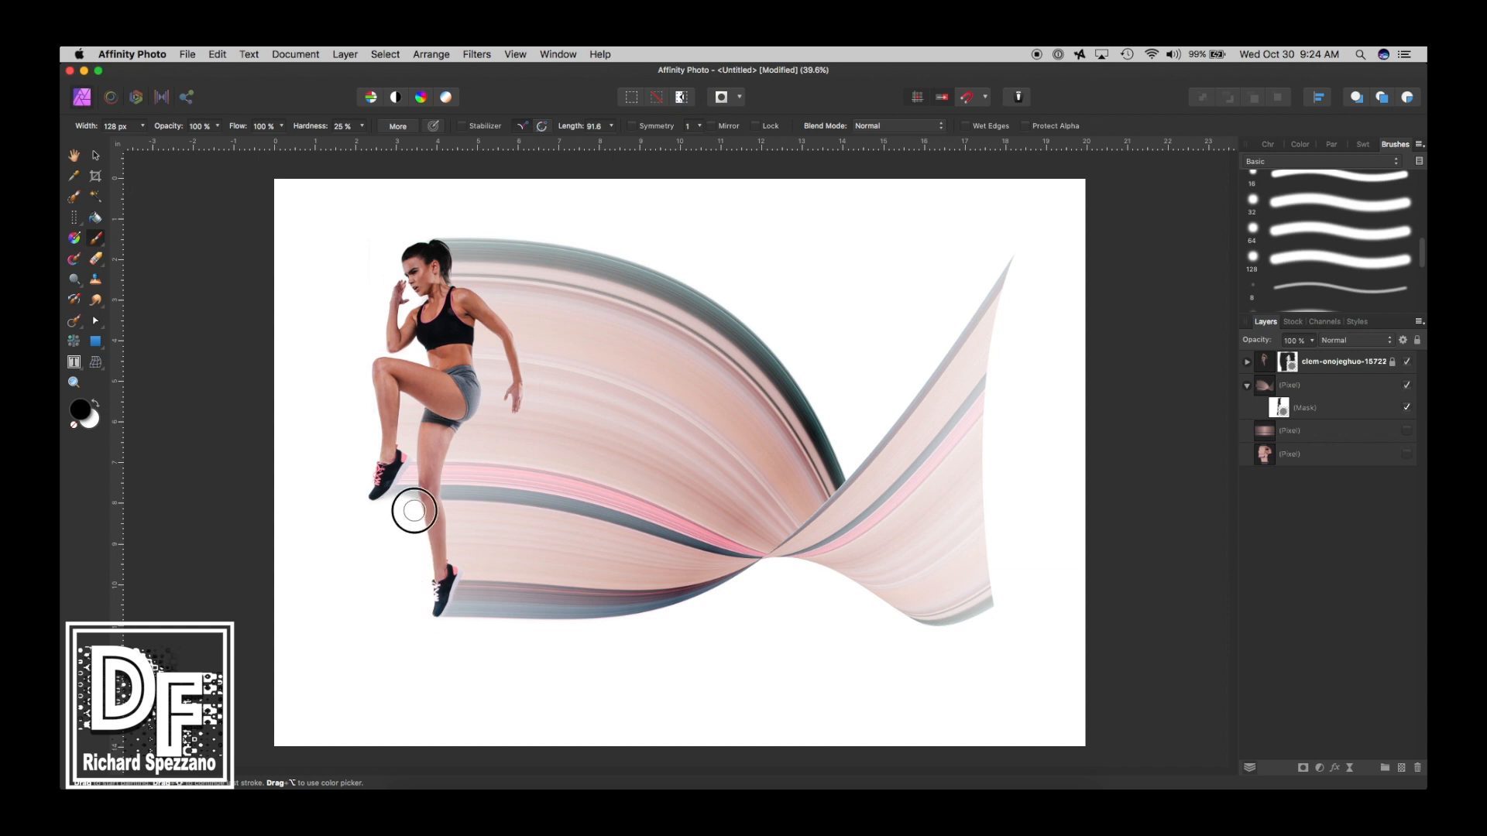
mouse_move(410, 524)
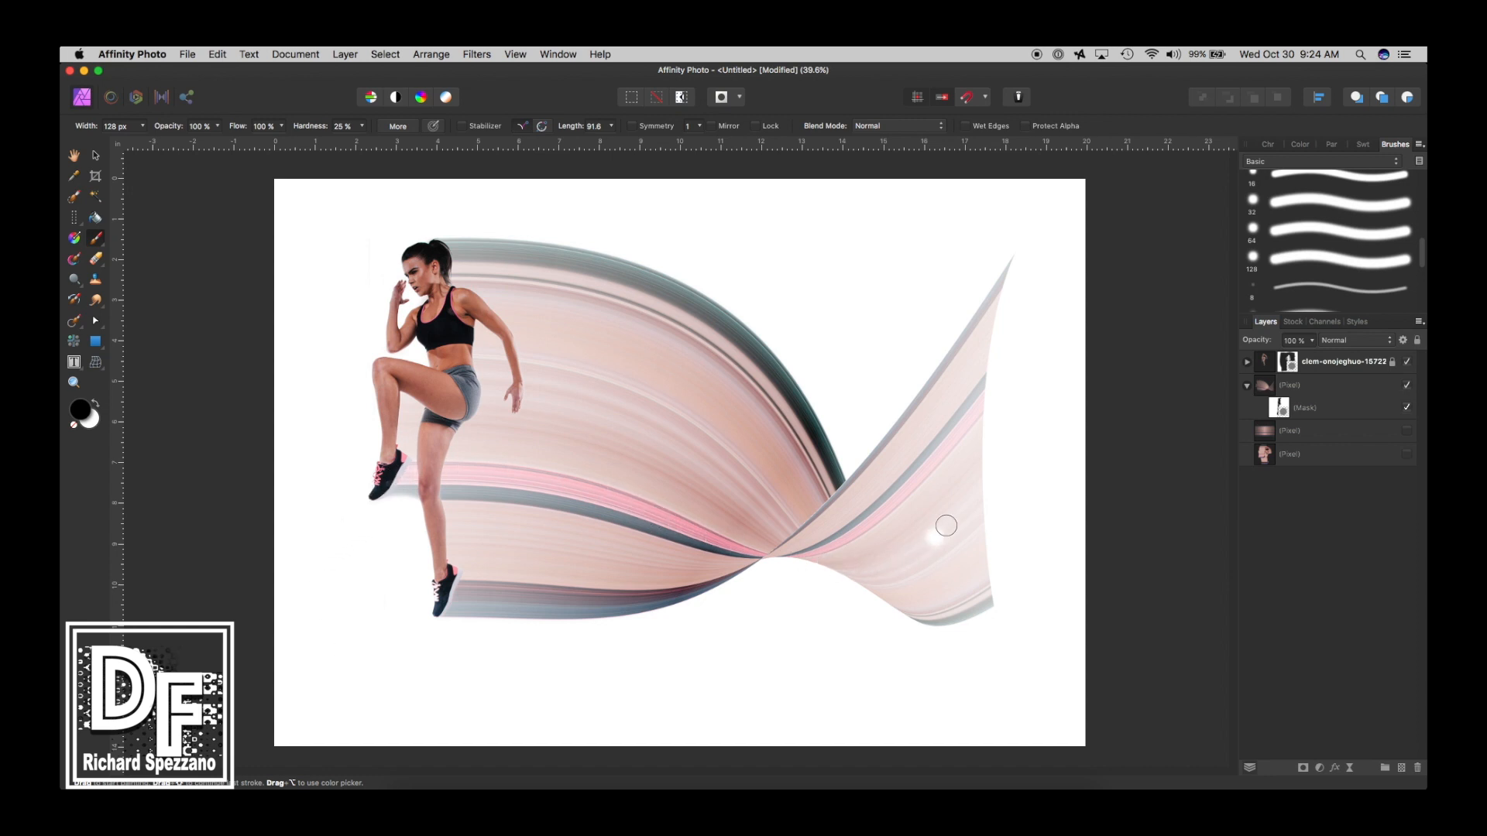
mouse_move(598, 648)
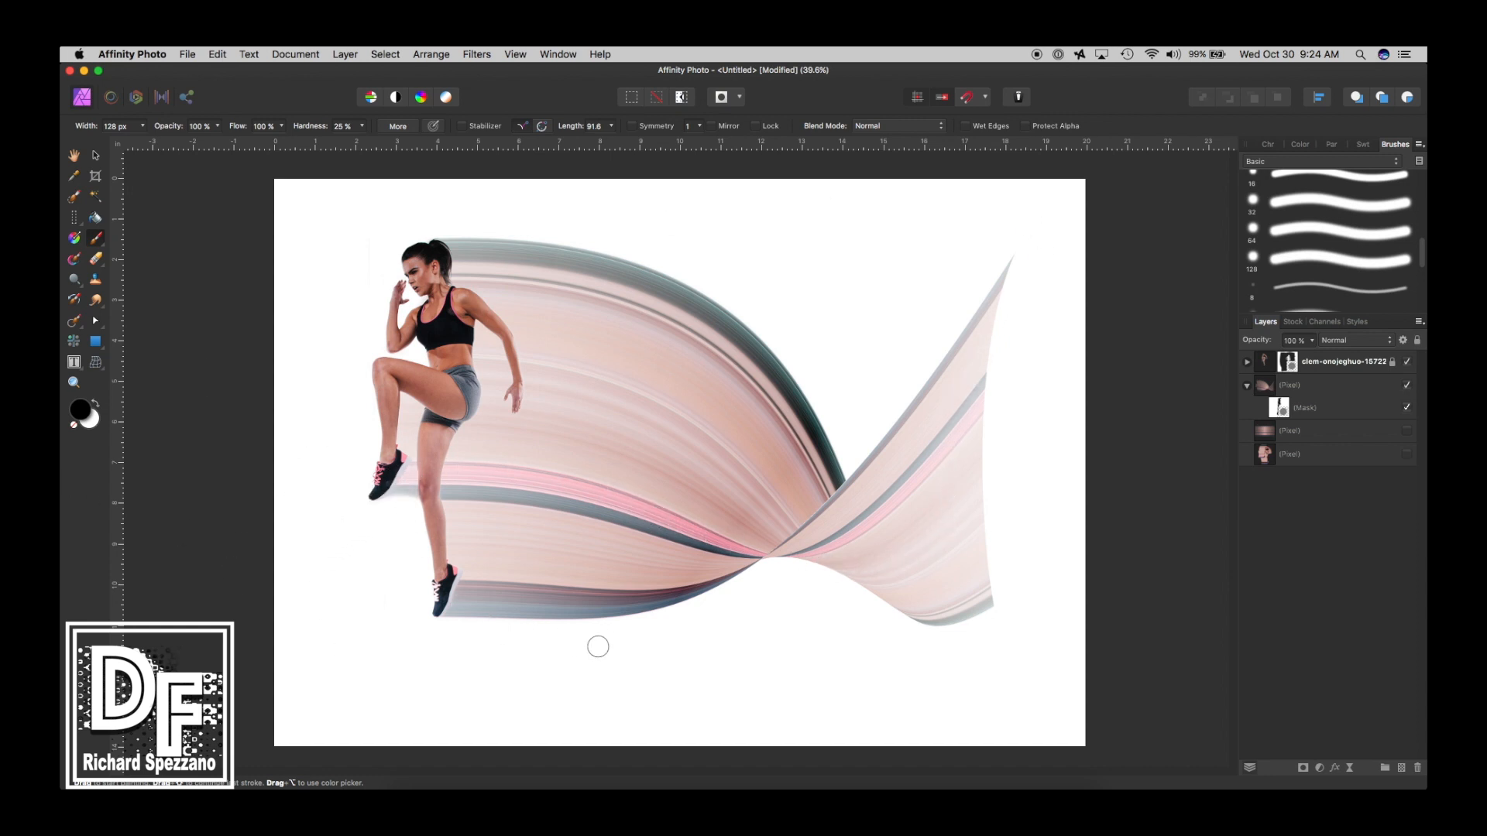
mouse_move(462, 632)
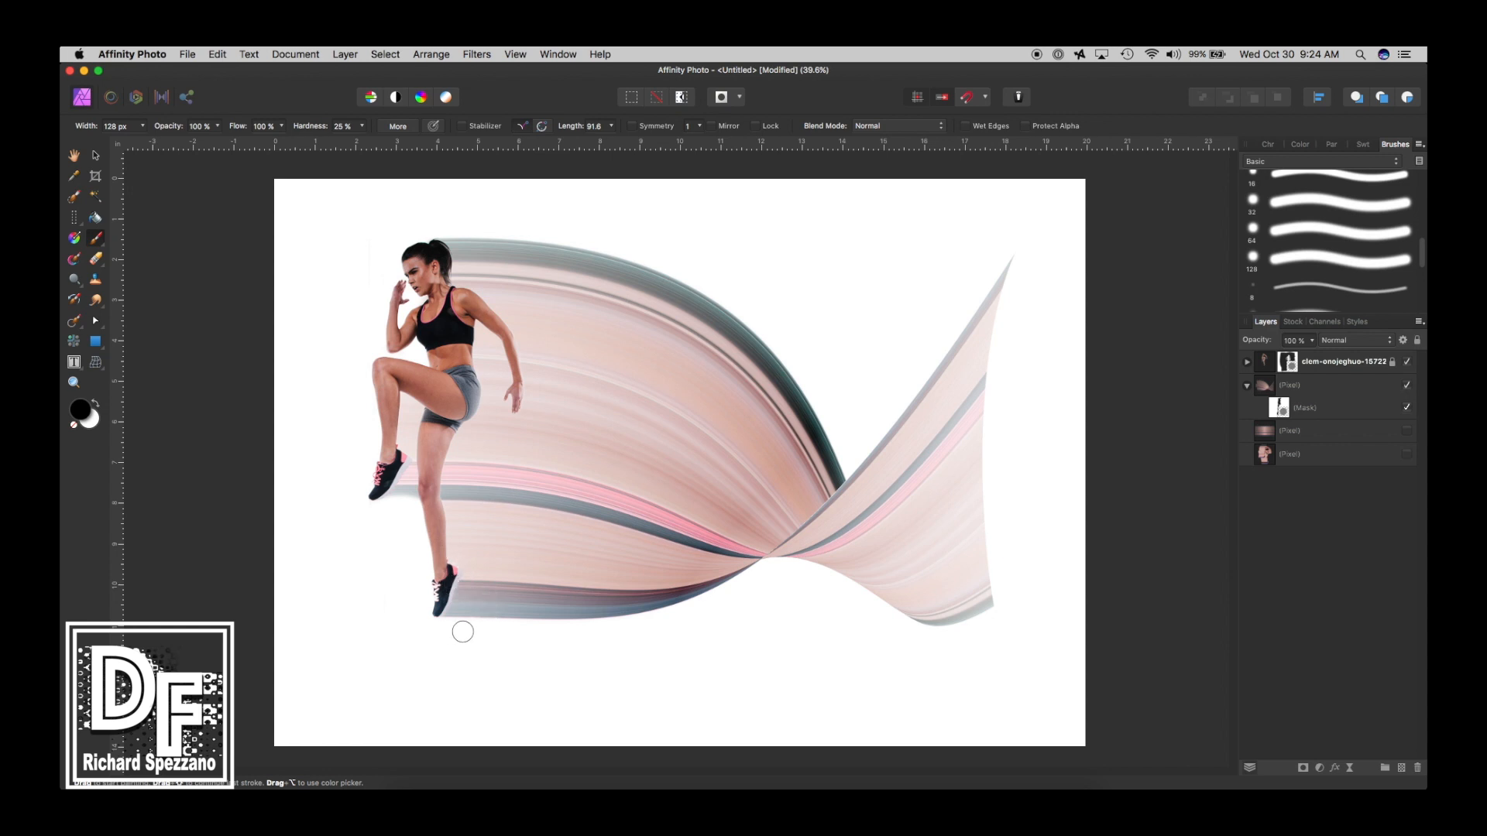
left_click(95, 156)
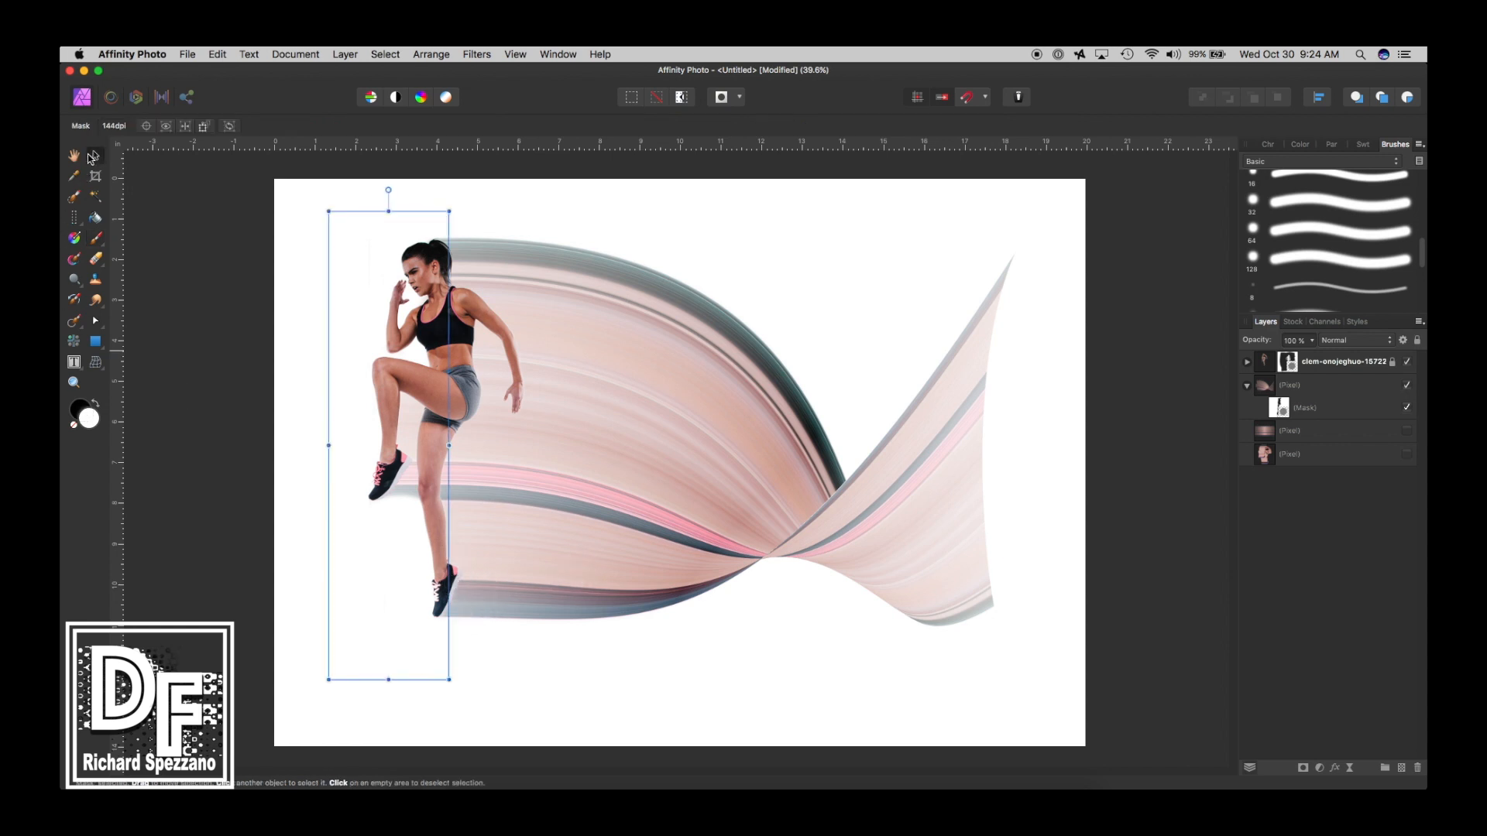
mouse_move(74, 156)
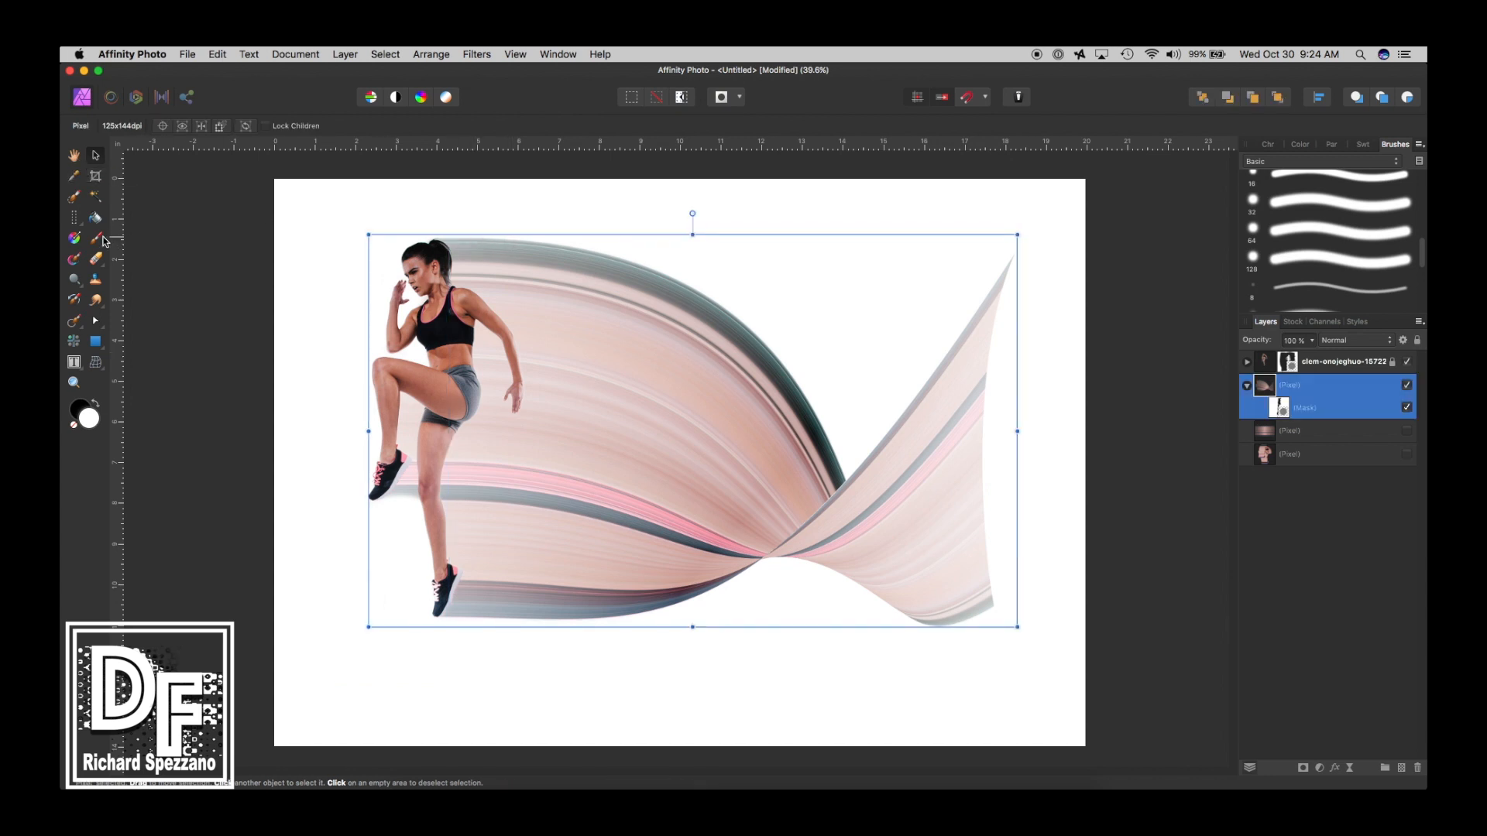
Step: Select the ribbon layer's mask to touch up the edge along the runner's hair
left_click(1305, 407)
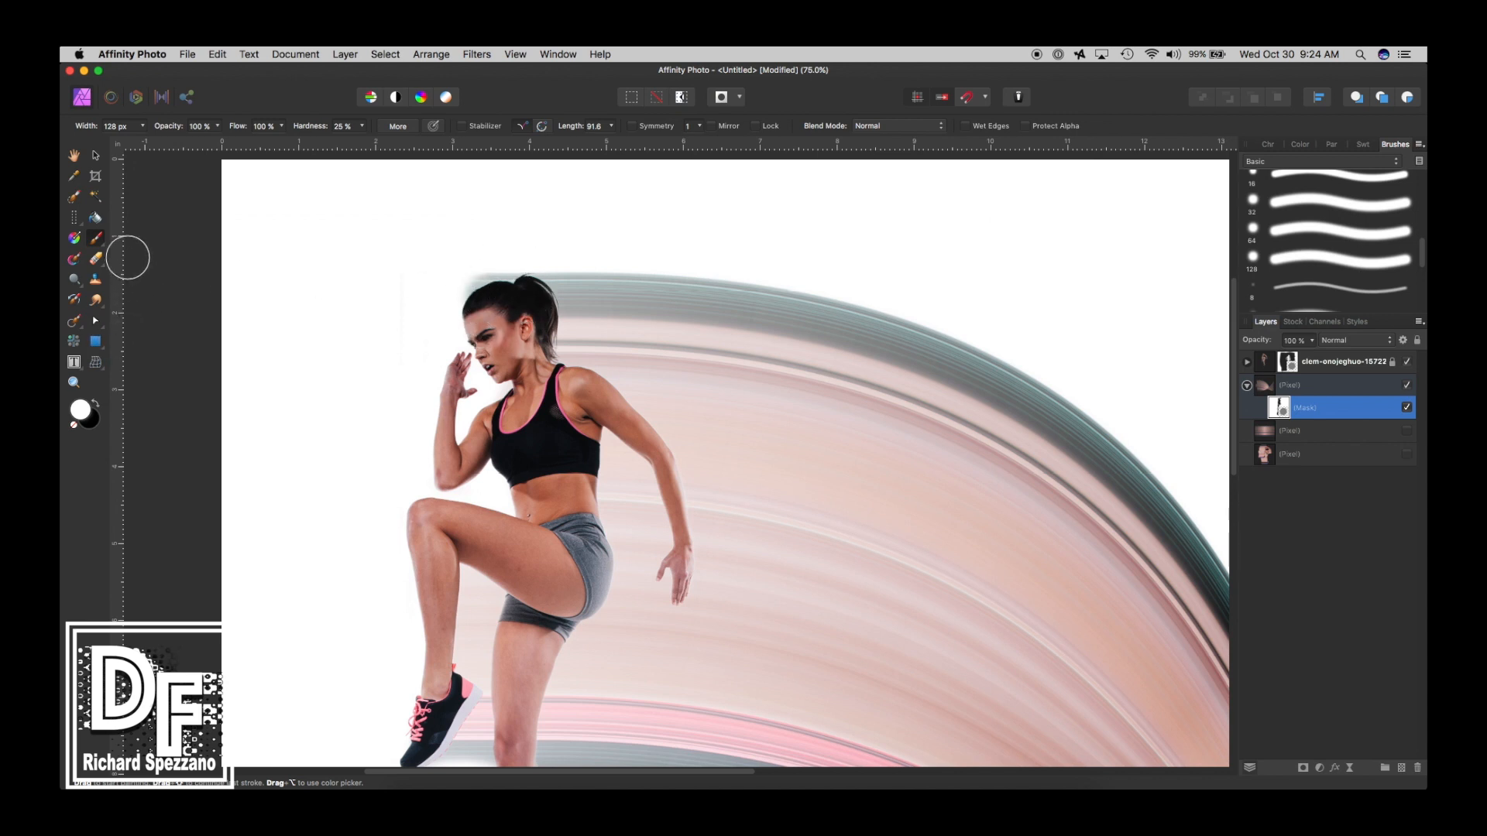
mouse_move(418, 294)
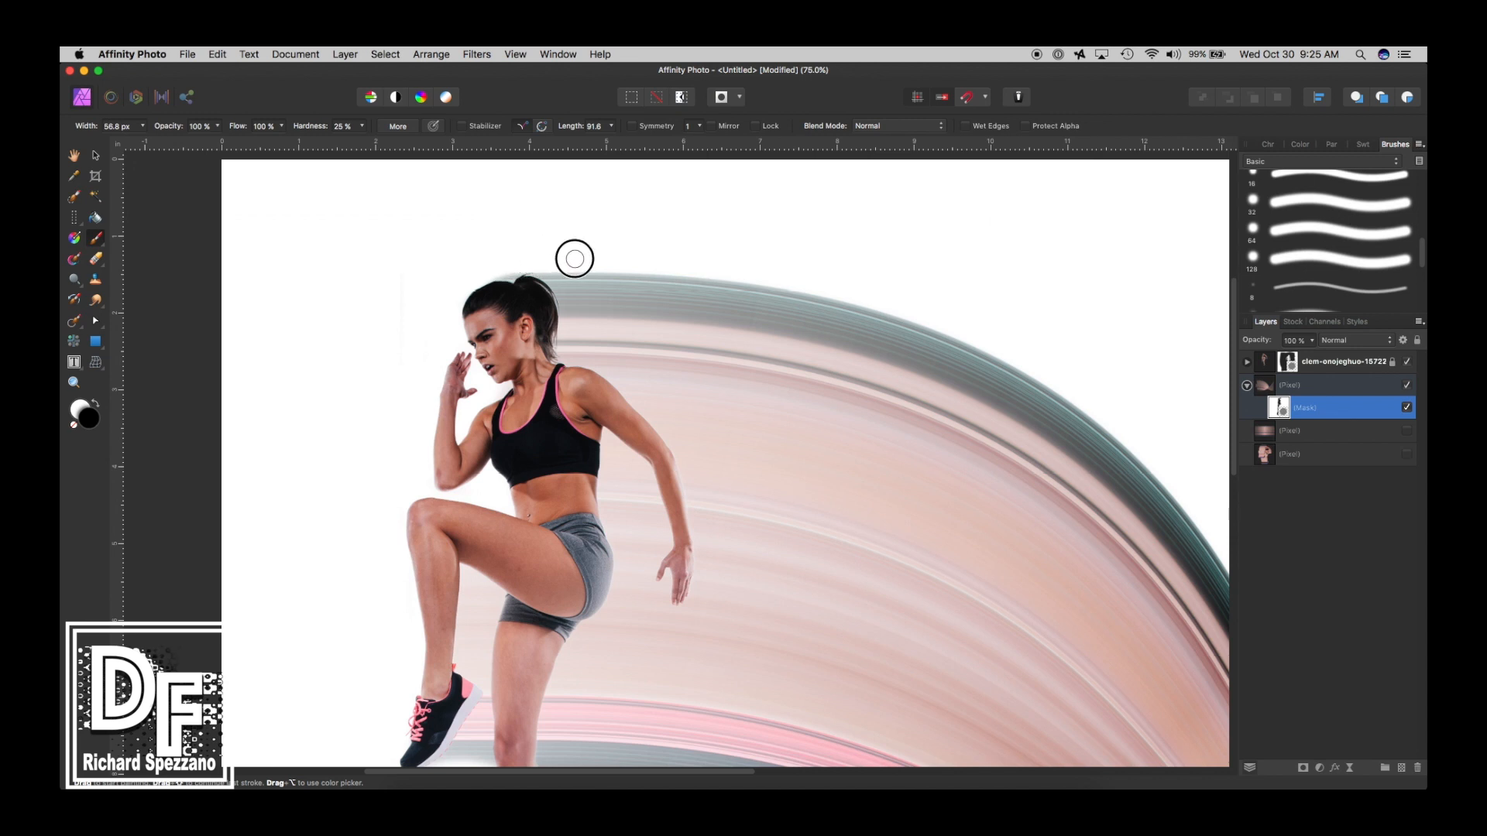
mouse_move(551, 265)
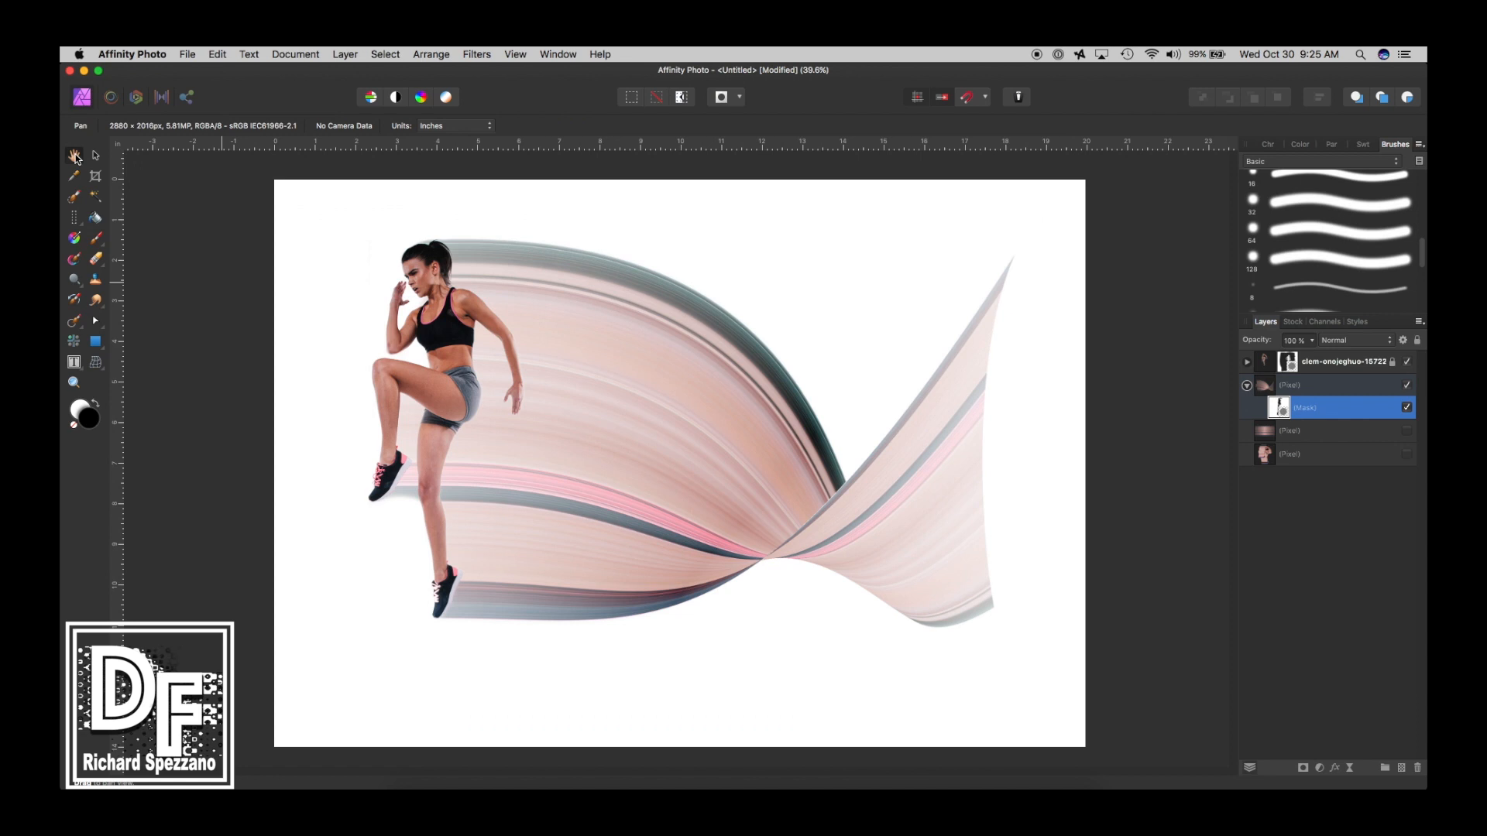
left_click(95, 156)
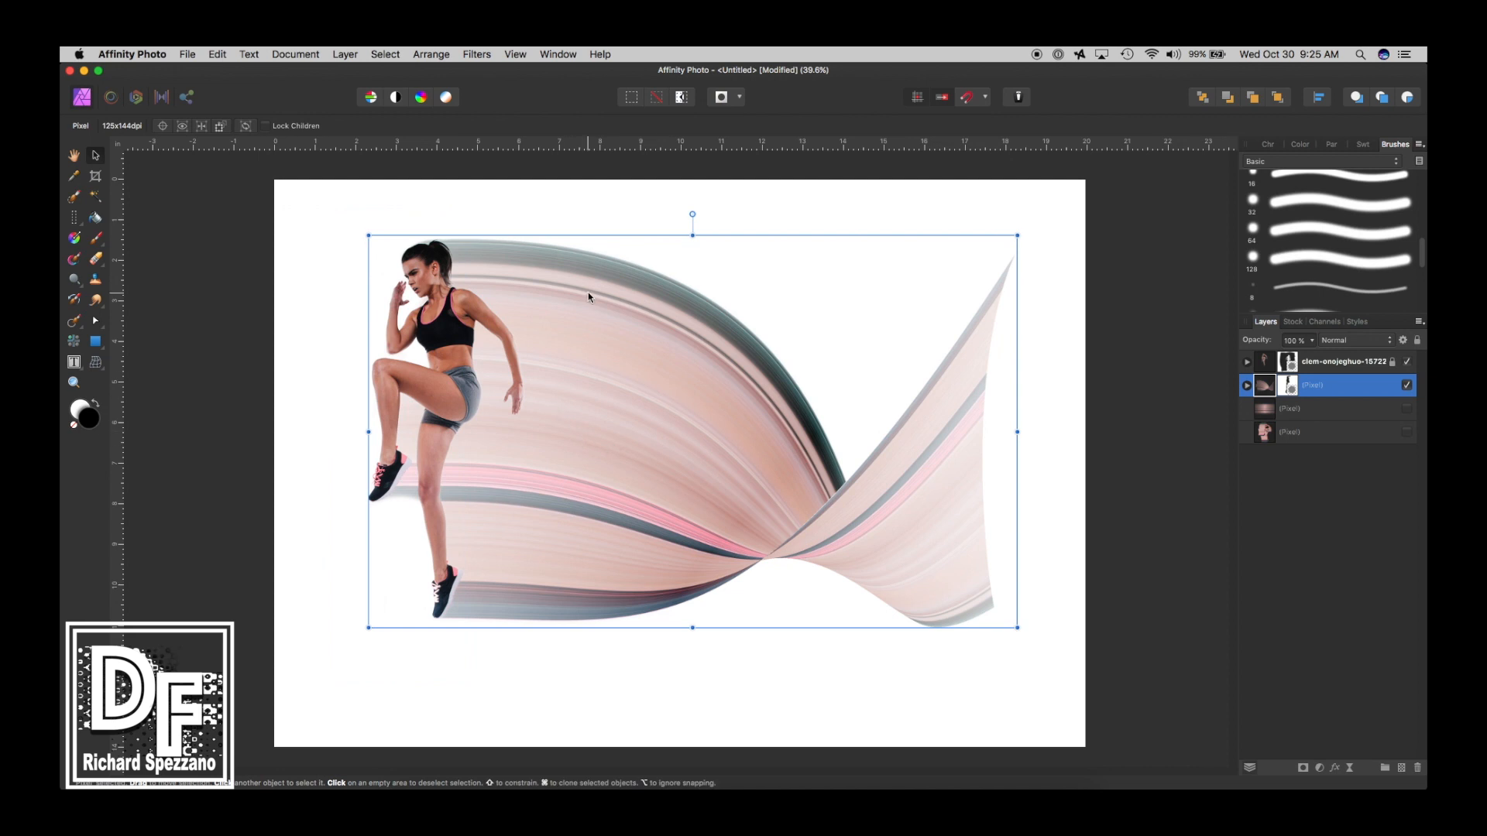
mouse_move(639, 410)
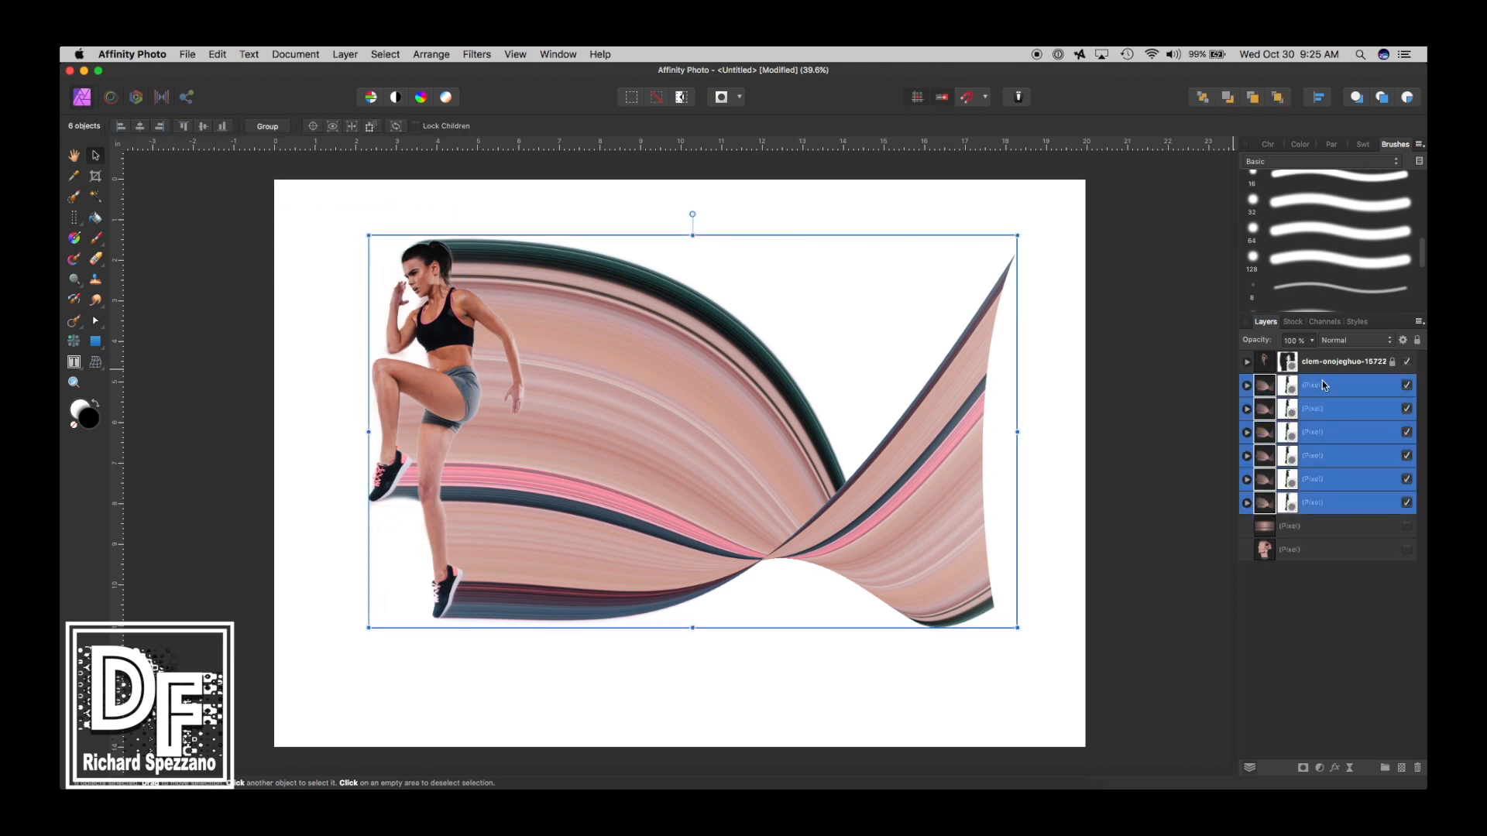
Step: Rasterize the grouped ribbon copies into a single pixel layer
right_click(1322, 385)
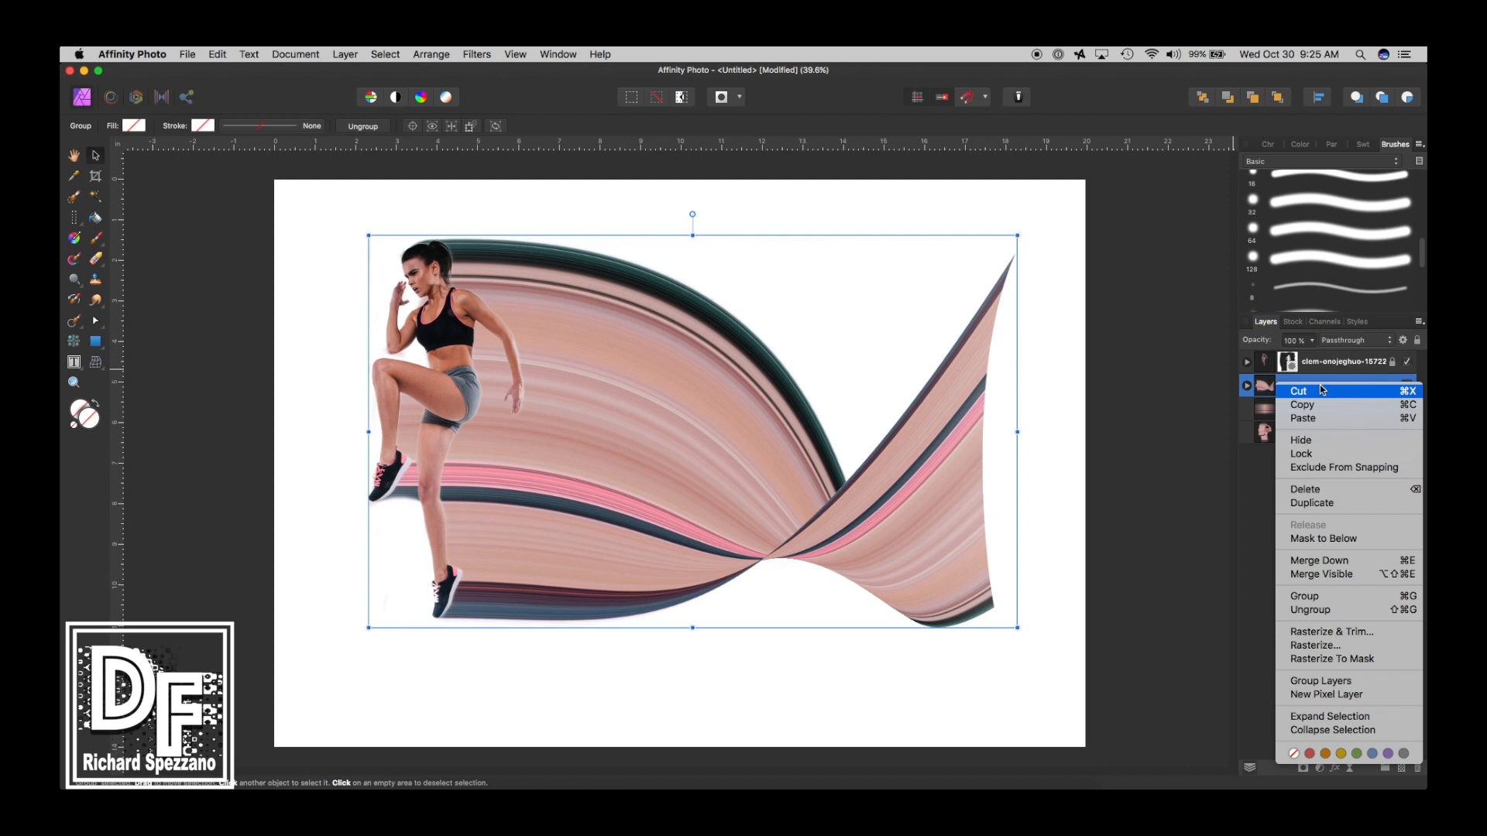
mouse_move(1315, 645)
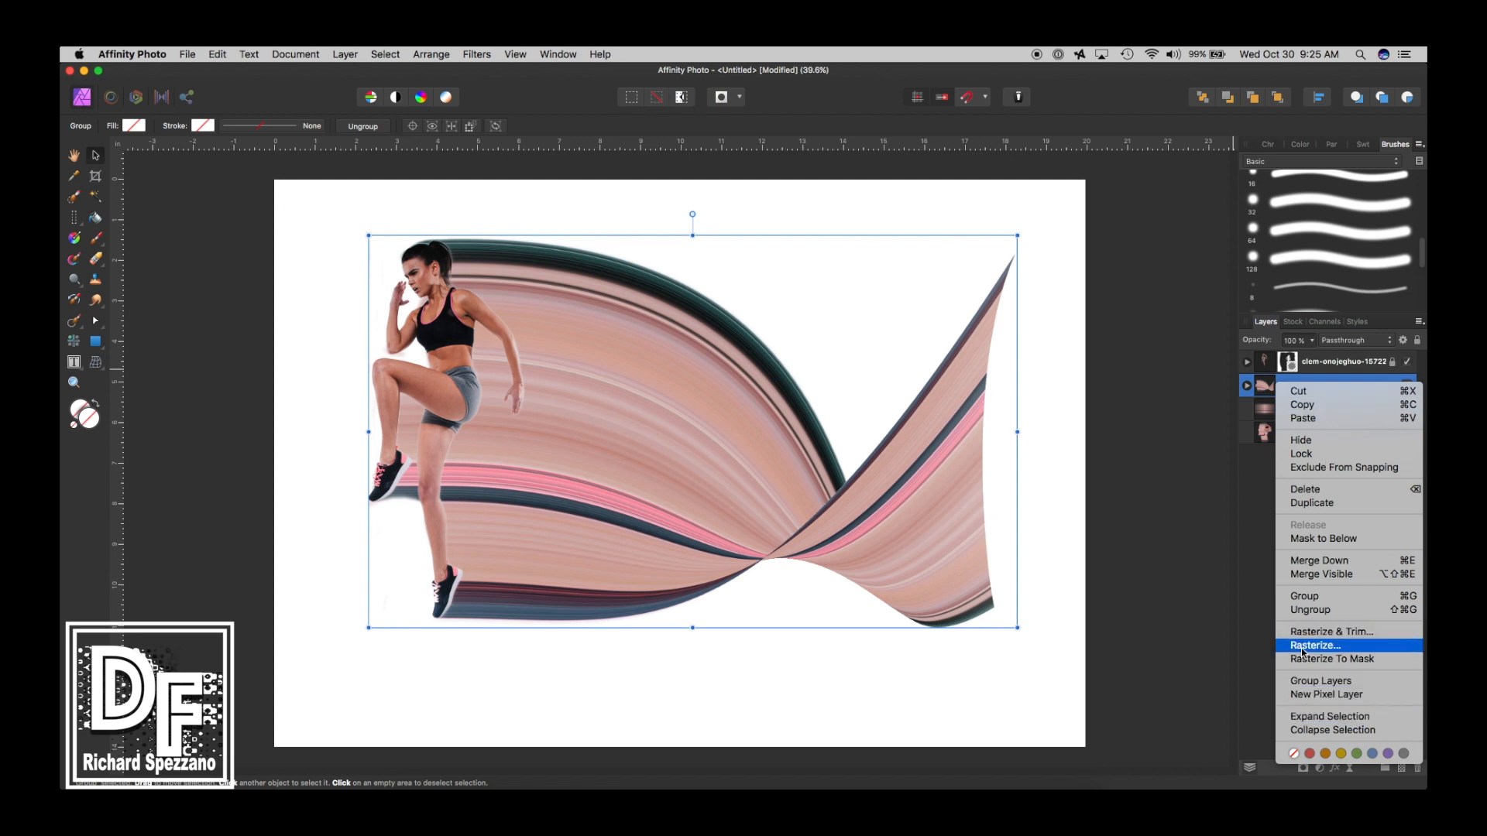
left_click(1316, 646)
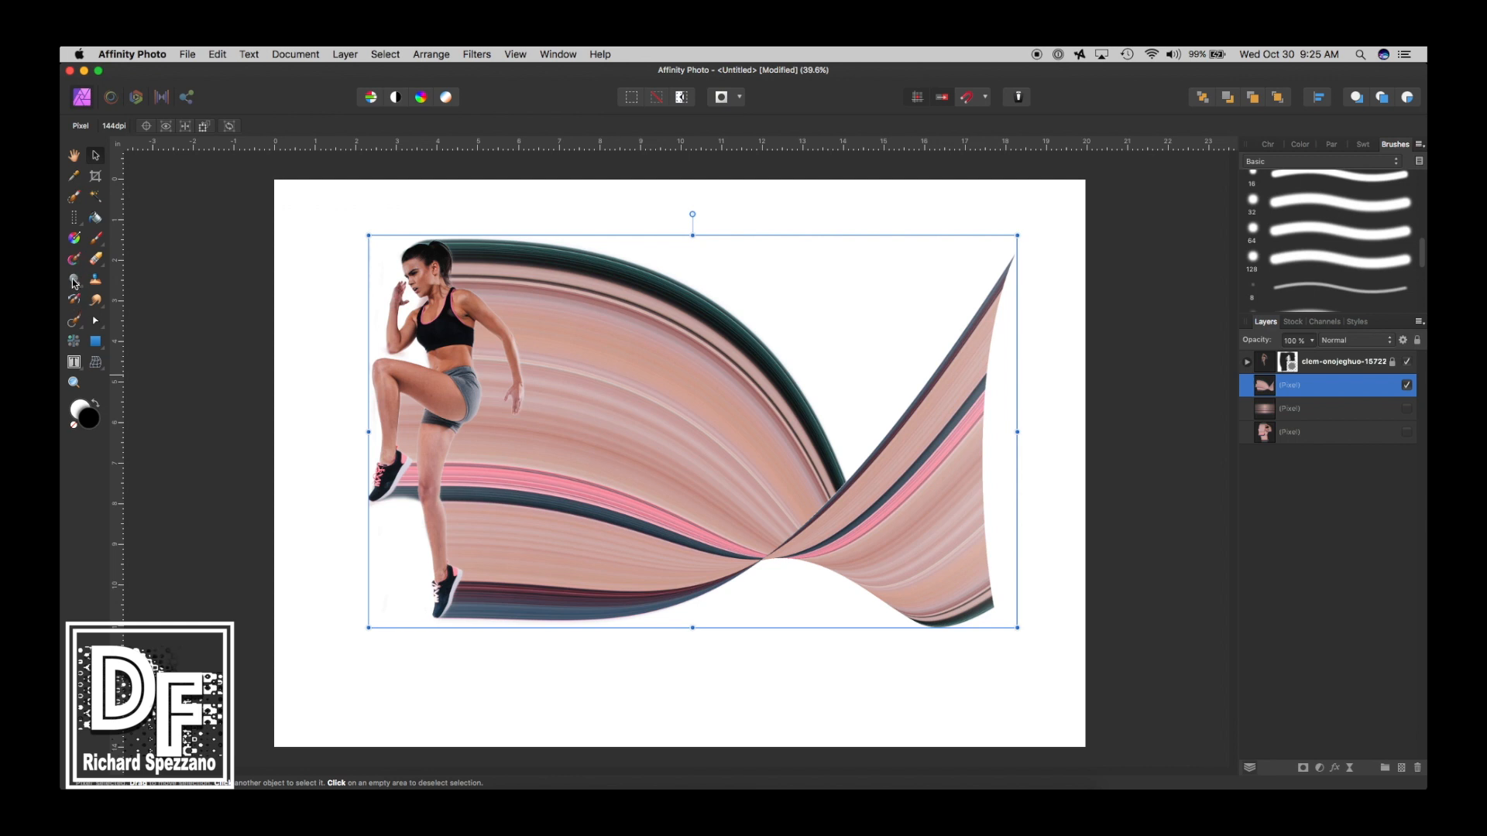
Step: Set up the Dodge Brush at about 29% opacity, then switch to the Burn Brush
left_click(72, 282)
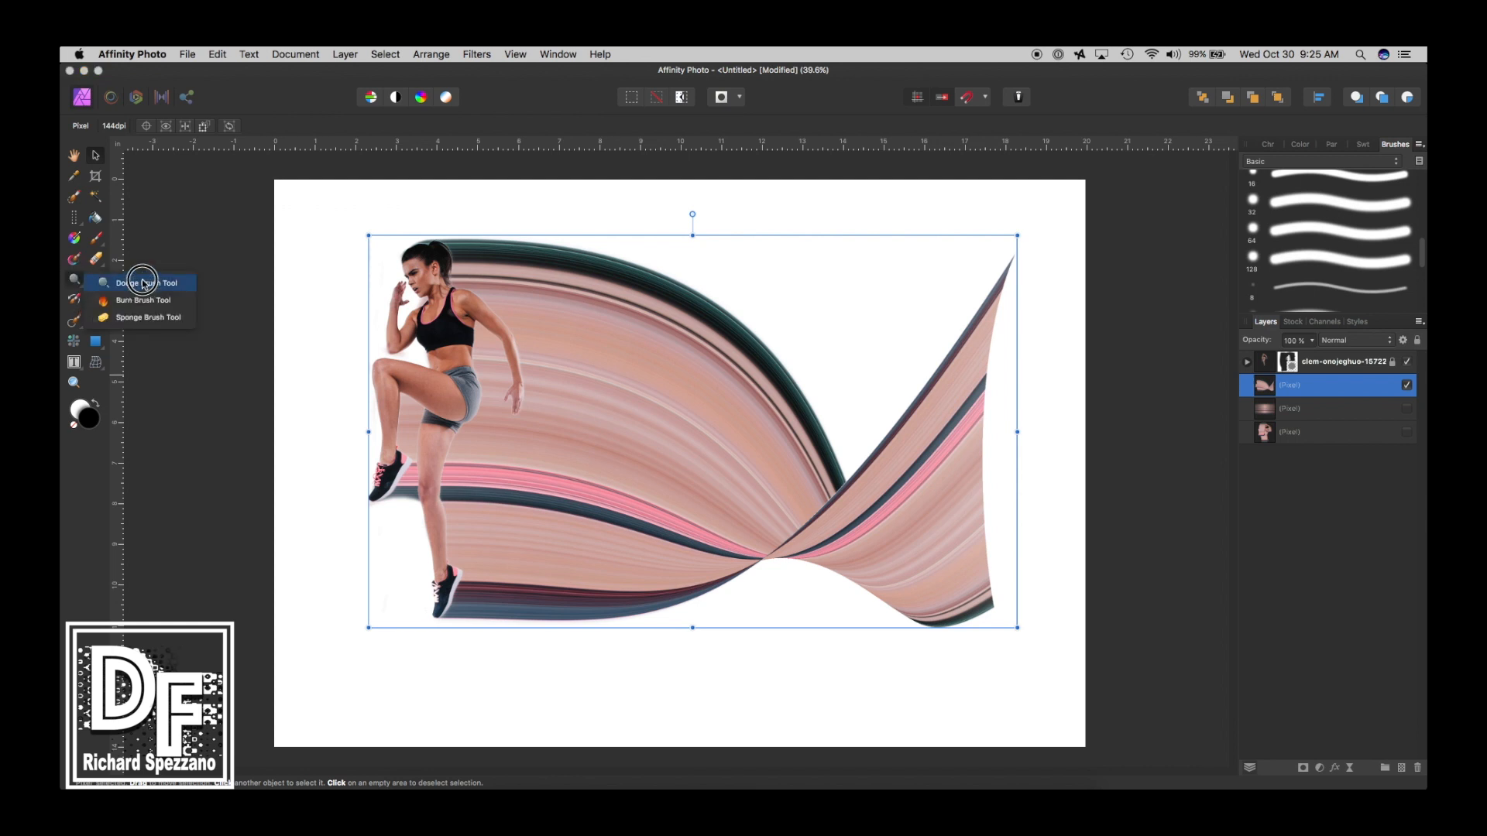
left_click(144, 282)
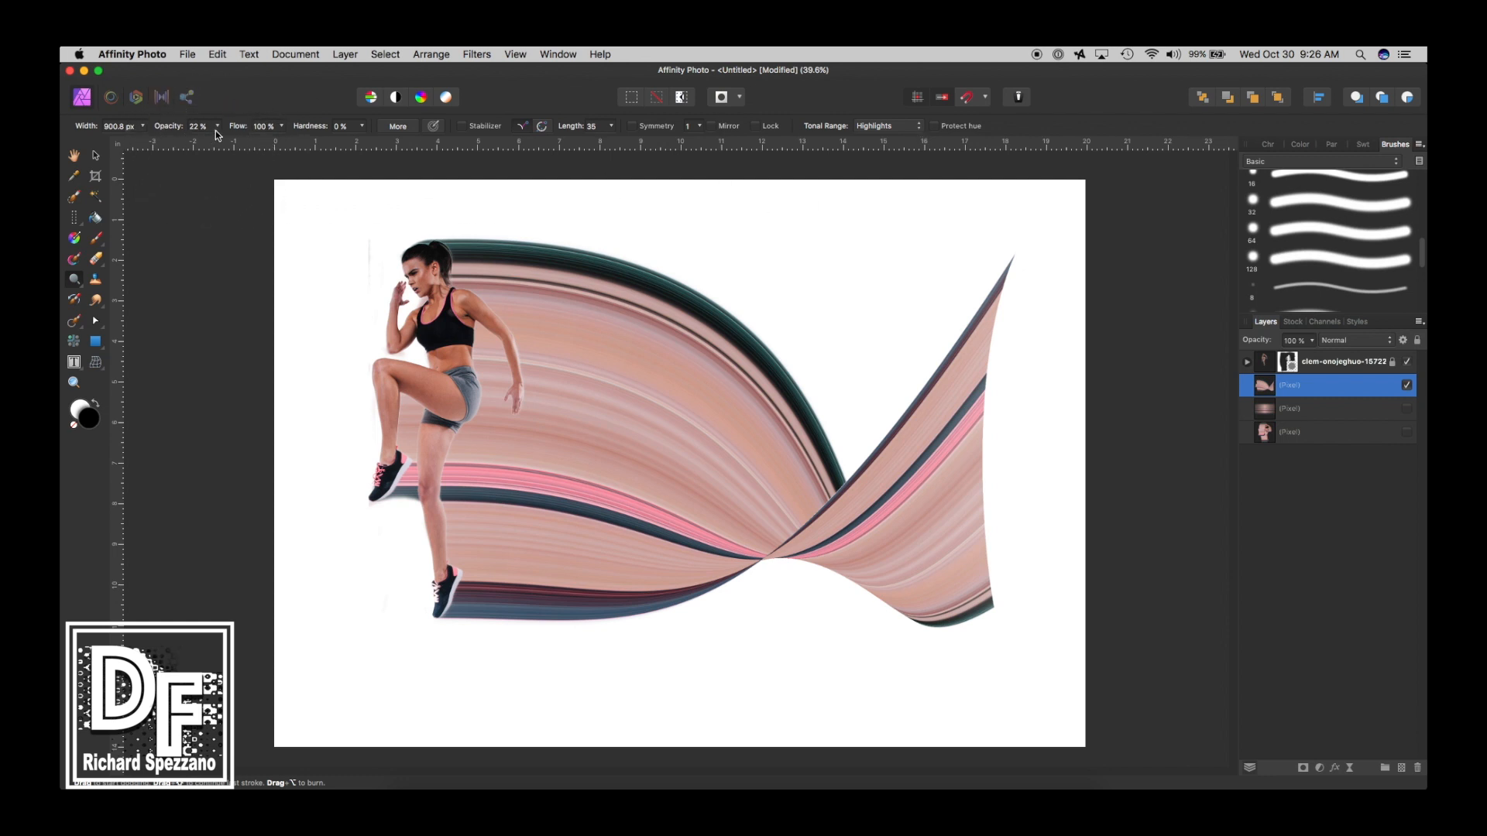
left_click_drag(194, 141, 223, 140)
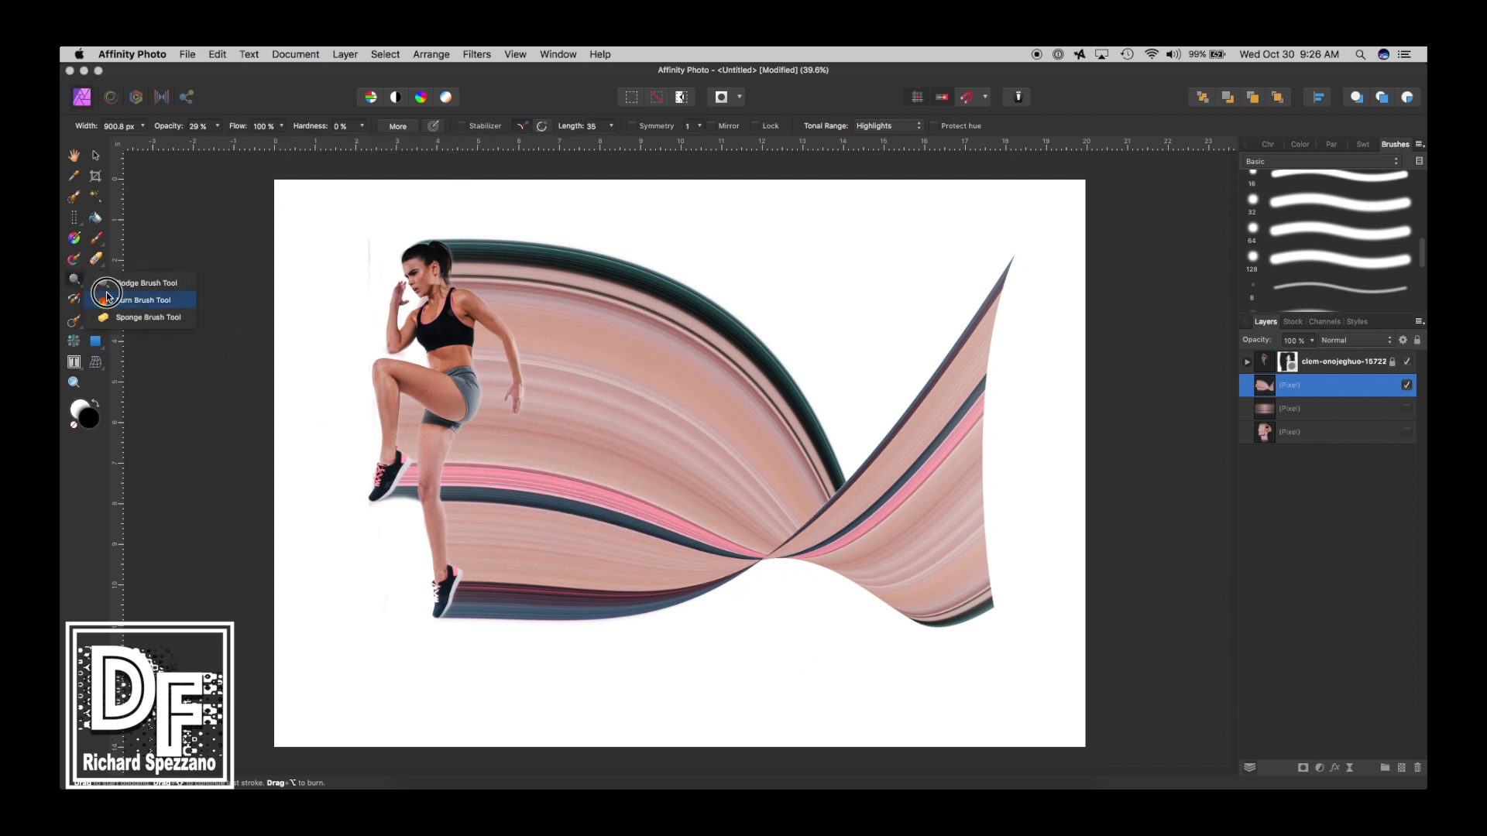
left_click(107, 295)
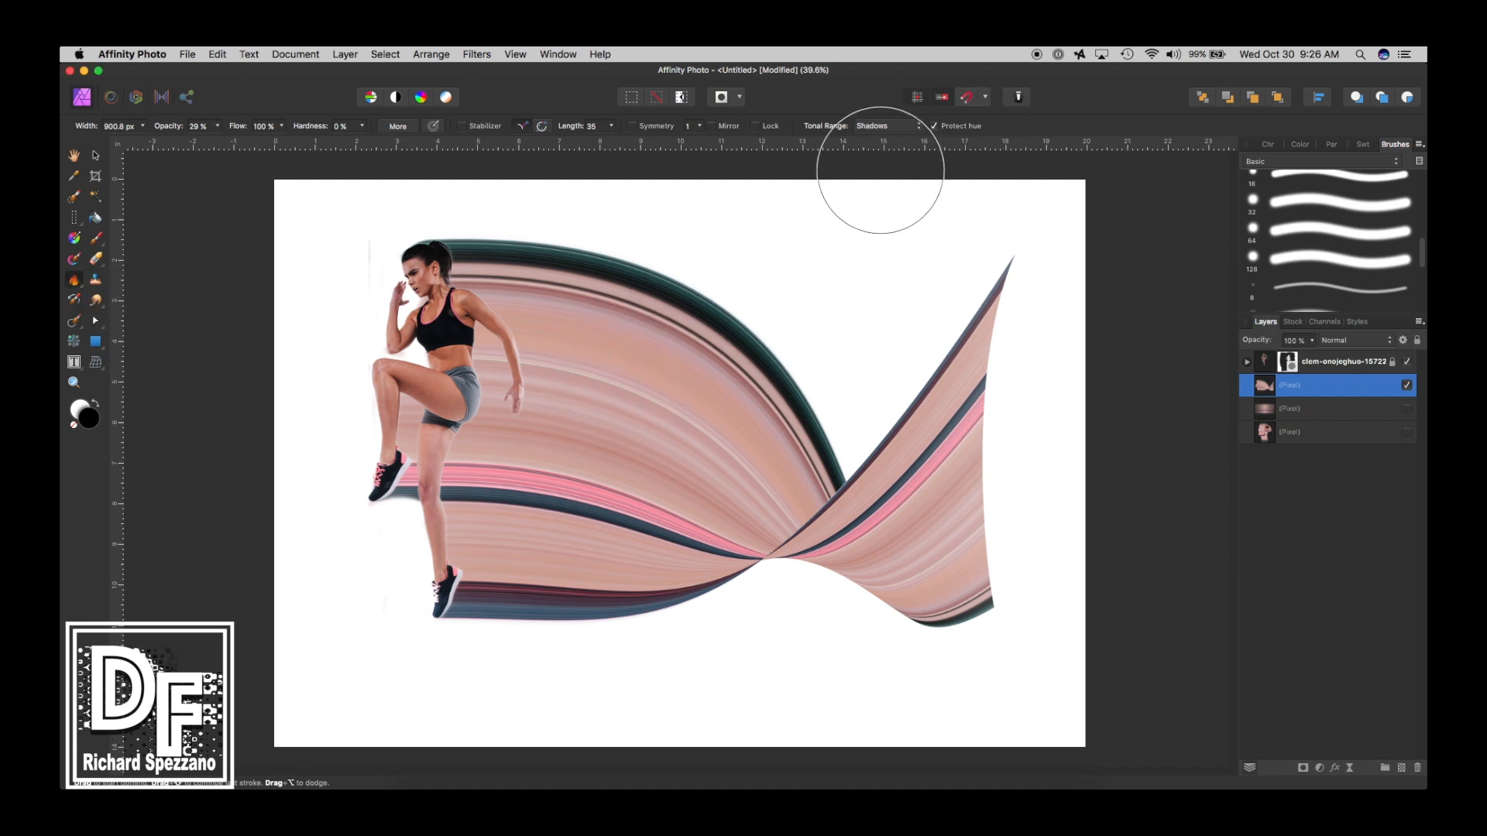
mouse_move(828, 593)
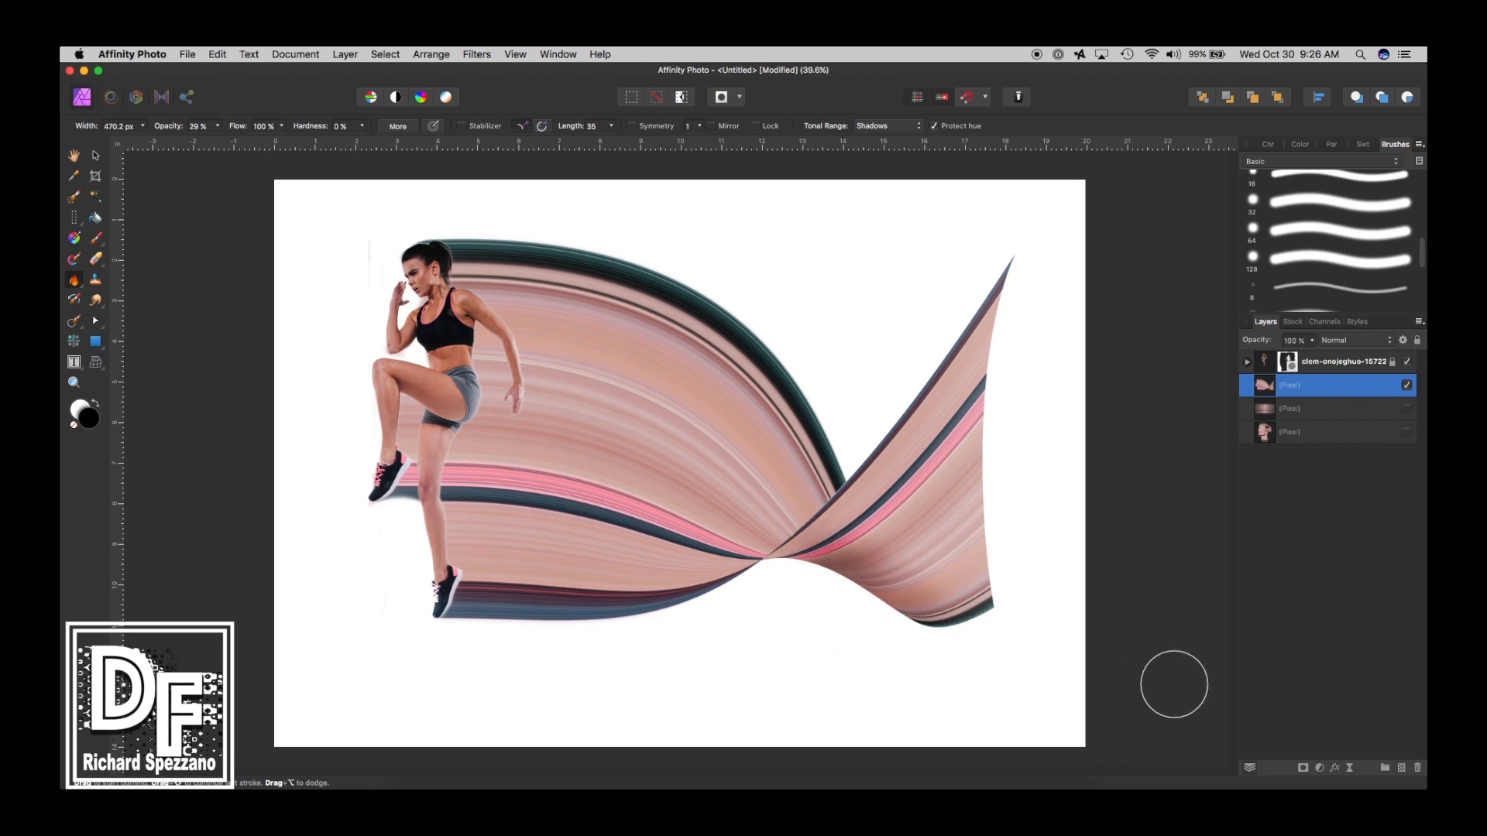
mouse_move(1160, 594)
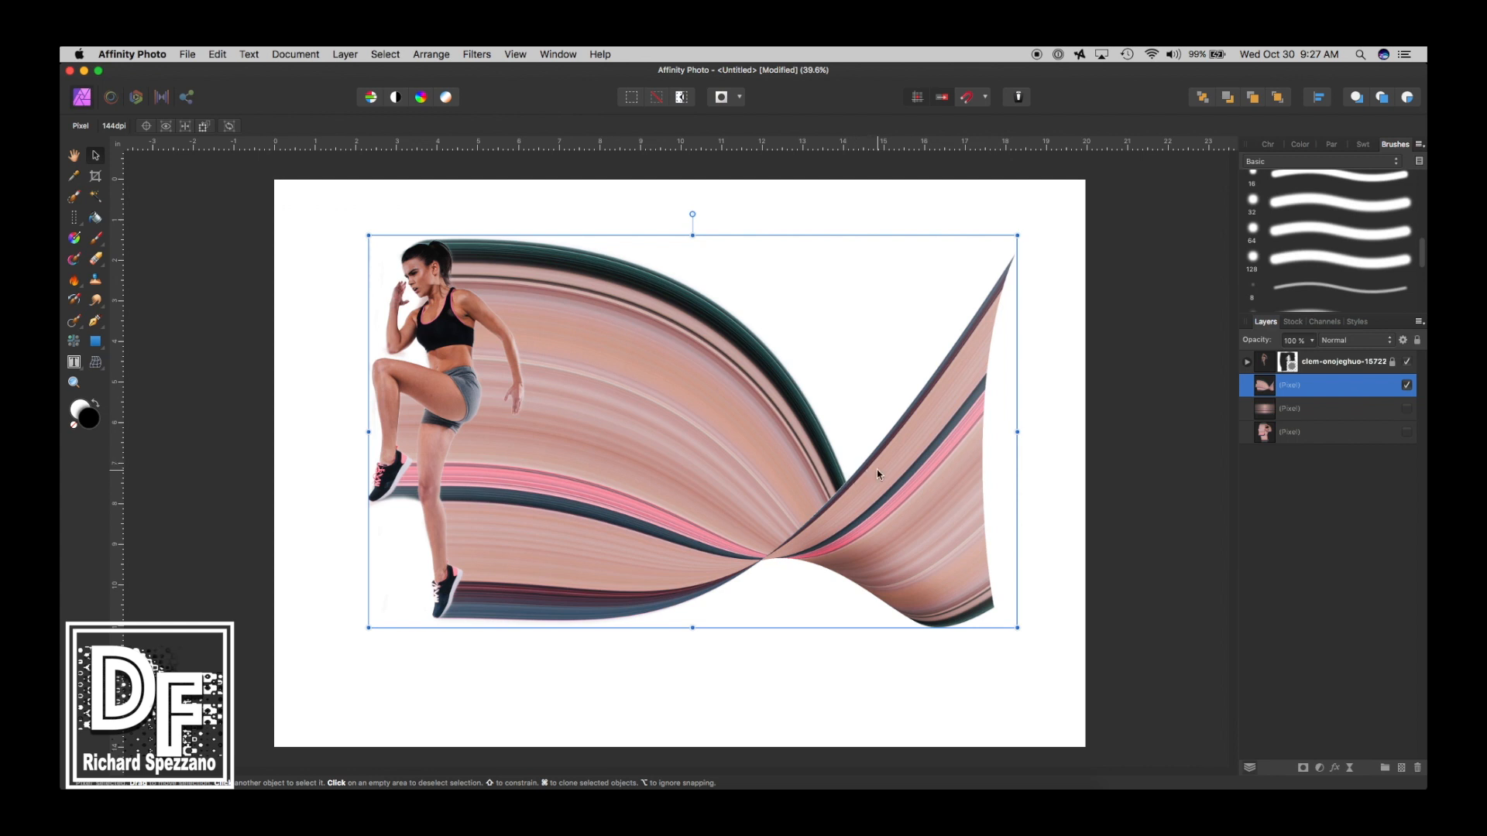
mouse_move(111, 306)
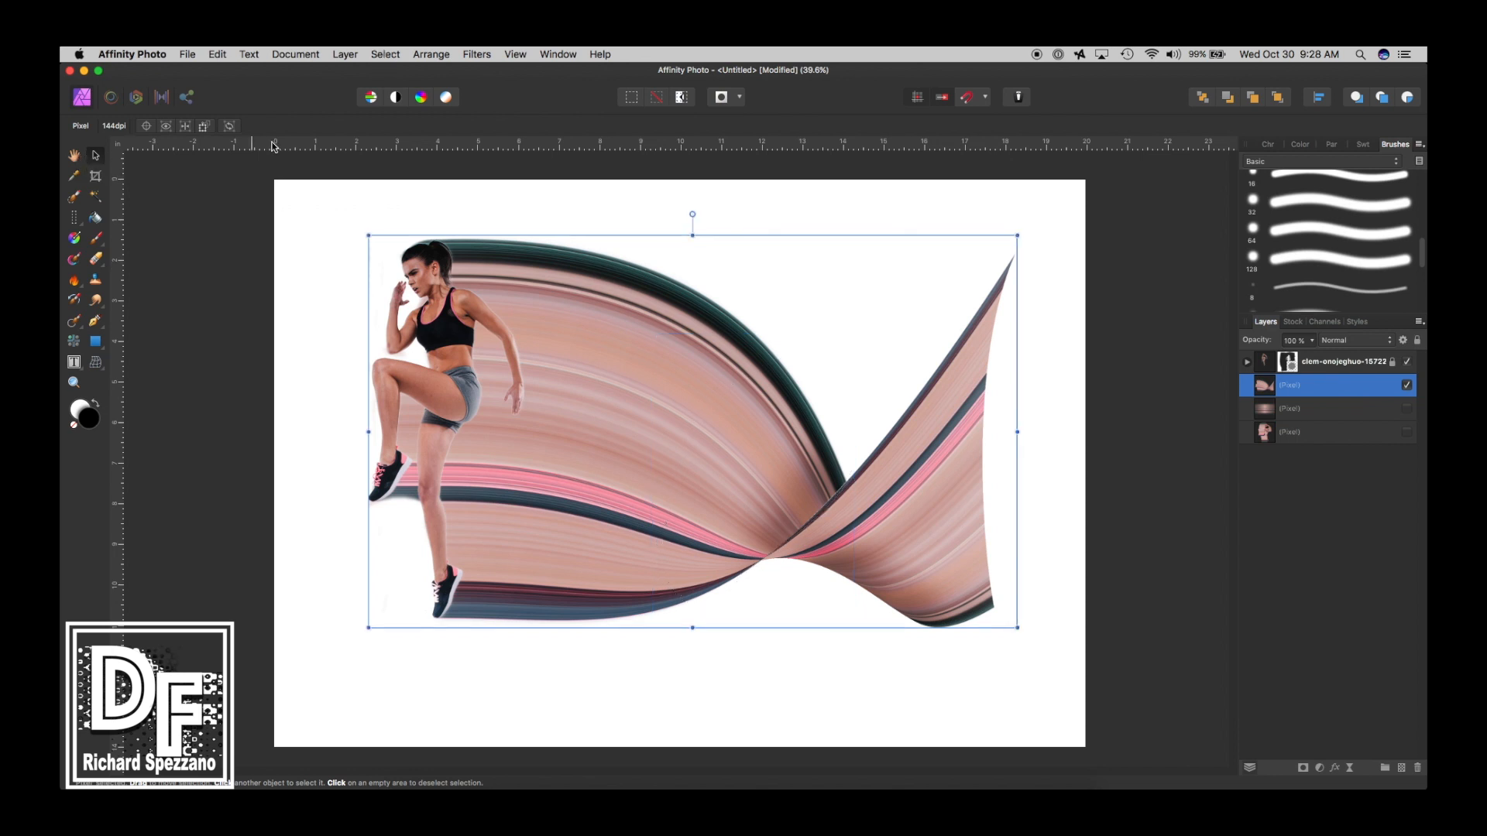
mouse_move(56, 242)
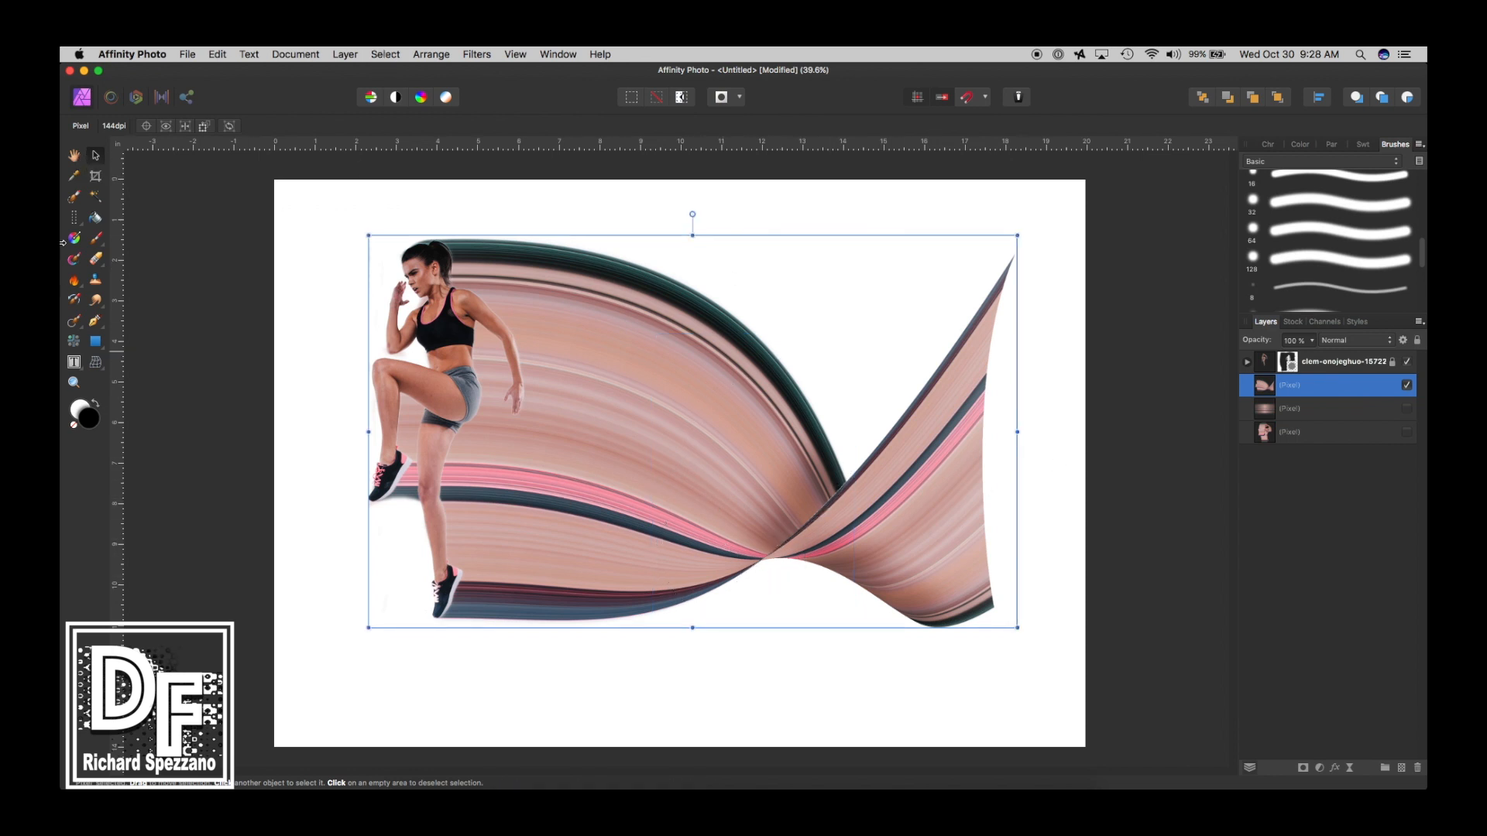
Step: Dodge the ribbon's highlights with the lightening brush, then return to the Move Tool
left_click(74, 279)
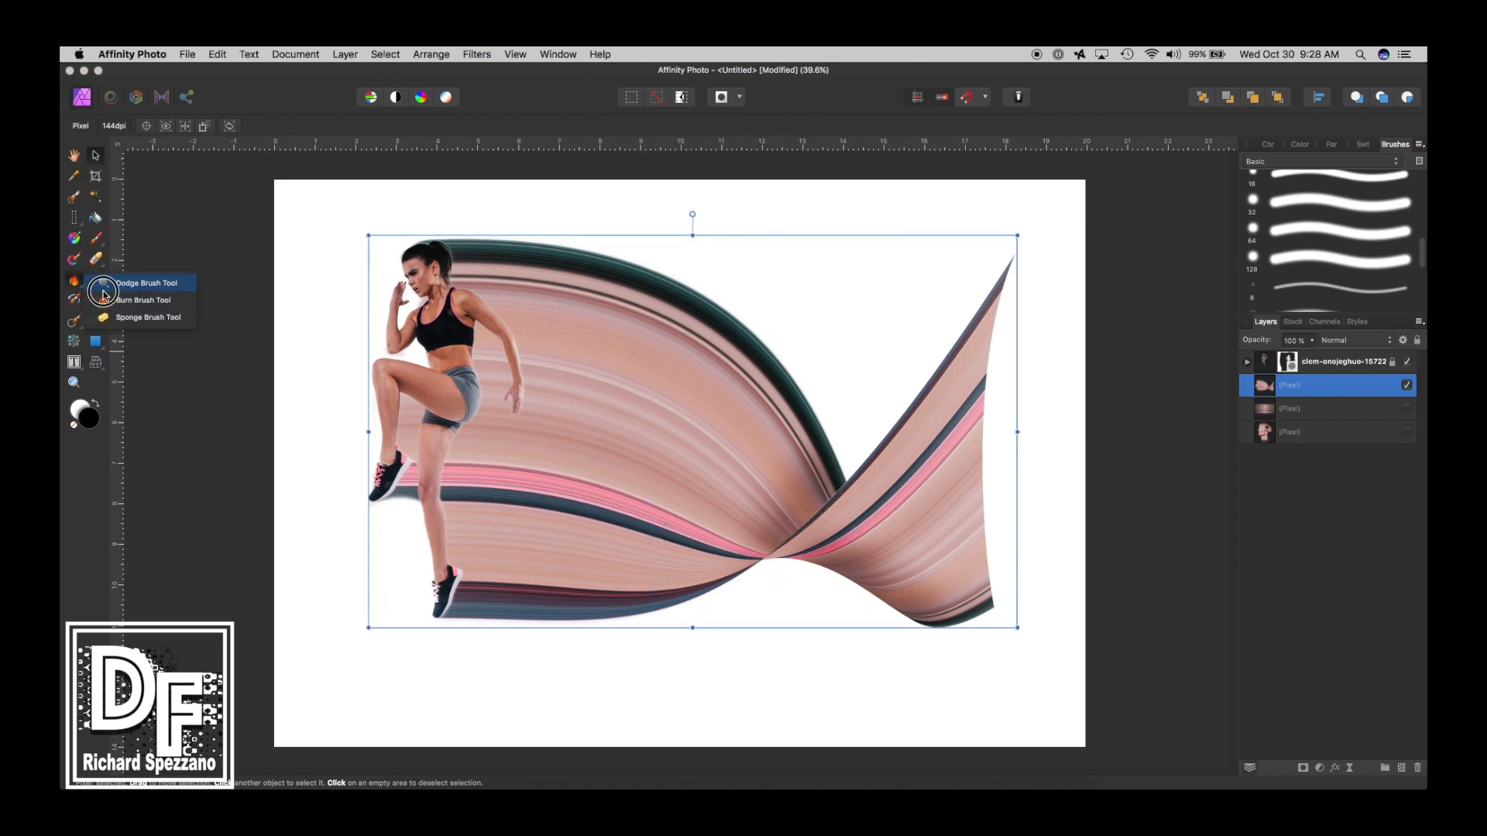
left_click(143, 283)
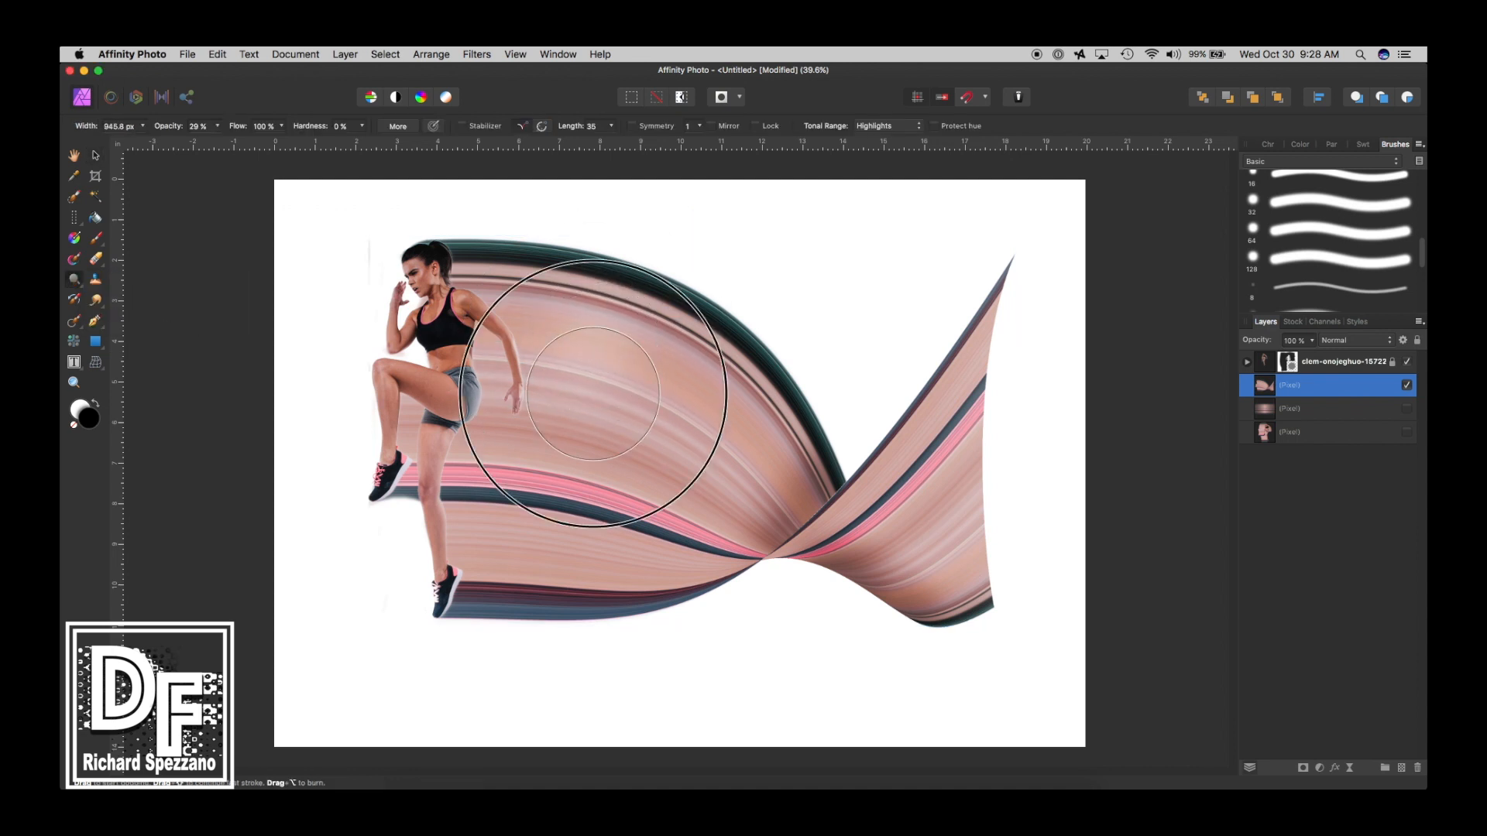
mouse_move(1038, 732)
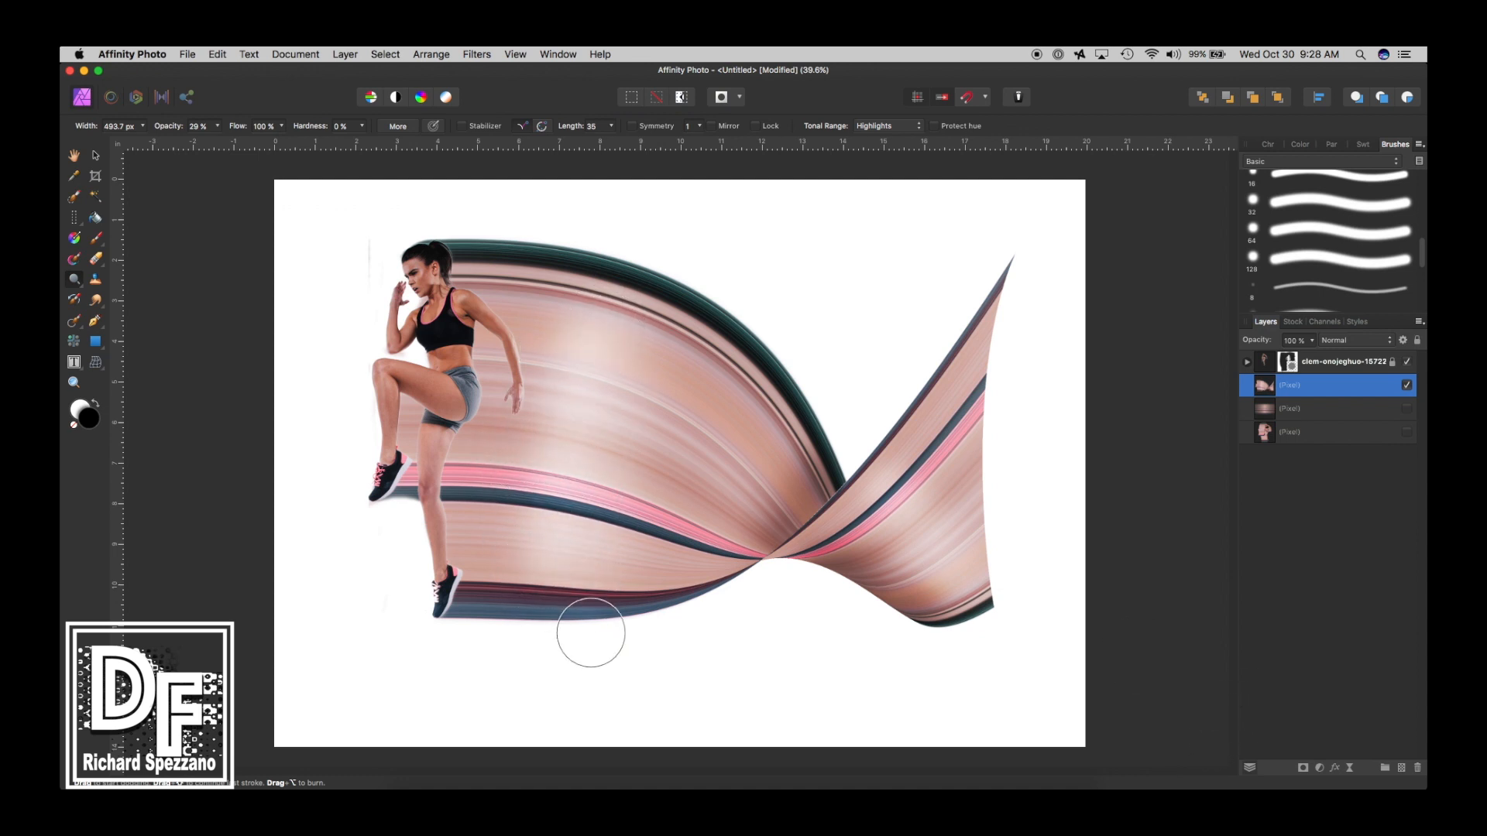
left_click(94, 157)
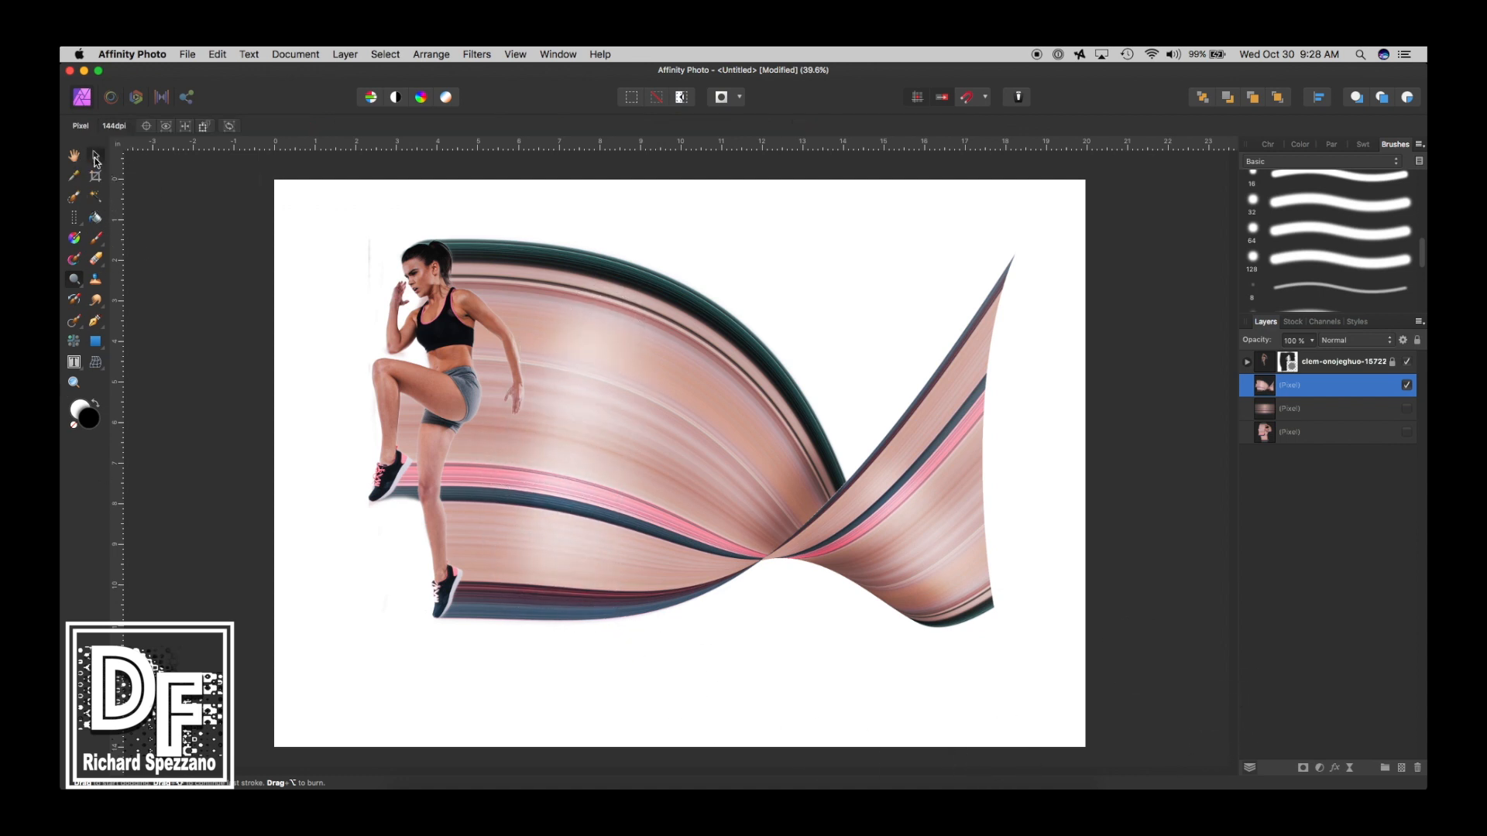
Step: Burn the ribbon's shadows beside the runner's thigh and lower leg
left_click(95, 155)
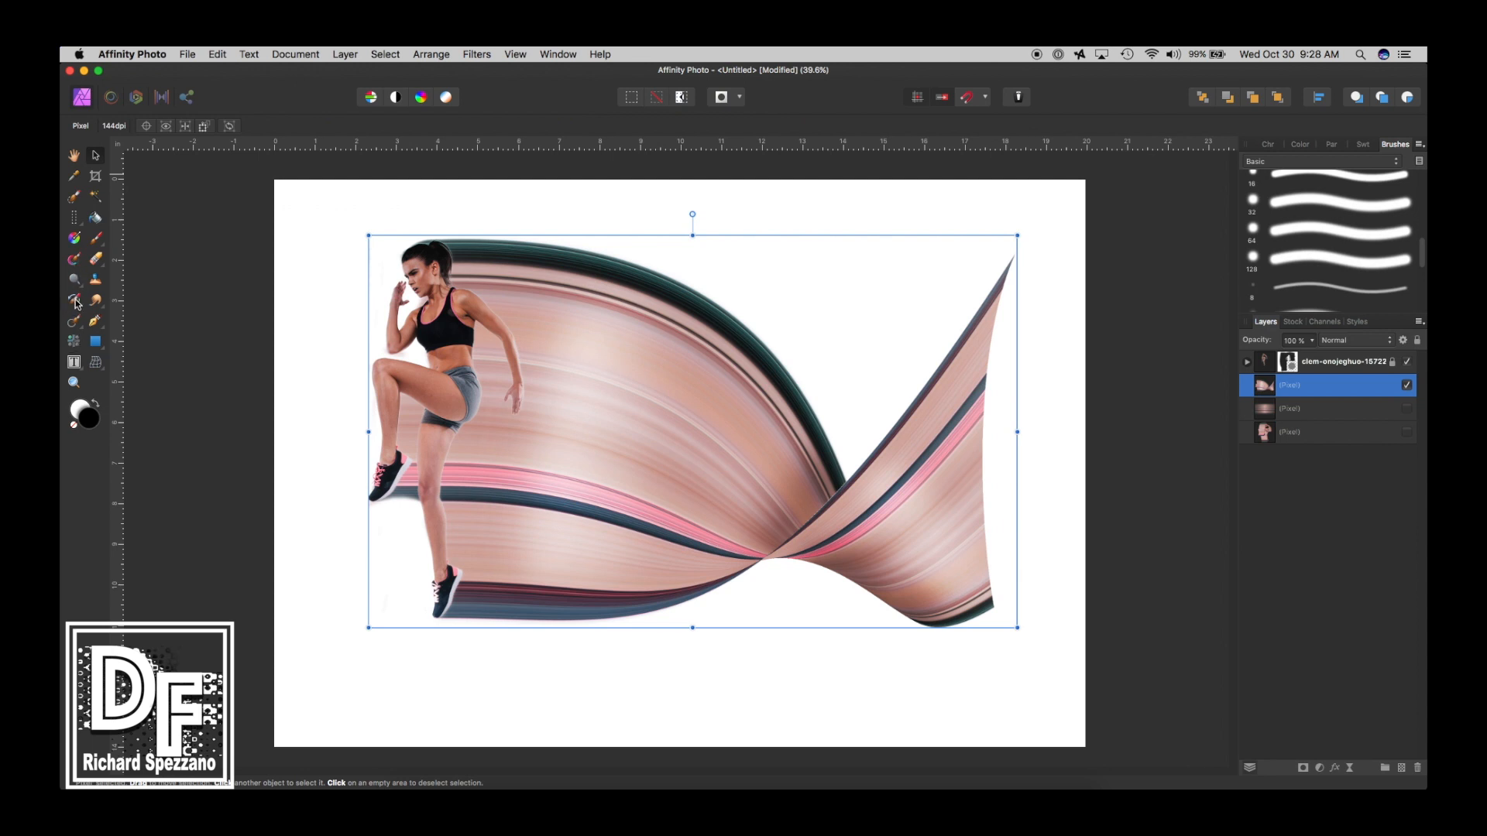
left_click(73, 299)
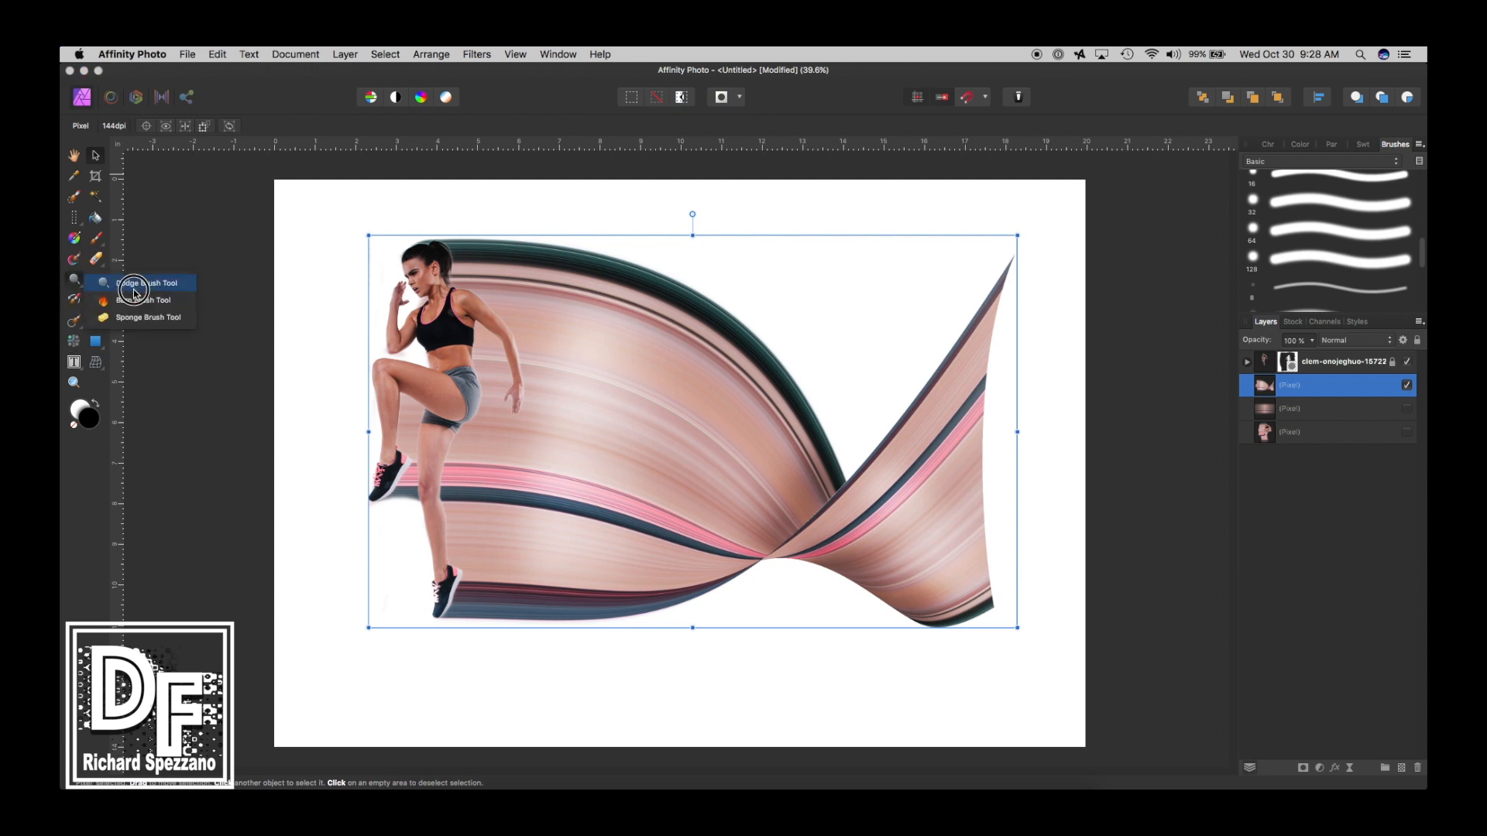
left_click(140, 283)
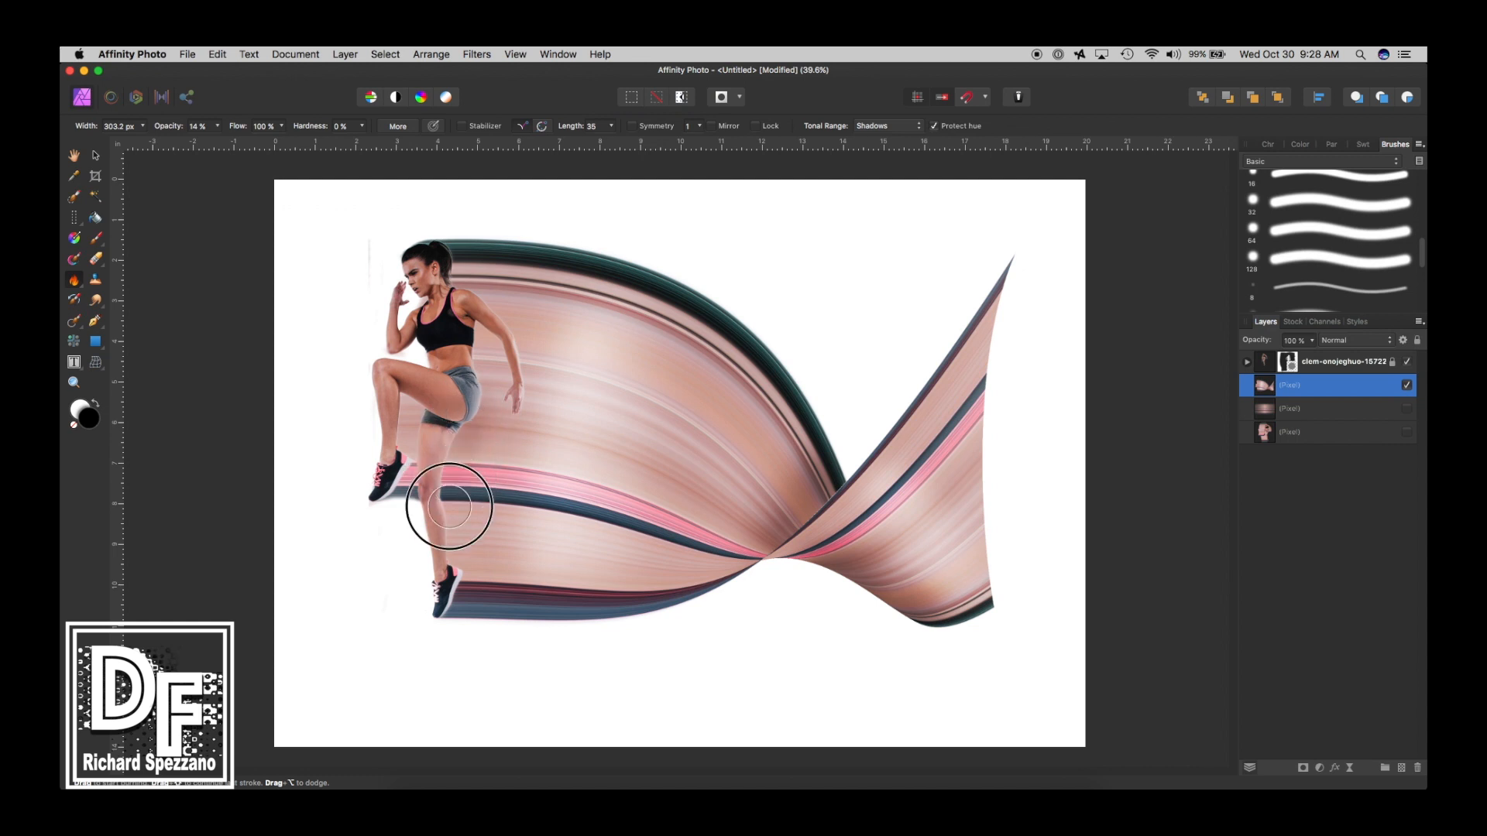
left_click_drag(446, 506, 461, 580)
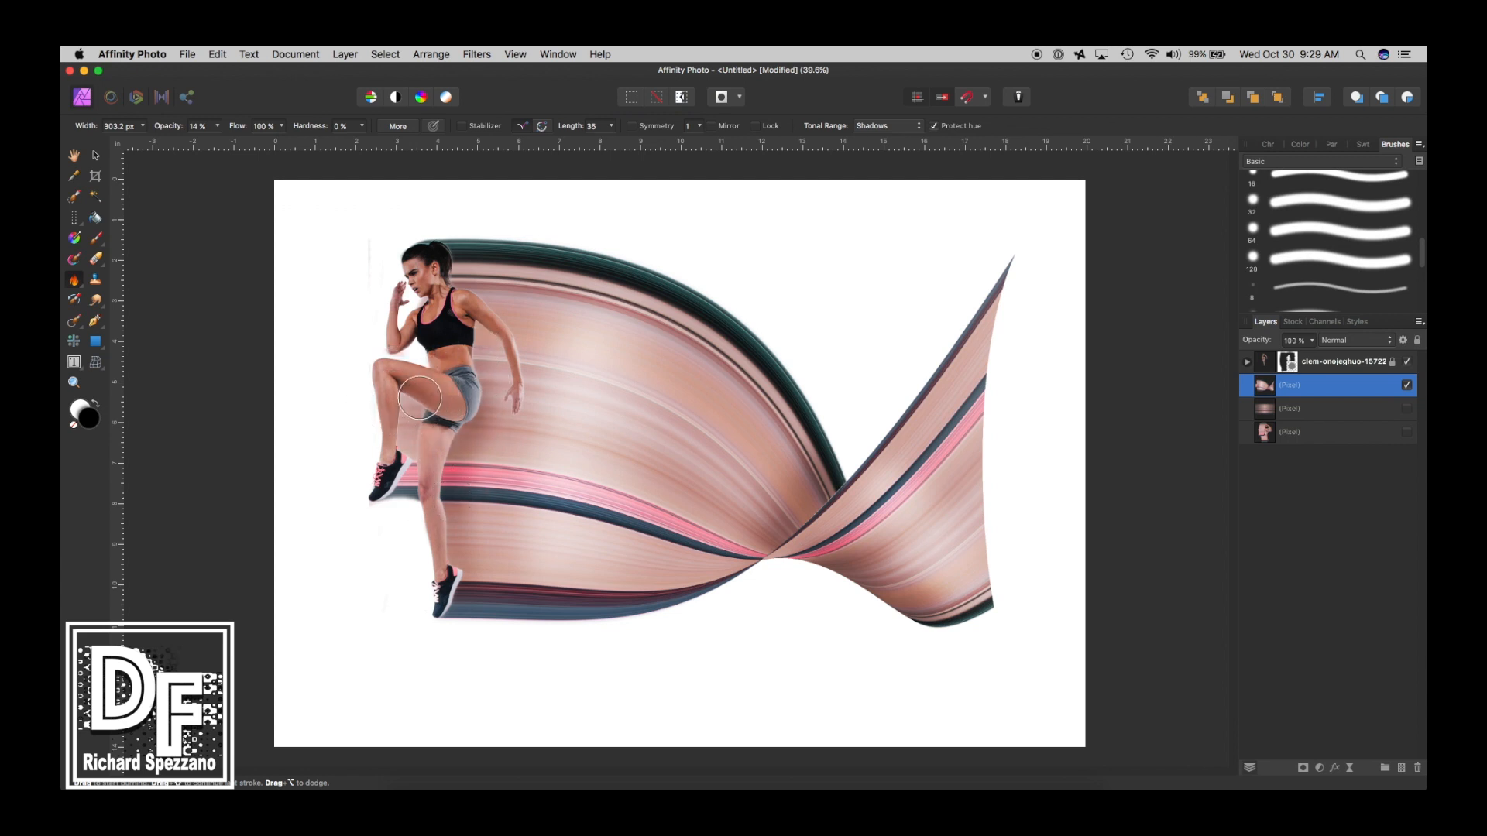
left_click_drag(422, 397, 456, 515)
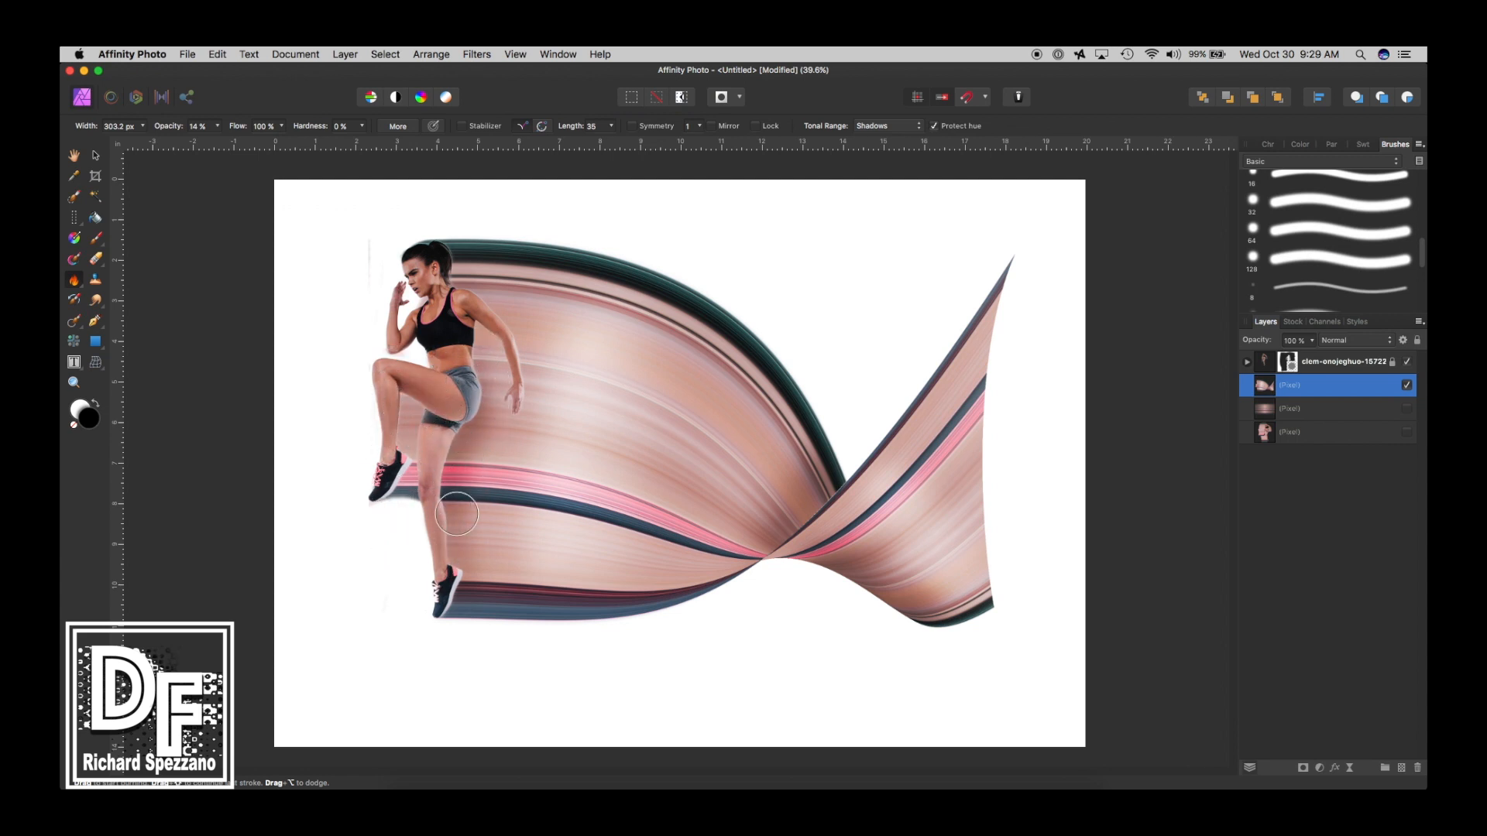
left_click_drag(458, 515, 434, 258)
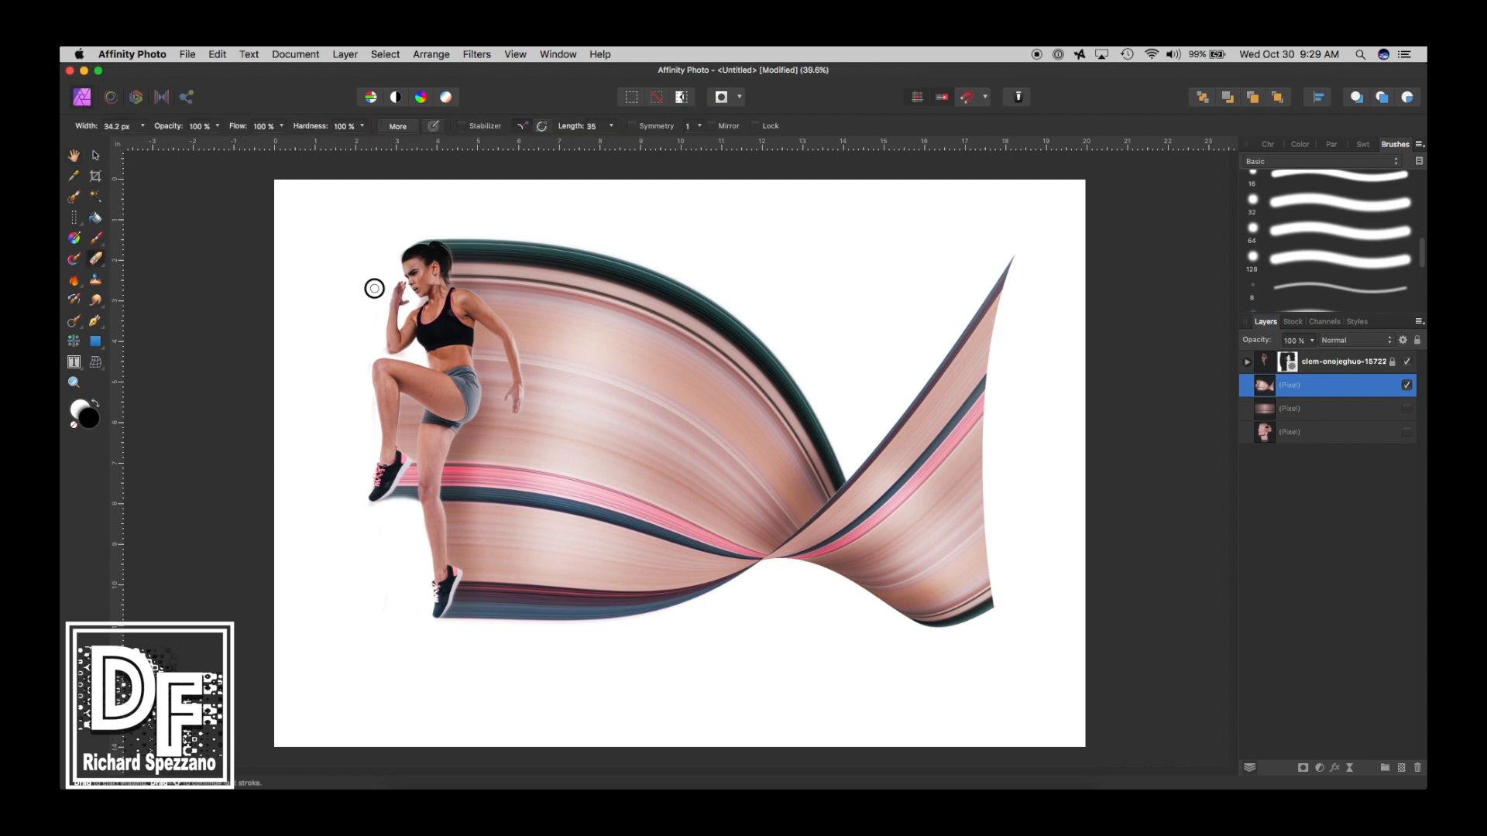
Step: Return to the Move Tool, deselect, and select the pixel layer below the ribbon
left_click(94, 155)
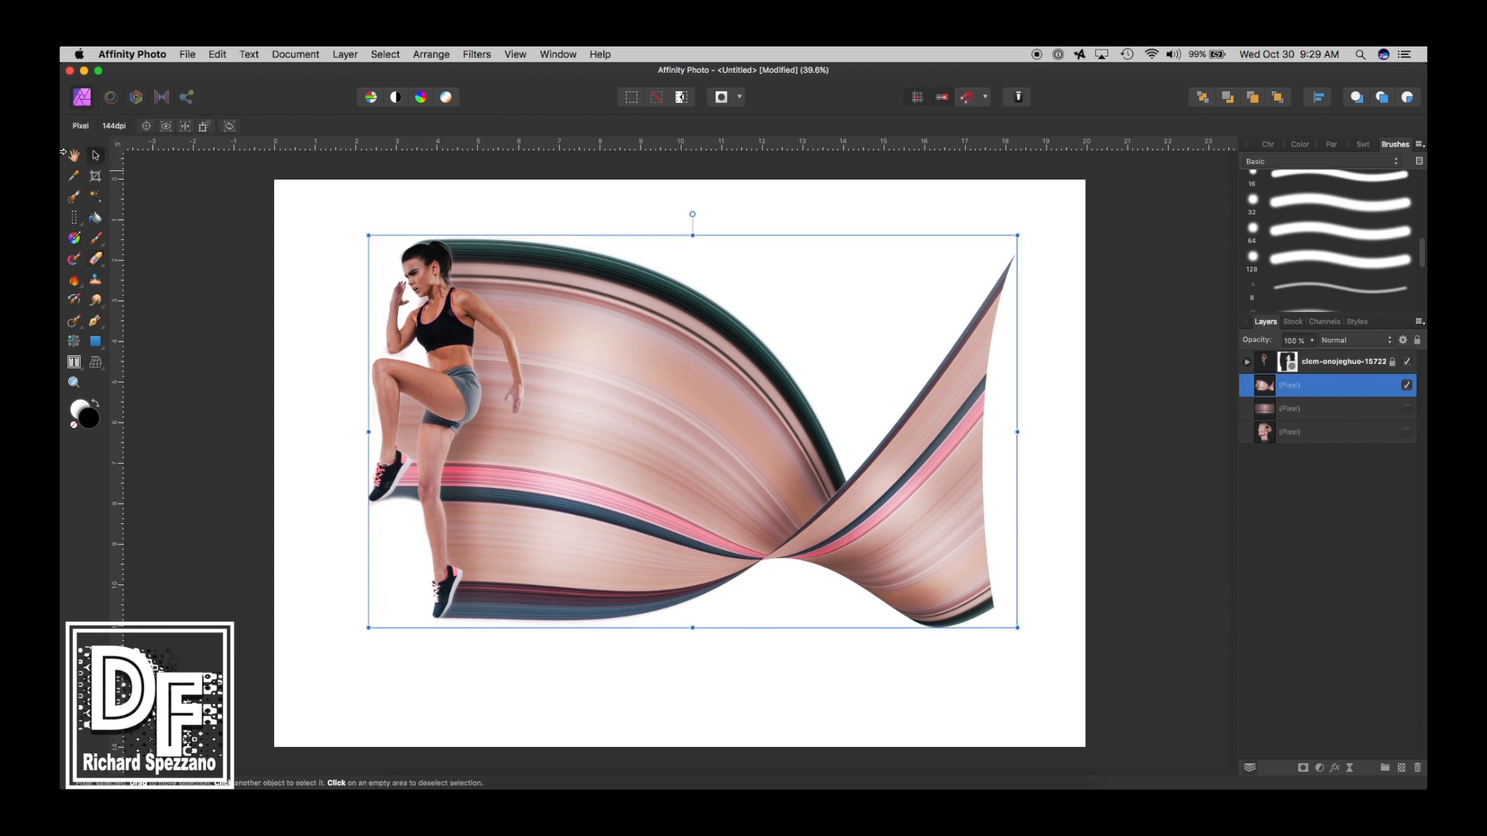
left_click(70, 156)
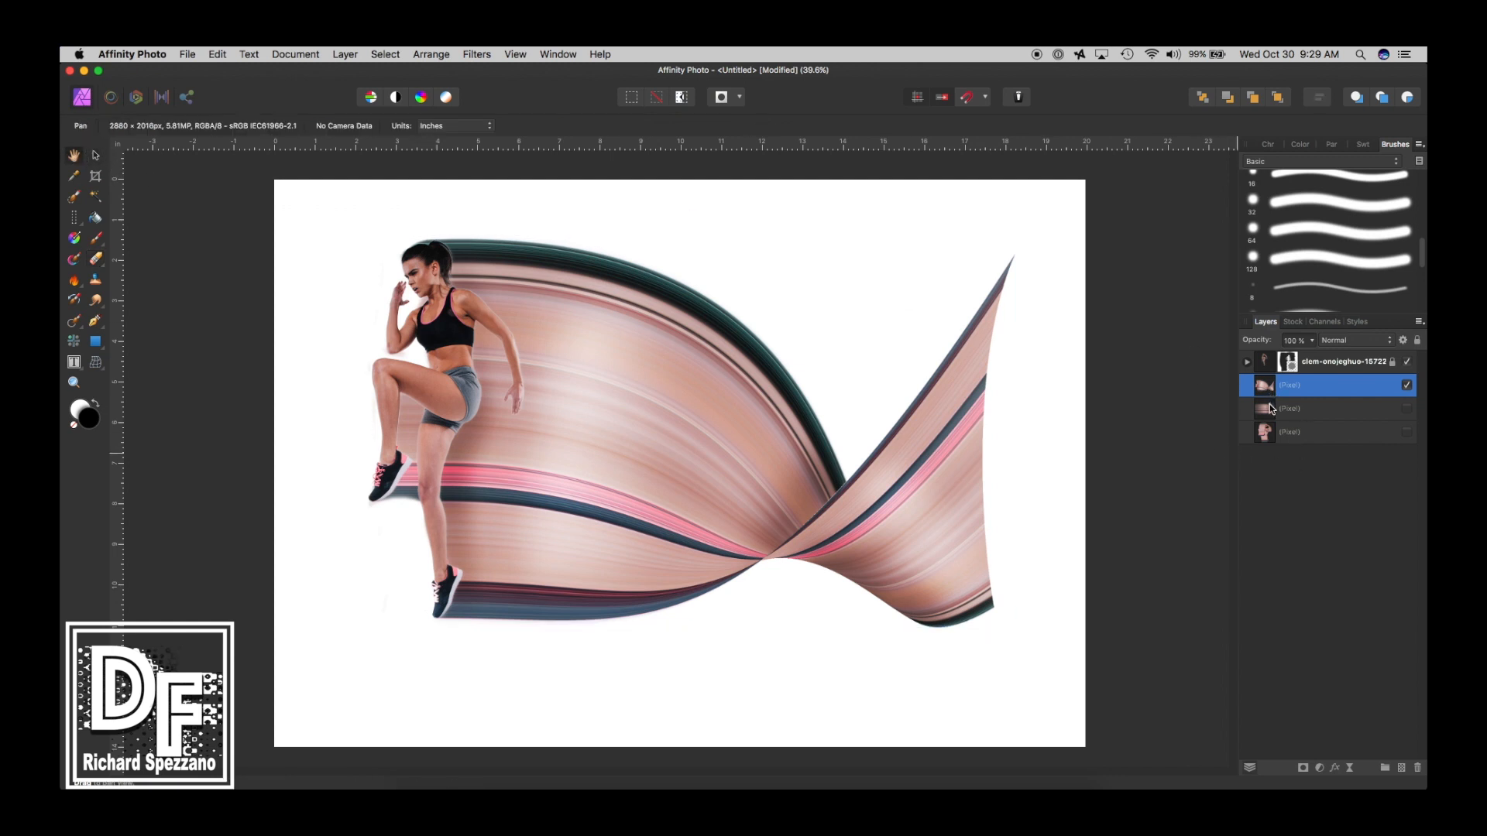
left_click(1316, 409)
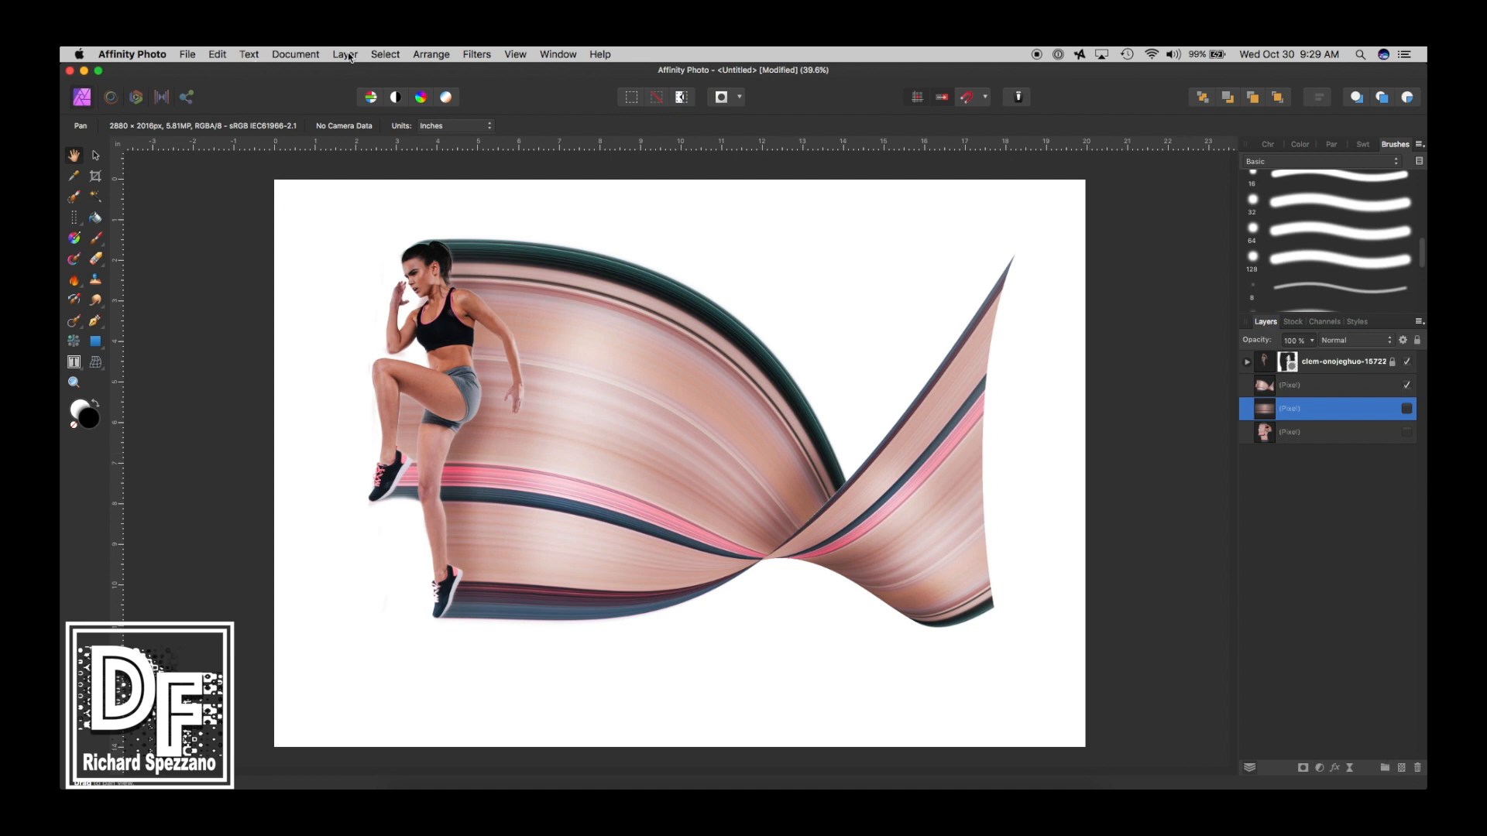
Step: Add a new fill layer and adjust its colour to a soft coral shade
left_click(345, 54)
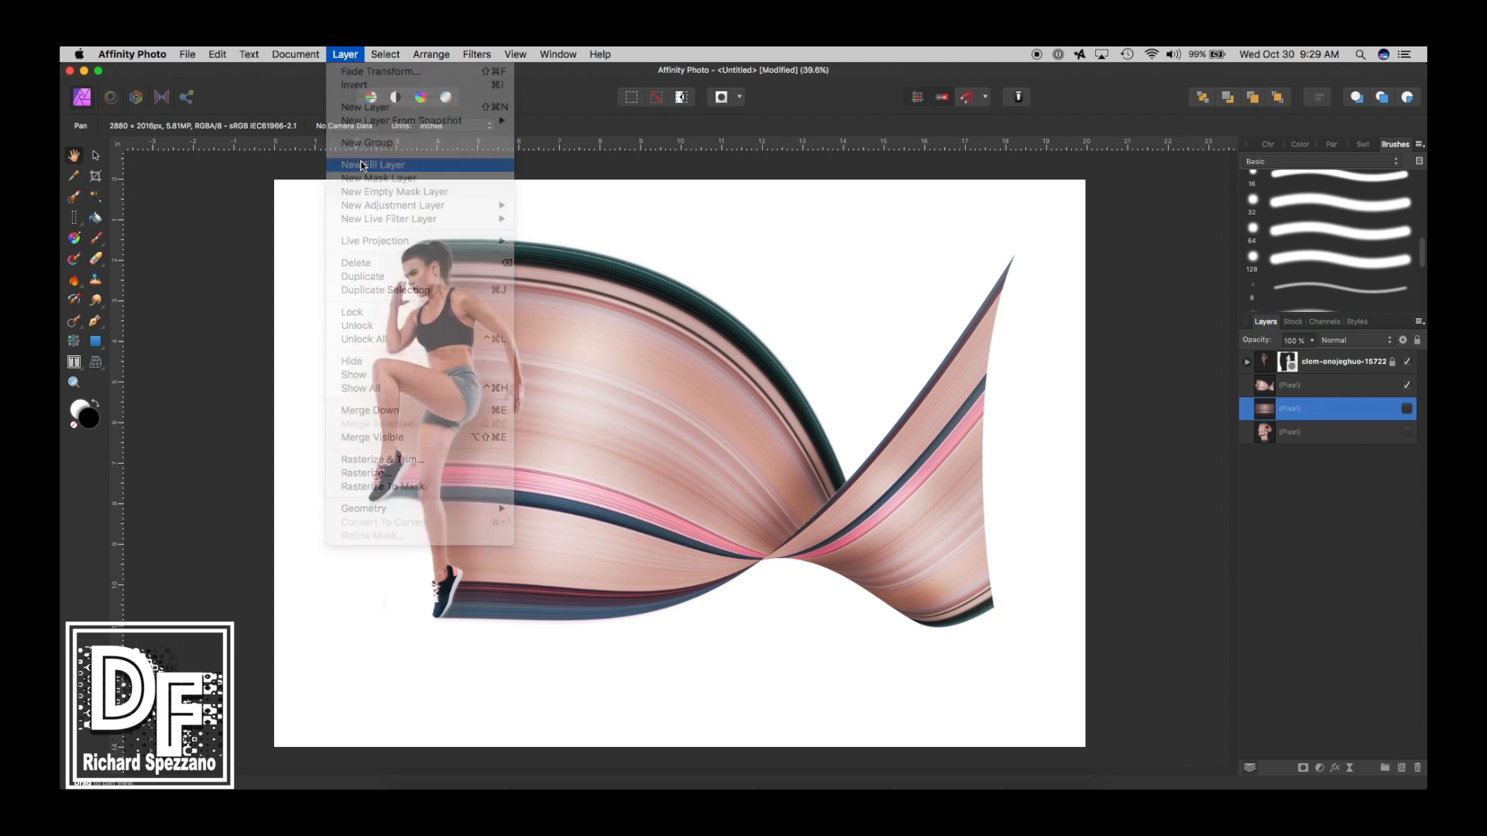
left_click(372, 165)
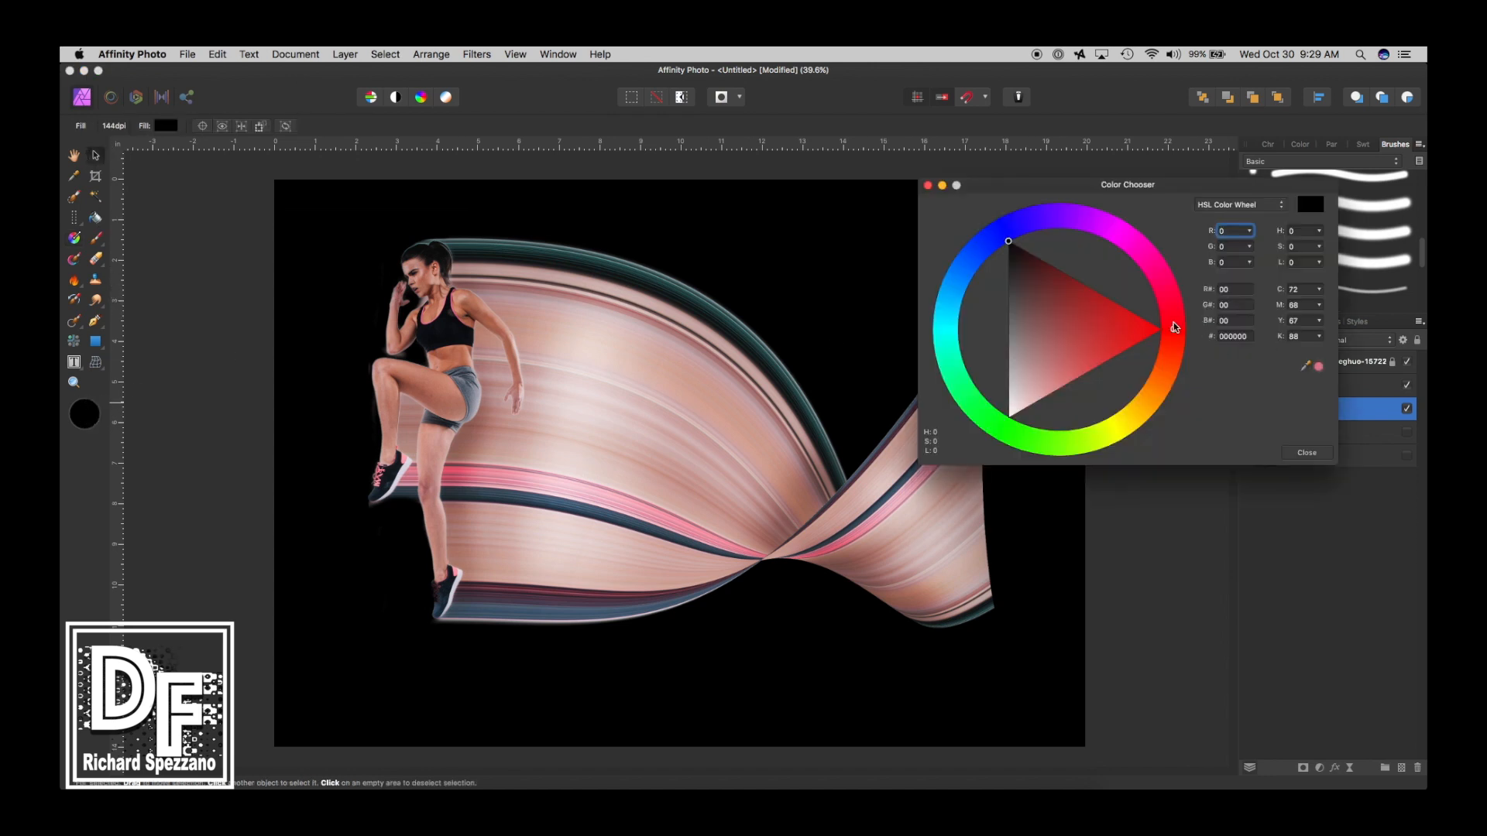
left_click(1160, 373)
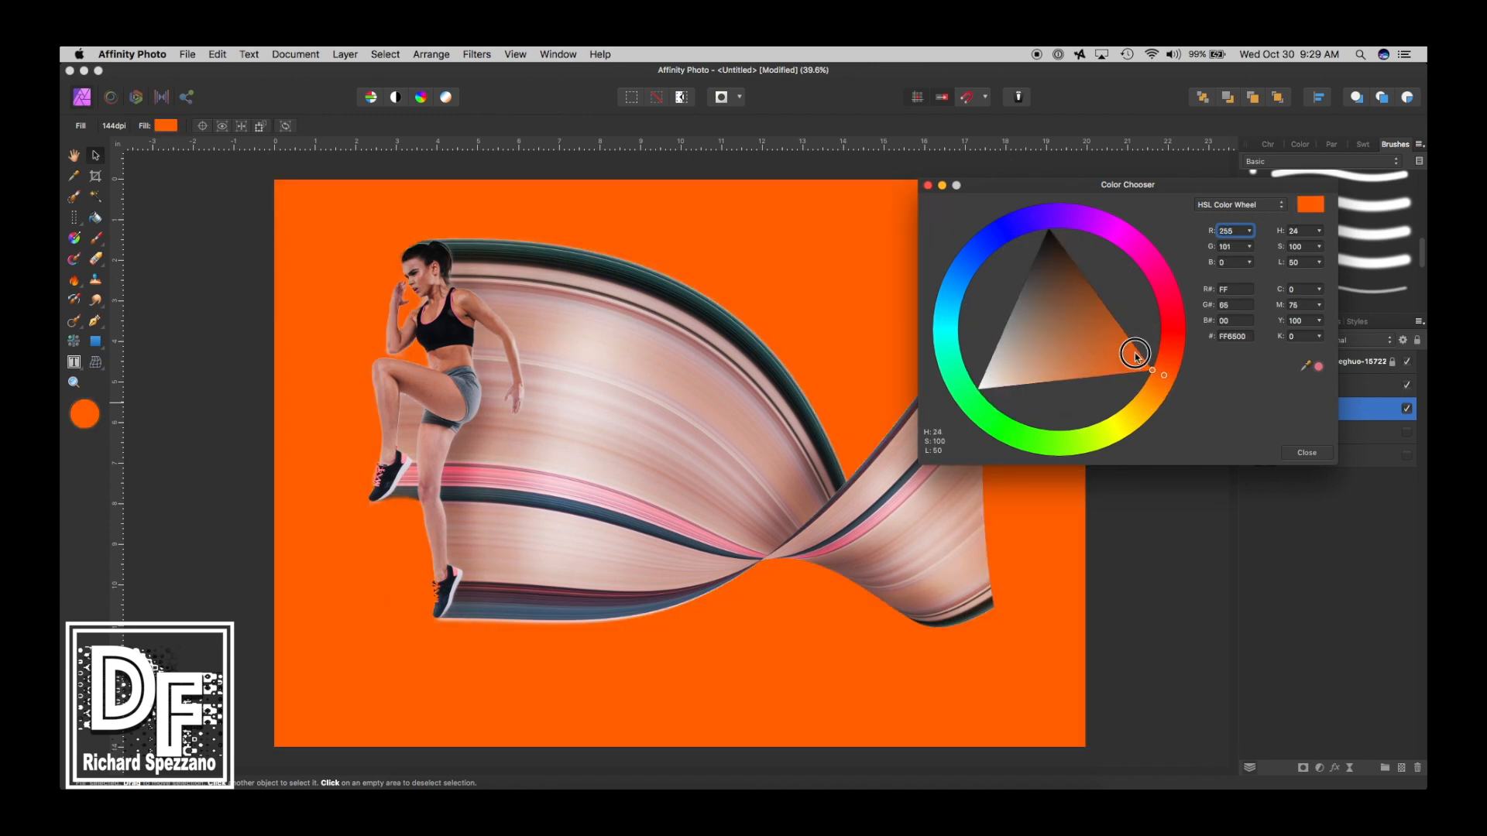
left_click_drag(1135, 356, 1167, 325)
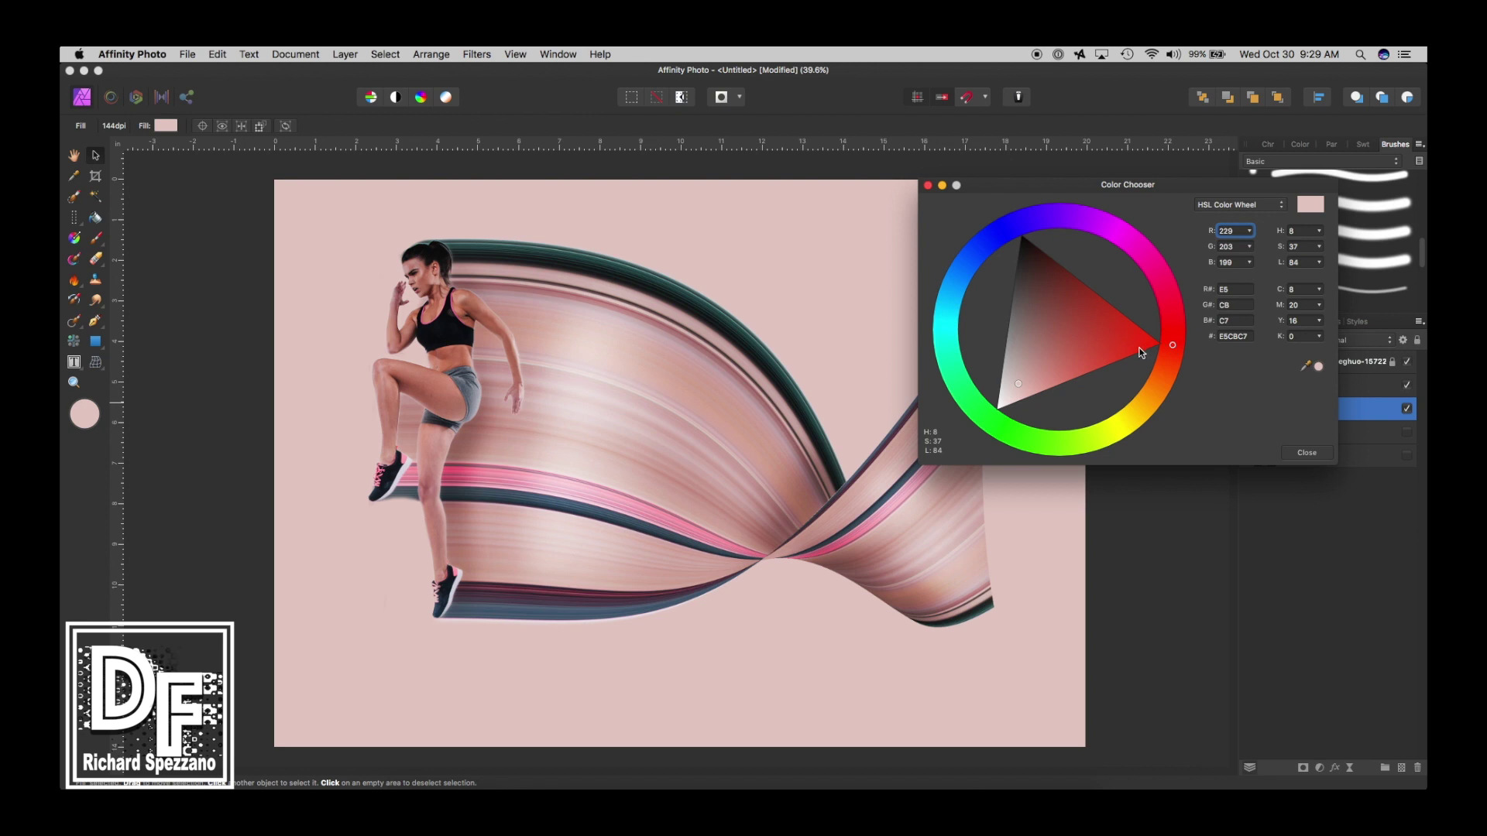
left_click(1060, 357)
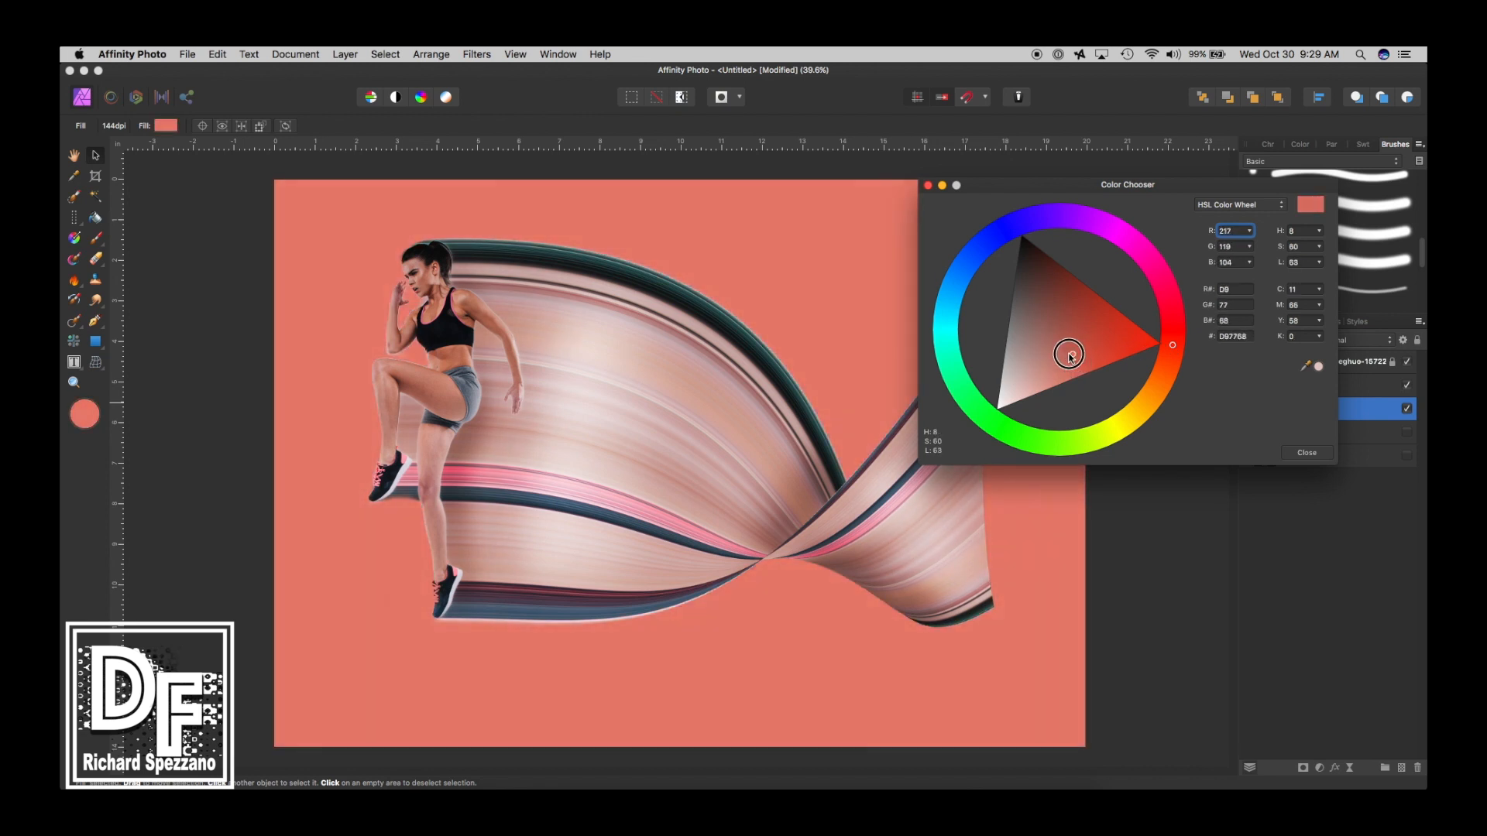
left_click_drag(1069, 355, 1075, 348)
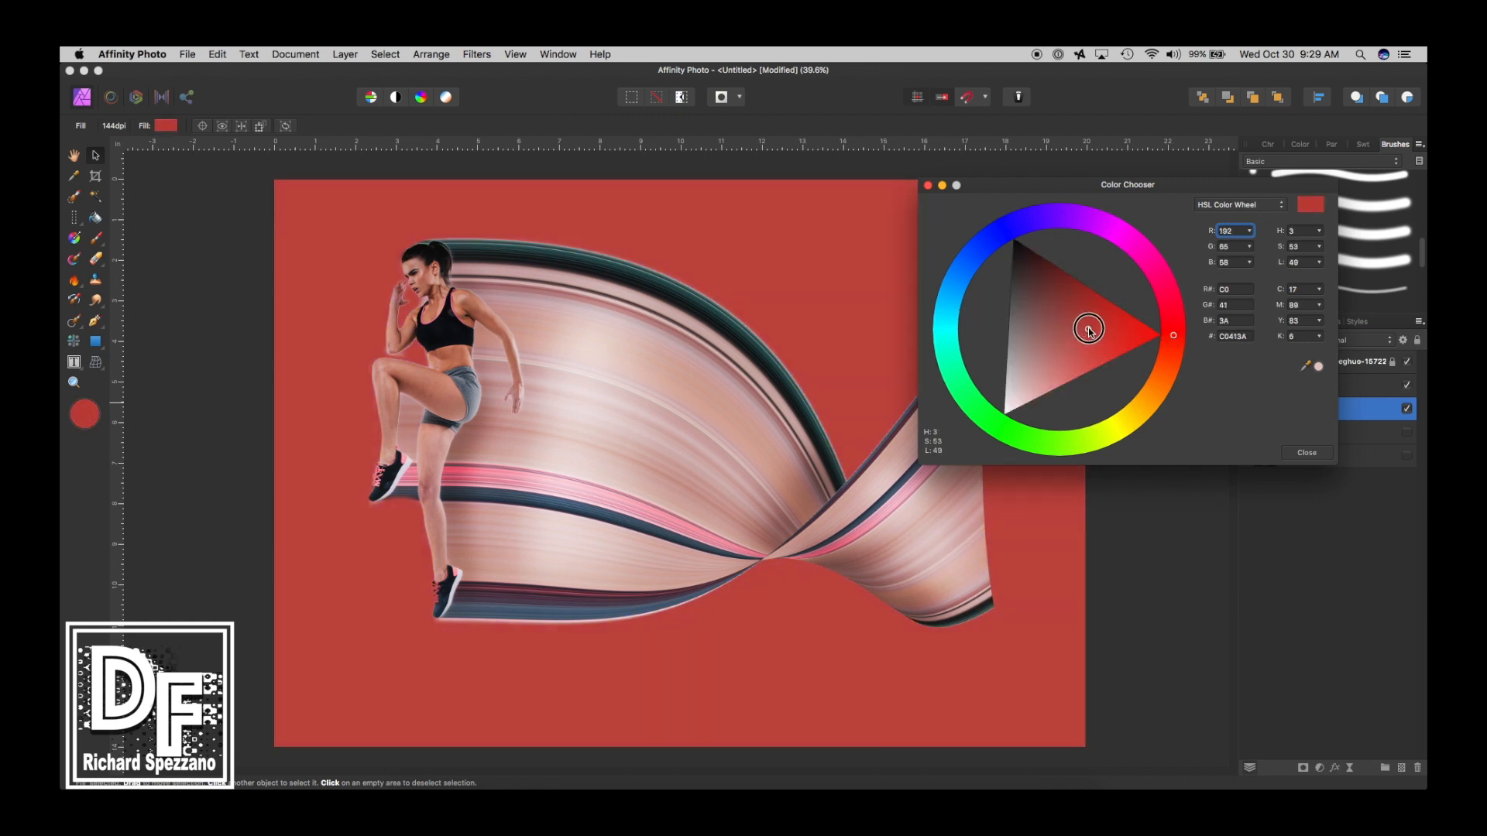
left_click_drag(1089, 330, 1084, 364)
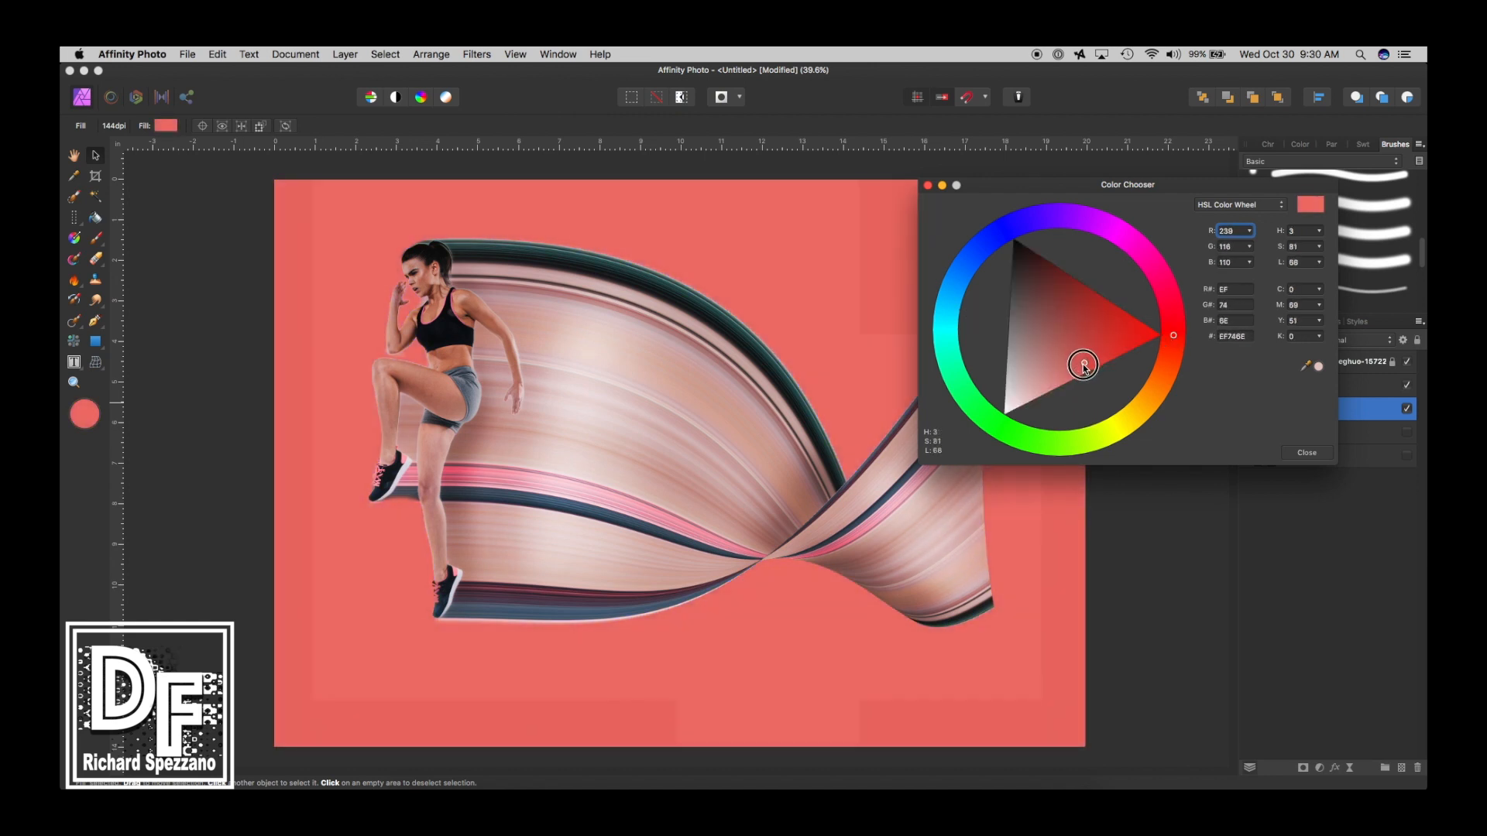
left_click_drag(1085, 367, 1078, 376)
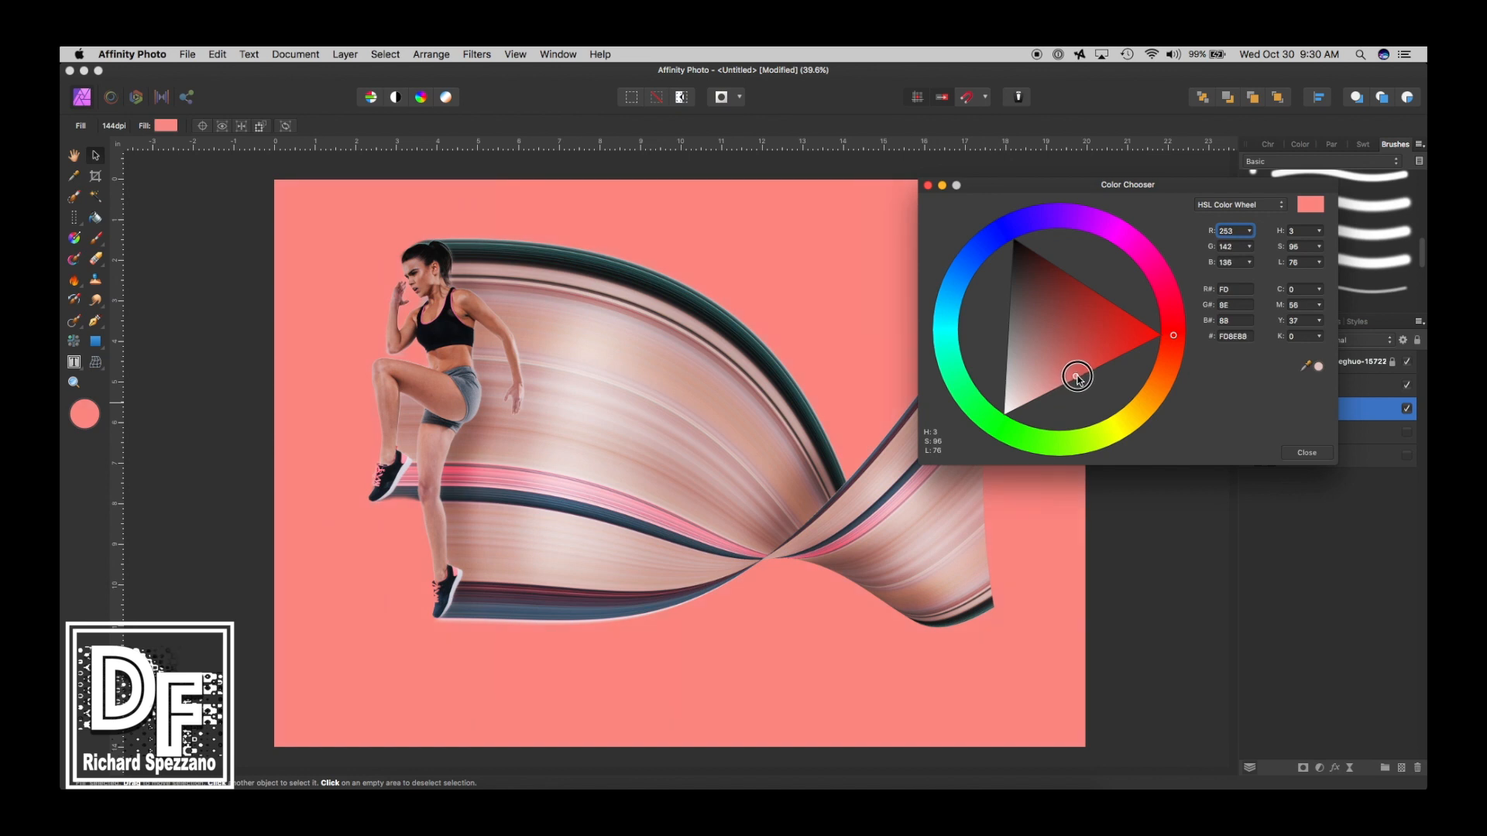
left_click_drag(1078, 376, 1072, 371)
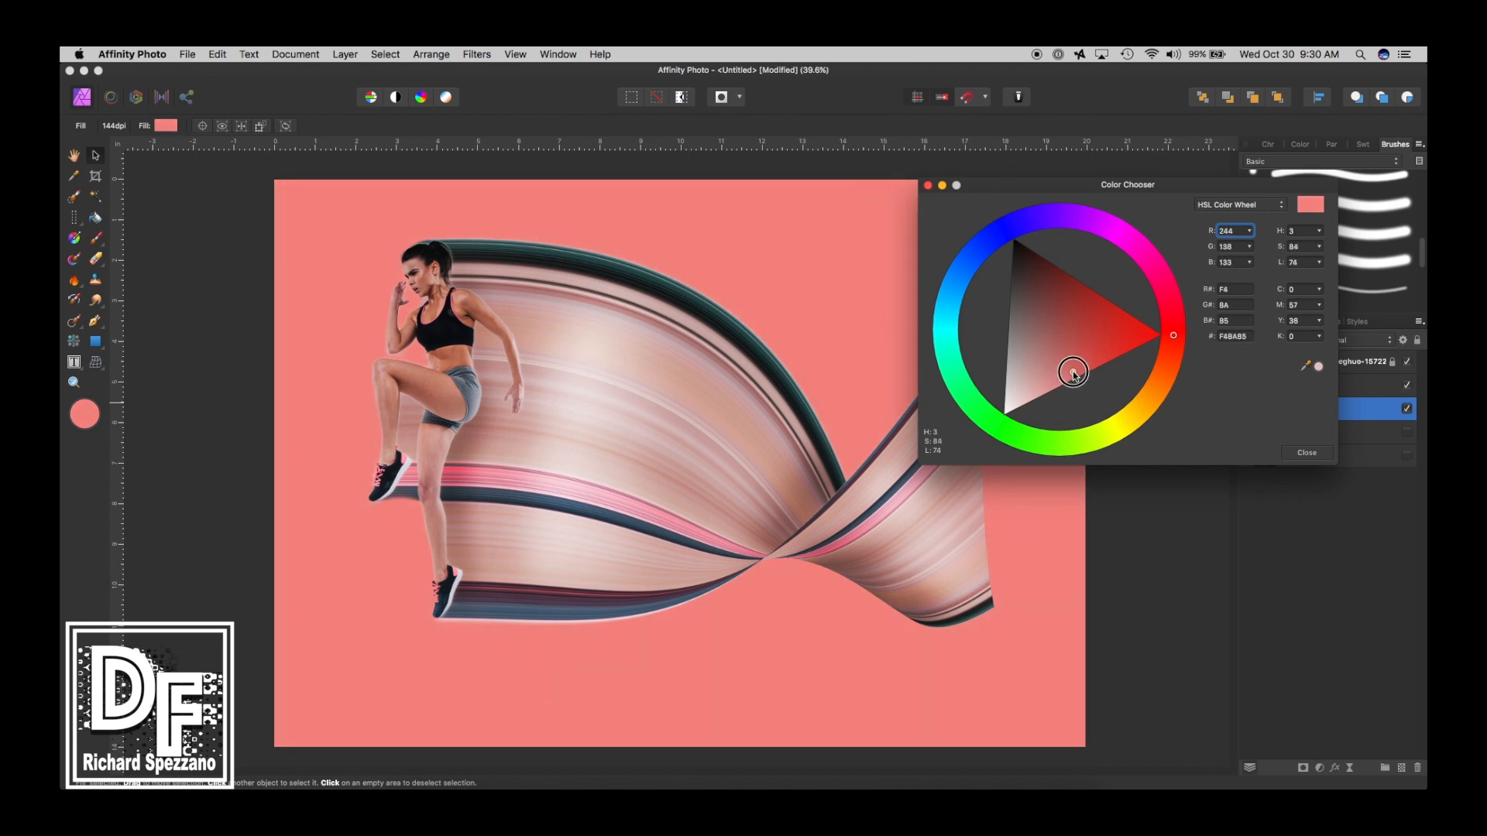
left_click(1307, 452)
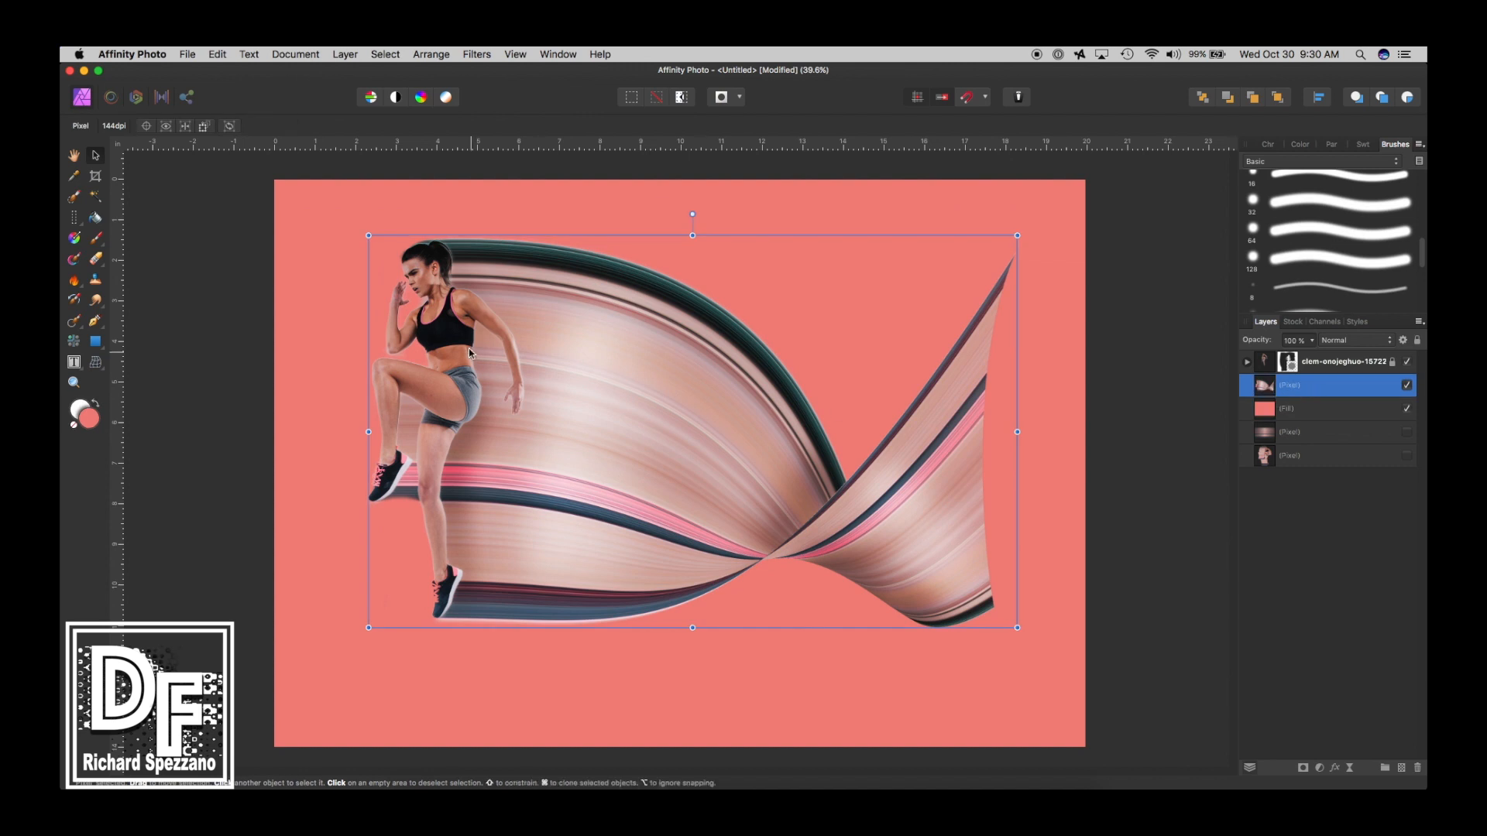
mouse_move(1329, 788)
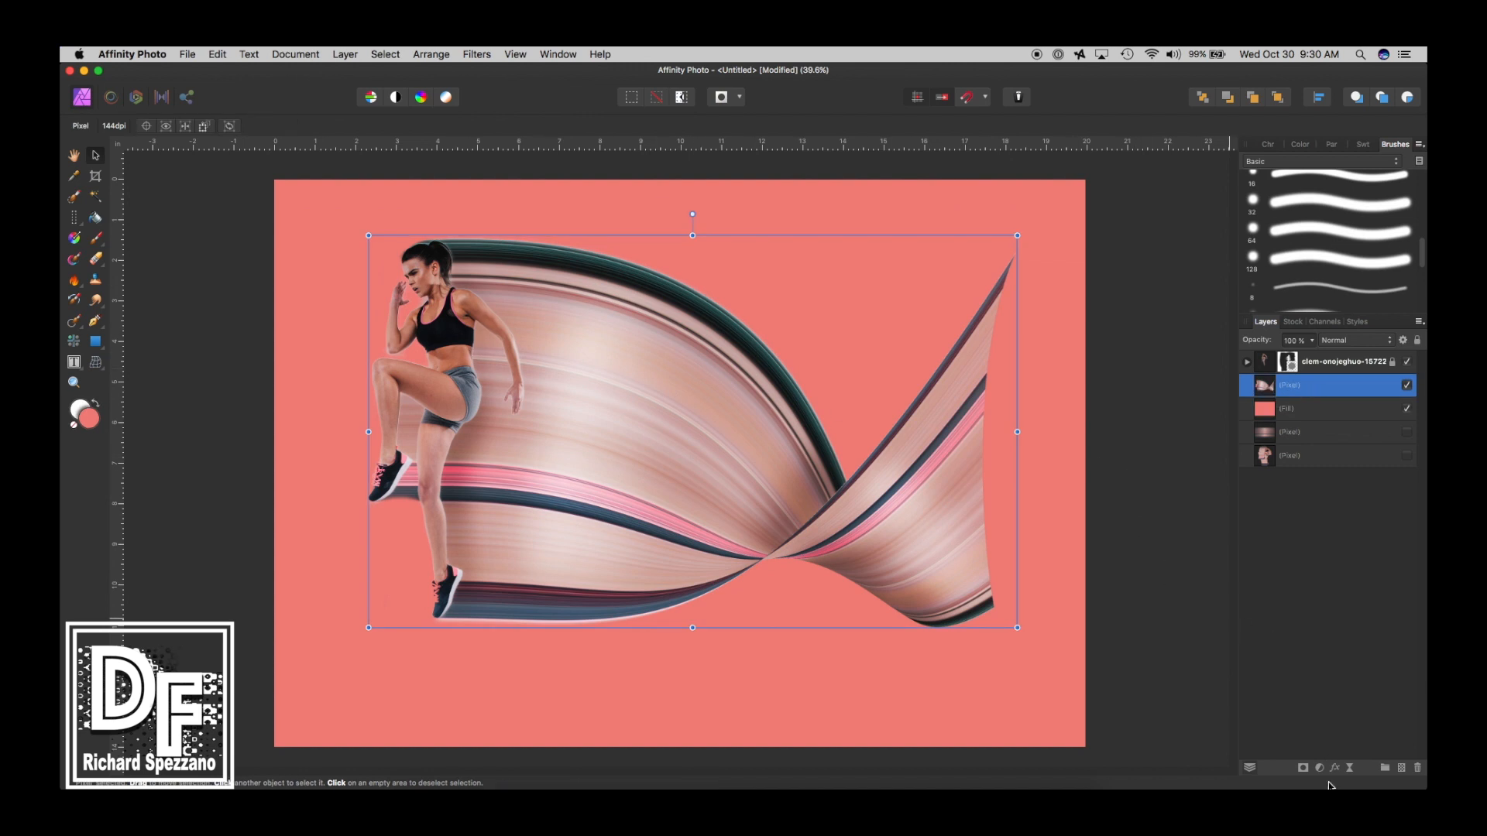
Step: Enable an Outer Shadow on the ribbon and enlarge its blur radius
left_click(1334, 768)
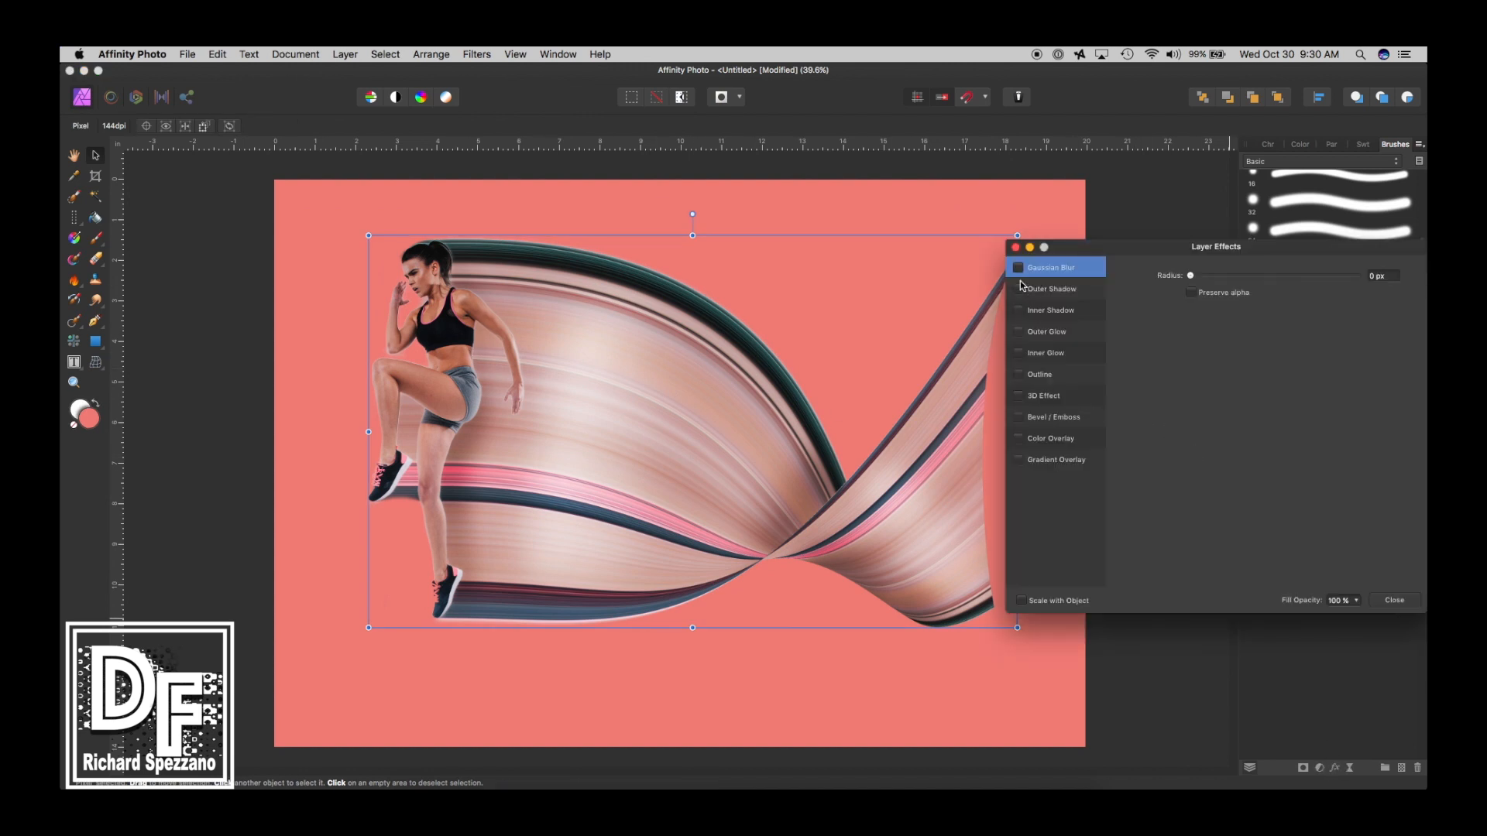
left_click(1017, 289)
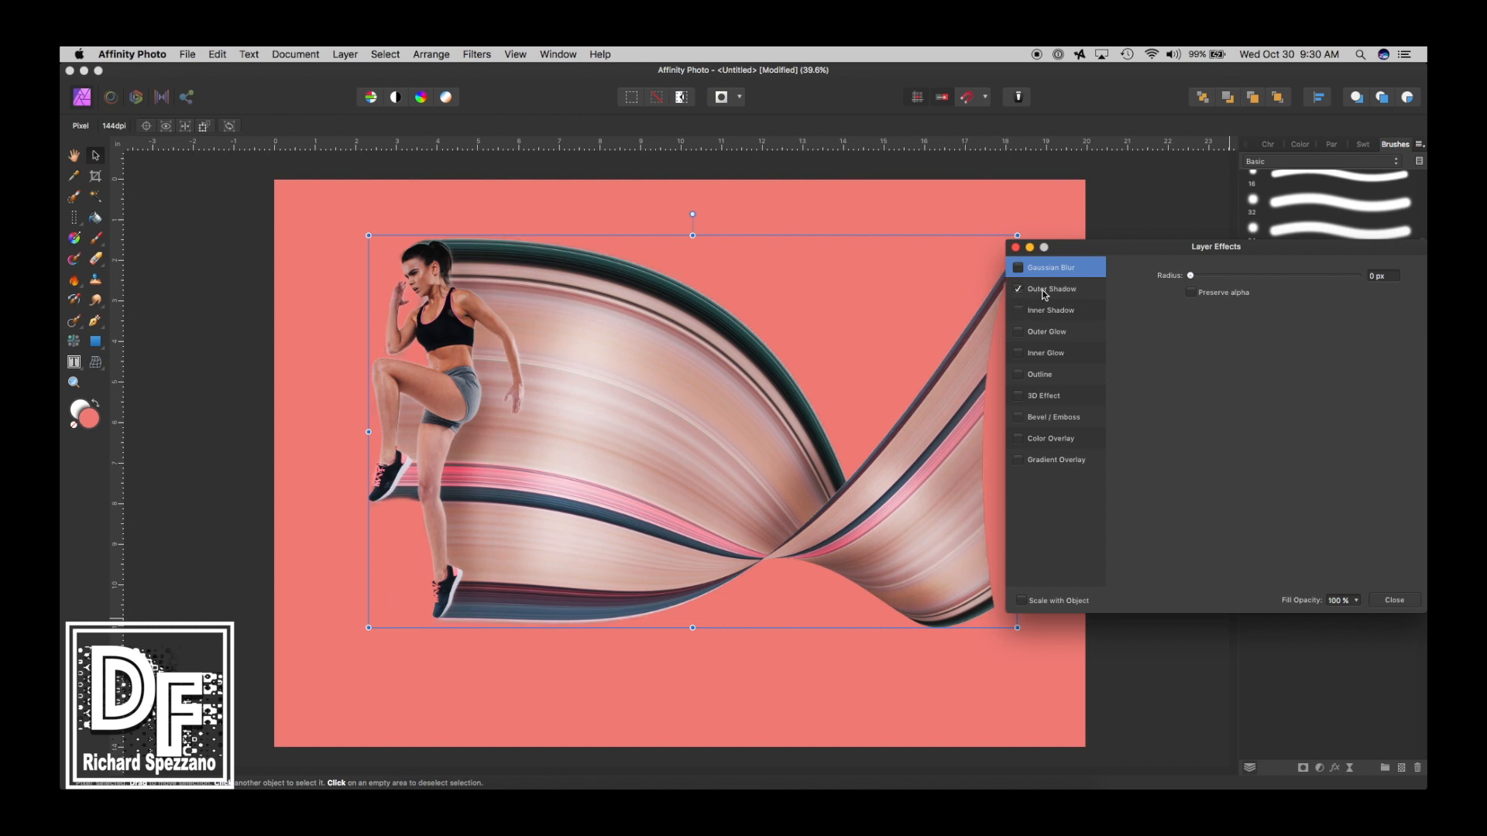
left_click(1051, 288)
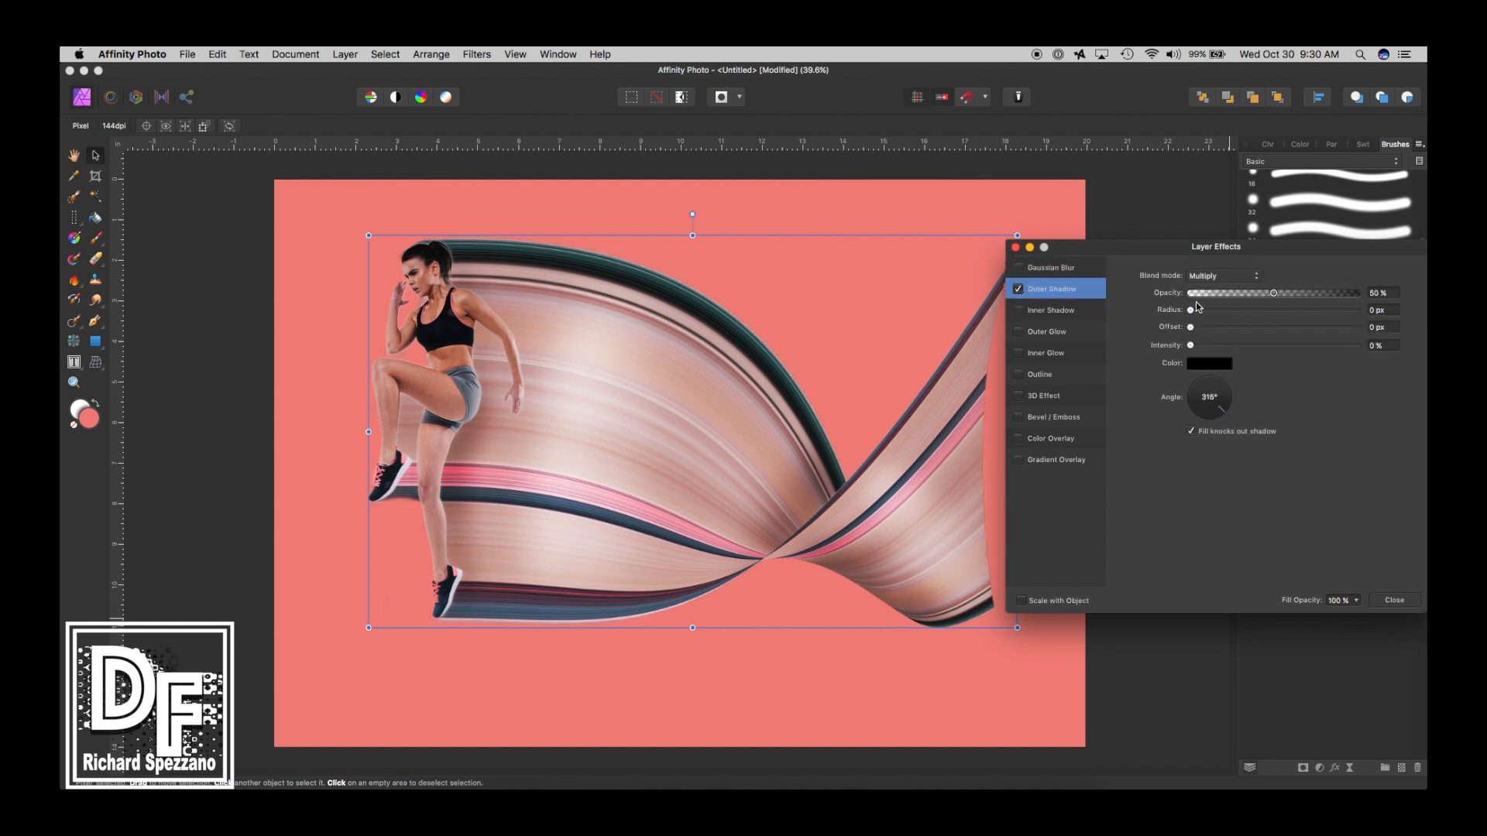
left_click_drag(1192, 310, 1229, 310)
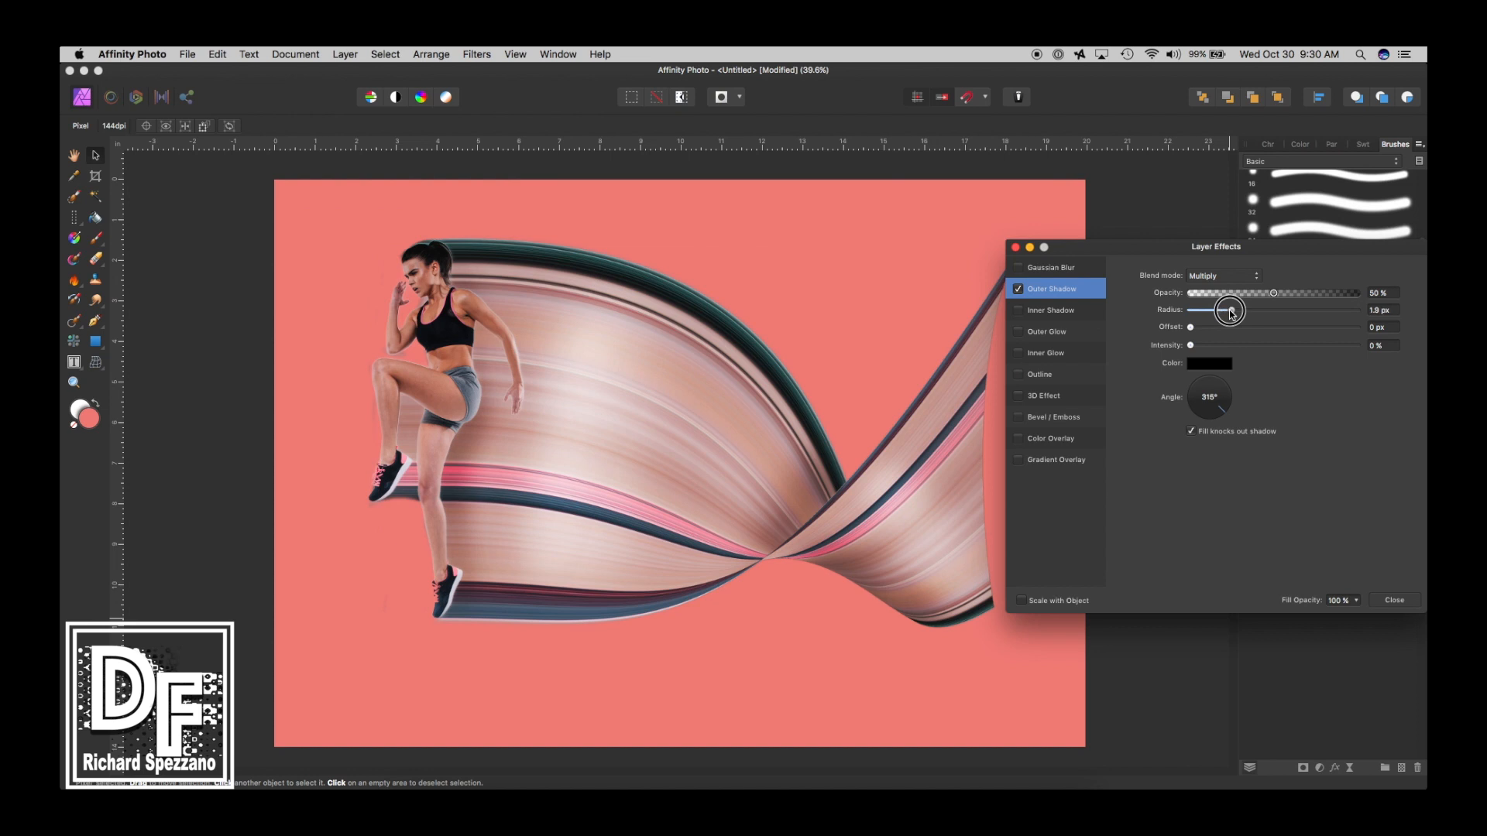
left_click_drag(1230, 310, 1183, 310)
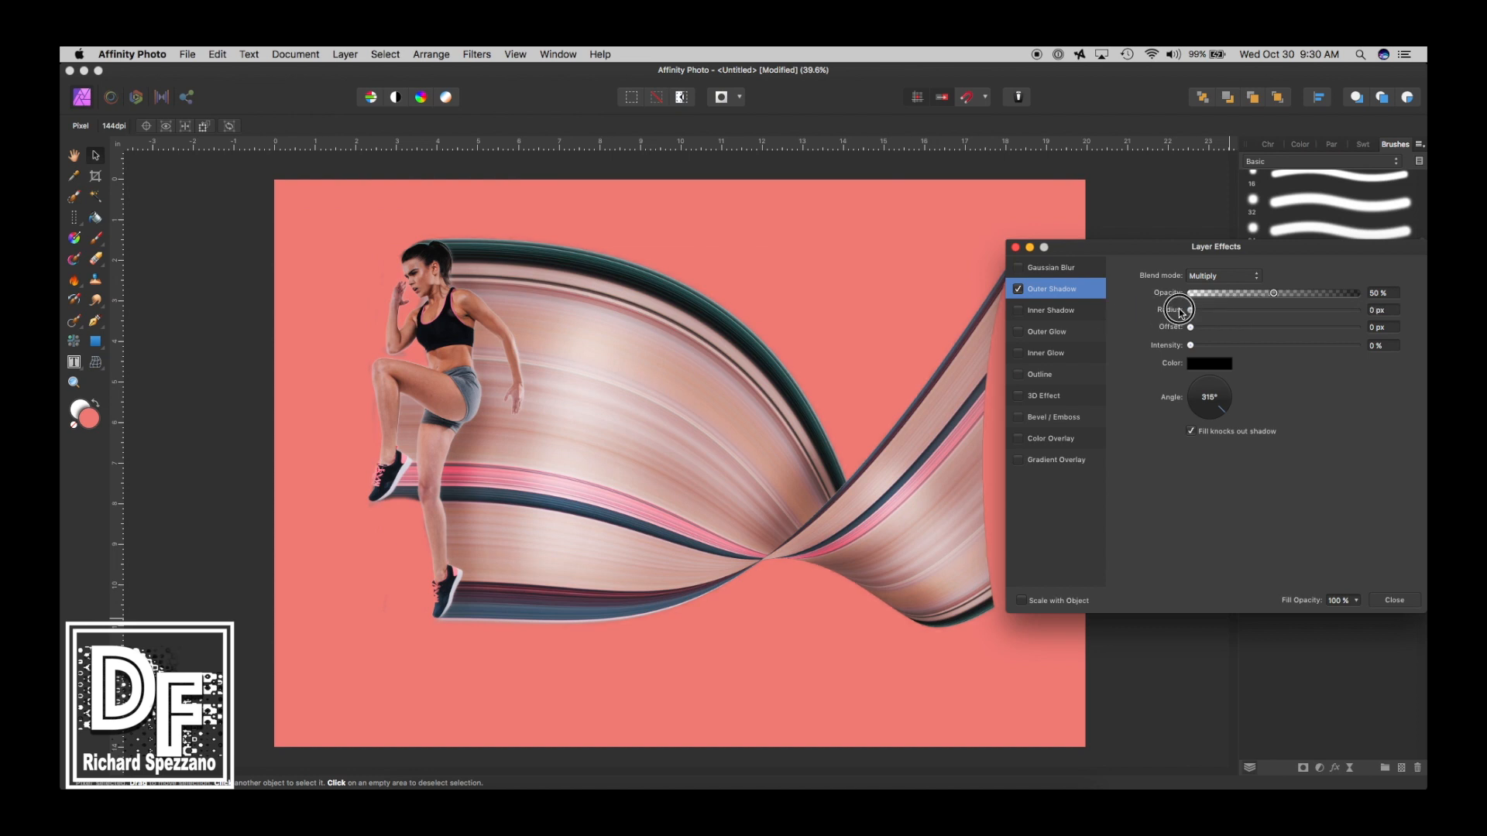
left_click_drag(1192, 310, 1225, 310)
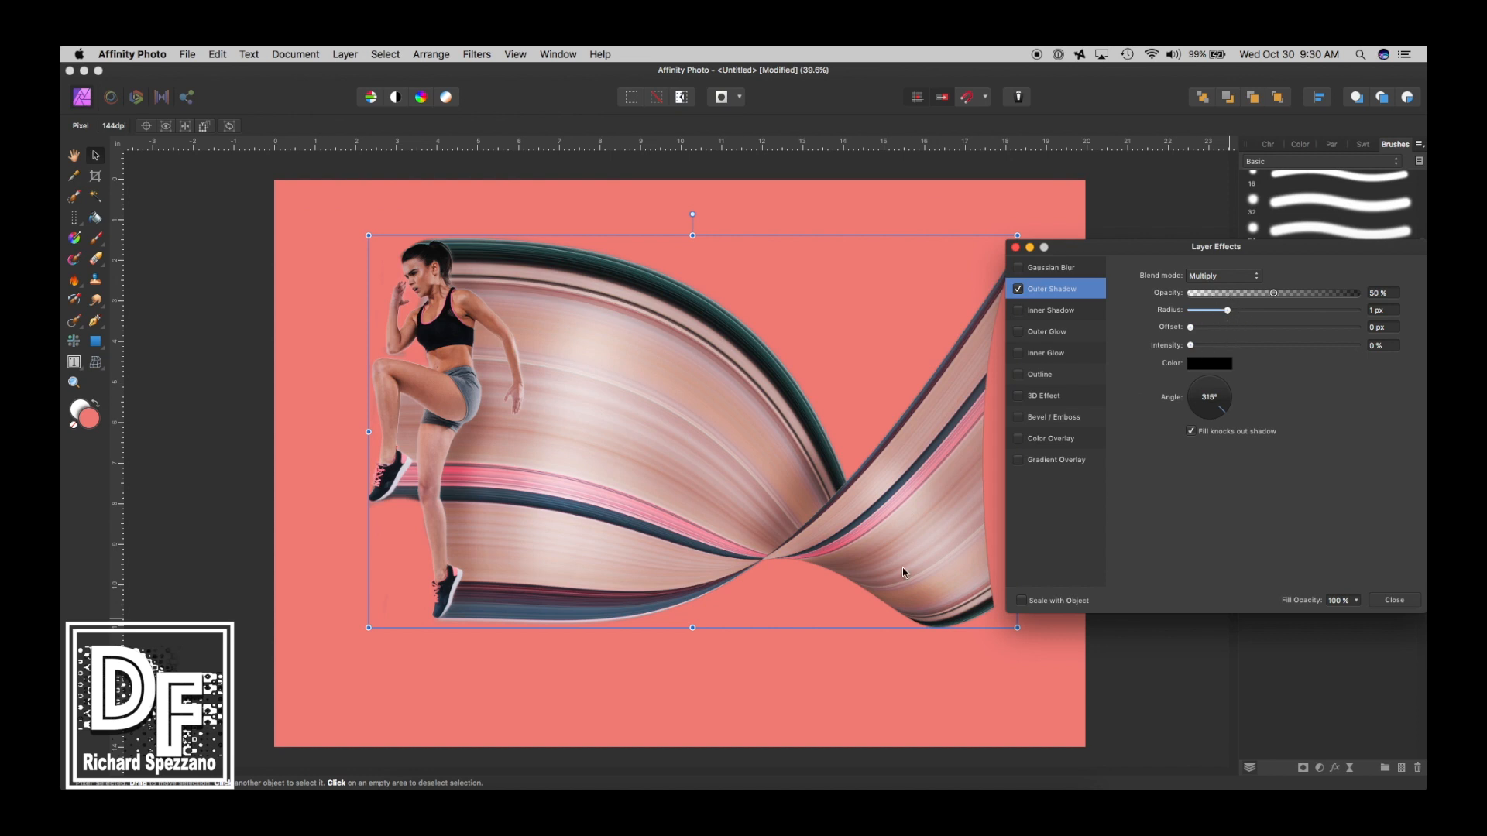
left_click_drag(1205, 310, 1282, 310)
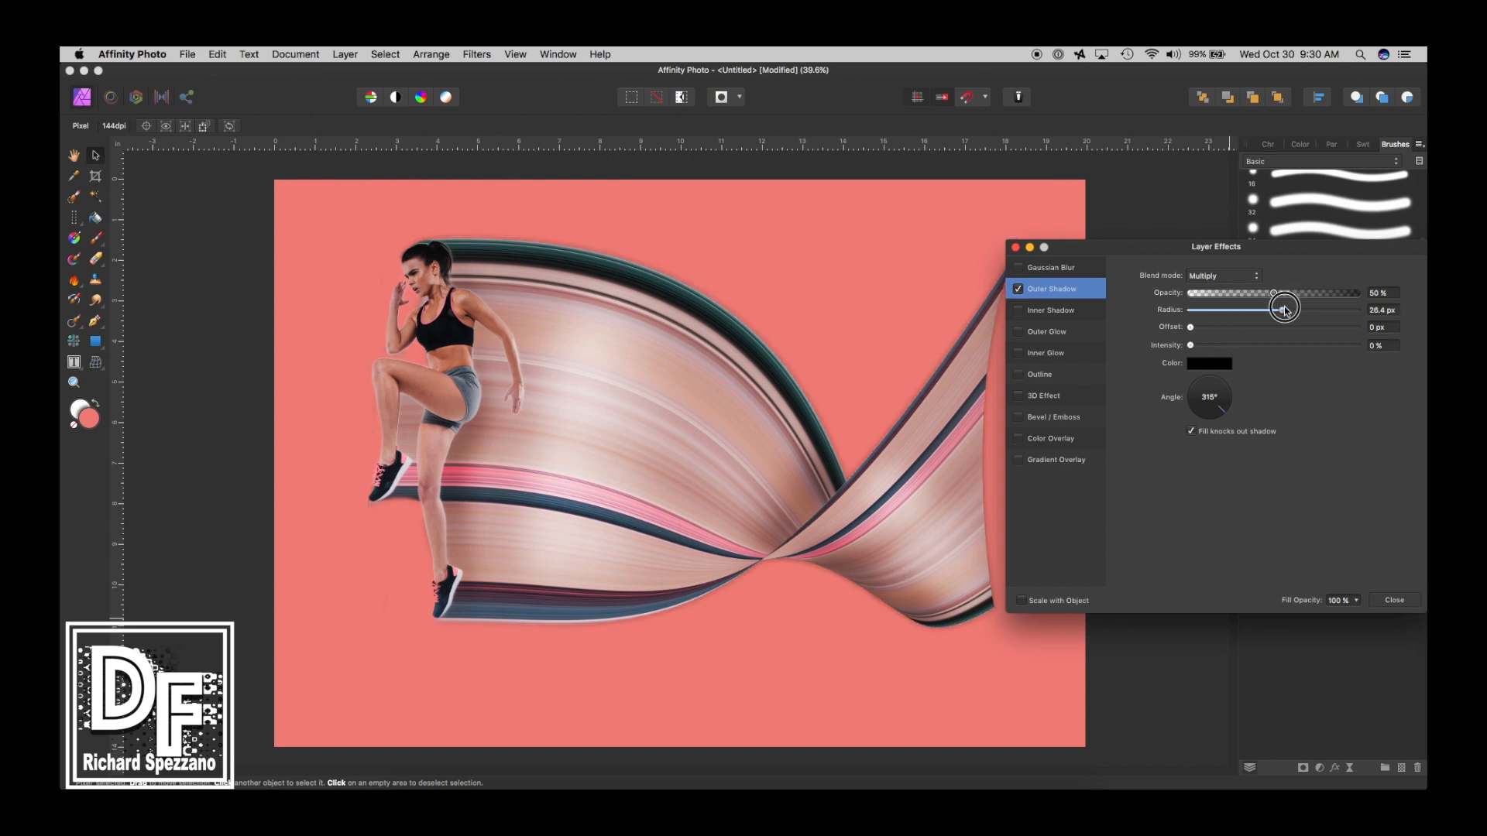
left_click_drag(1286, 309, 1359, 309)
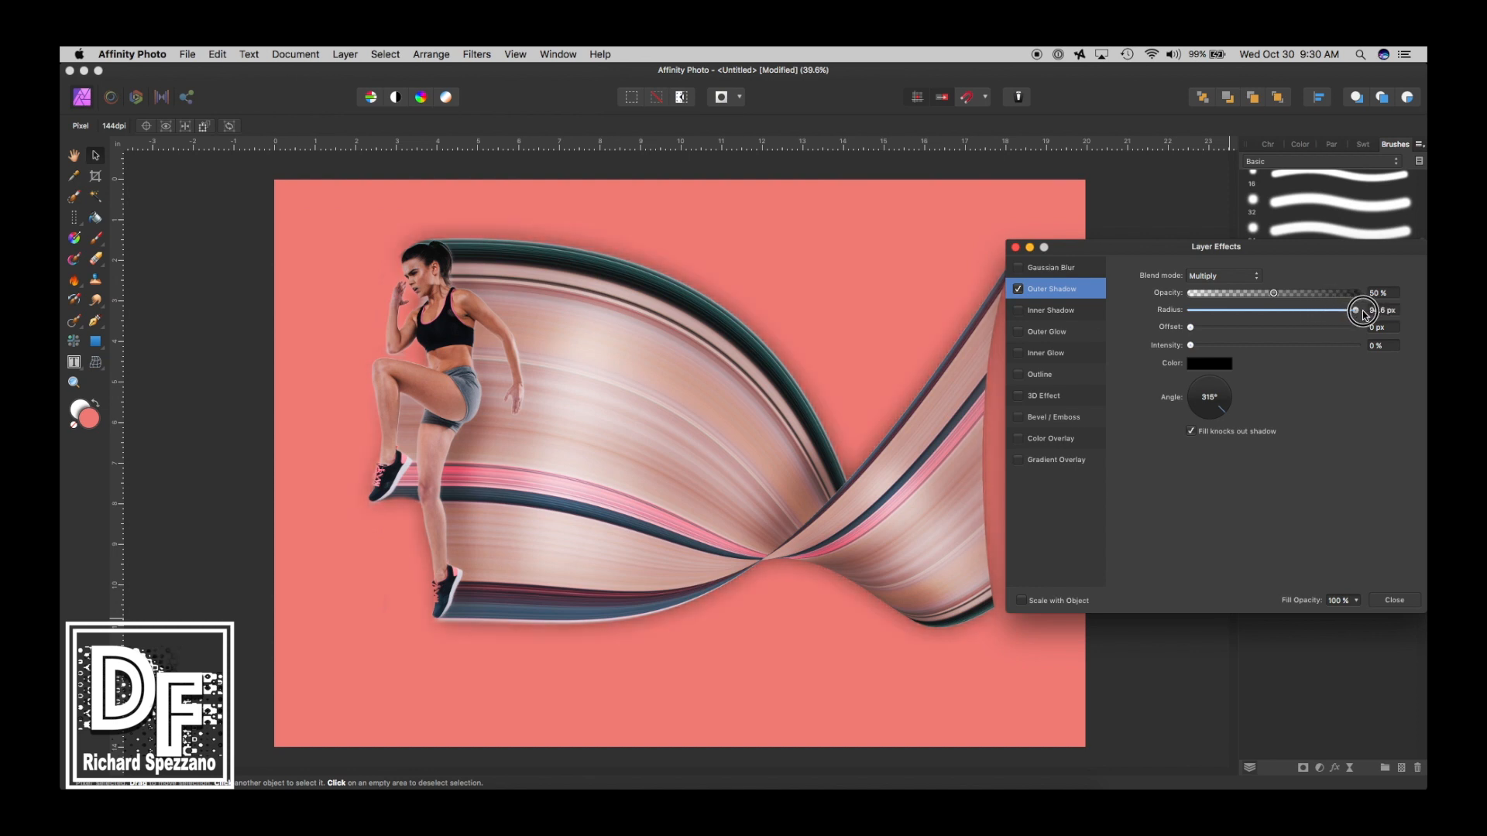
left_click_drag(1364, 310, 1326, 311)
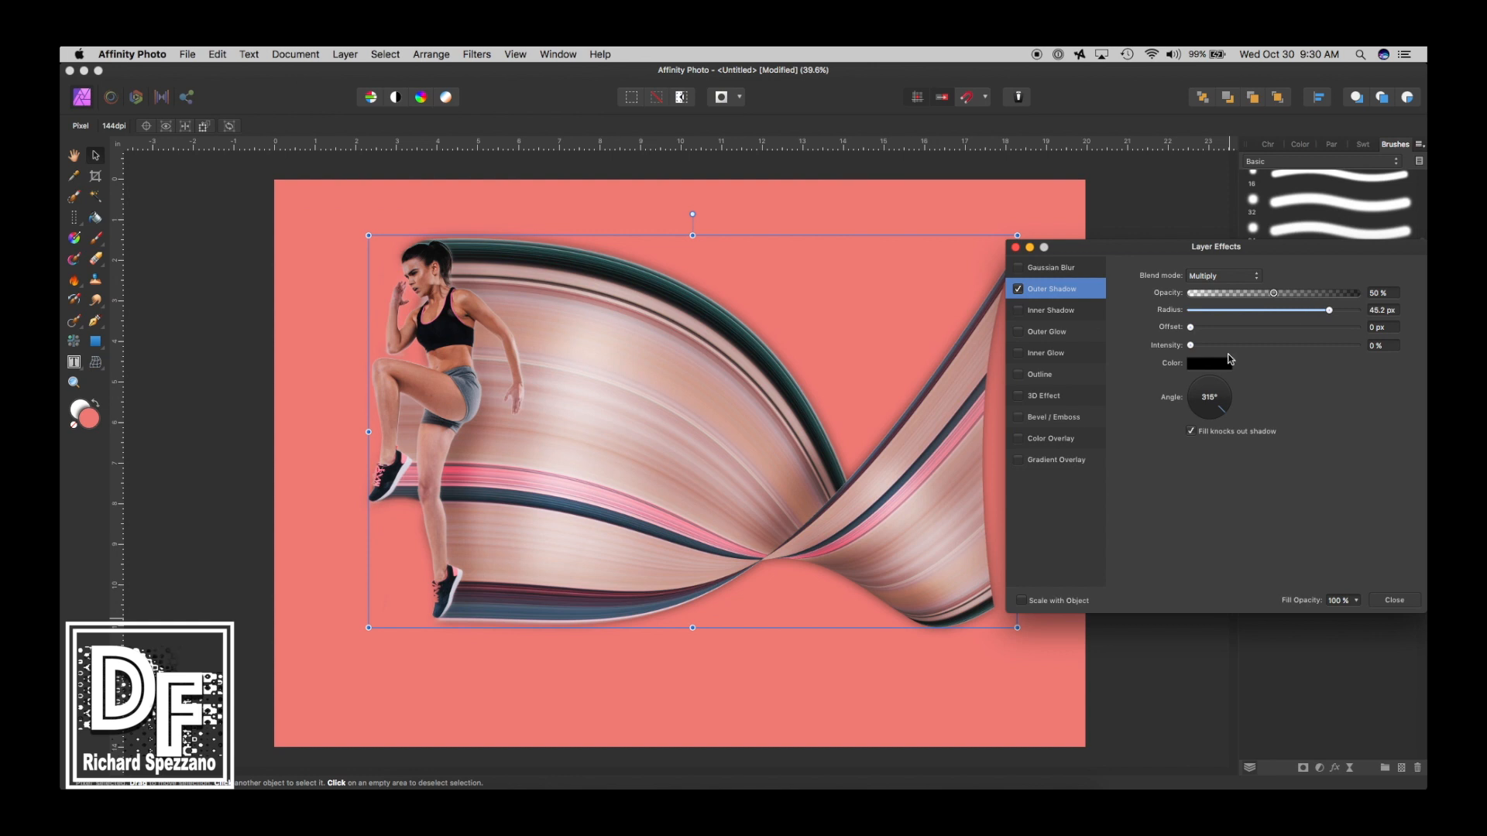
Step: Set the shadow offset to about 13.6 px and radius to 27.3 px
left_click_drag(1191, 327, 1267, 327)
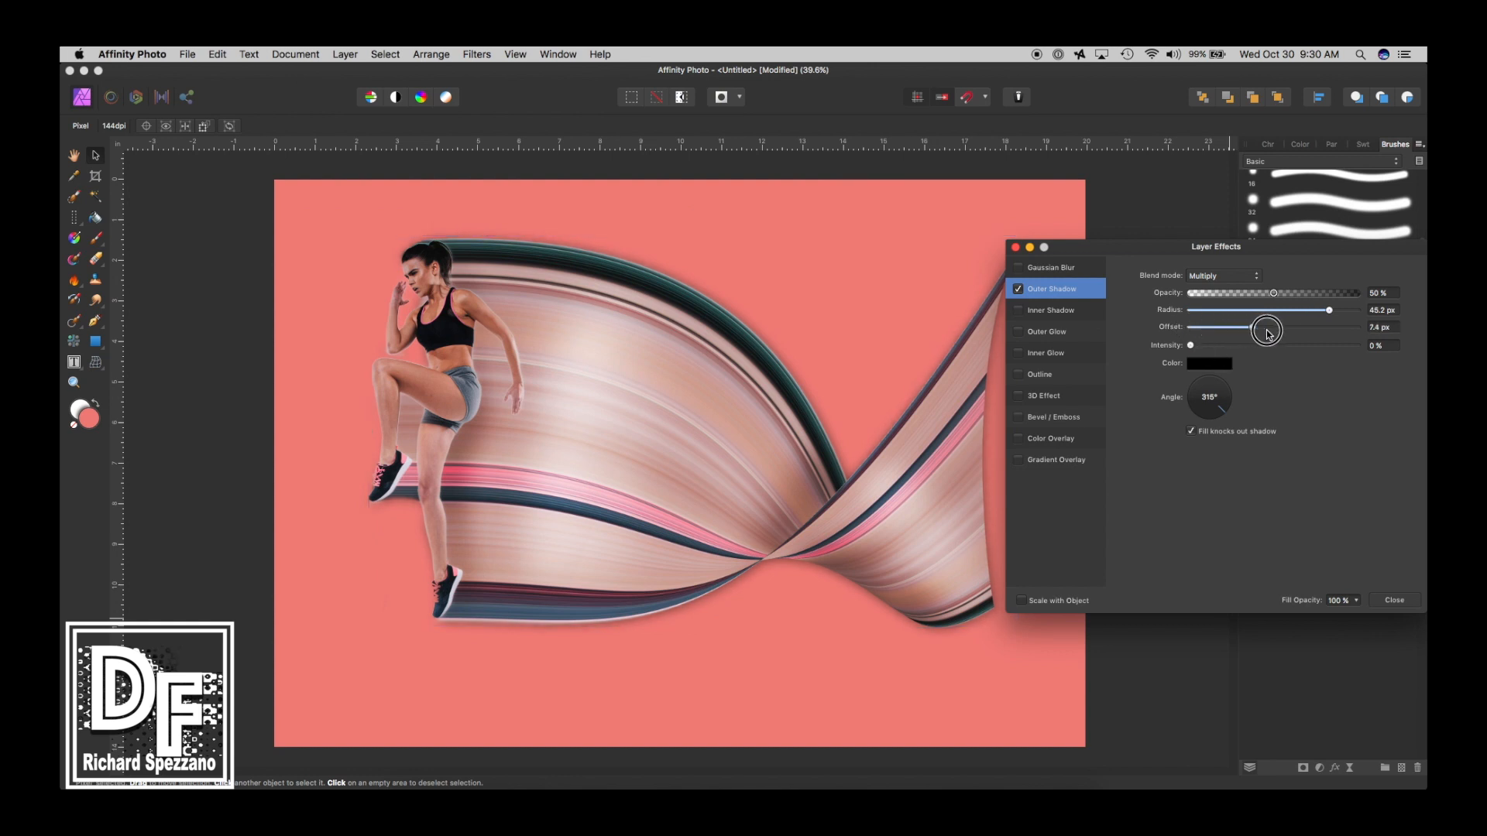
left_click_drag(1265, 327, 1275, 333)
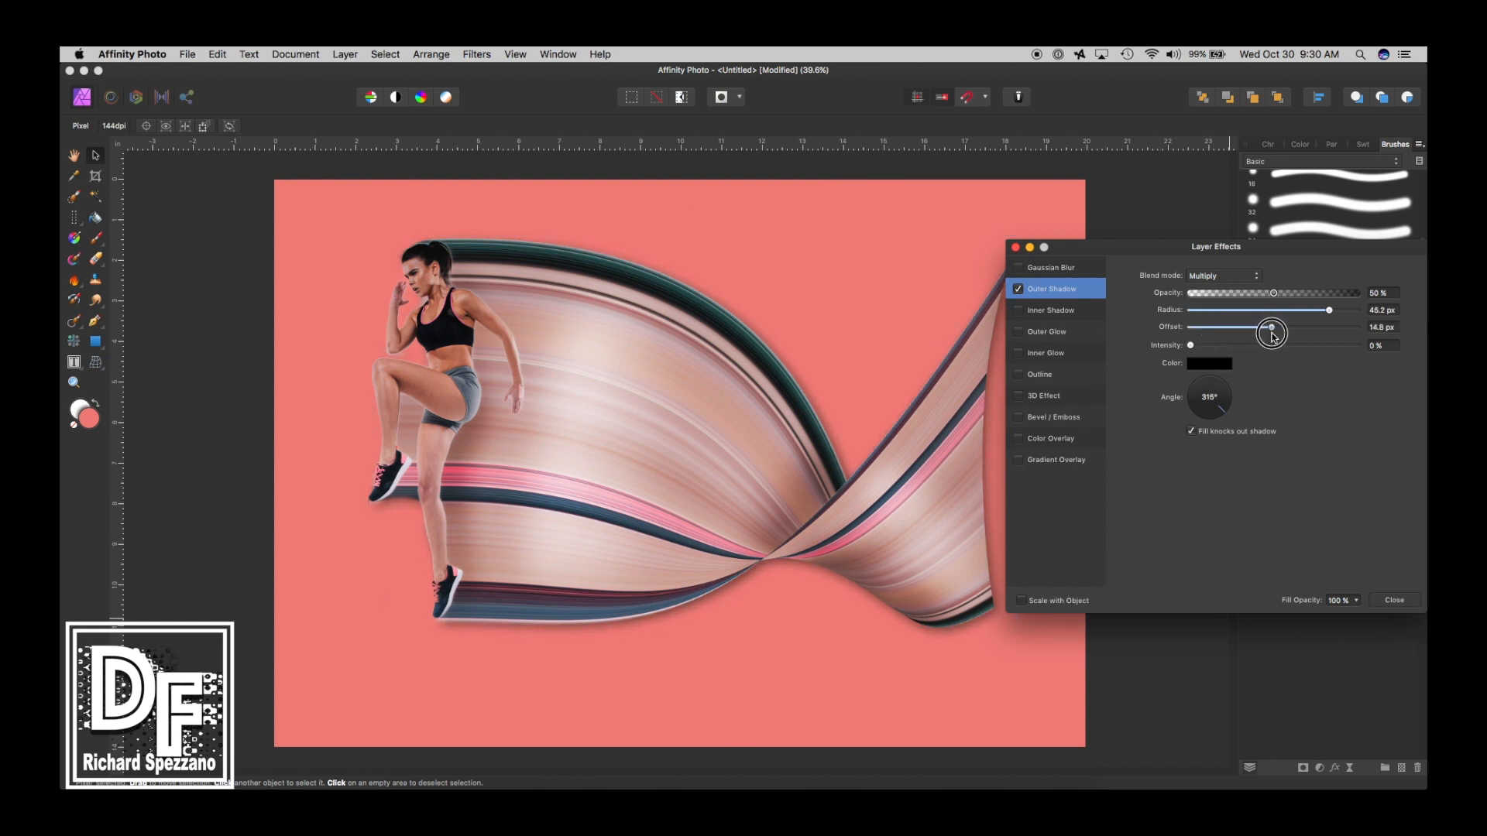
left_click_drag(1294, 327, 1287, 327)
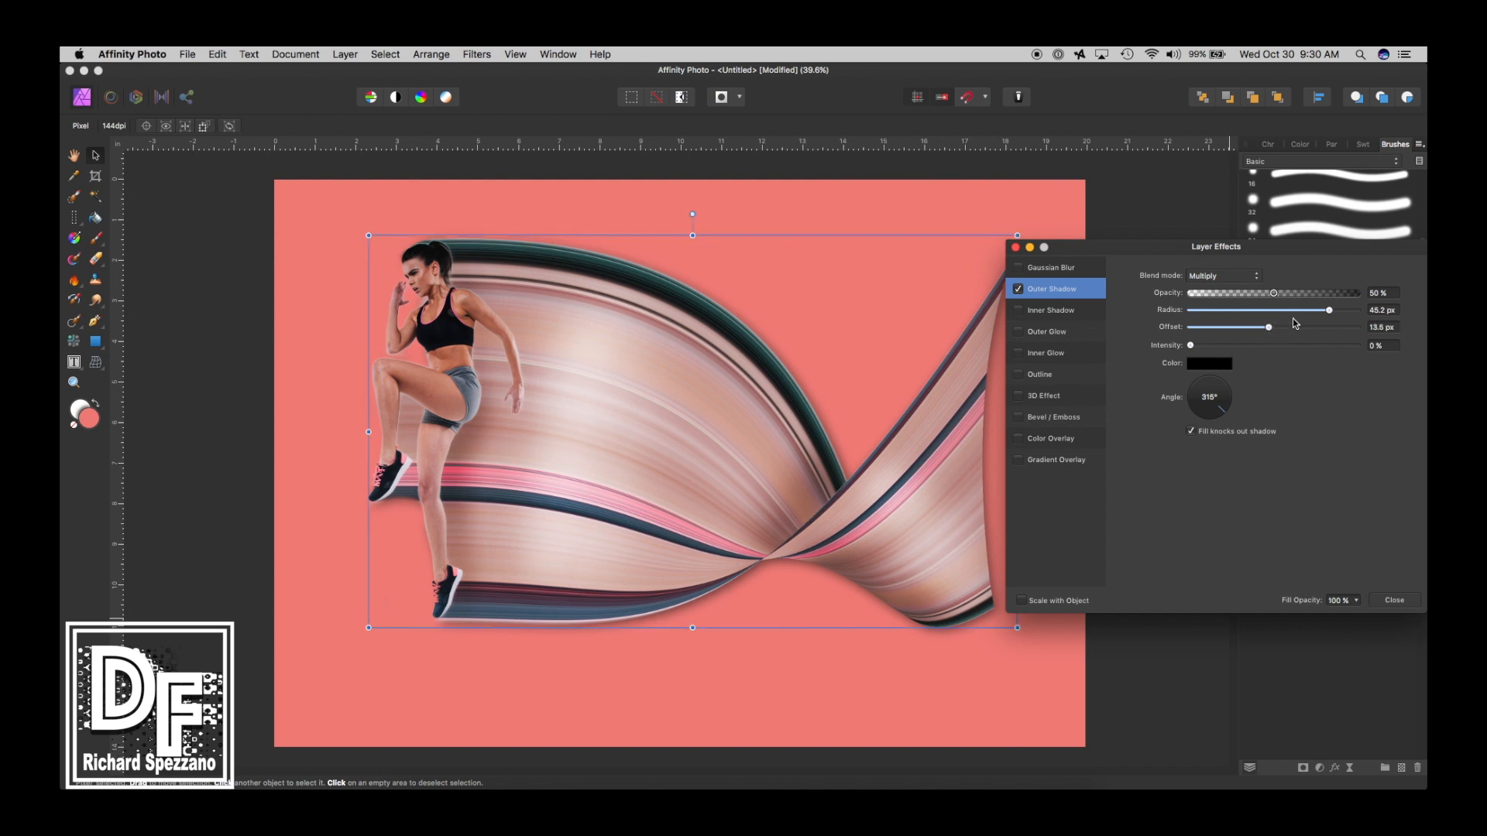
left_click_drag(1328, 309, 1292, 310)
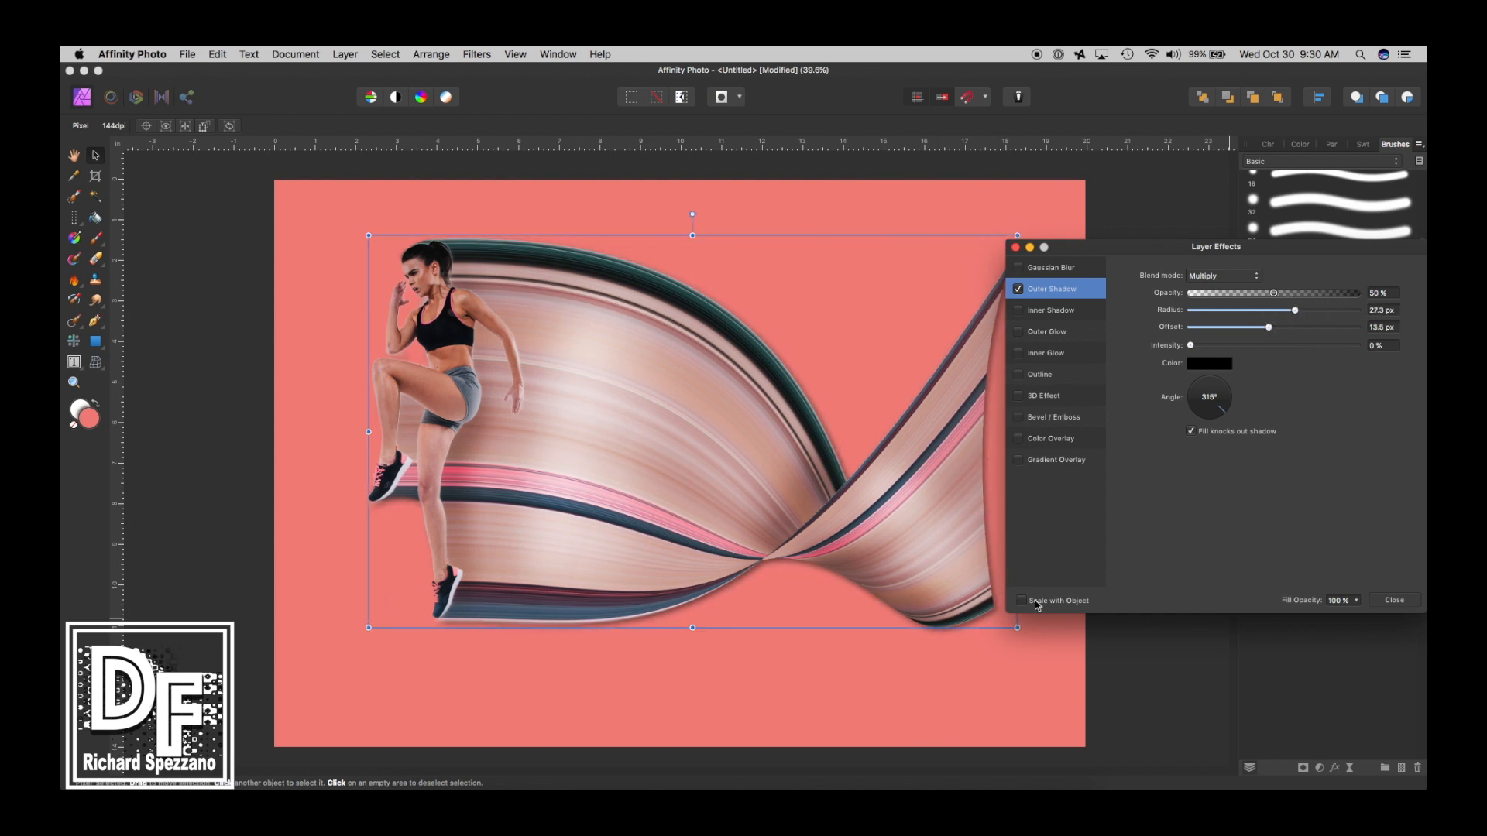
left_click(1394, 600)
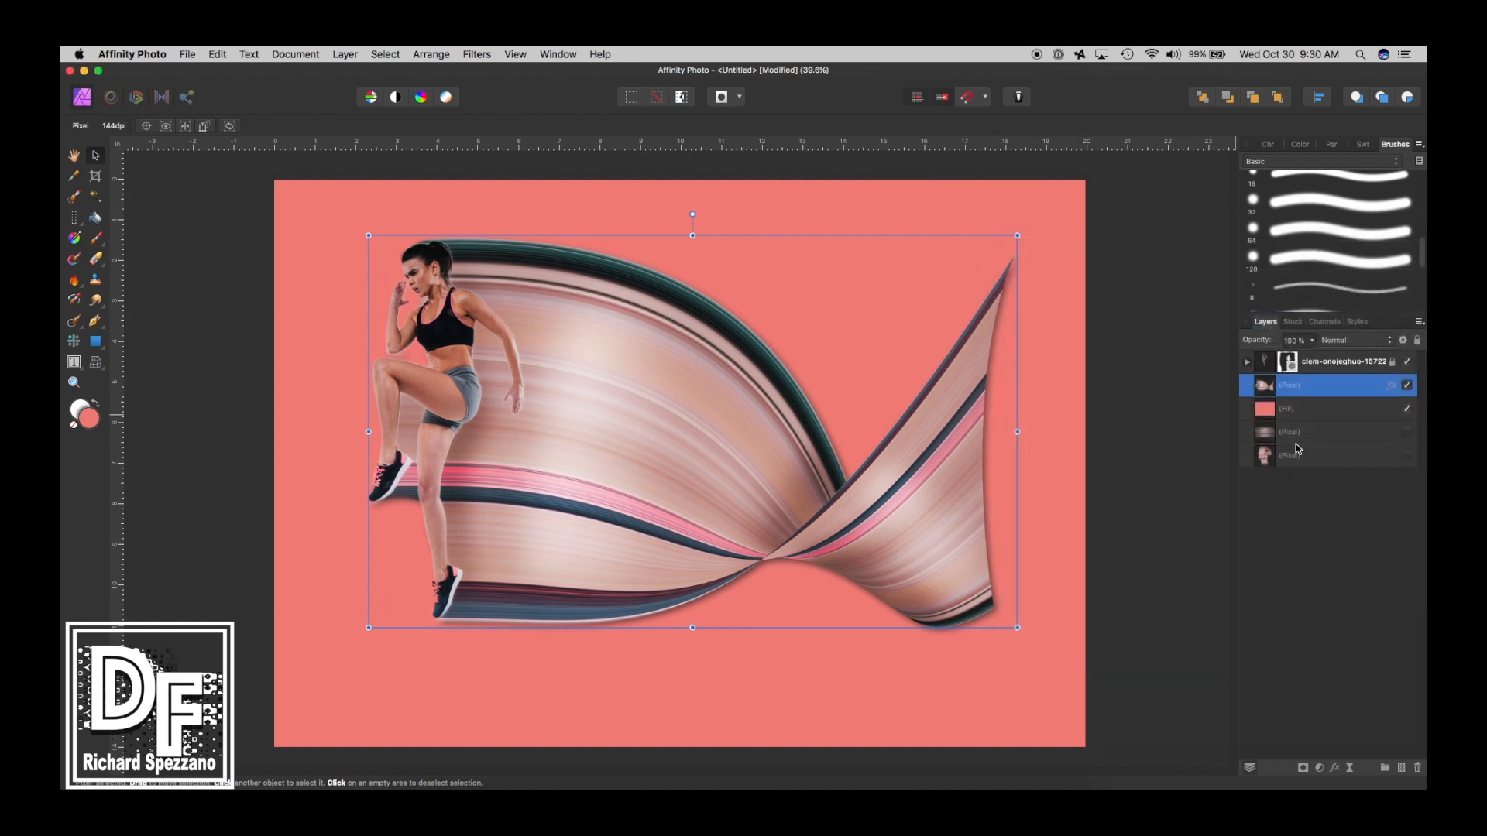
Step: Add a new pixel layer and set up a large, fully soft round Paint Brush
left_click(1324, 409)
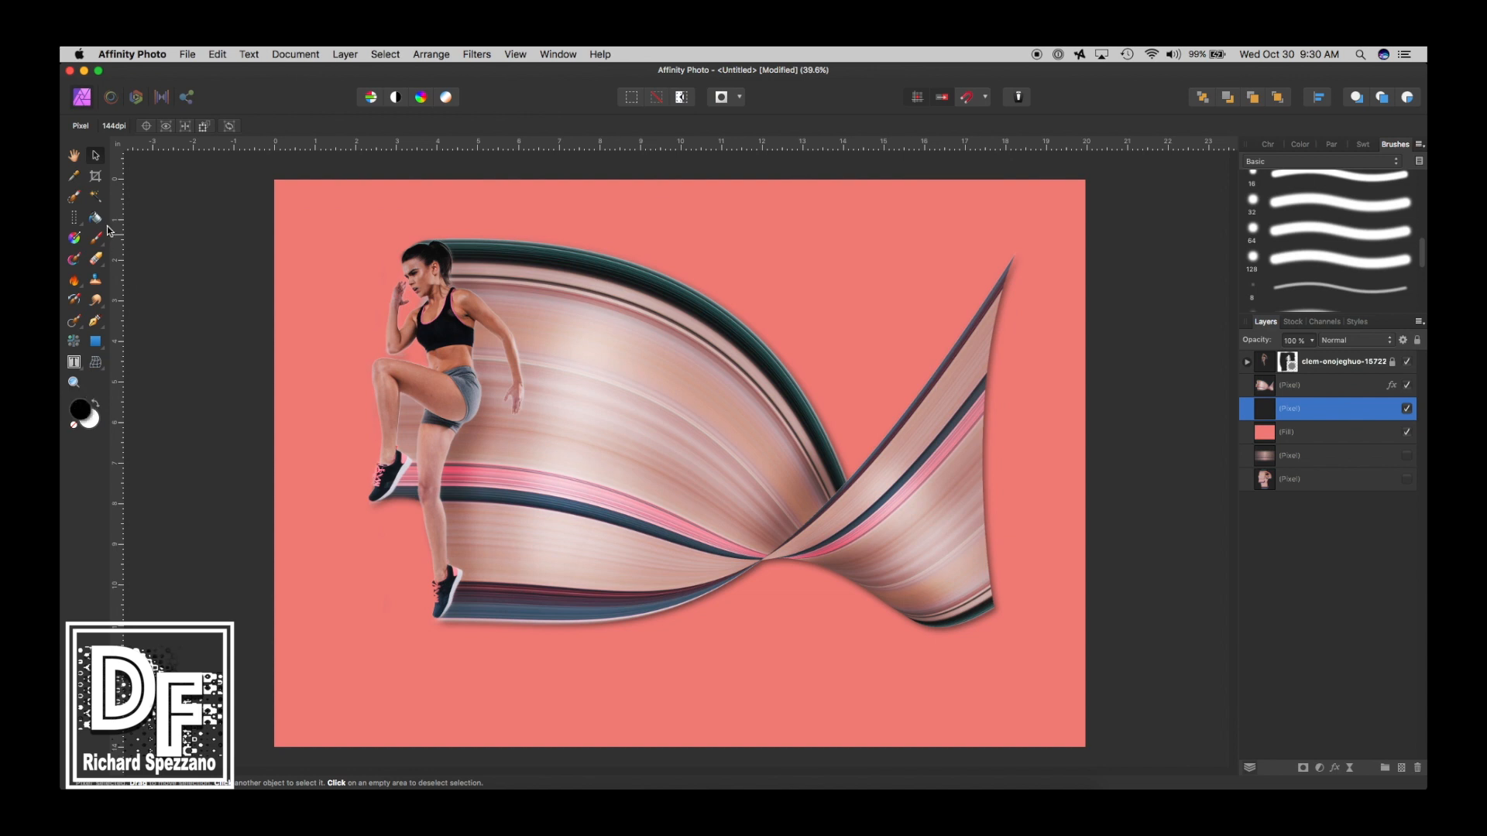
left_click(90, 233)
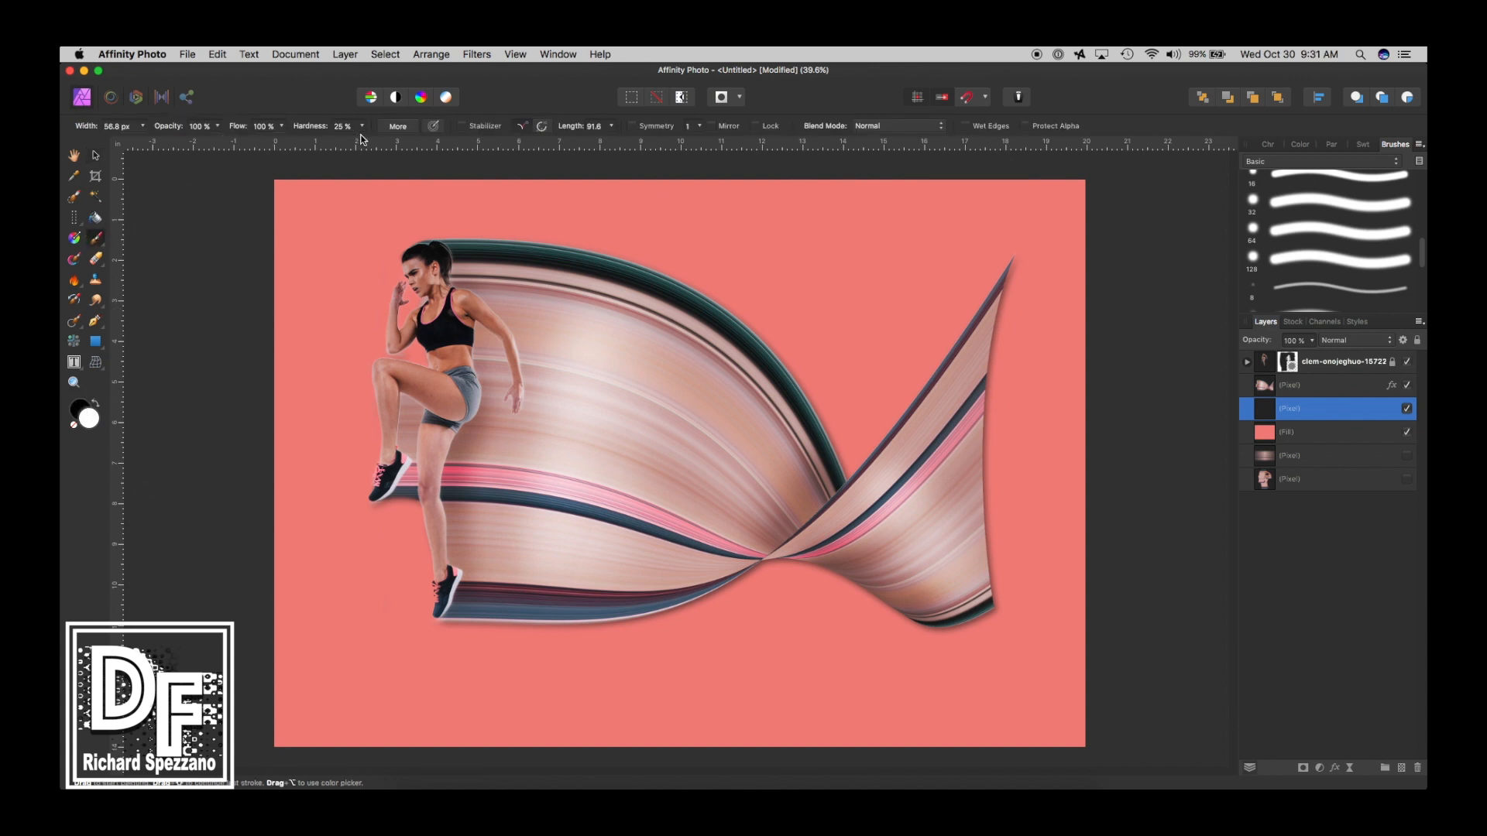
left_click_drag(346, 142, 330, 143)
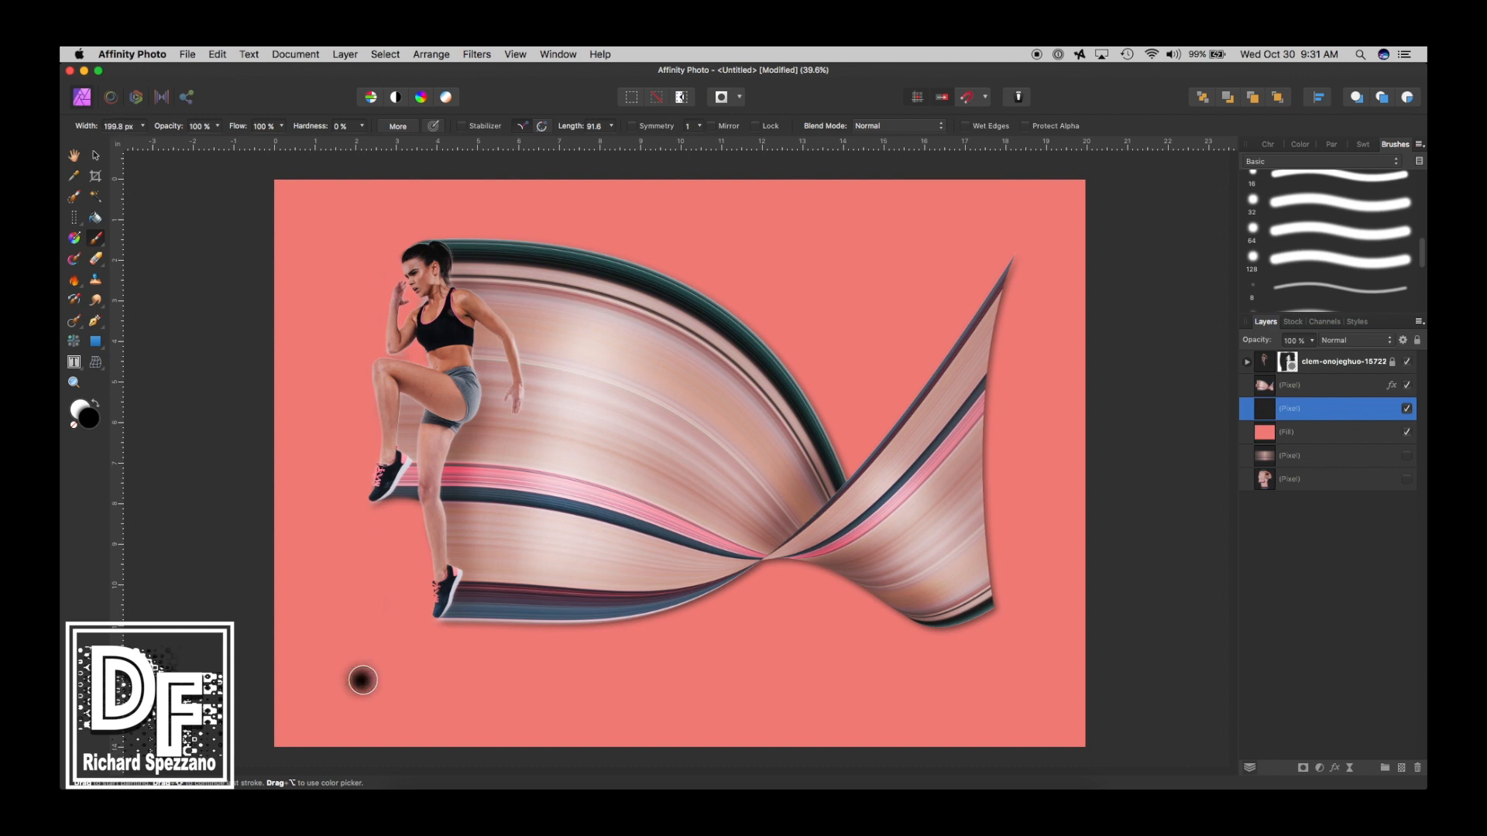
left_click_drag(362, 679, 818, 677)
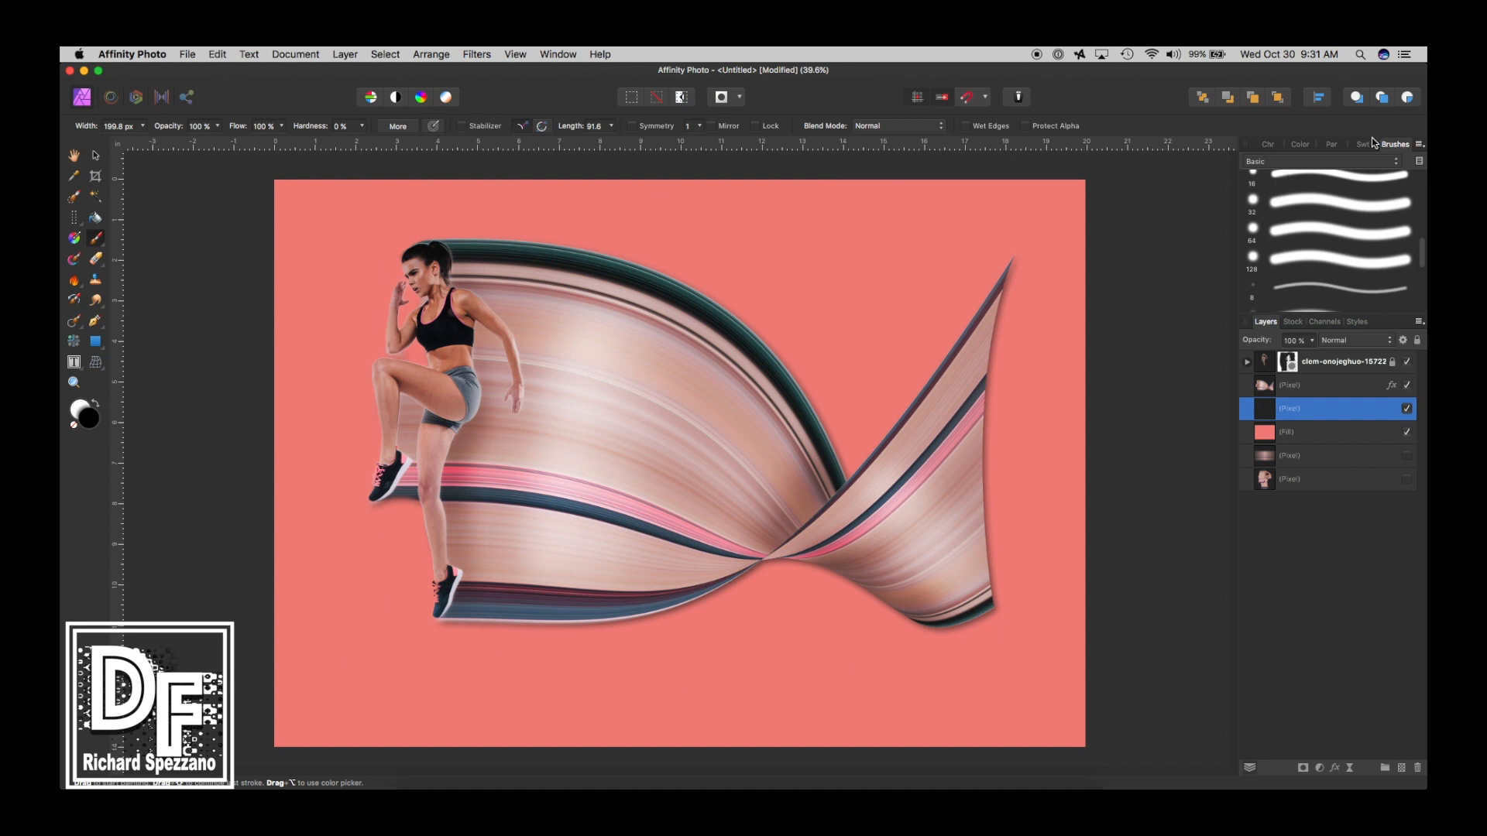
left_click(1341, 224)
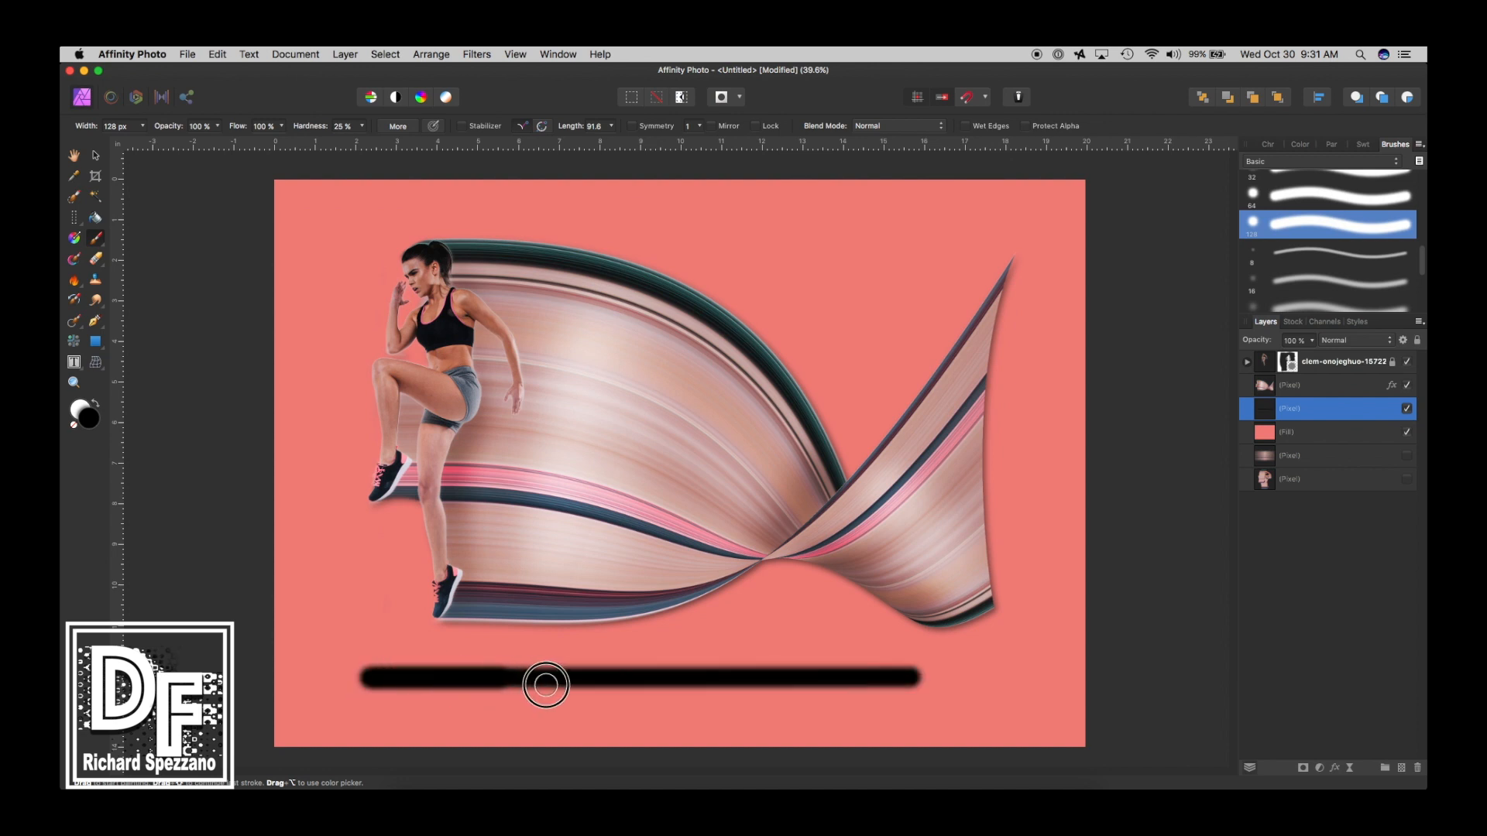
mouse_move(1062, 757)
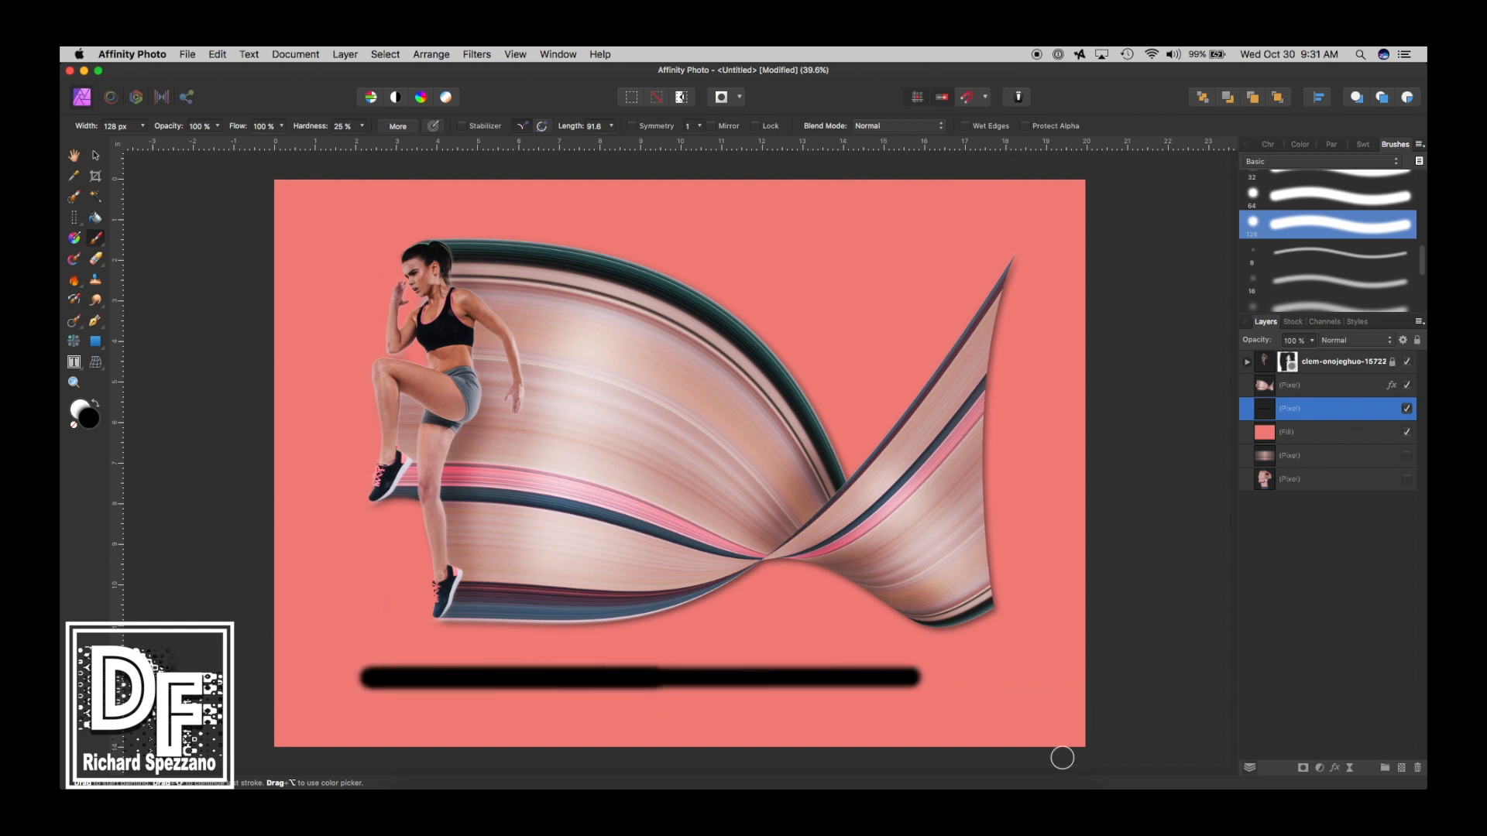
Step: Paint a thick, even black horizontal stroke beneath the runner
left_click_drag(920, 676, 986, 676)
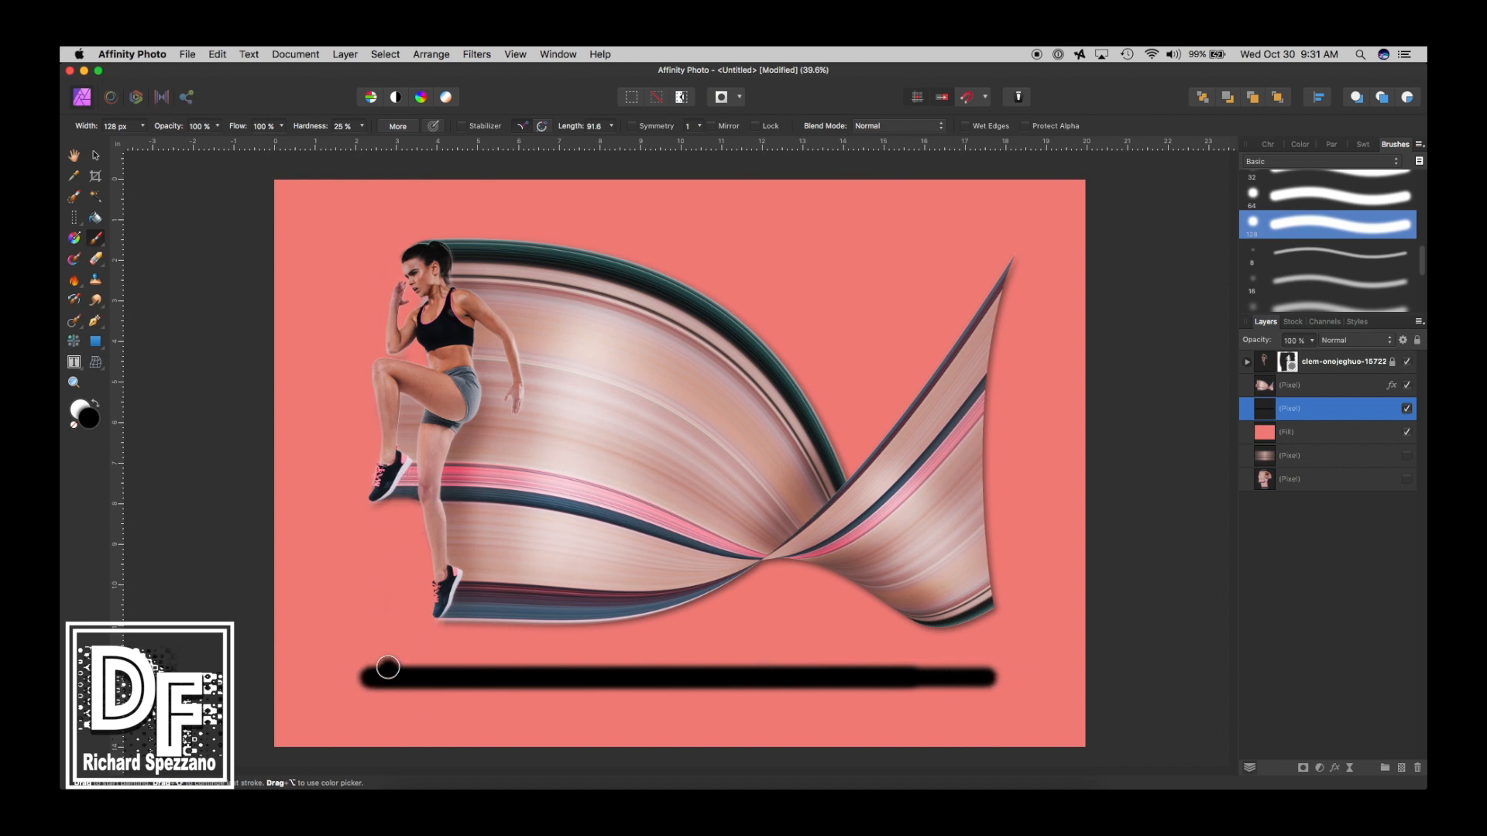
left_click_drag(387, 667, 456, 666)
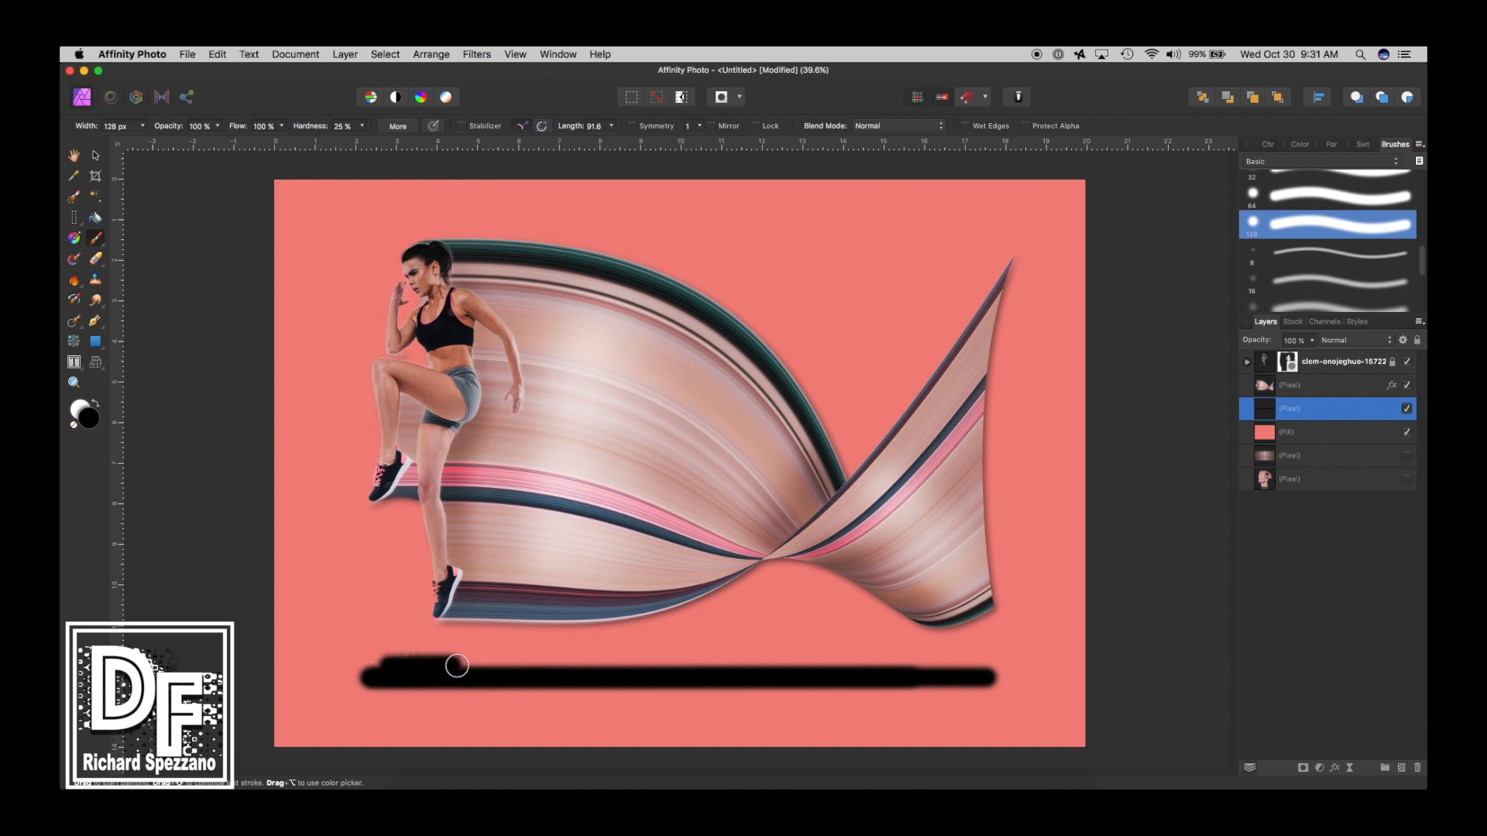
left_click_drag(456, 665, 441, 683)
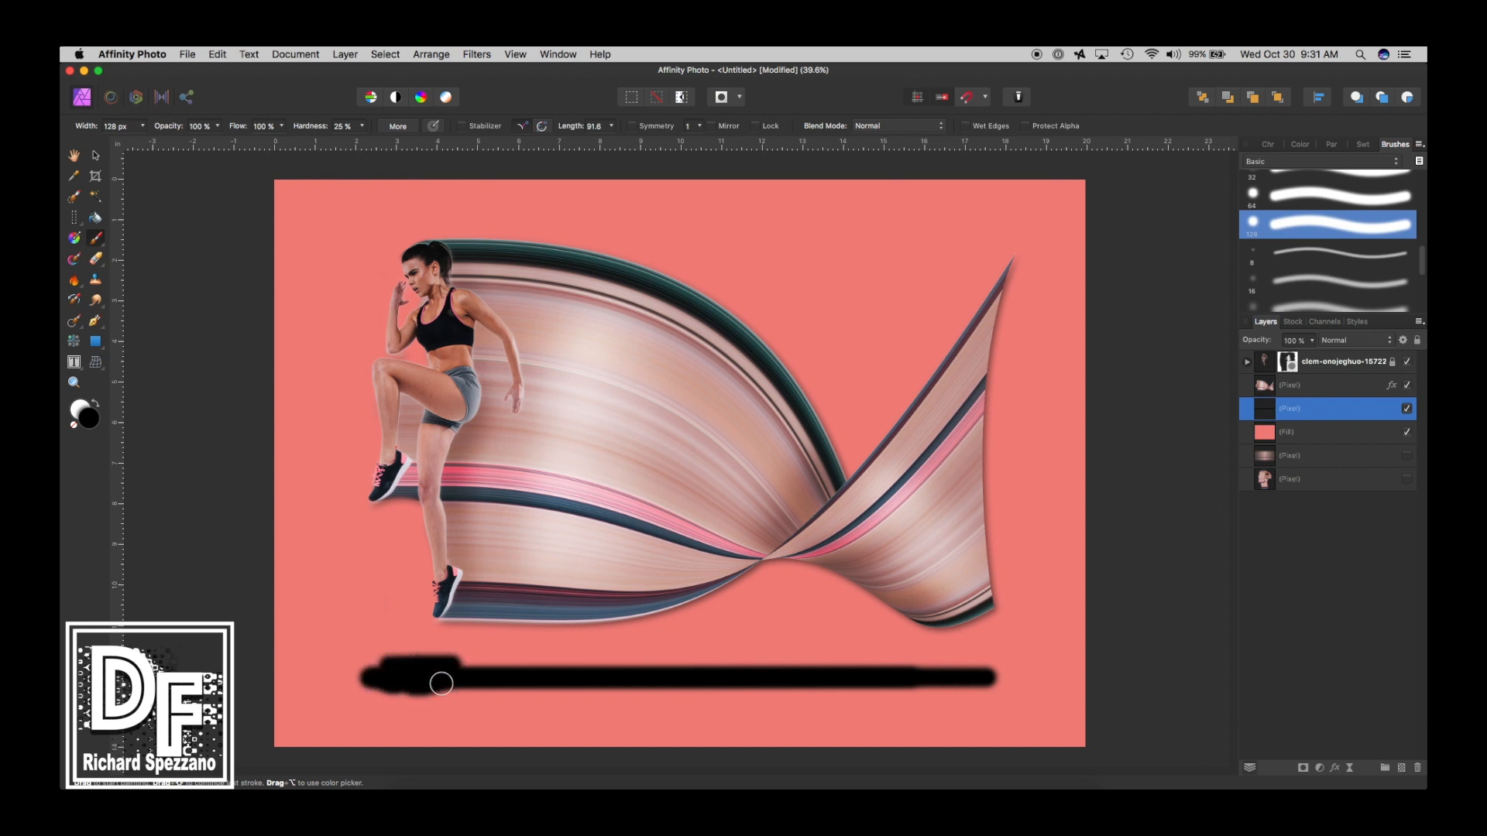
left_click_drag(441, 683, 983, 683)
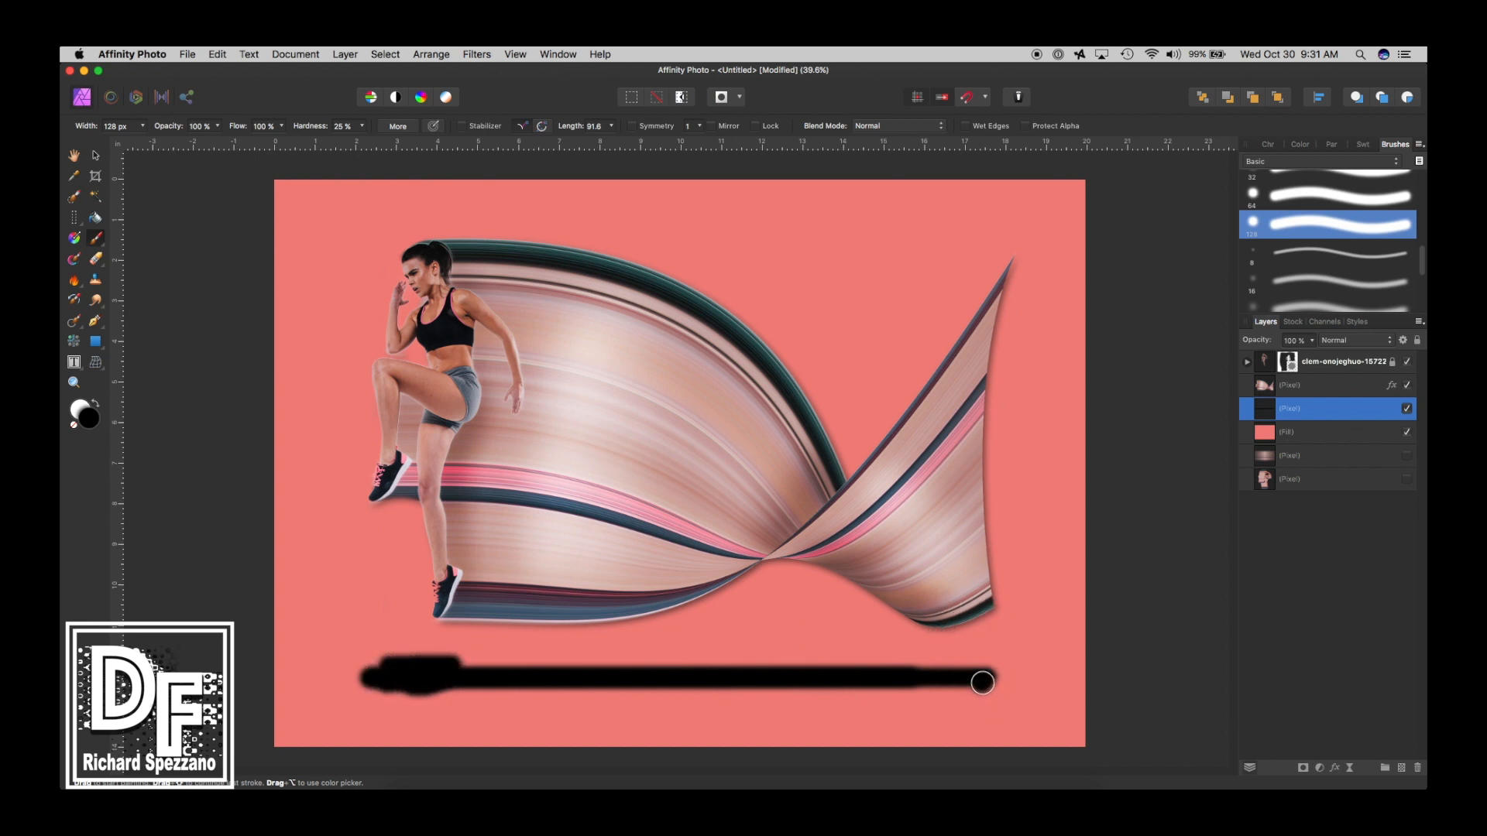
left_click_drag(981, 683, 624, 689)
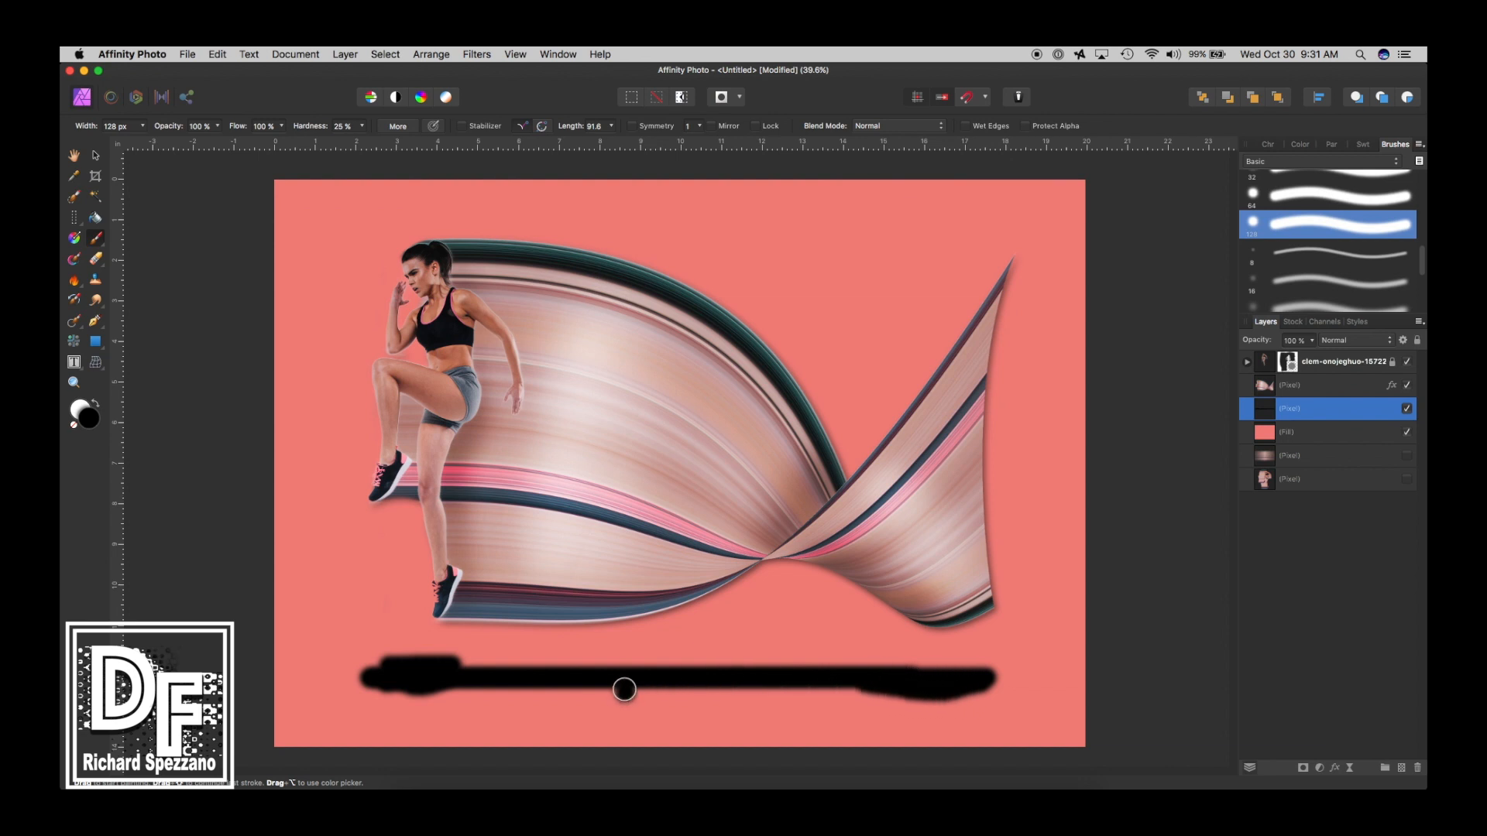
mouse_move(653, 697)
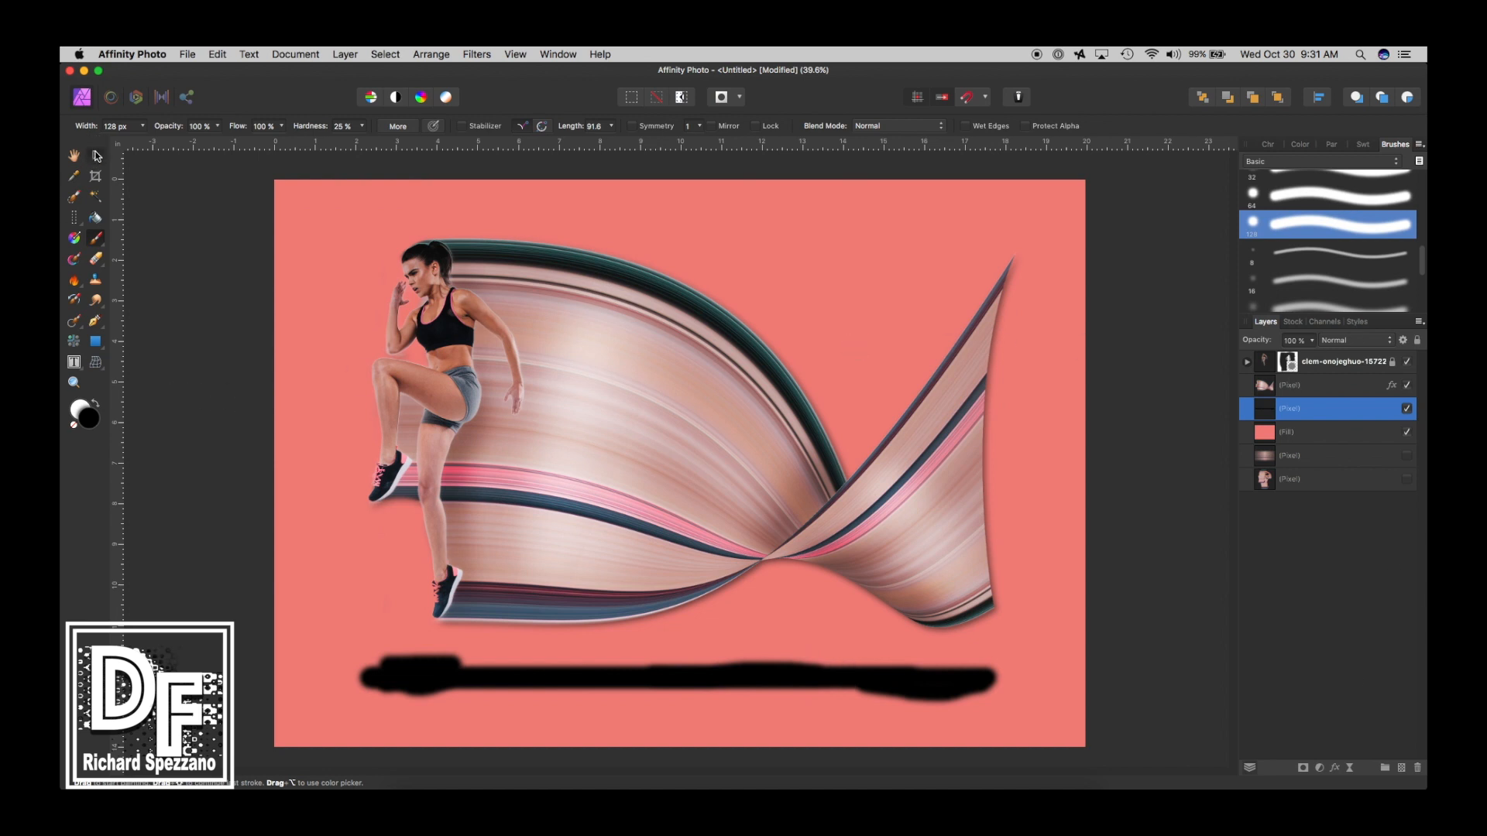
Step: Give the ground stroke a 20.6 px Gaussian Blur and 50% opacity
left_click(94, 156)
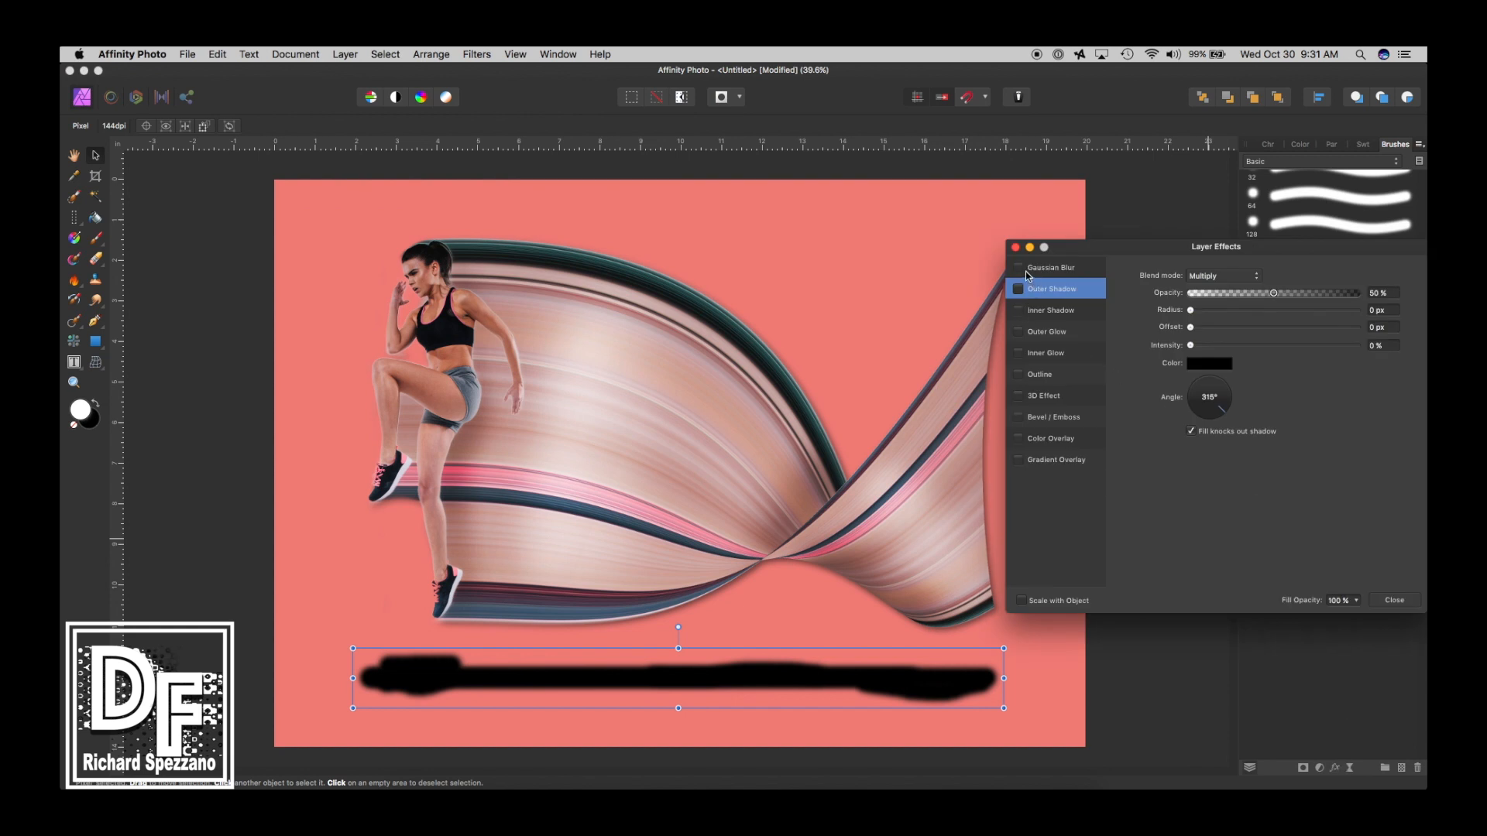
left_click(1050, 267)
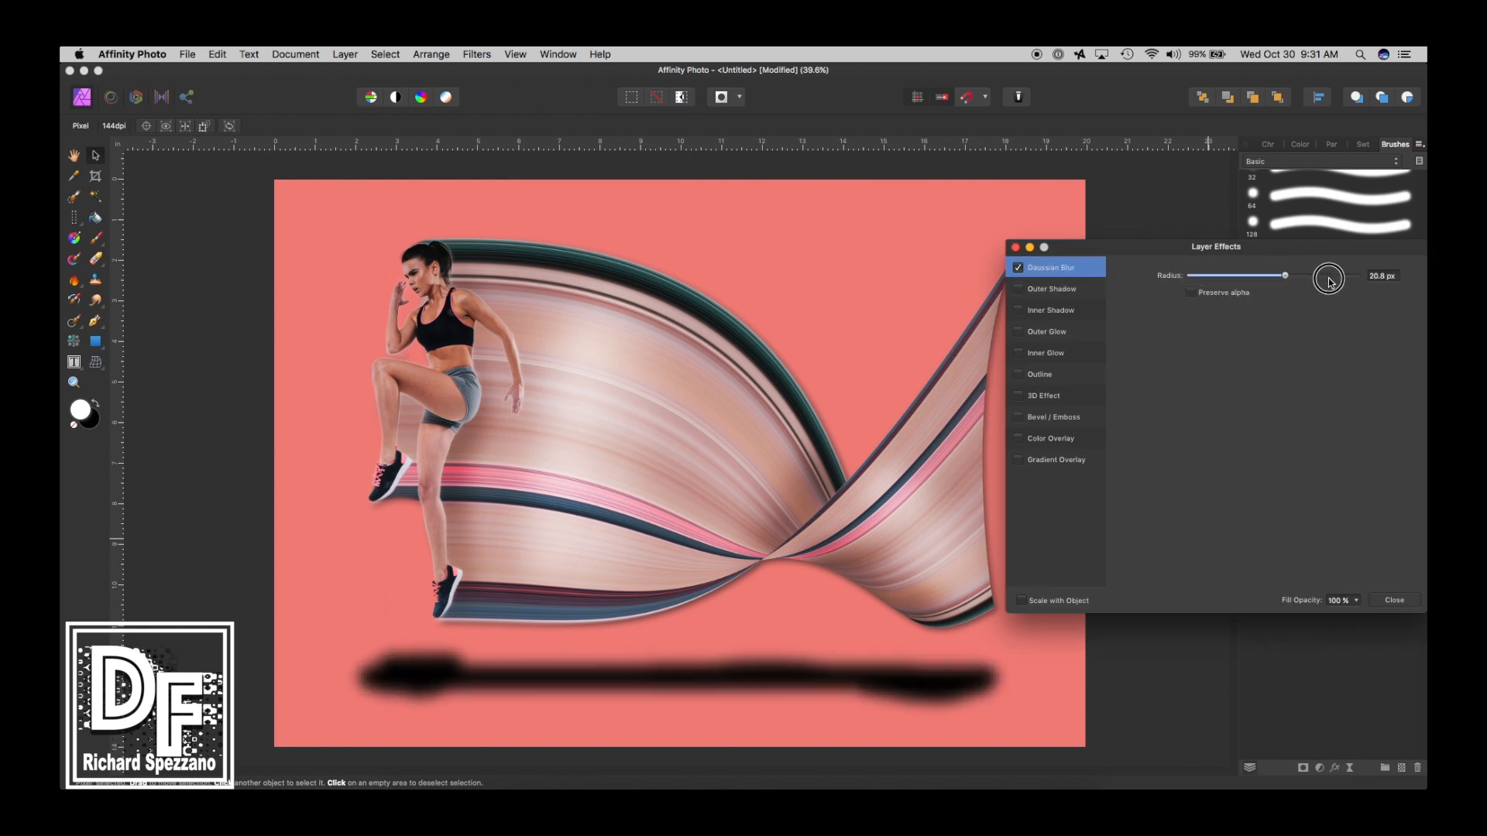
left_click_drag(1283, 276, 1318, 276)
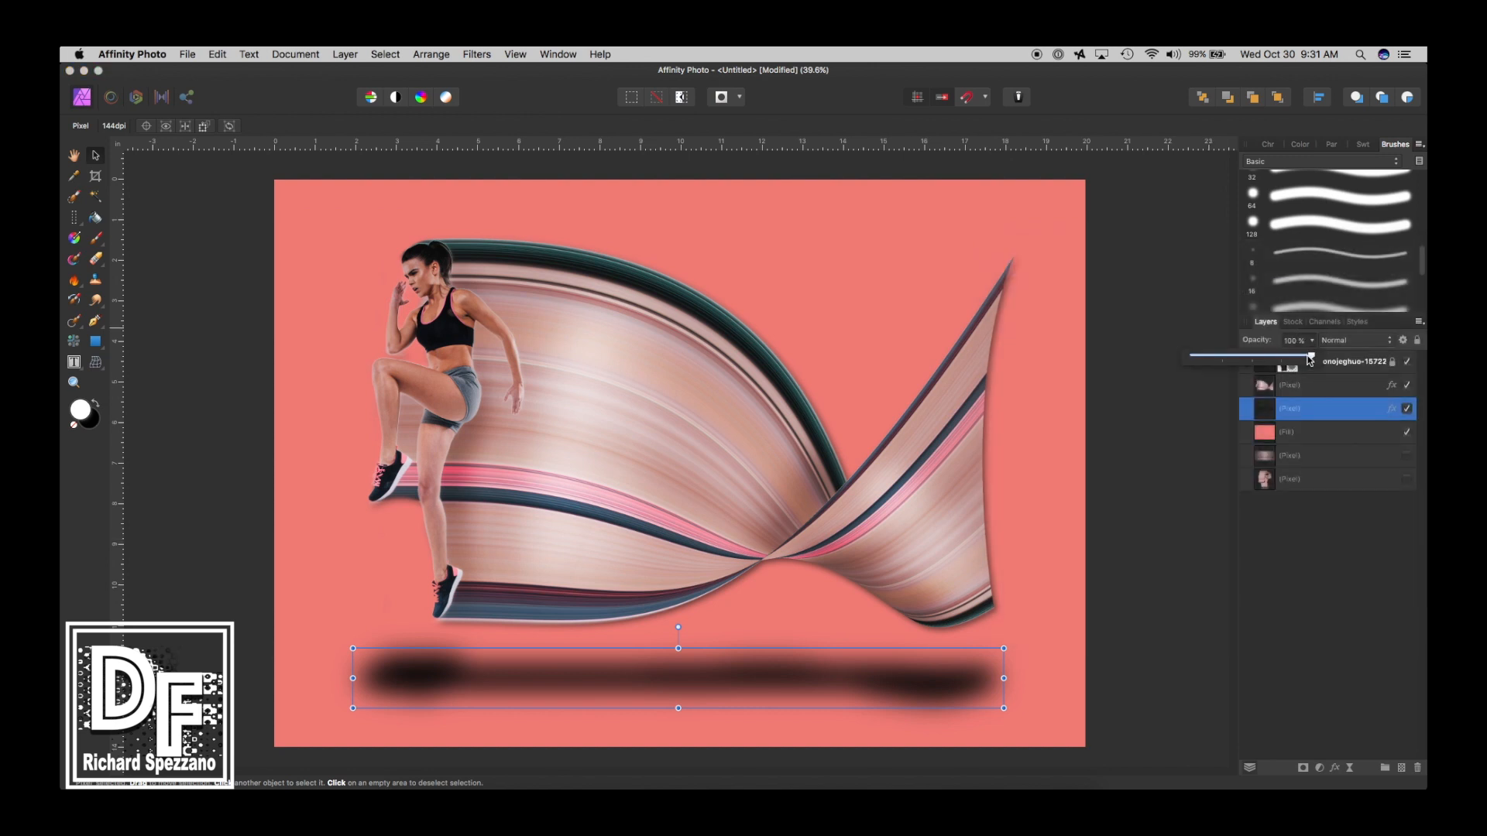
left_click_drag(1309, 361, 1243, 360)
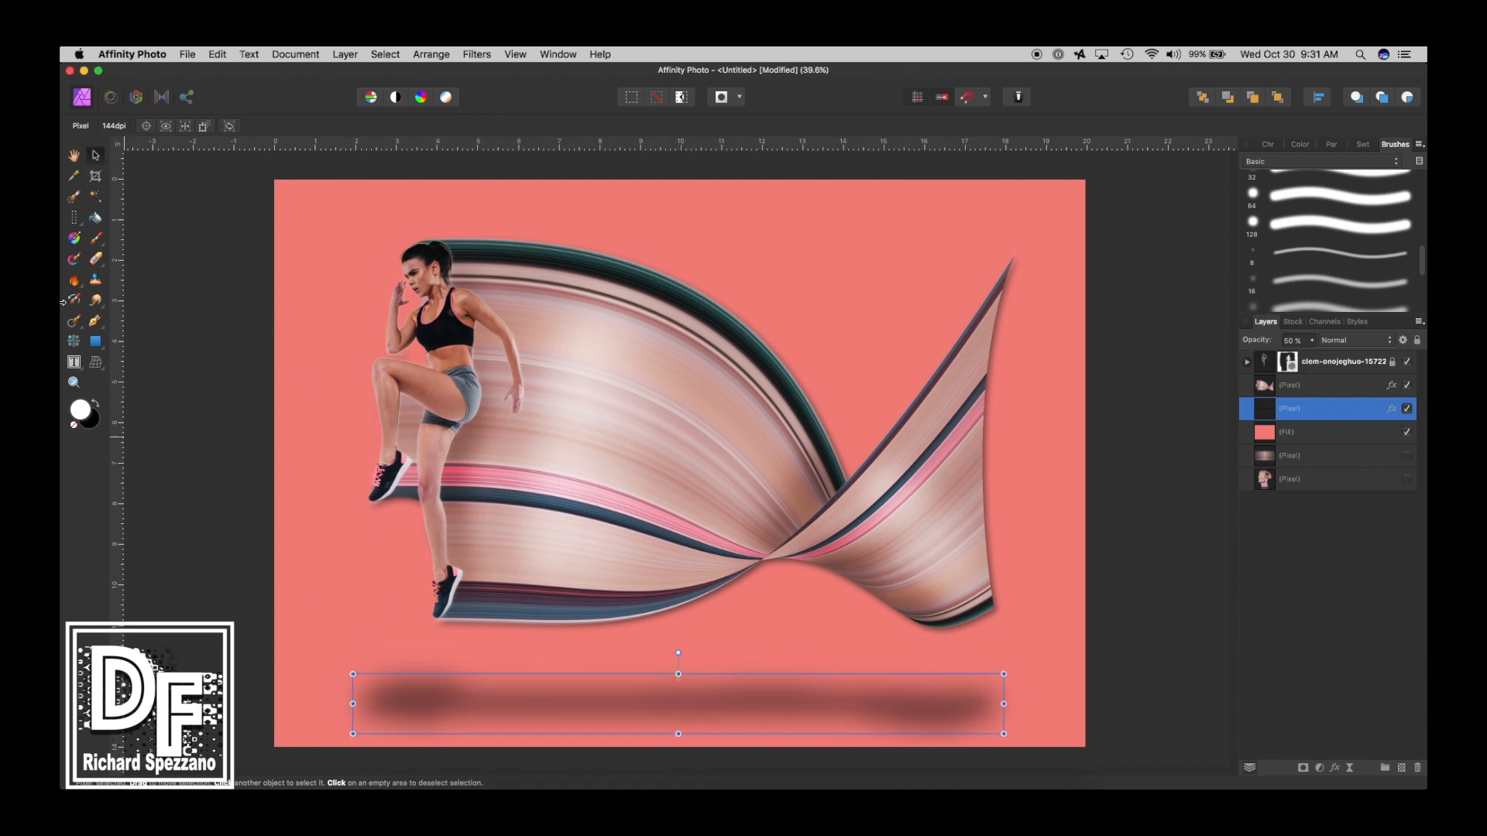
left_click(74, 156)
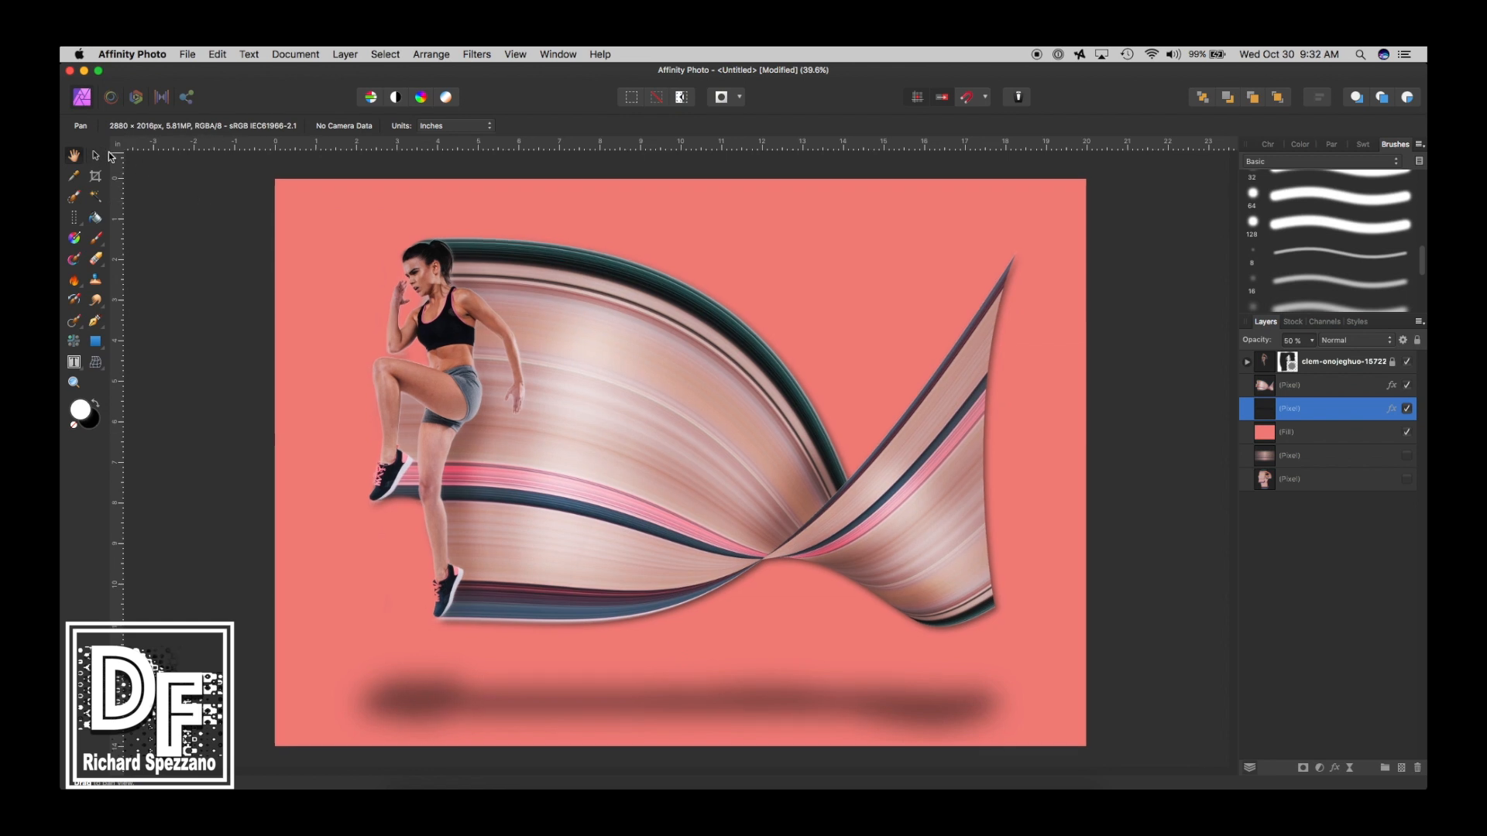